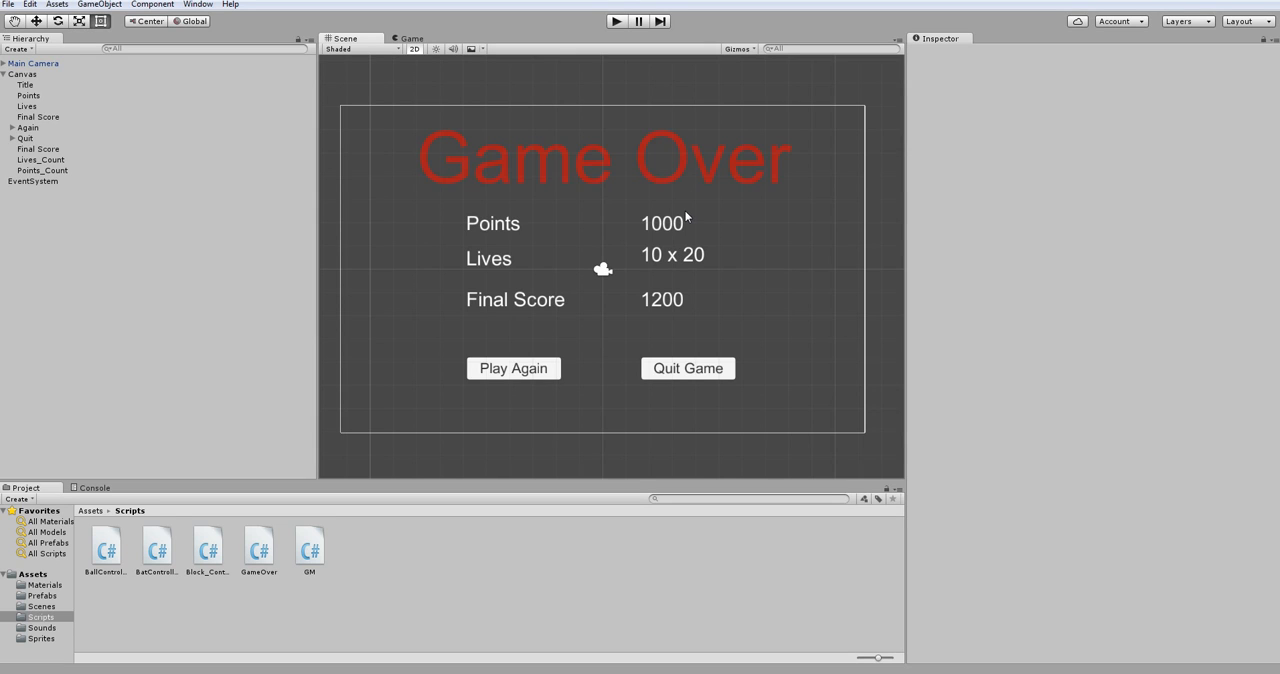
pyautogui.moveTo(798, 176)
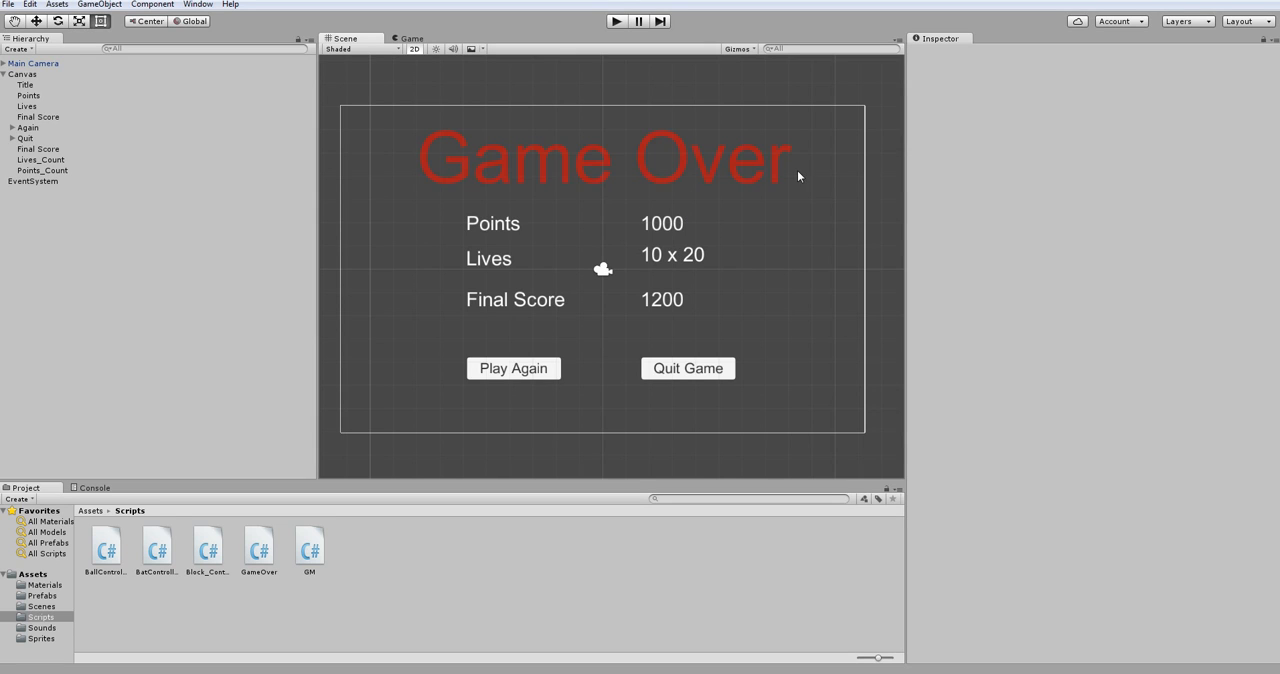
pyautogui.moveTo(436, 260)
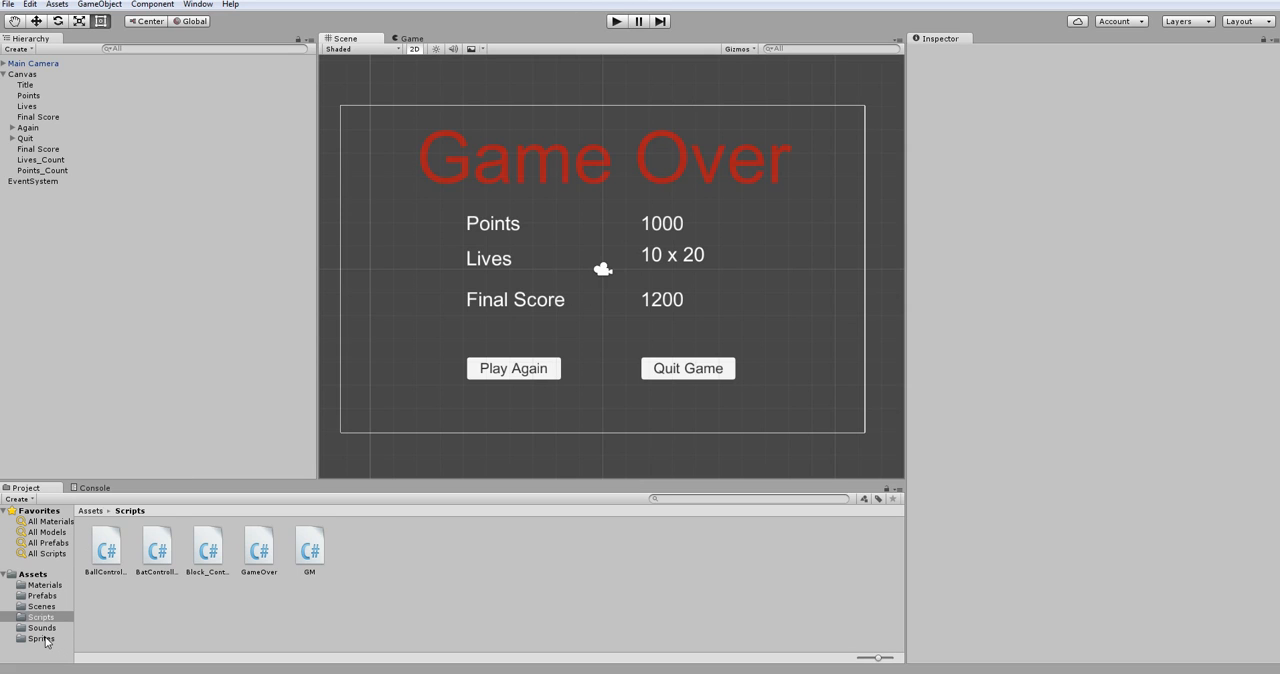
# Show the Prefabs folder, then inspect the Lives_Count and Points_Count text labels.
pyautogui.click(42, 596)
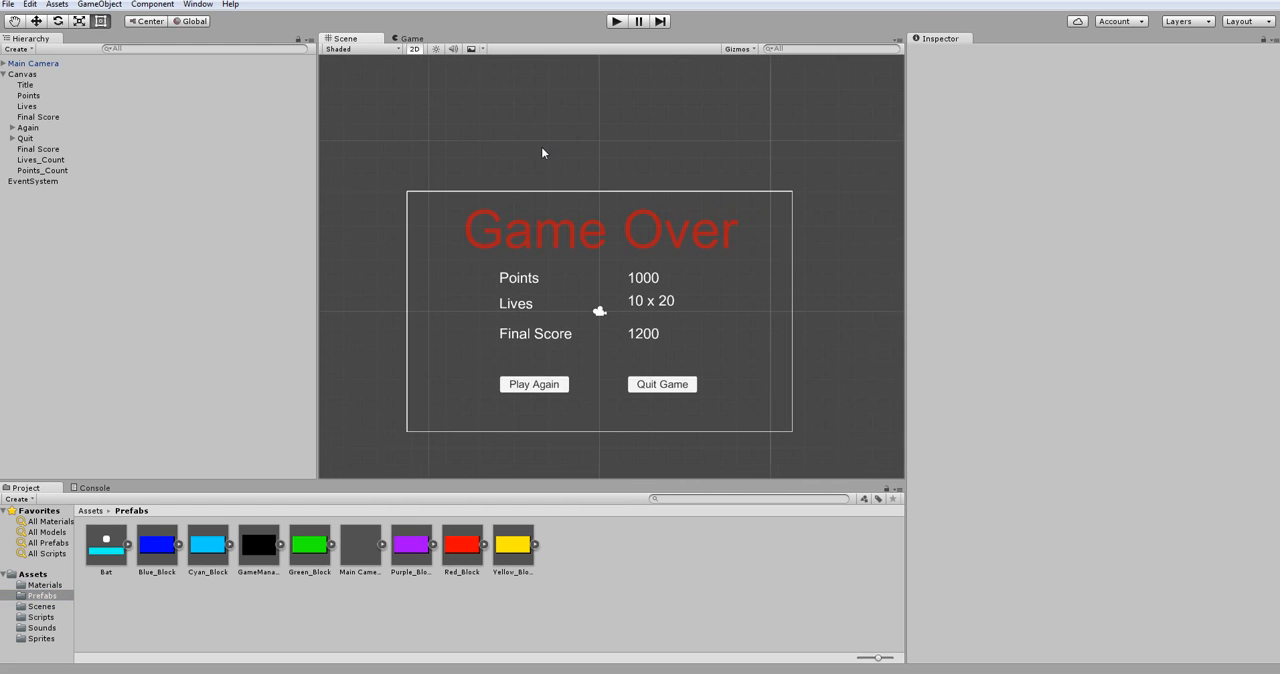
pyautogui.moveTo(488, 248)
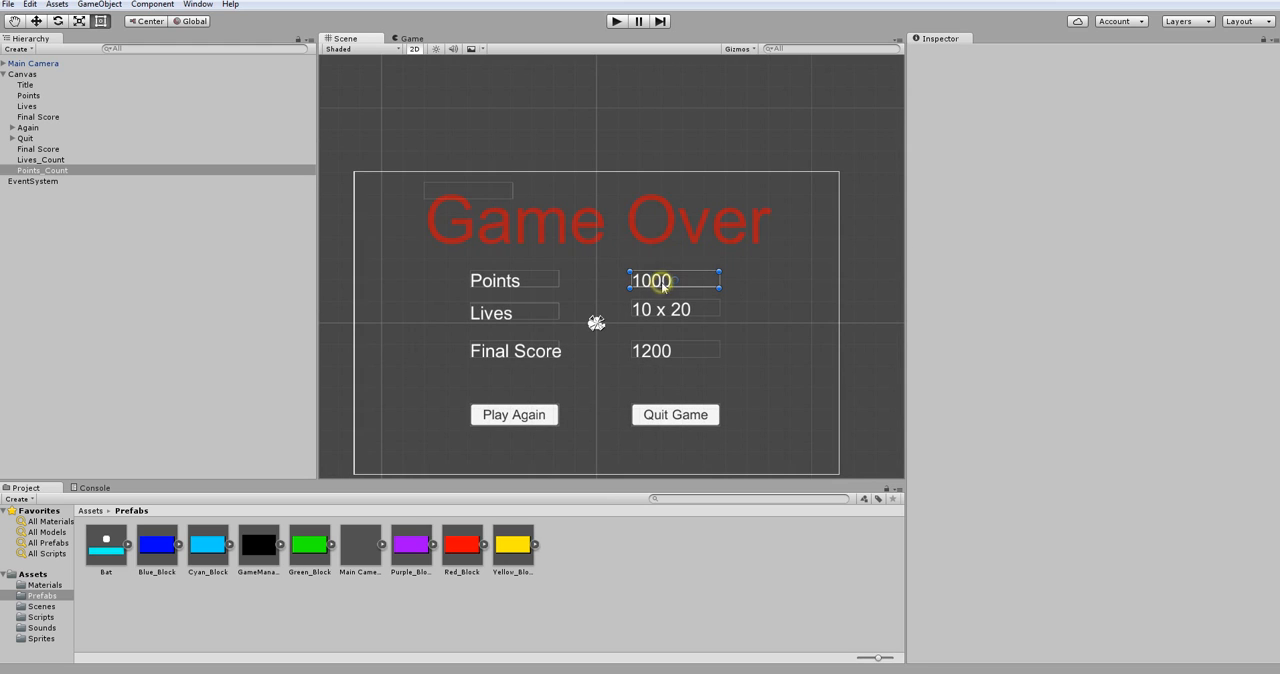
pyautogui.click(22, 74)
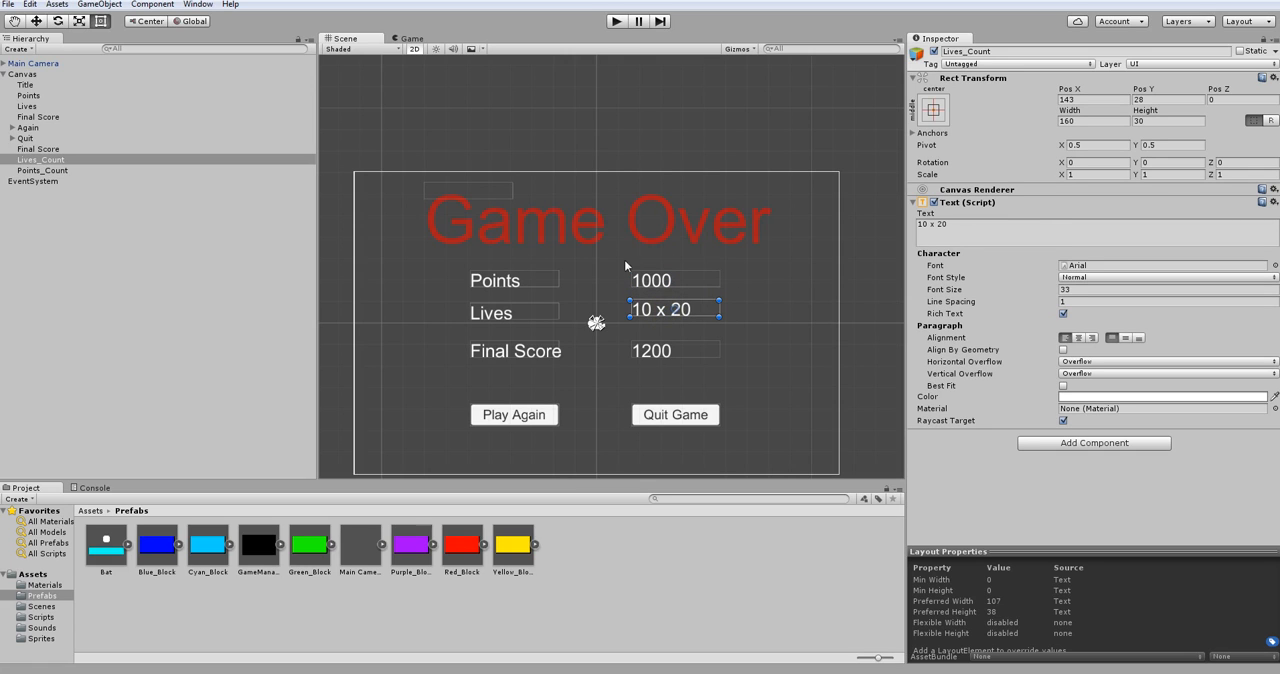
pyautogui.click(42, 170)
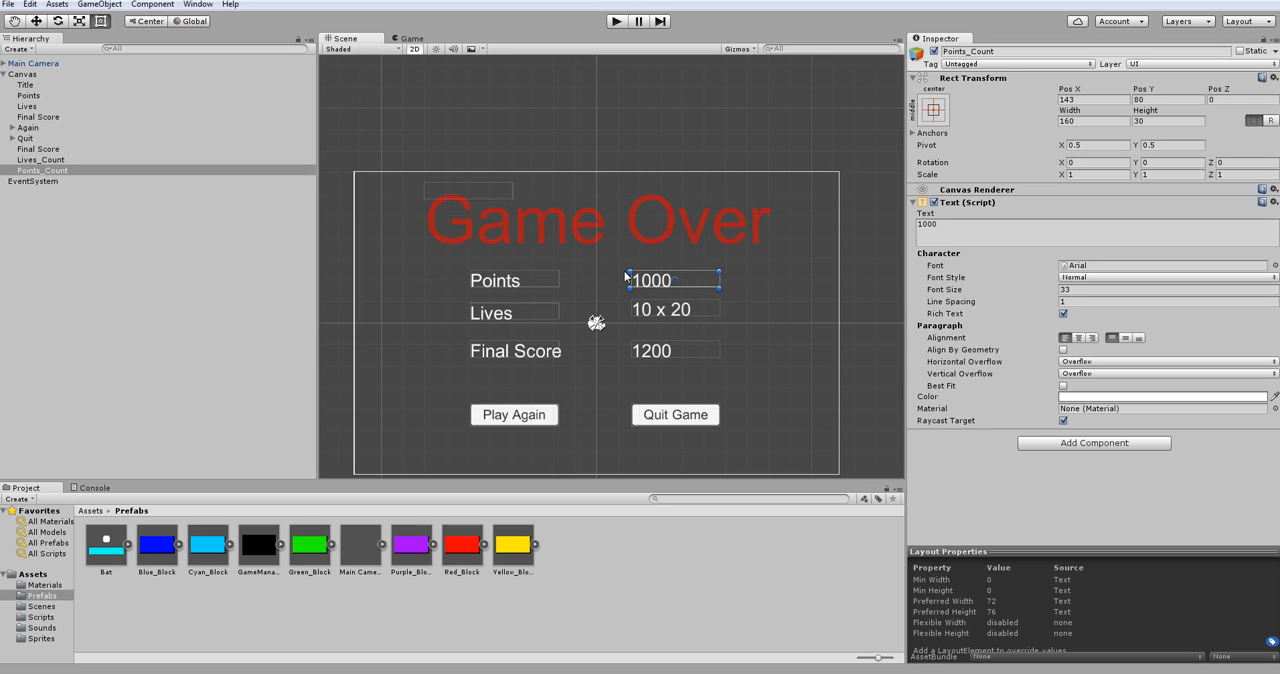
pyautogui.moveTo(660, 362)
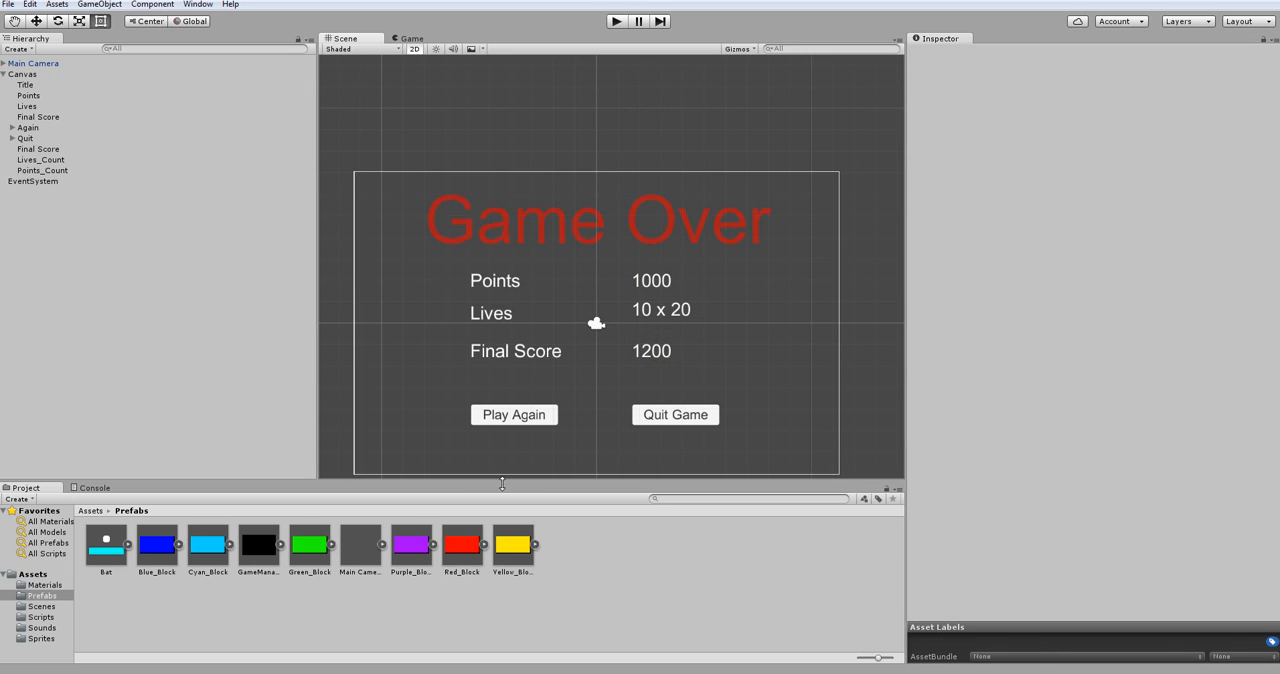
pyautogui.moveTo(548, 254)
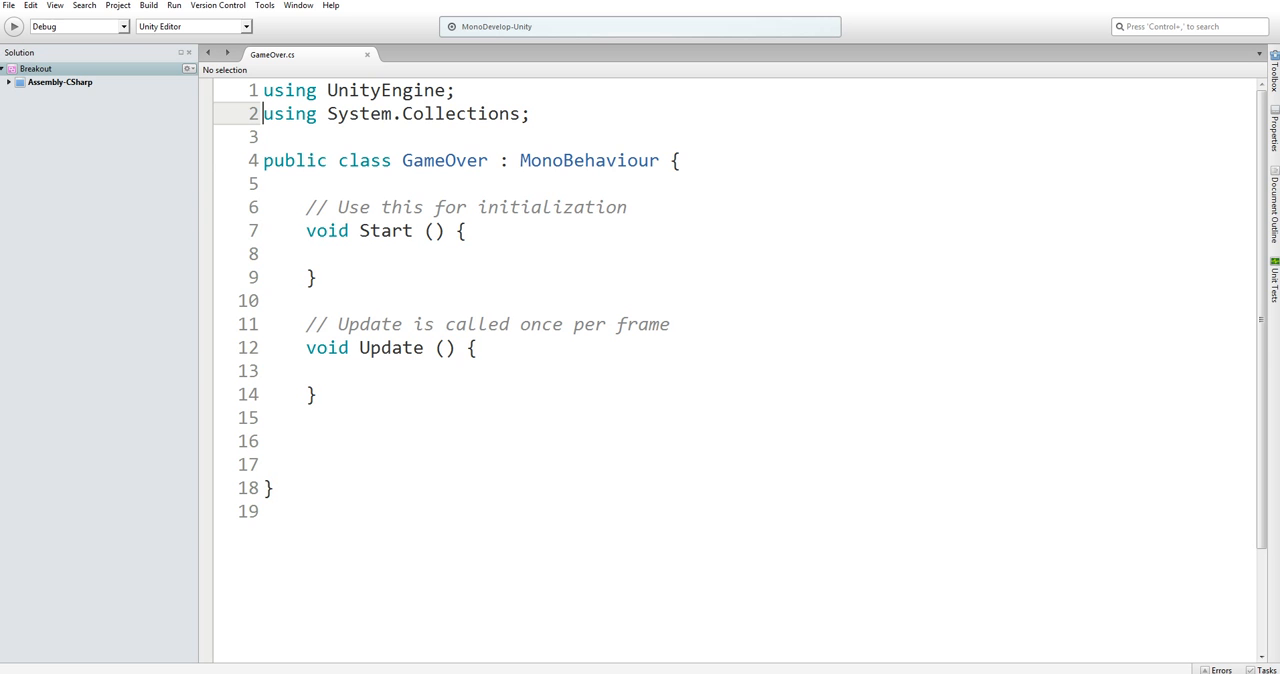
# Add 'using UnityEngine.UI;' below 'using UnityEngine;' and move into the class body.
pyautogui.doubleClick(444, 160)
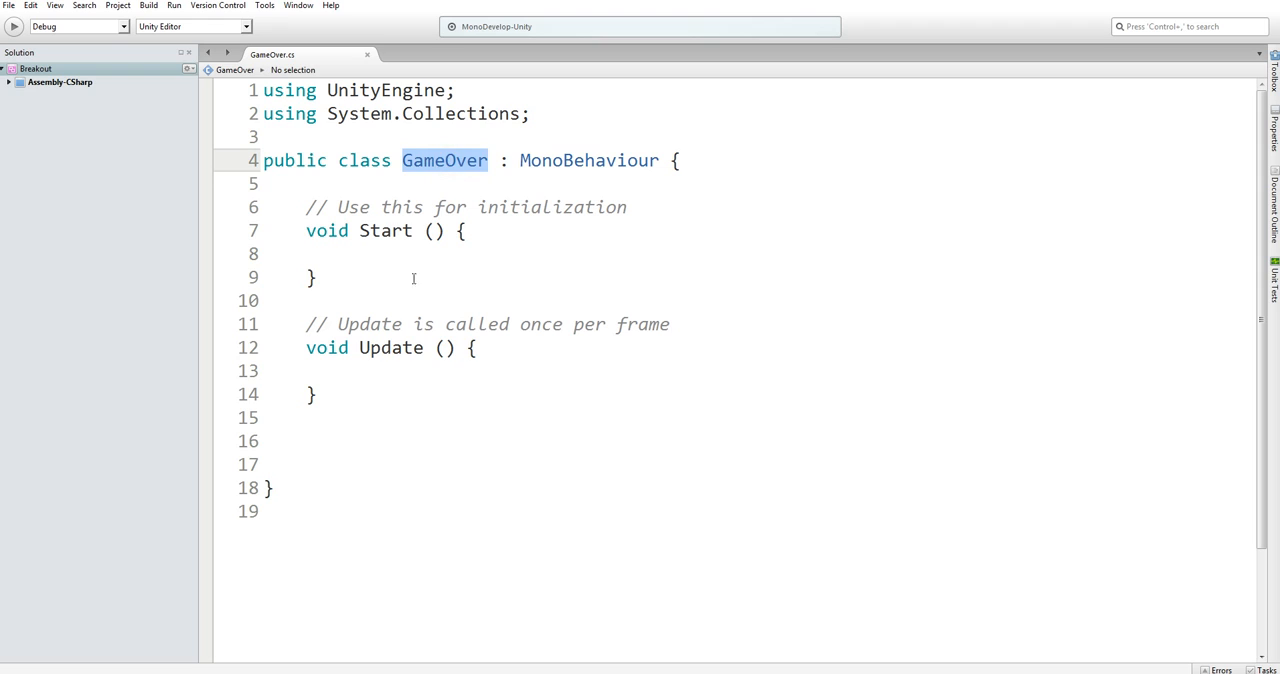
pyautogui.click(310, 254)
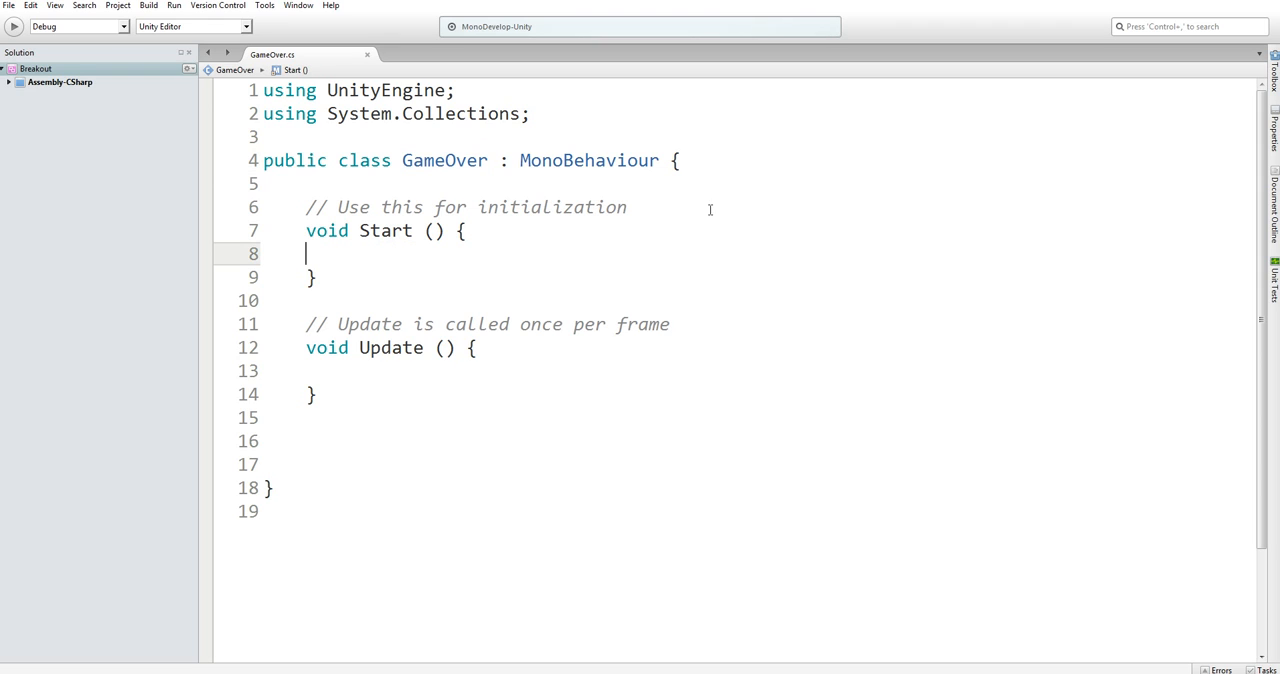
pyautogui.moveTo(540, 166)
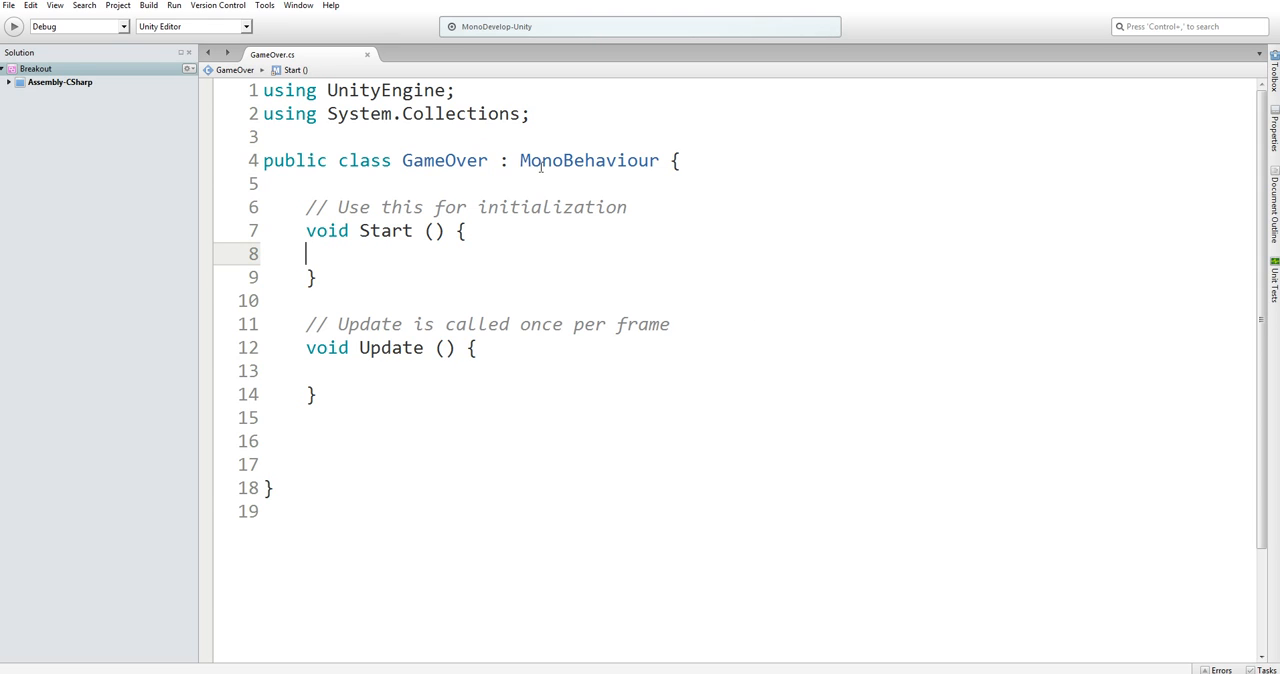
pyautogui.moveTo(588, 160)
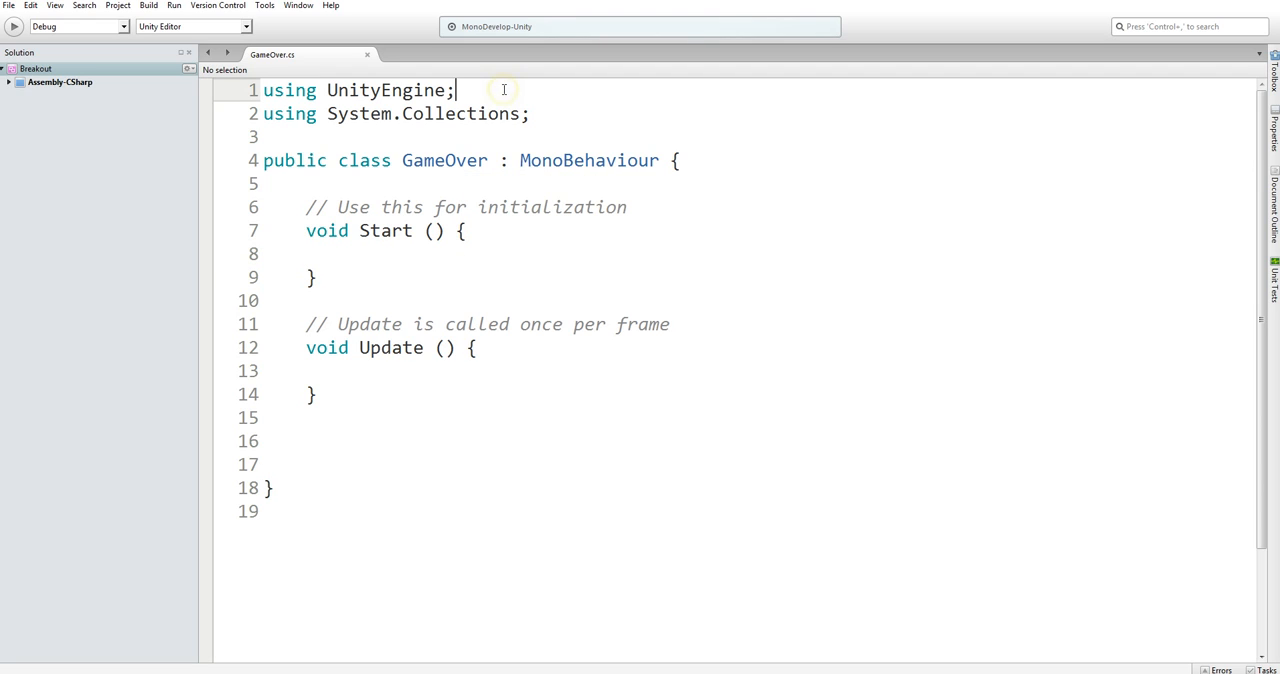
pyautogui.write('us')
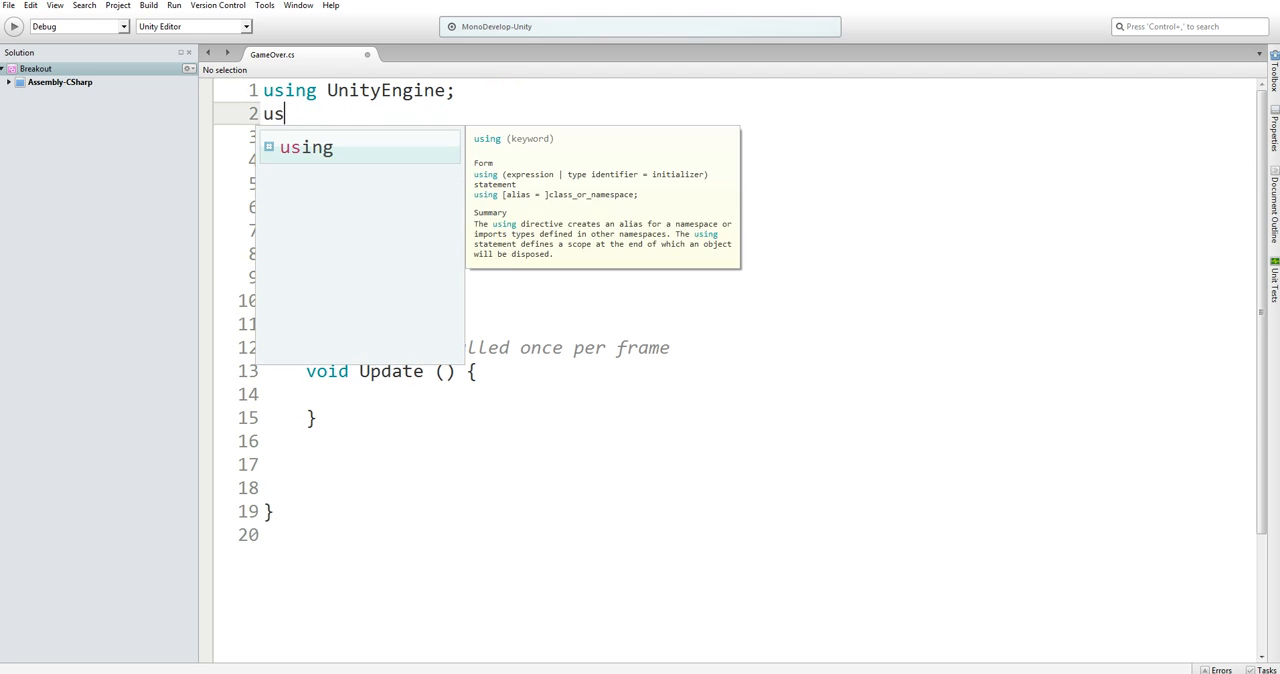
pyautogui.write('ing UnityEn')
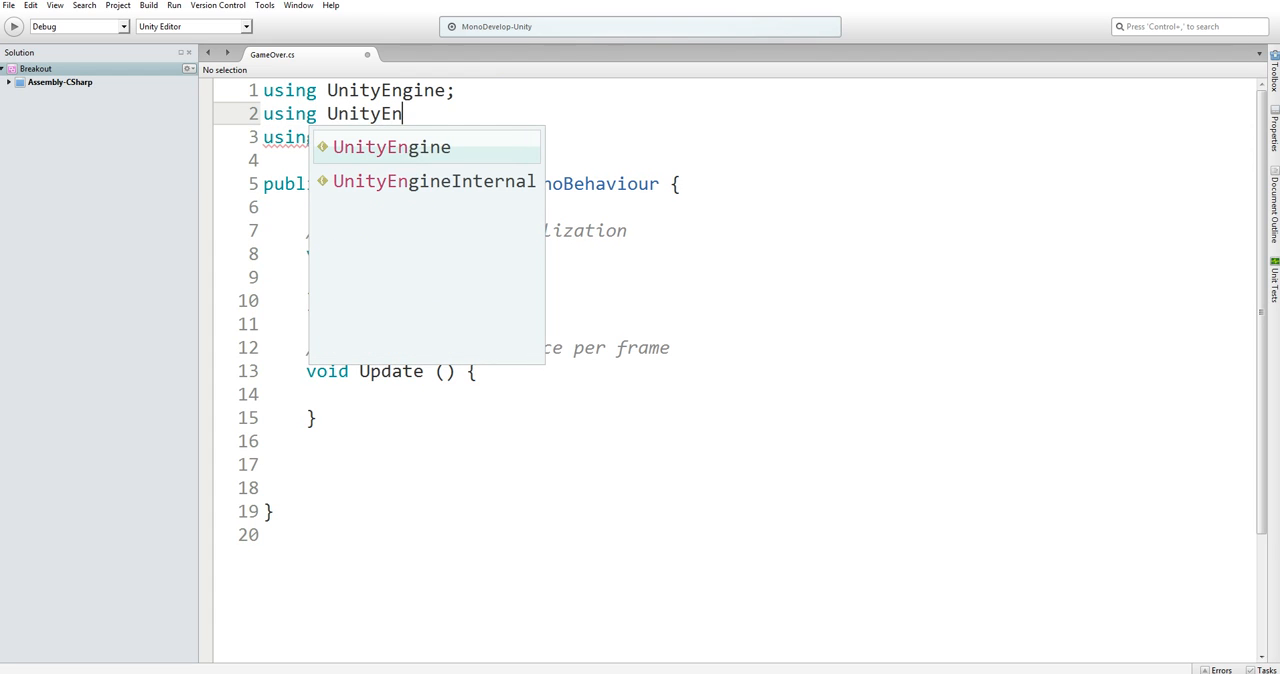
pyautogui.write('.UI;')
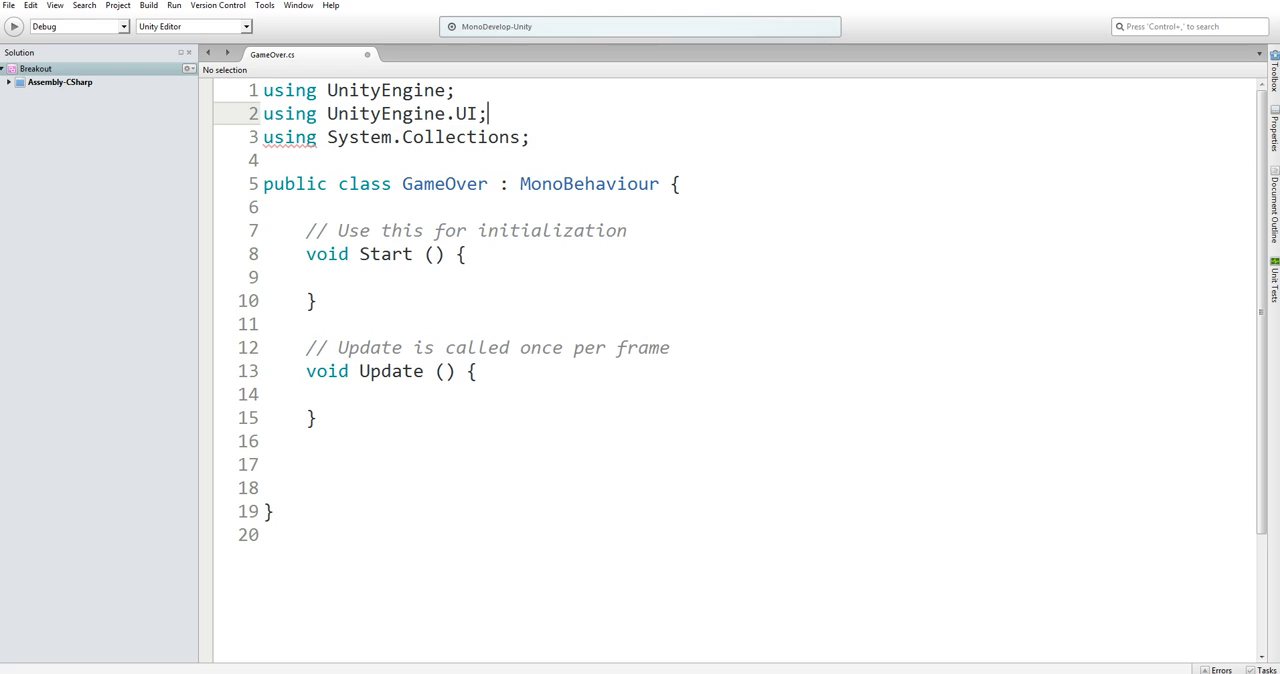
pyautogui.click(360, 278)
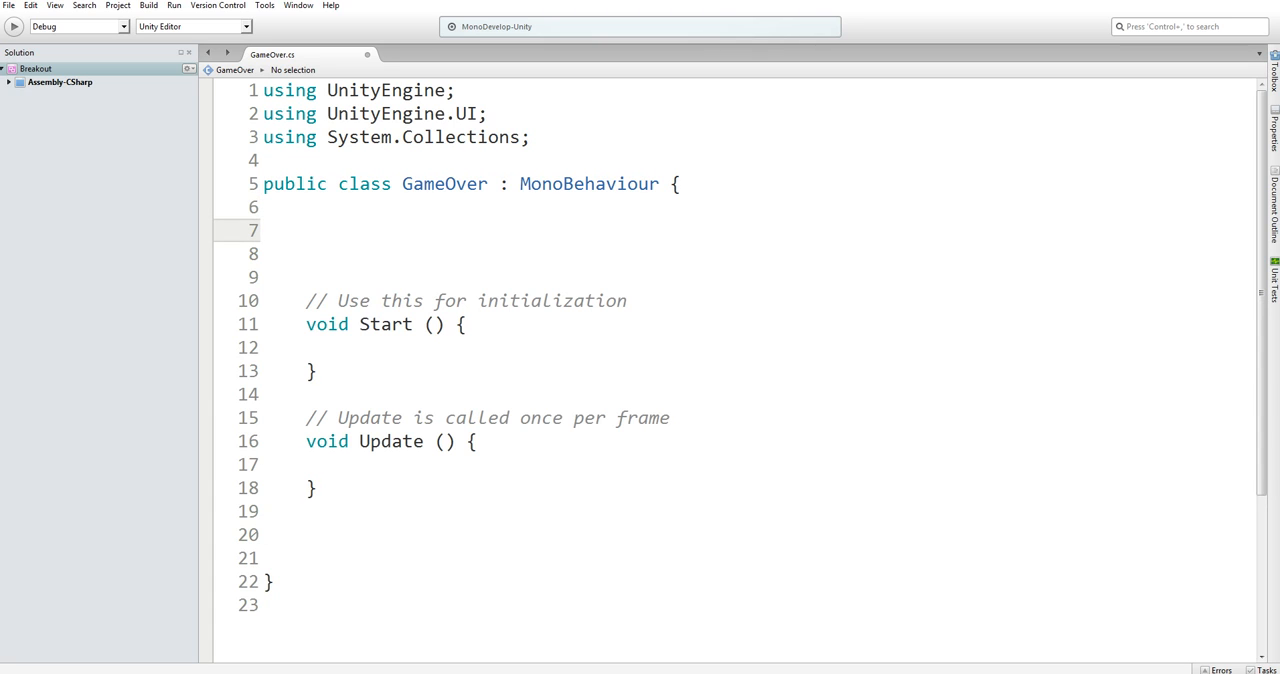
# Declare 'public Text Final_Score;', 'public Text points;' and 'public Text lives;' in GameOver.
pyautogui.write('public')
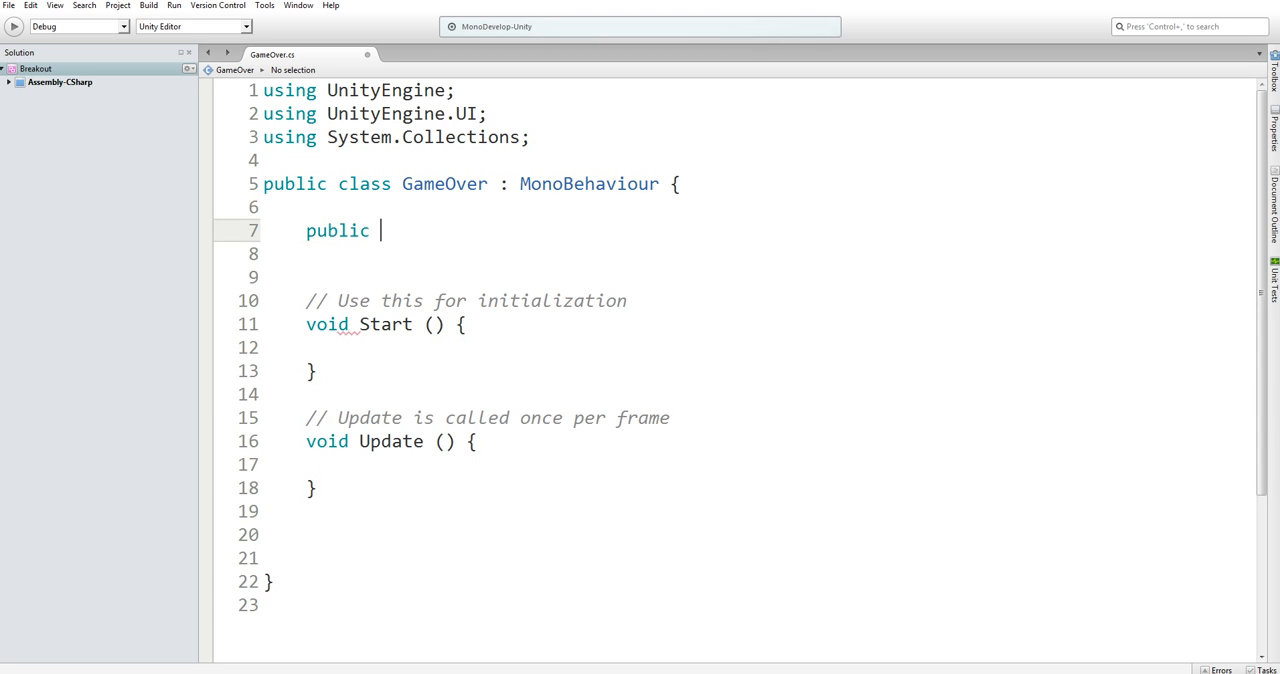
pyautogui.write('Text')
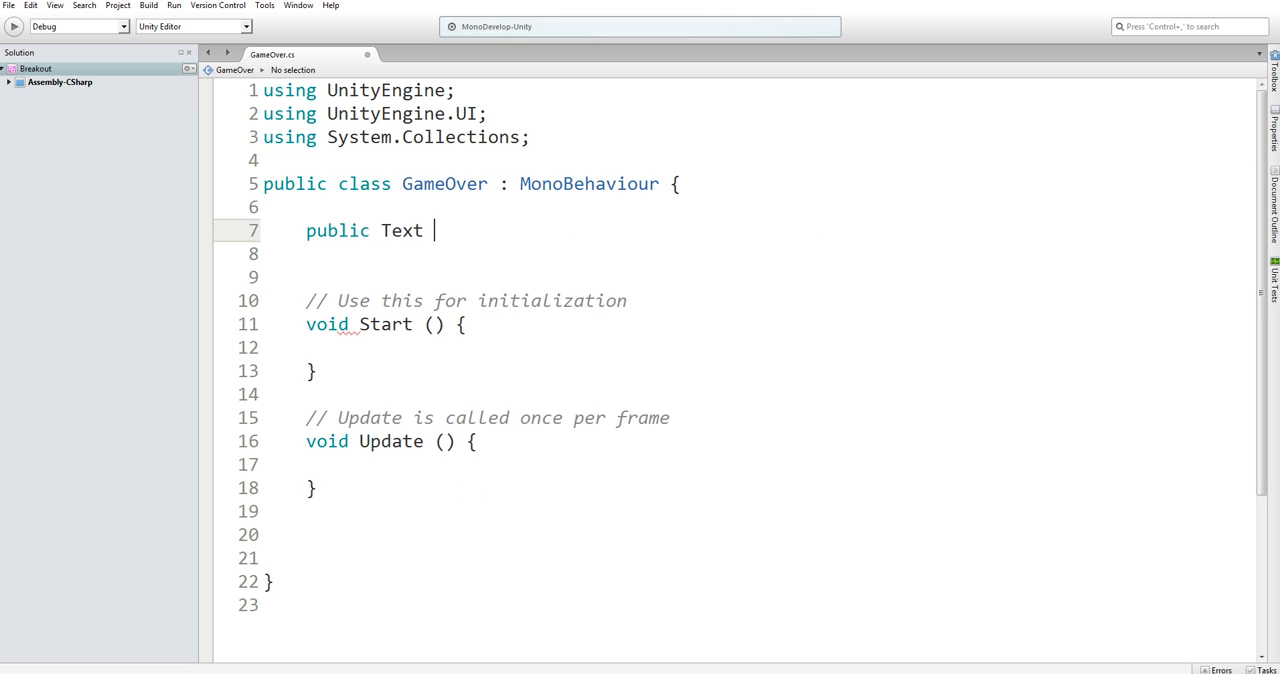
pyautogui.write('Final_S')
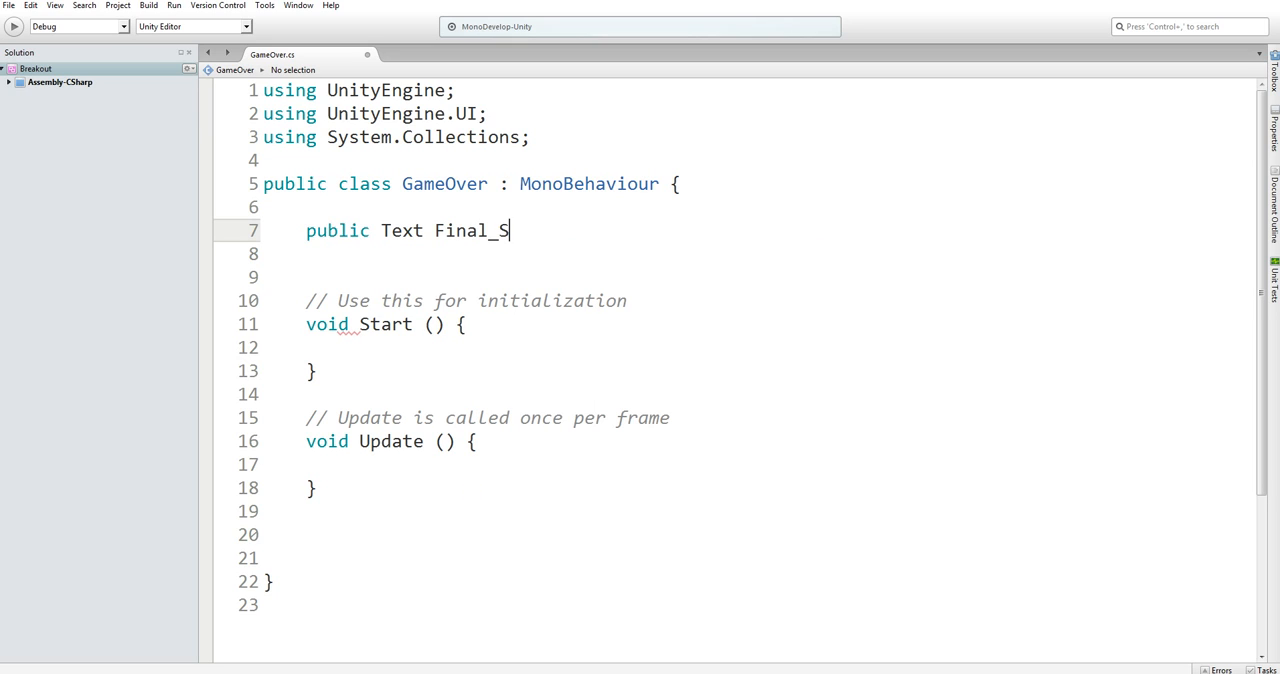
pyautogui.write('core;')
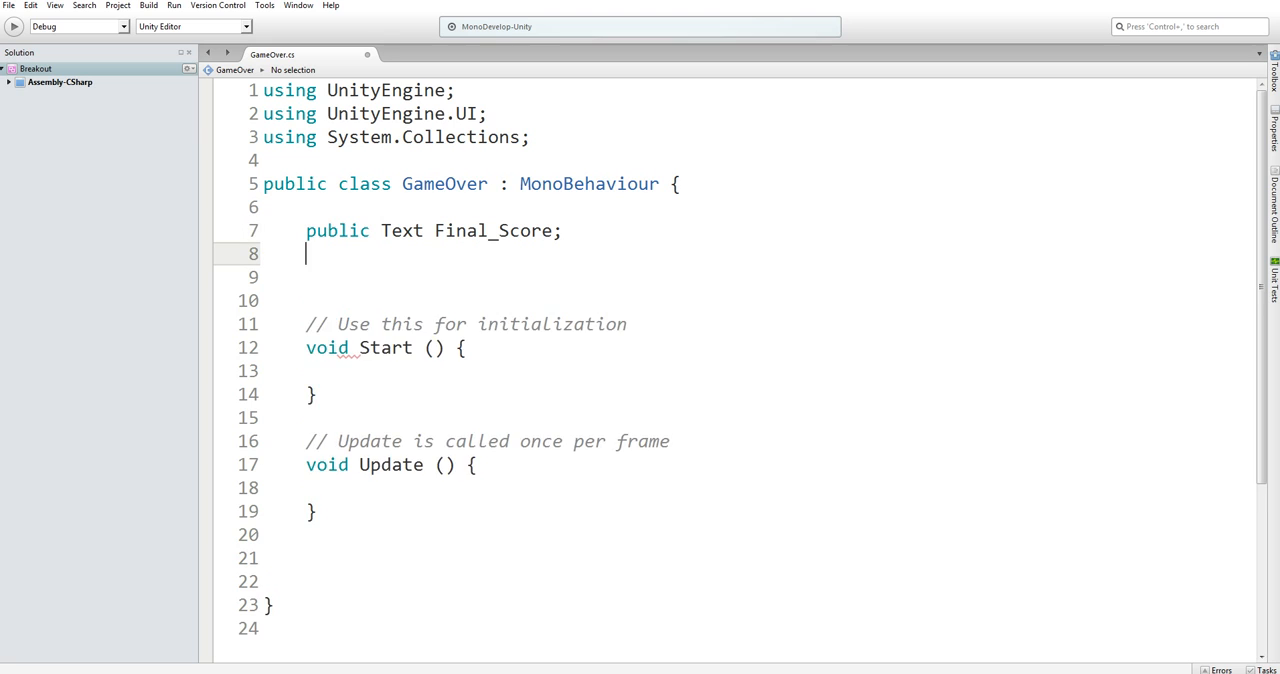
pyautogui.write('public')
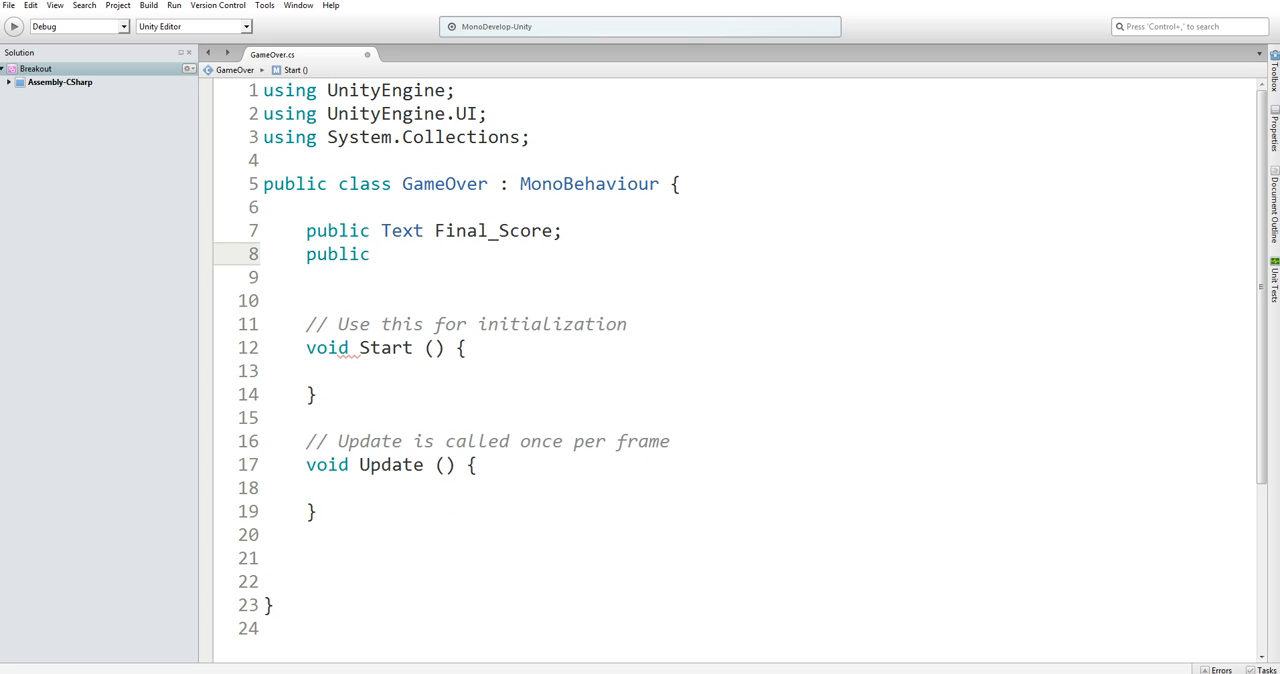
pyautogui.write('Text points')
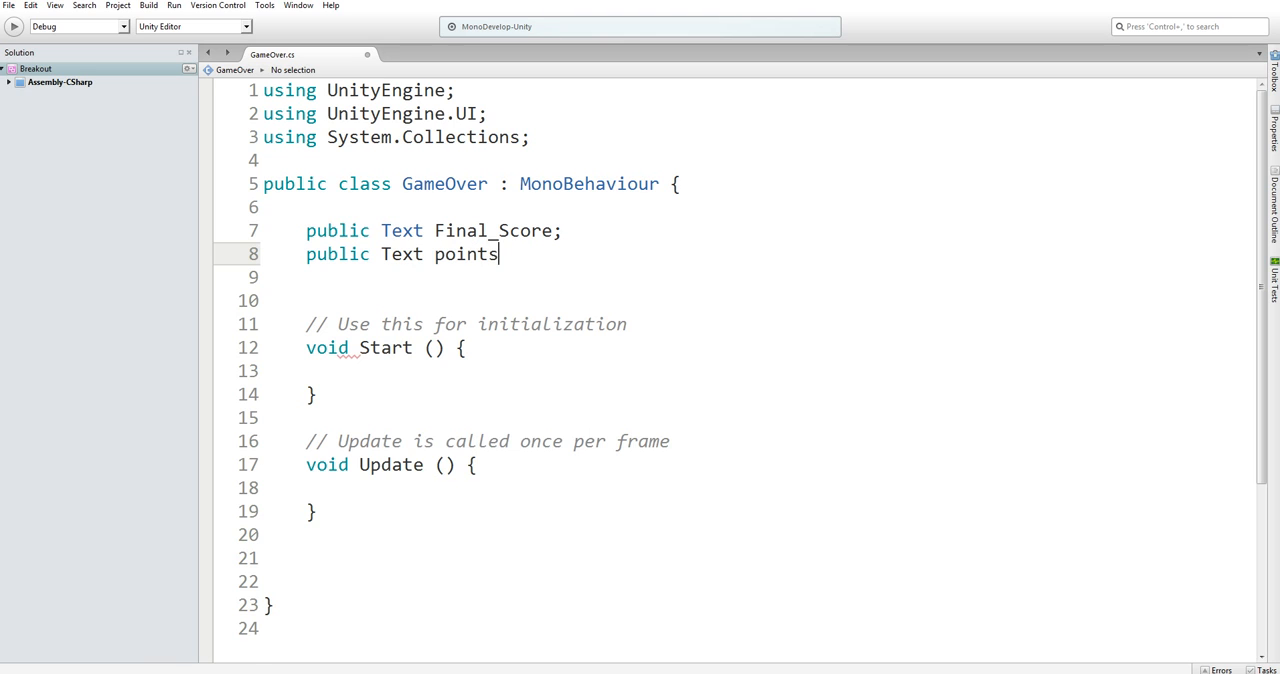
pyautogui.write('public Text')
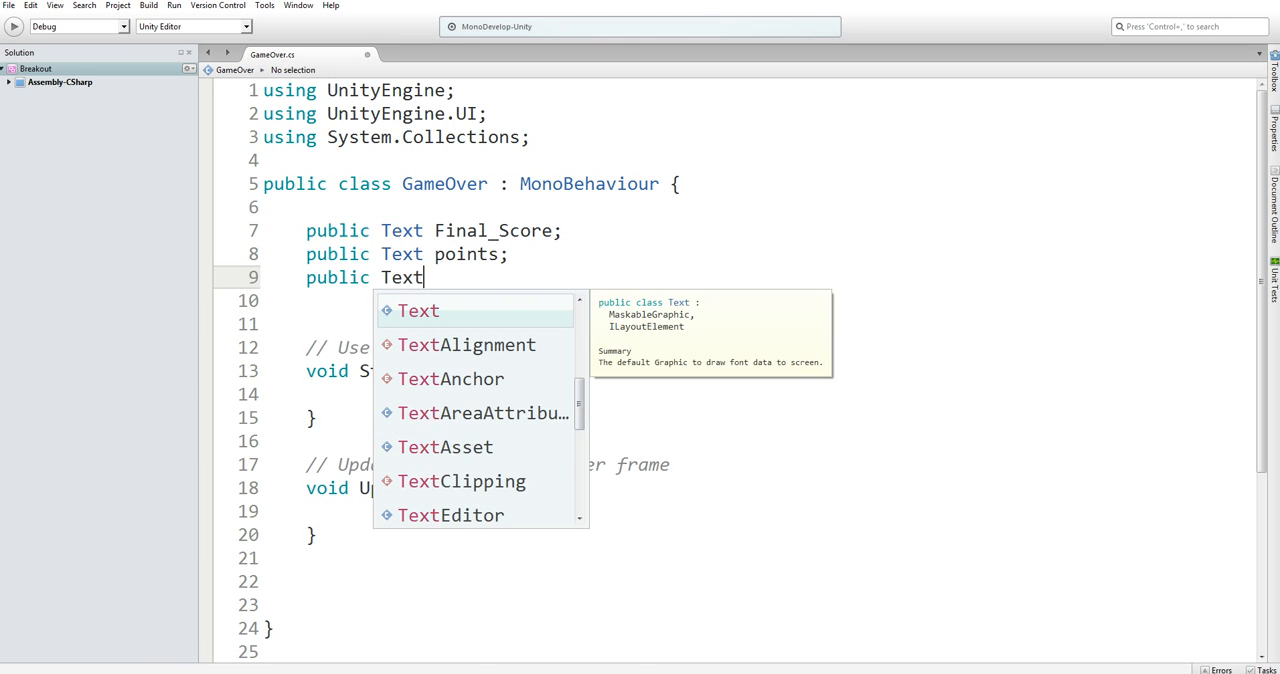
pyautogui.write('liv')
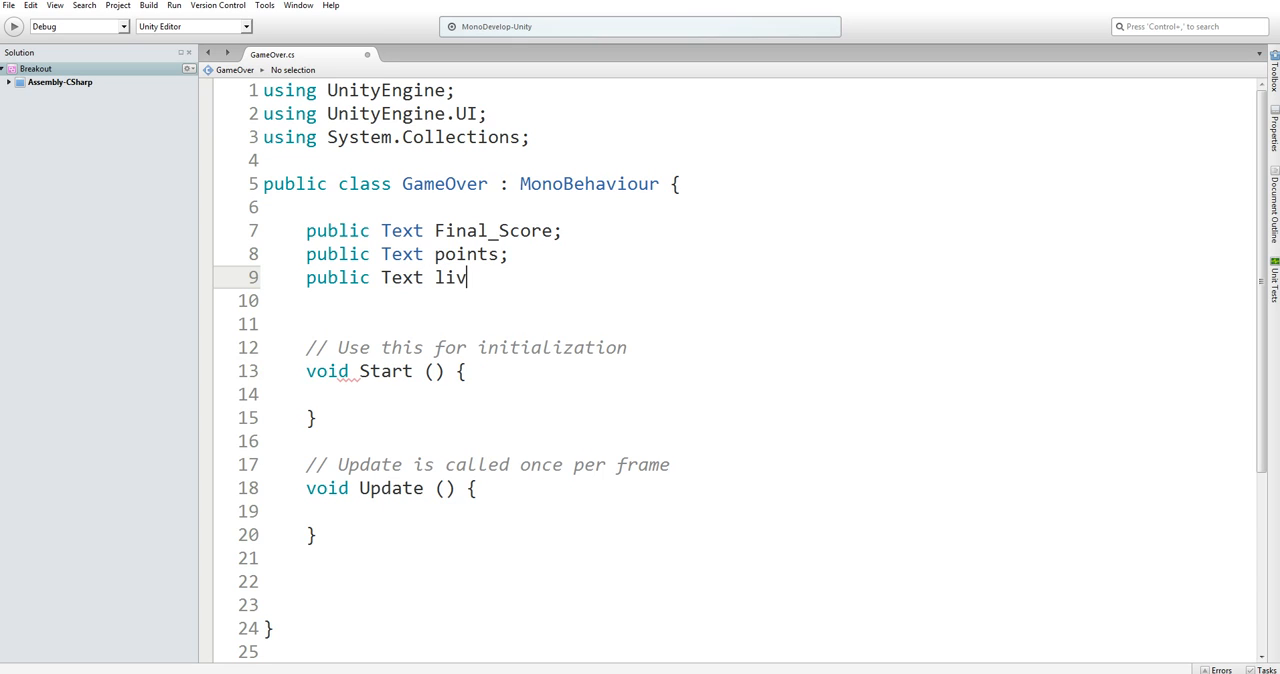
pyautogui.write('es;')
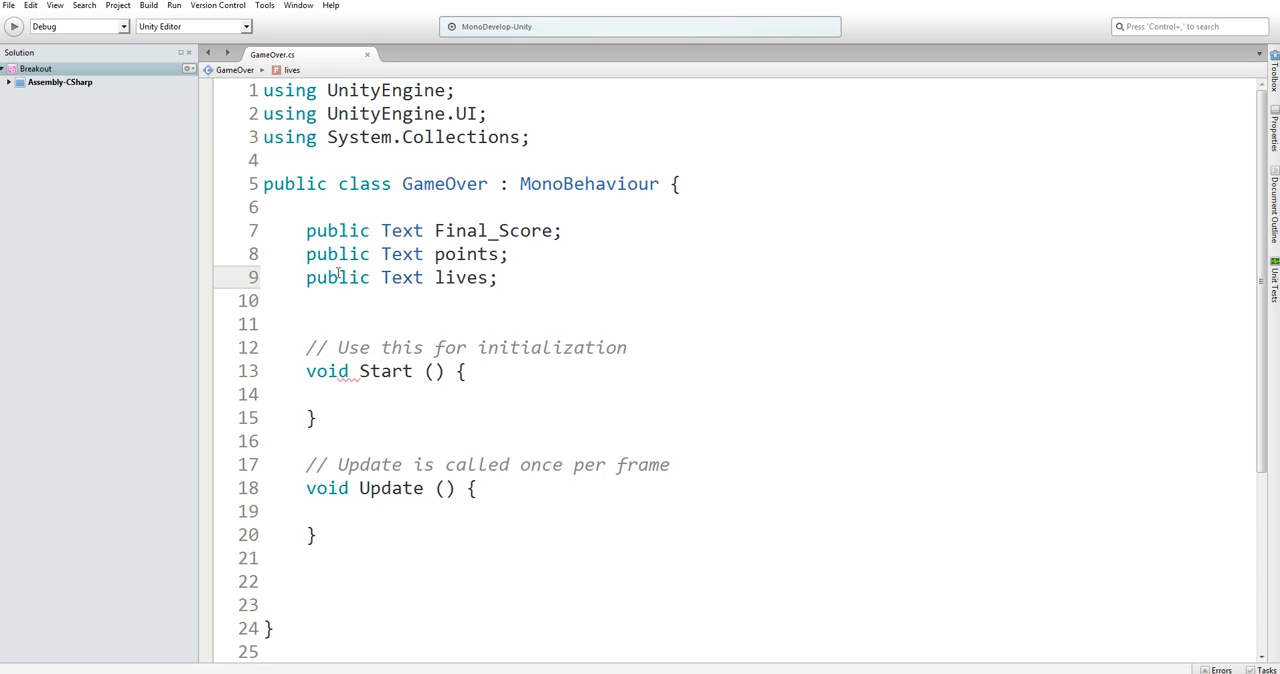
pyautogui.click(340, 300)
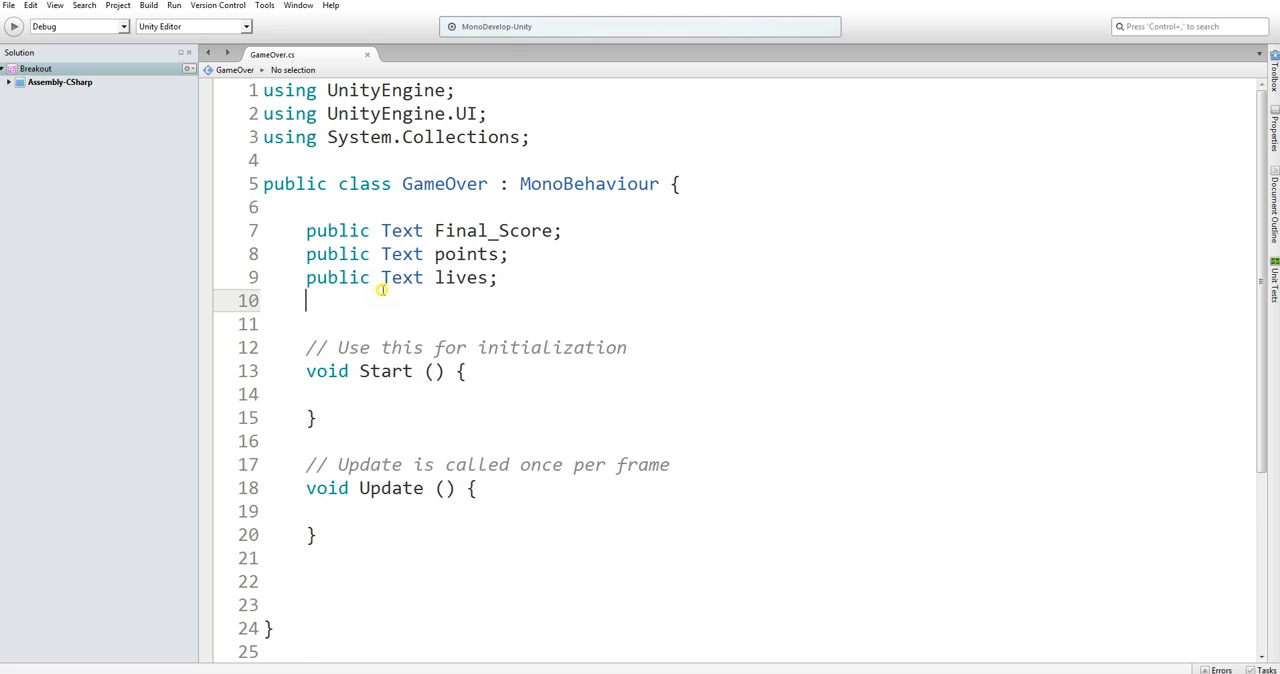
pyautogui.press('Return')
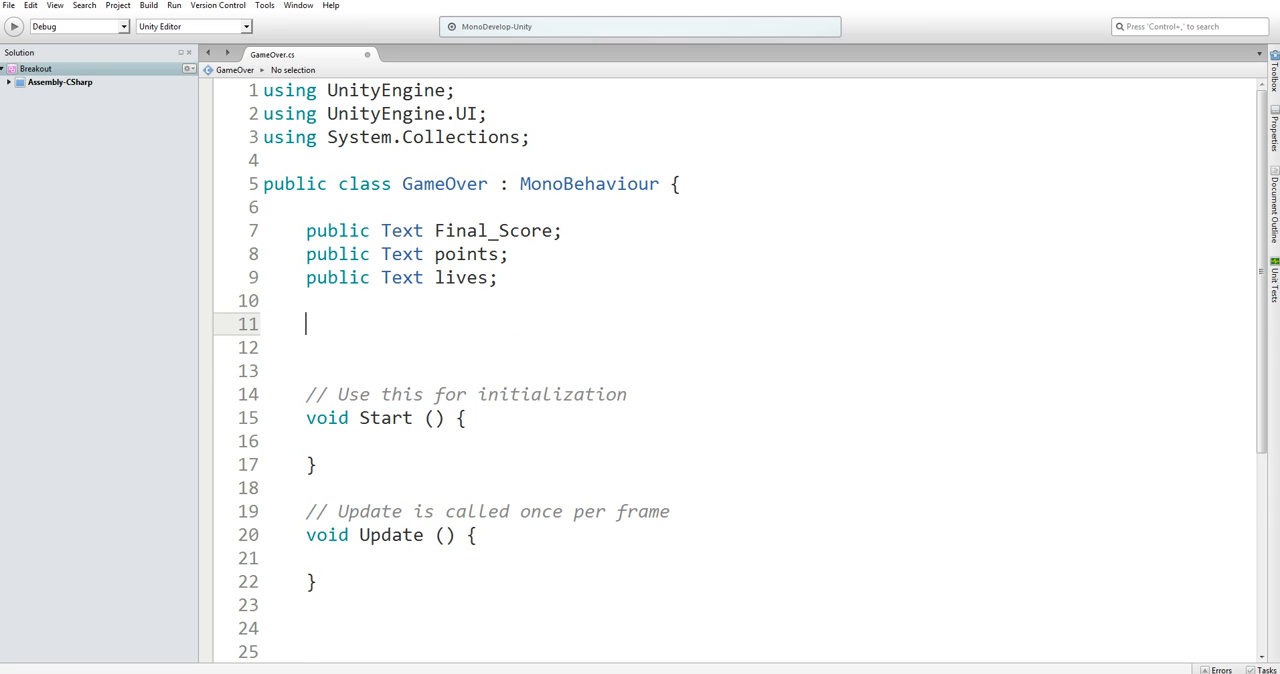
# Declare private int lives_count, points_count and final_score_count, each = 0.
pyautogui.write('priv')
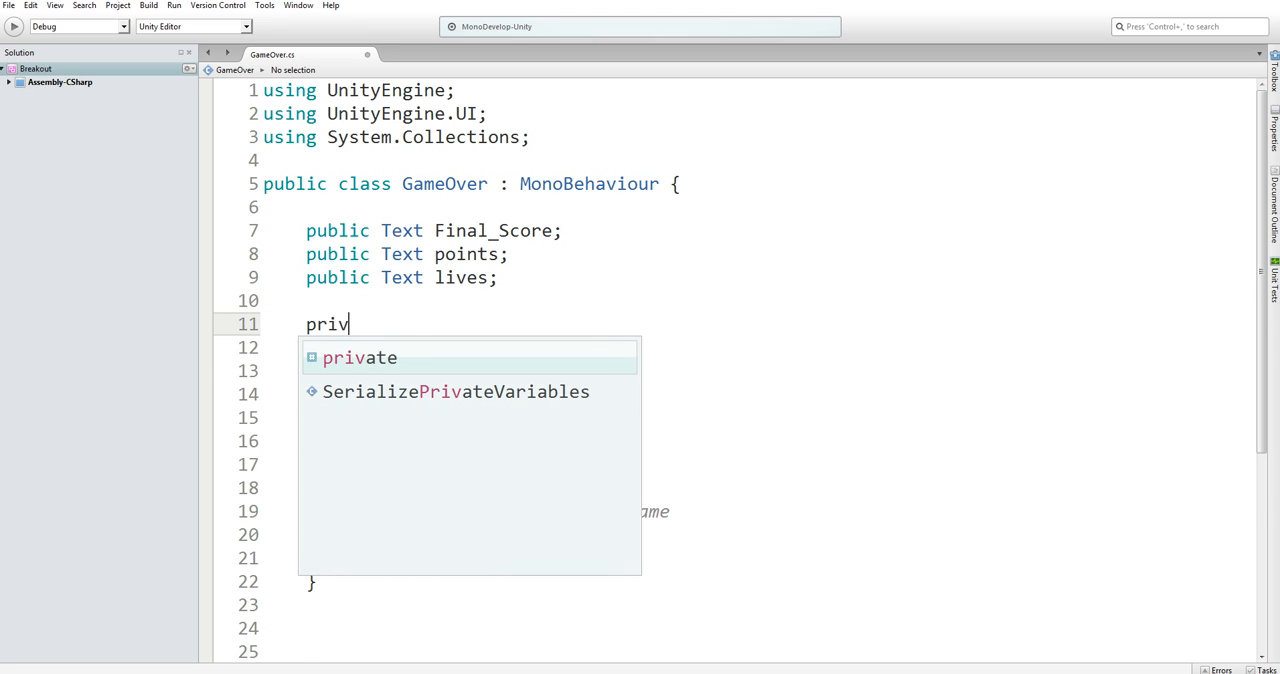
pyautogui.write('ate int liv')
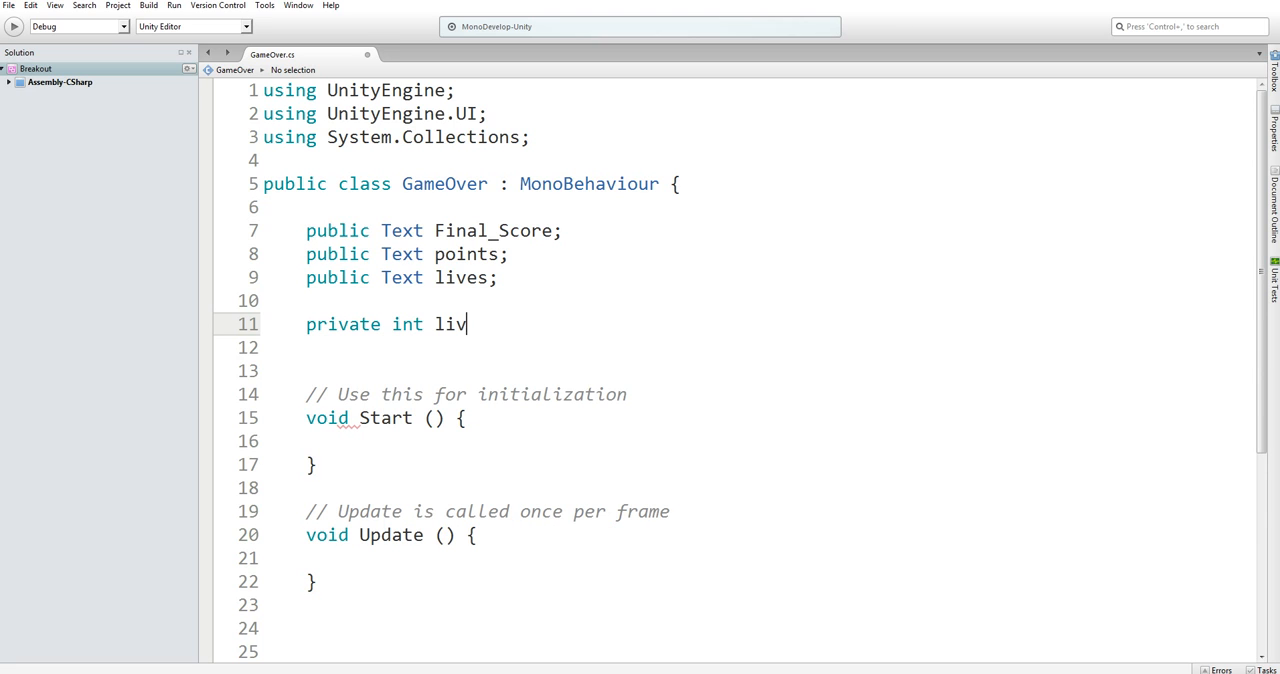
pyautogui.write('es')
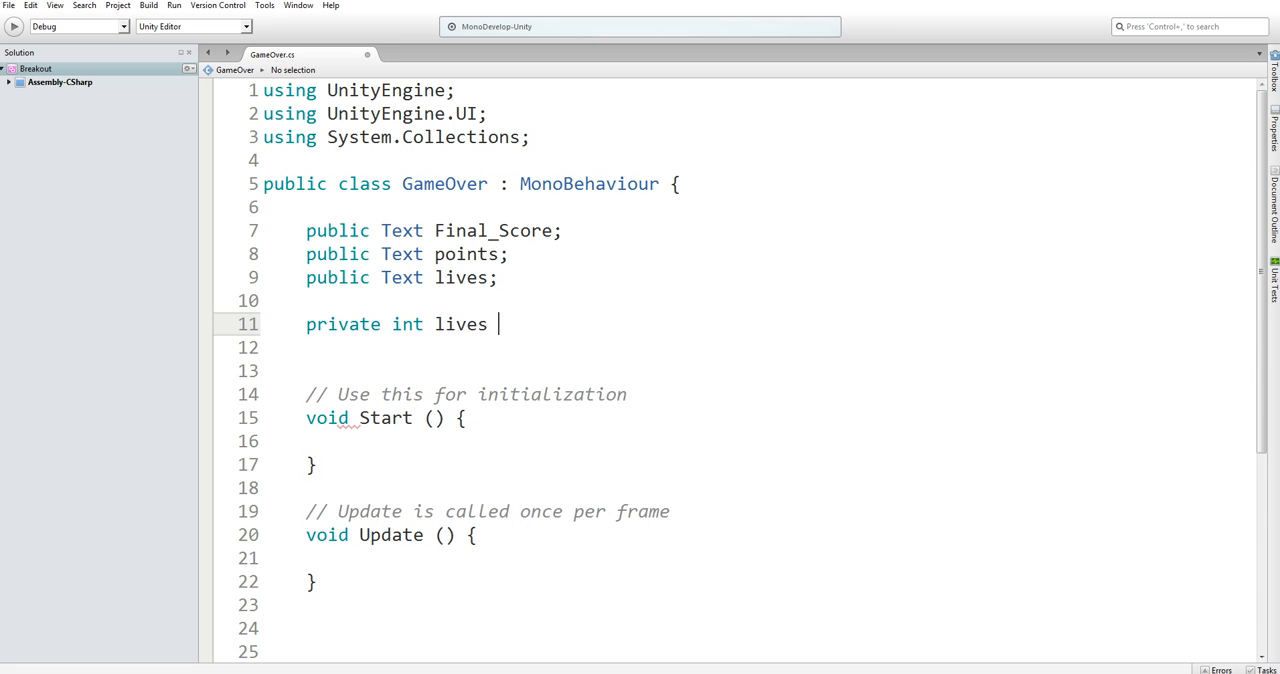
pyautogui.write('= 0;')
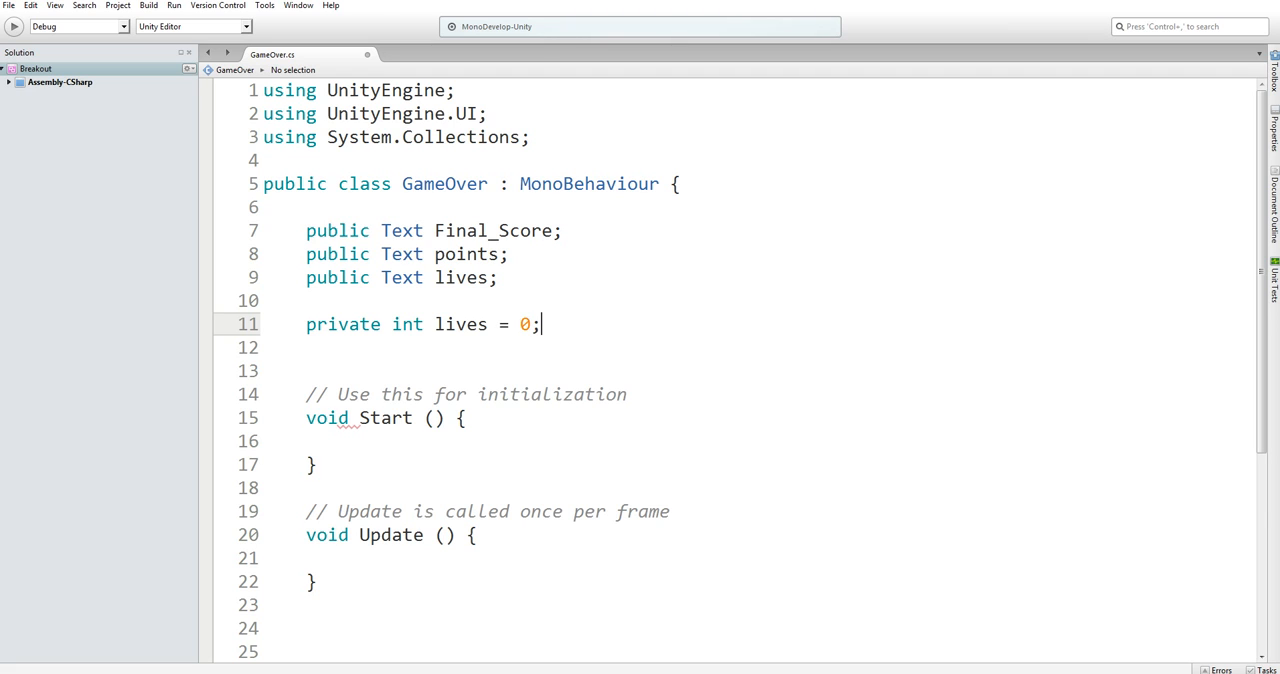
pyautogui.write('private')
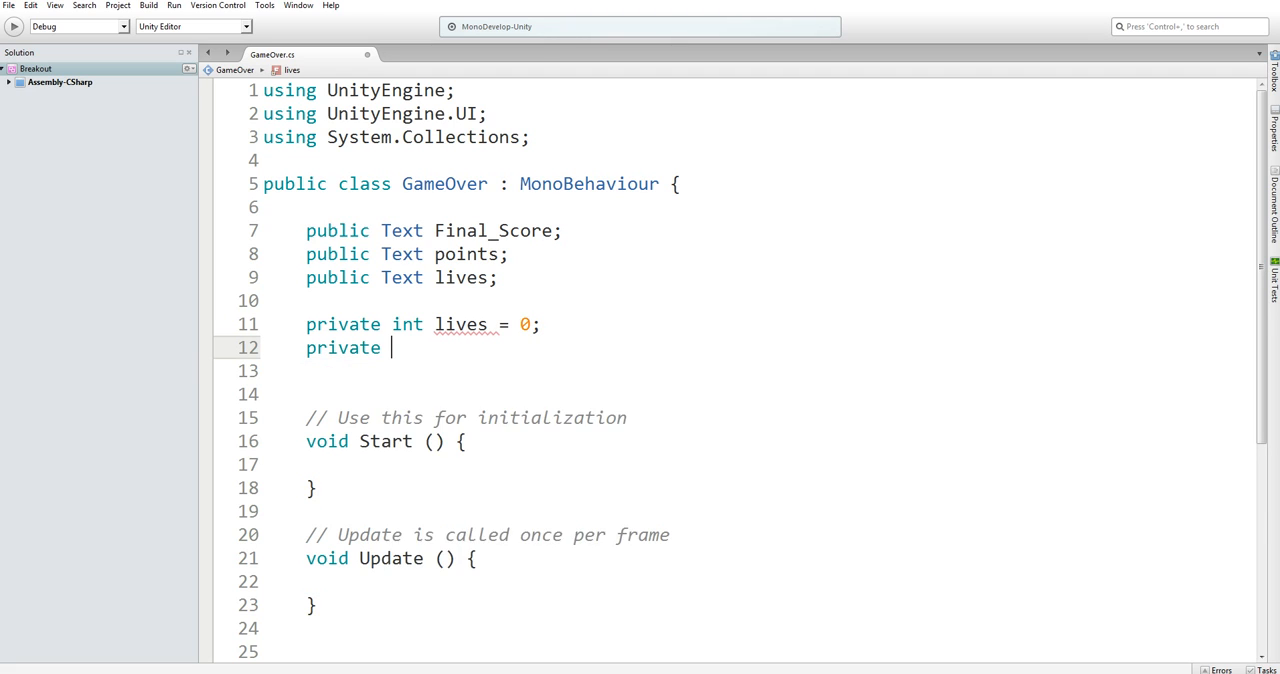
pyautogui.write('int')
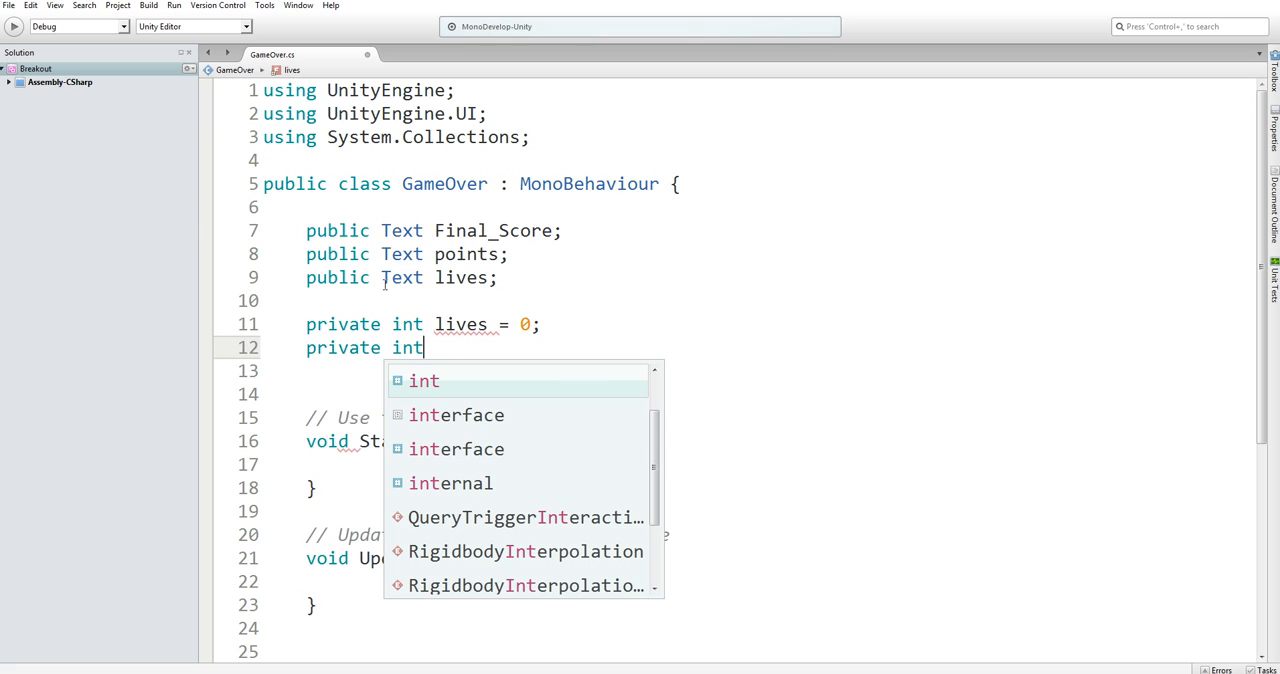
pyautogui.press('Escape')
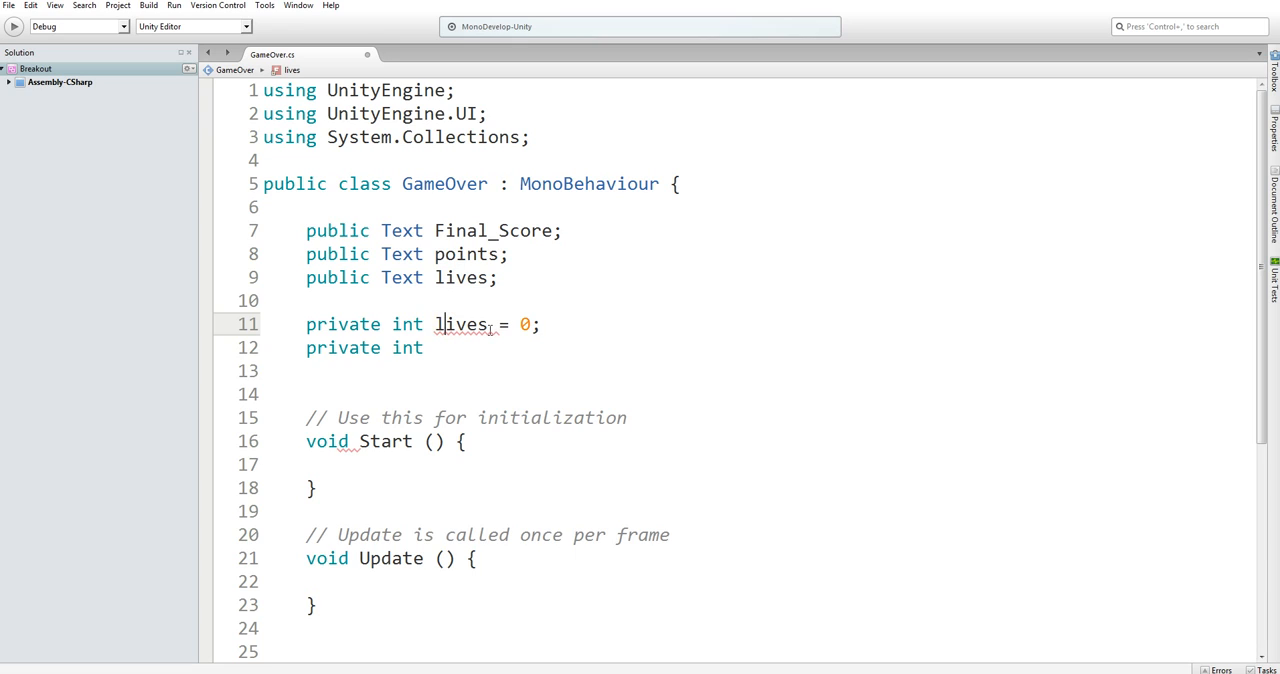
pyautogui.write('_count')
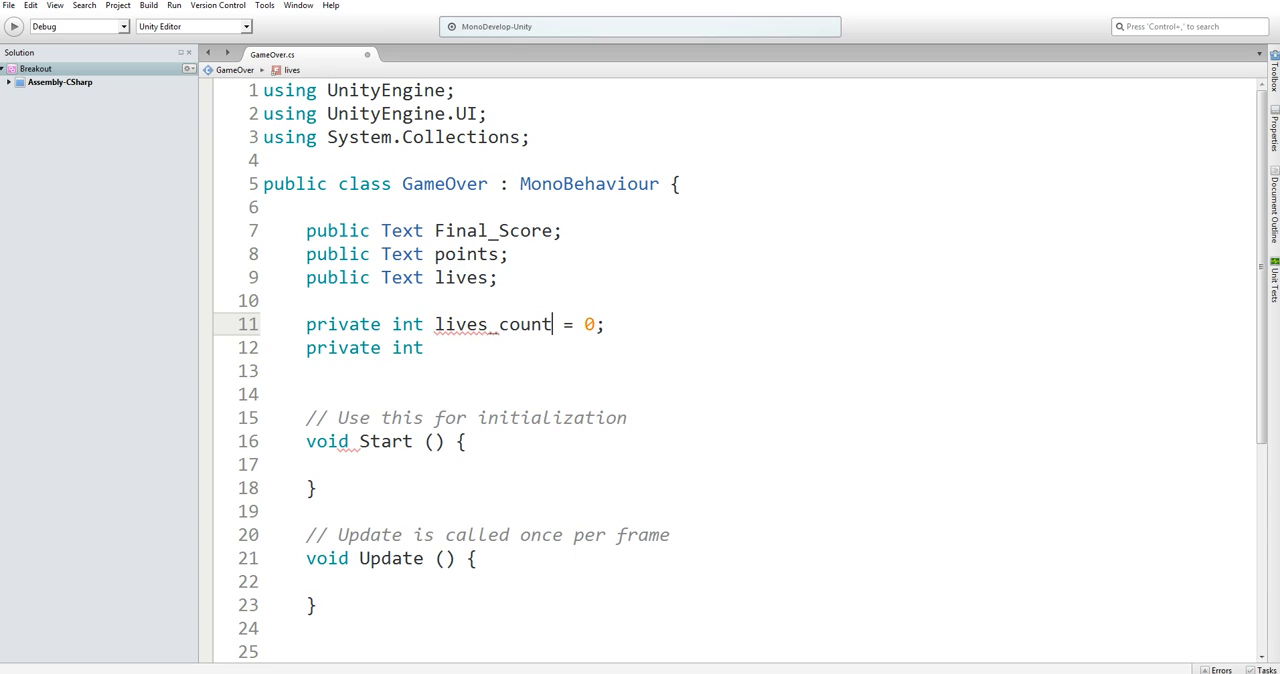
pyautogui.write('points_count = 0;')
pyautogui.click(754, 370)
pyautogui.write('private int')
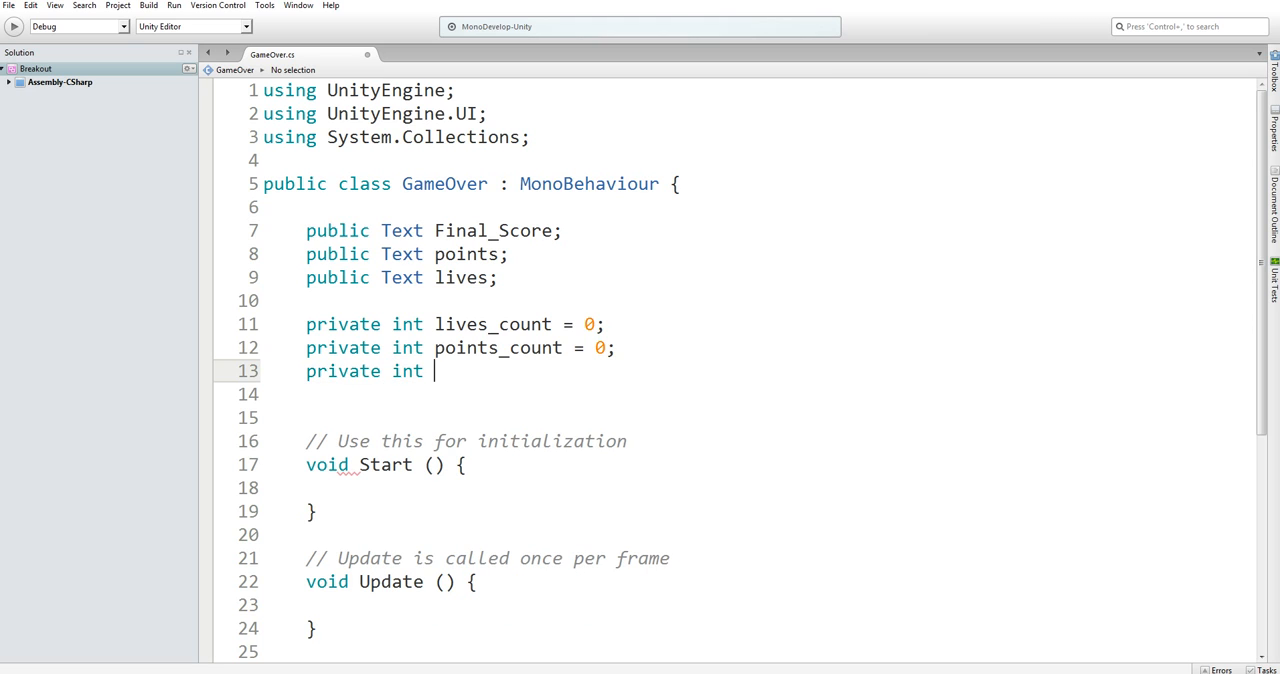
pyautogui.write('final_score')
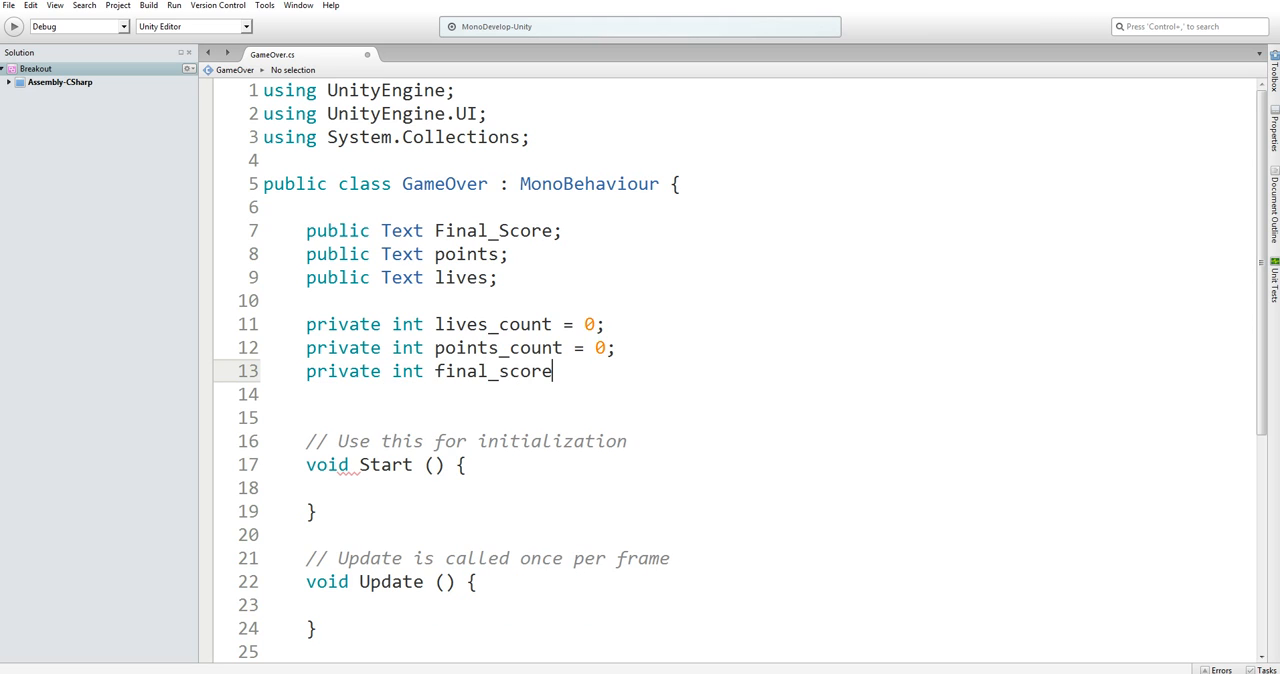
pyautogui.write('_count =')
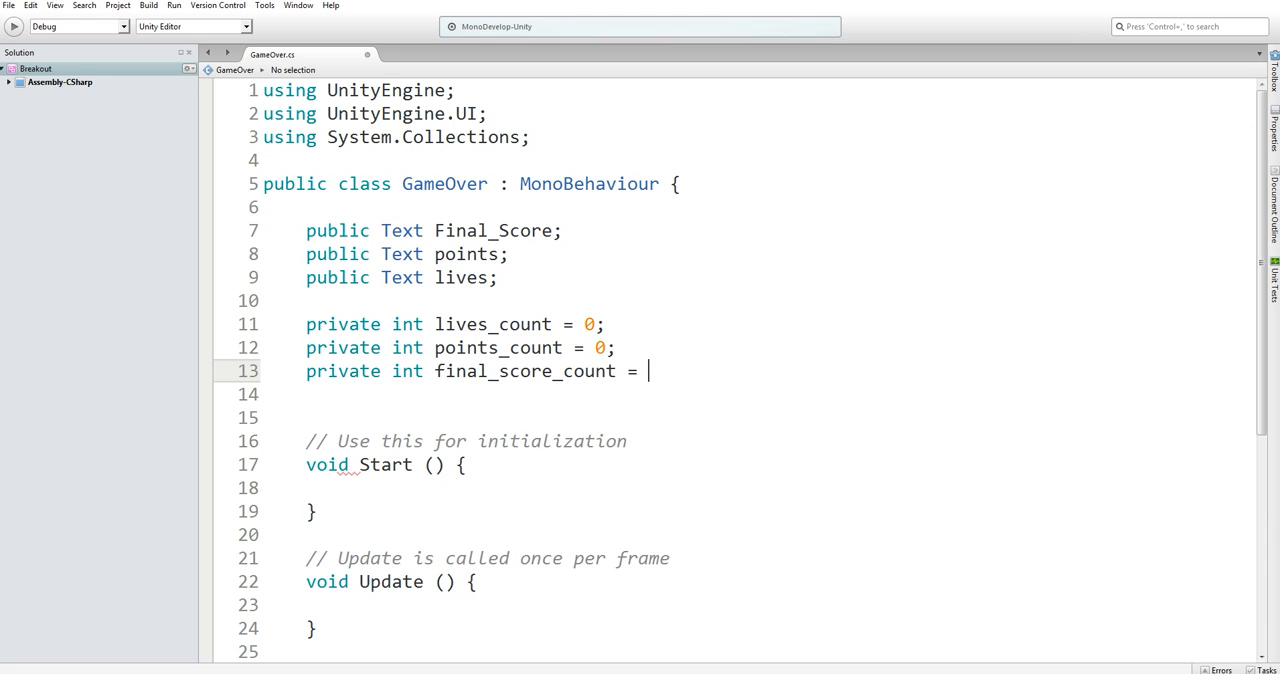
pyautogui.write('0;')
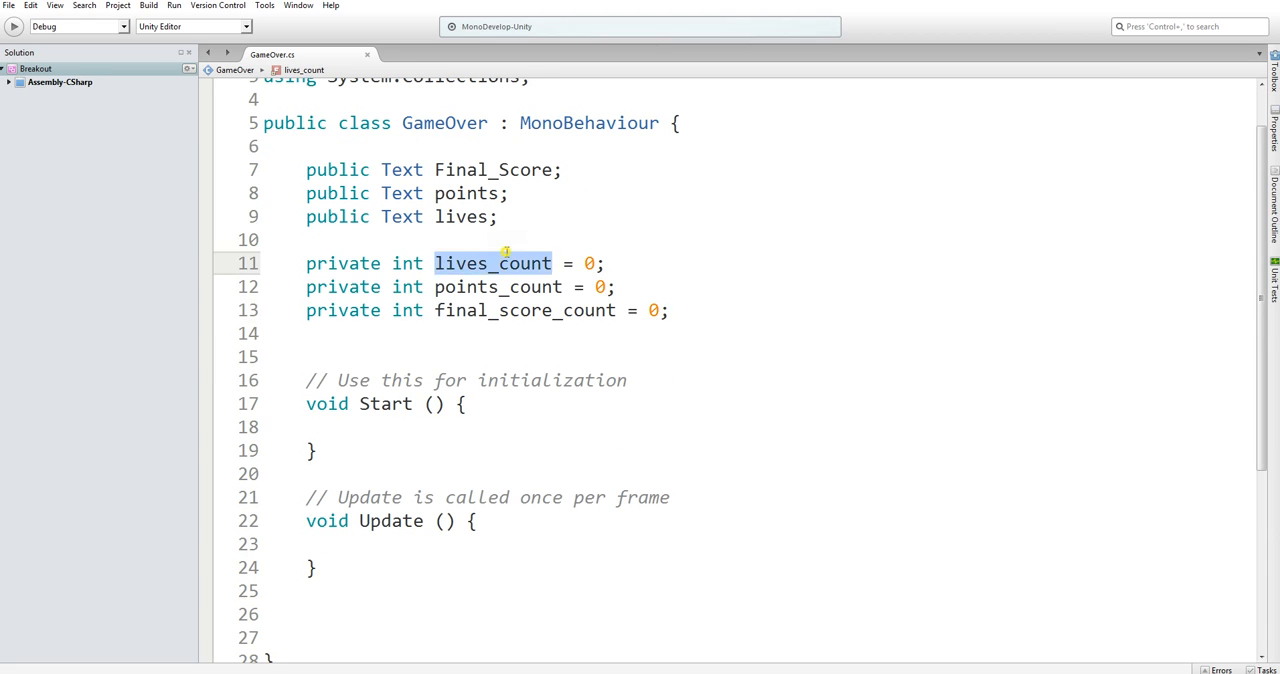
pyautogui.moveTo(288, 668)
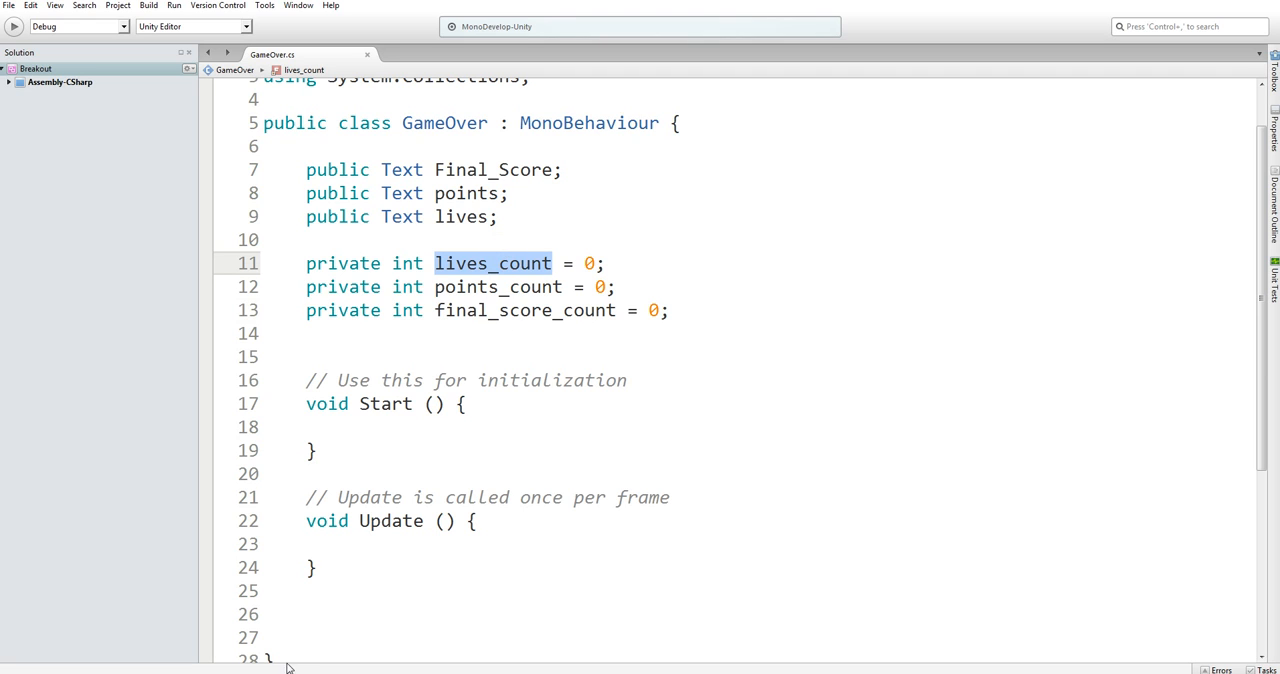
# Show the Scripts folder in the Project panel and select the GM script.
pyautogui.moveTo(306, 264); pyautogui.dragTo(668, 310)
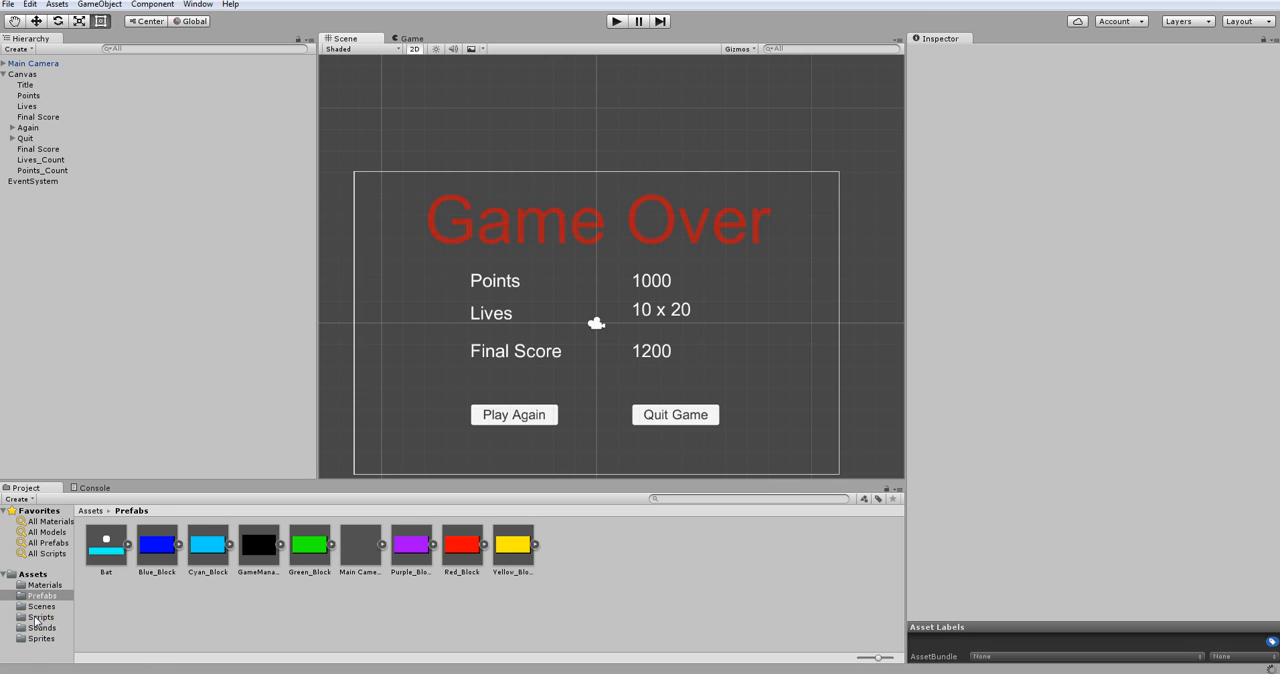
pyautogui.click(40, 616)
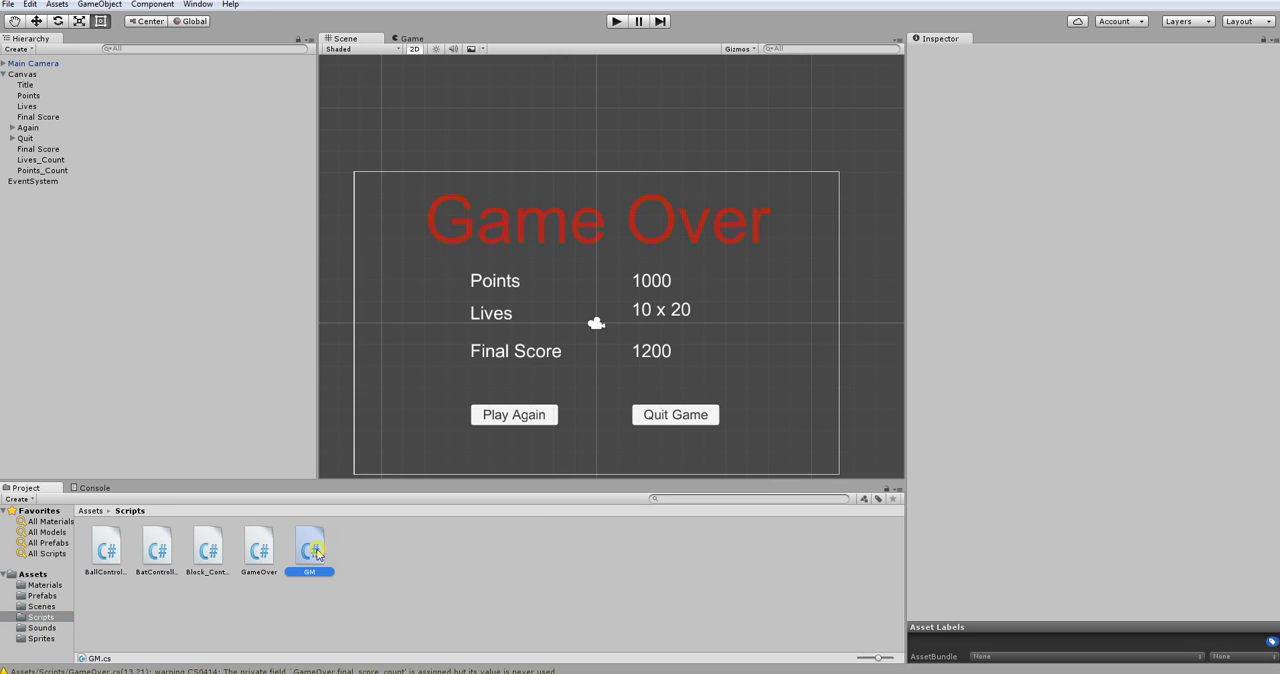
pyautogui.click(310, 548)
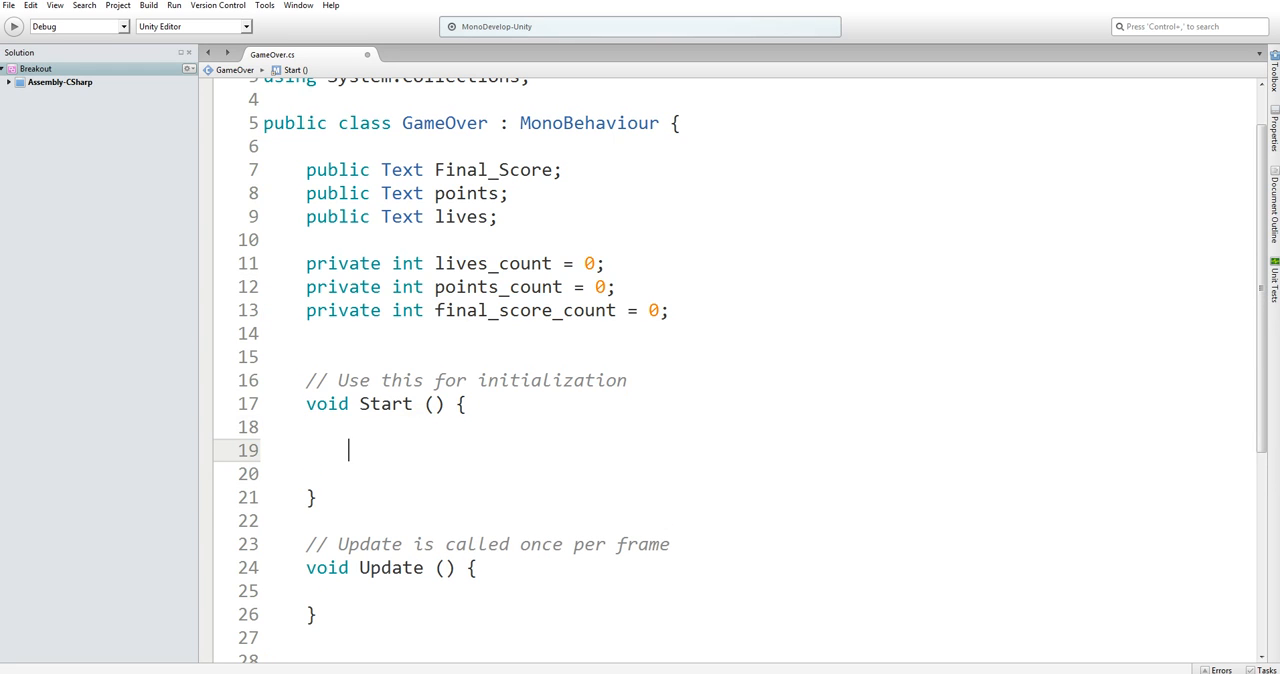
# In Start, set lives_count = GM.lives; and points_count = GM.score;.
pyautogui.write('lives_count =')
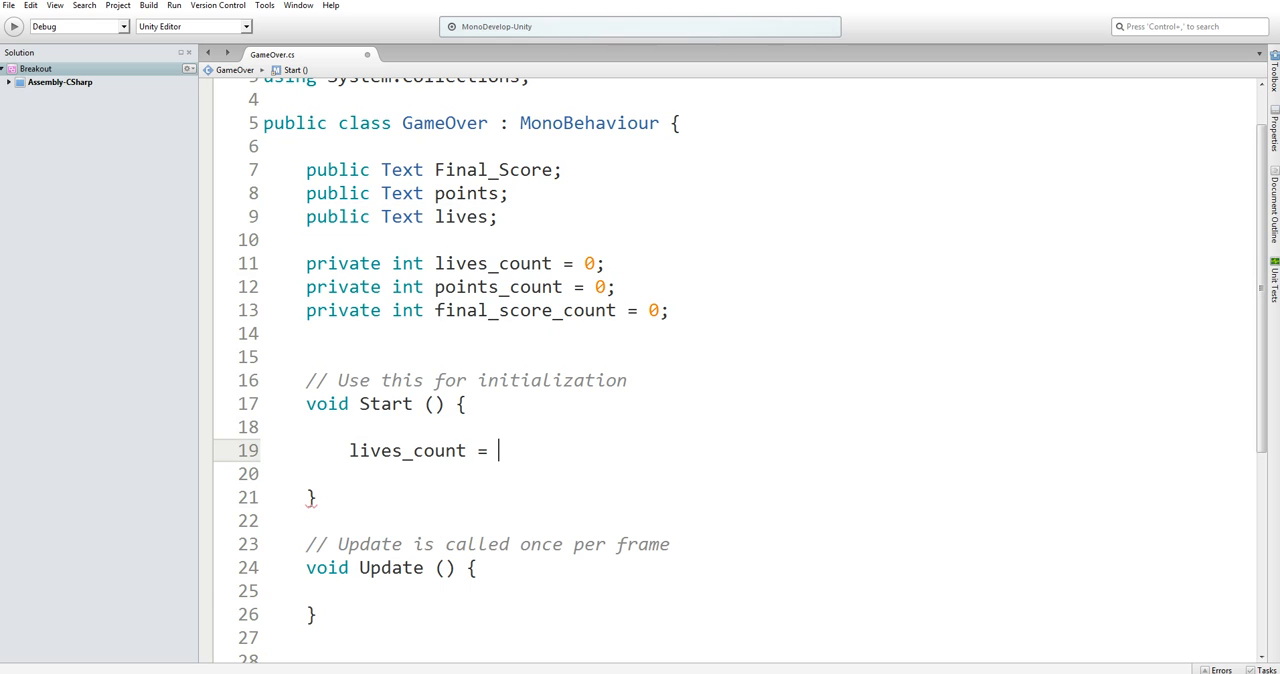
pyautogui.write('GM.lives;')
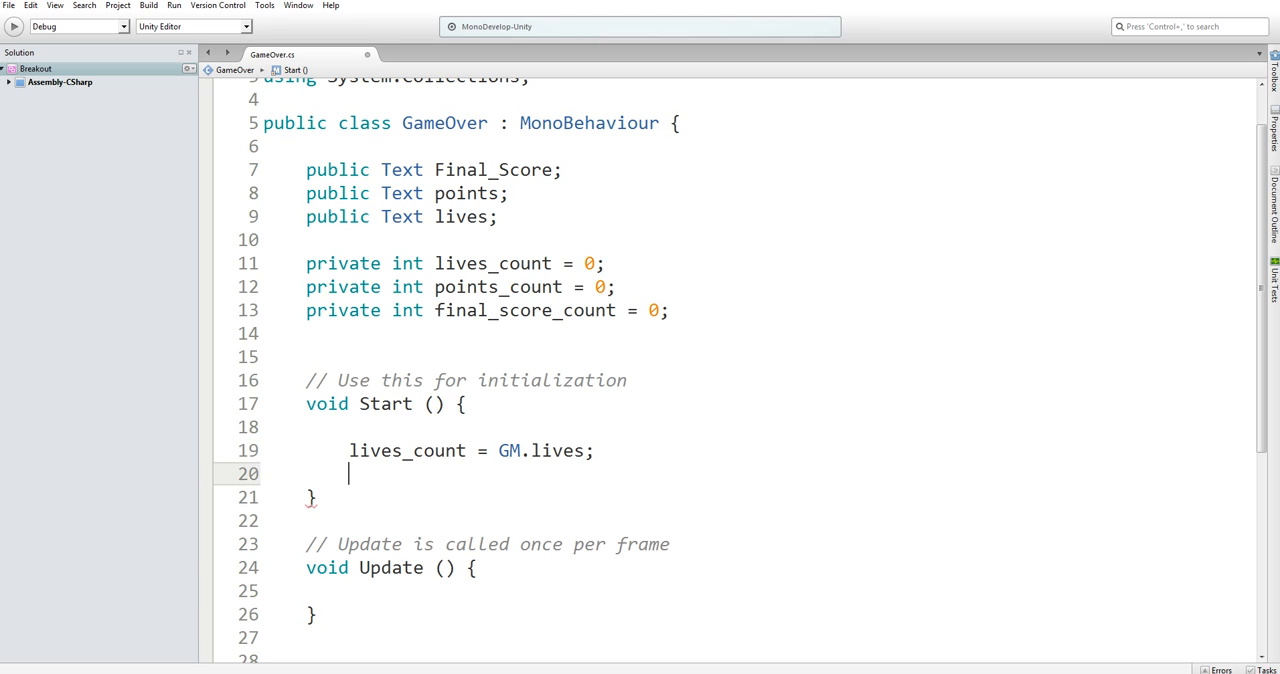
pyautogui.write('points_count')
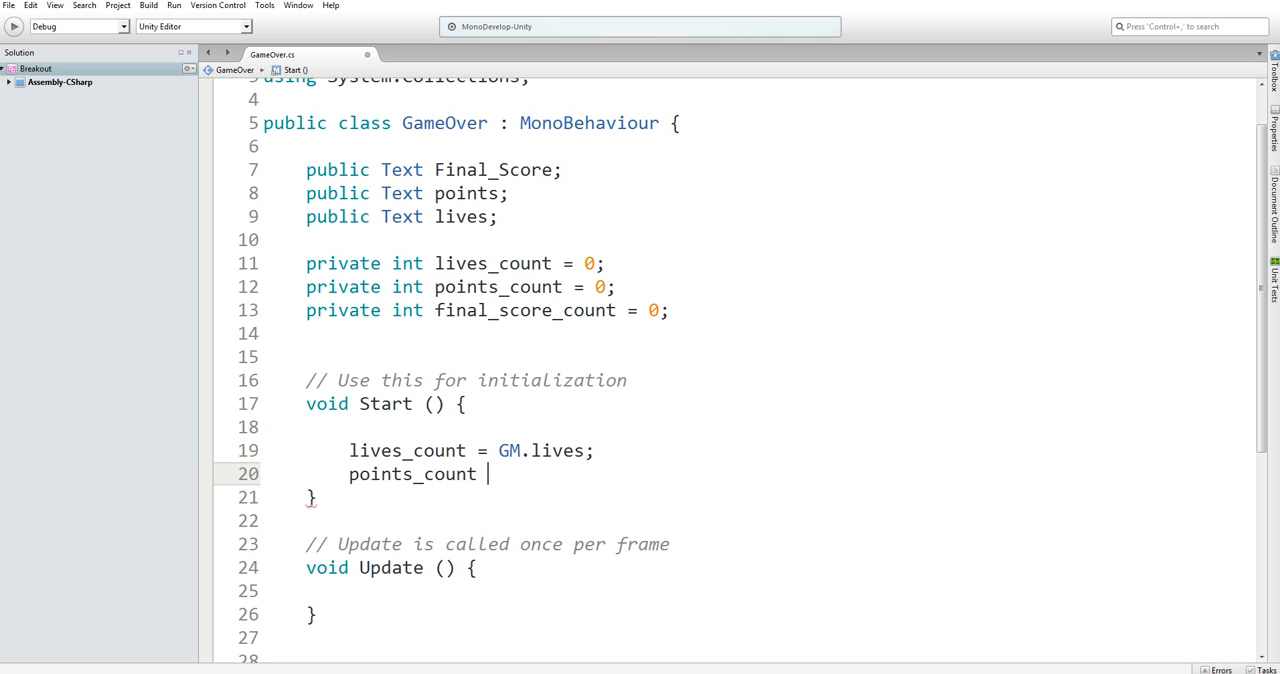
pyautogui.write('= GM.')
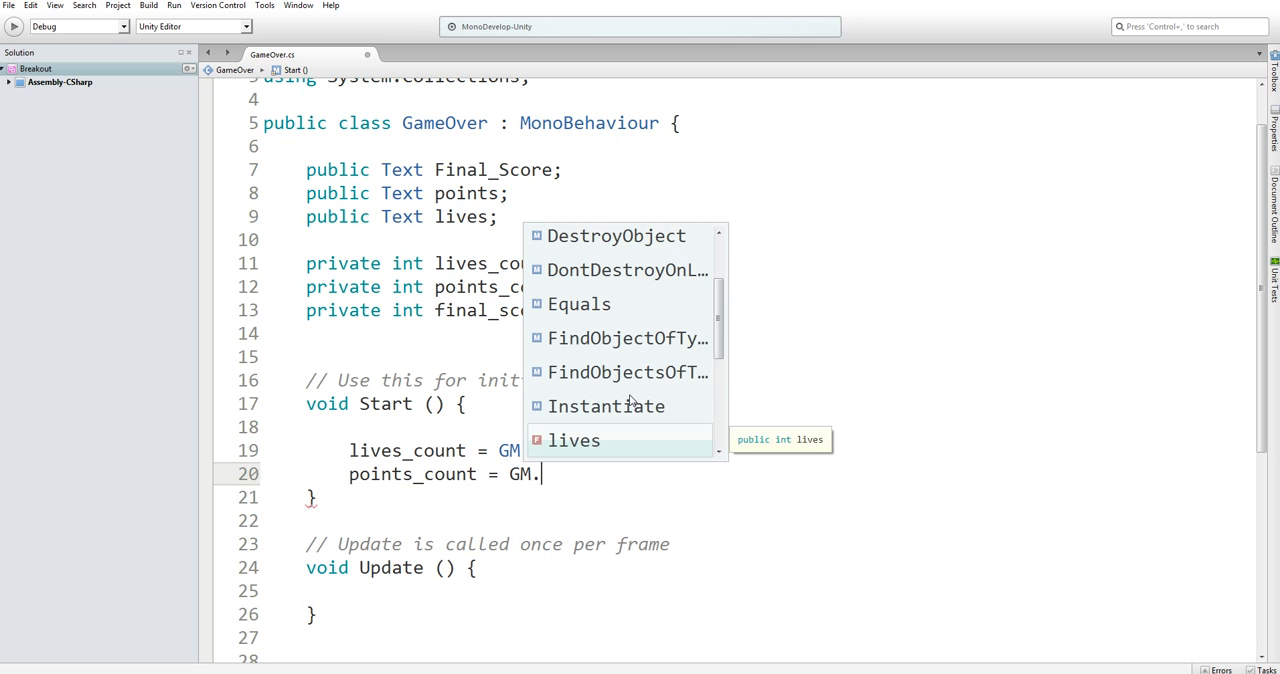
pyautogui.write('score;')
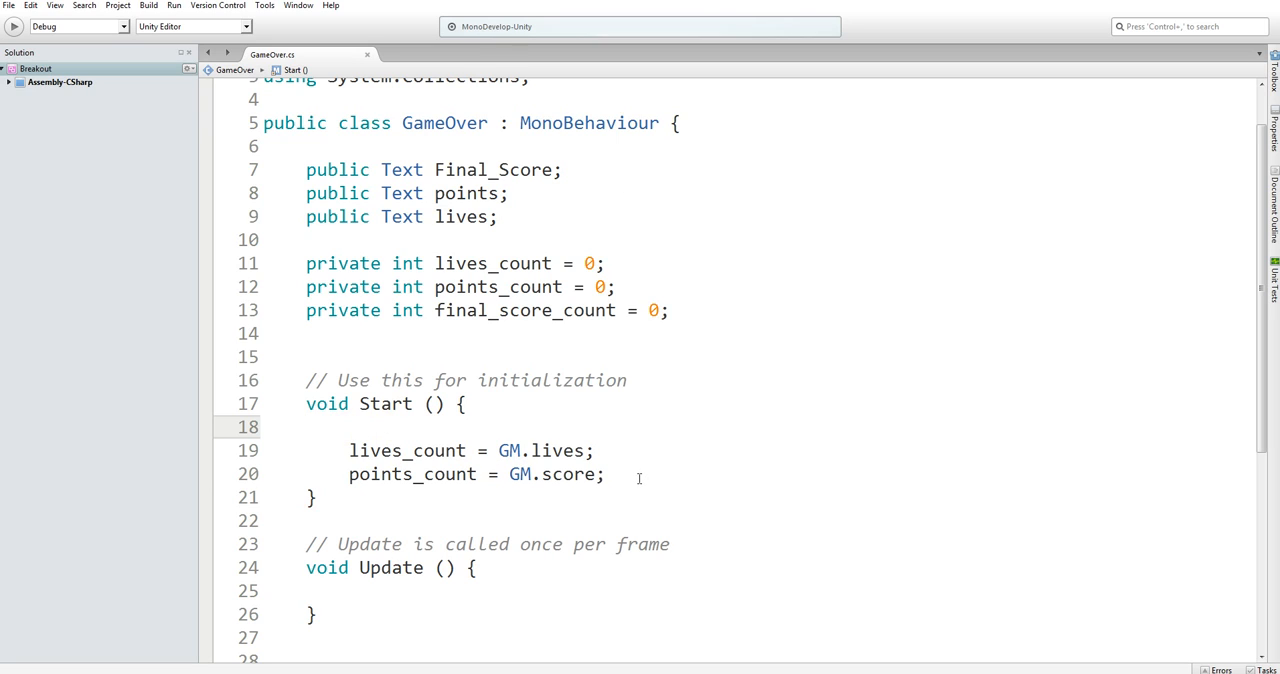
# Add final_score_count = points_count + (lives_count * 250); on a new line.
pyautogui.press('Return')
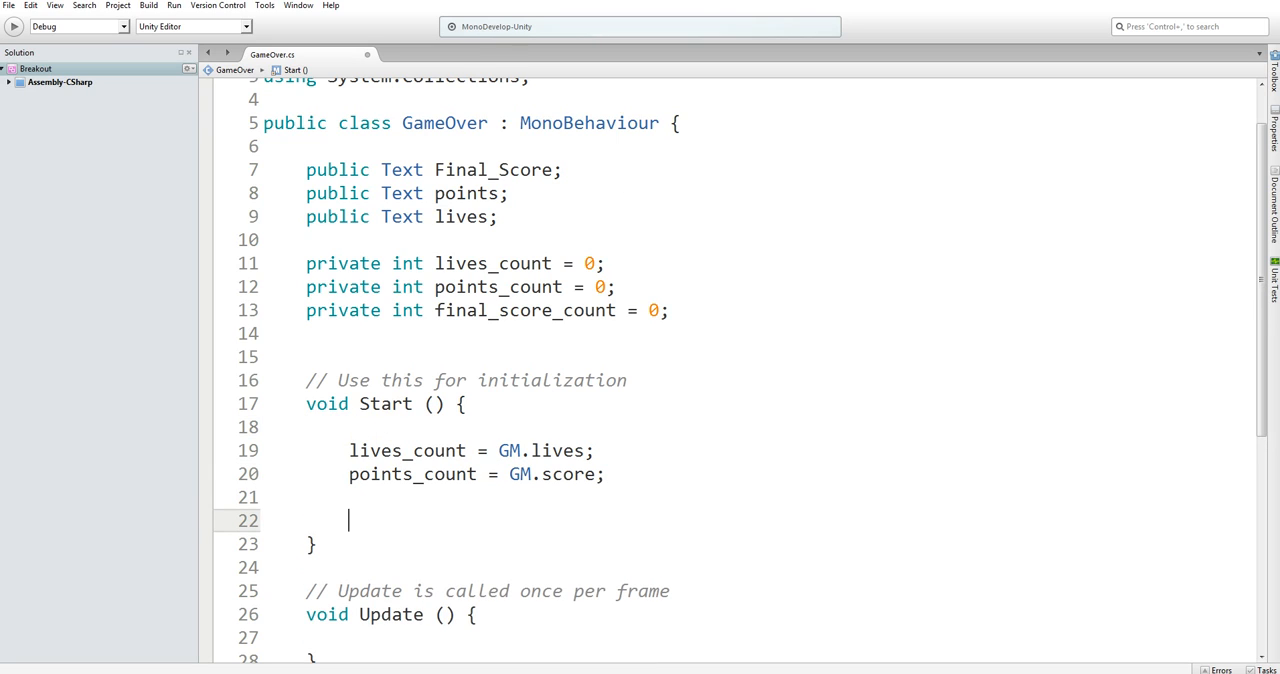
pyautogui.write('final_score_count =')
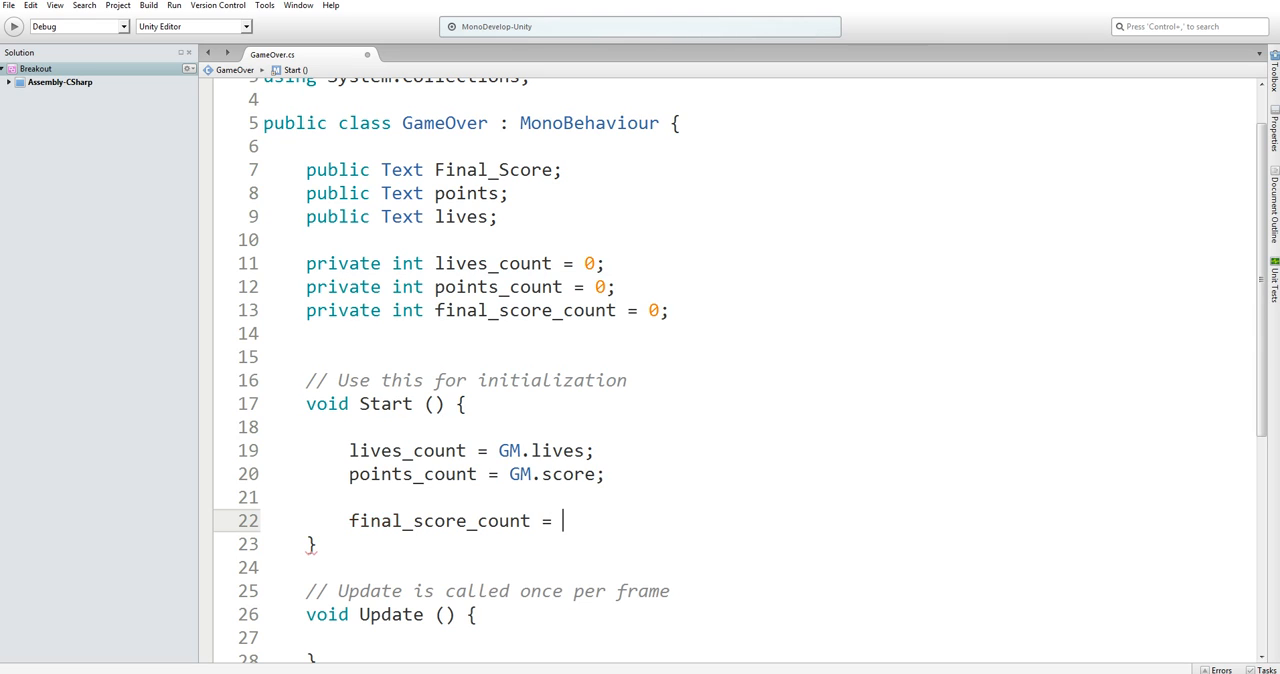
pyautogui.write('points_count')
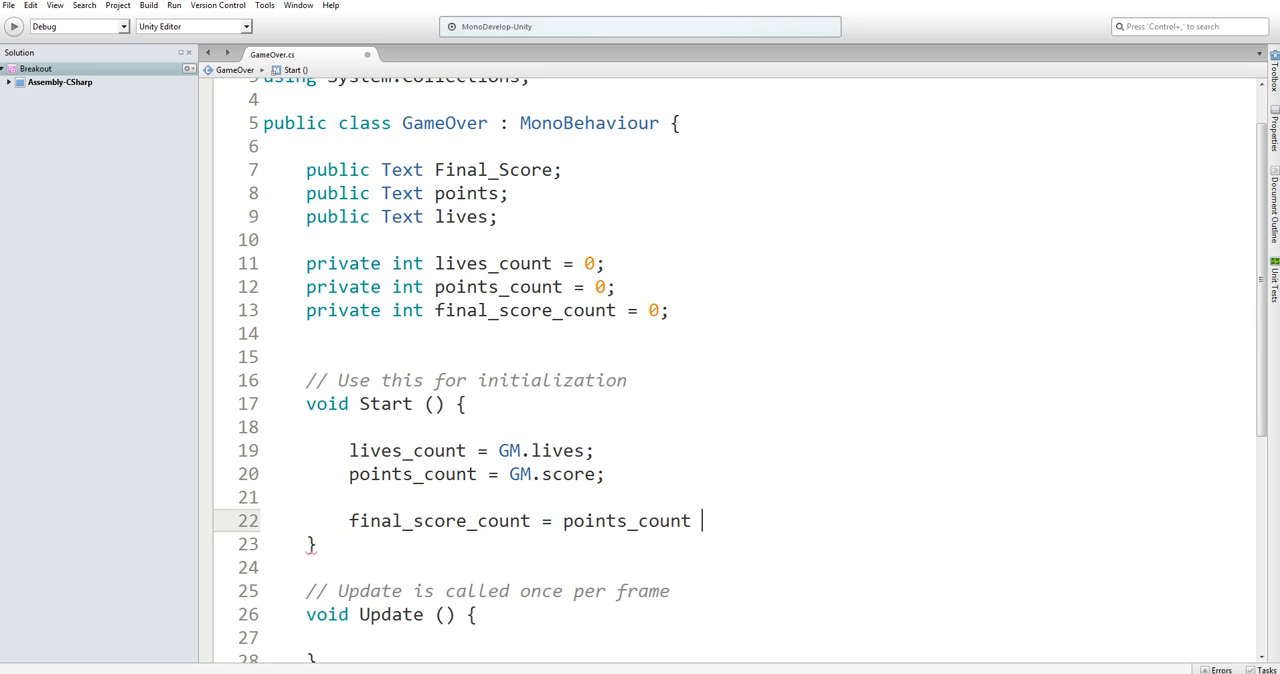
pyautogui.write('+ (')
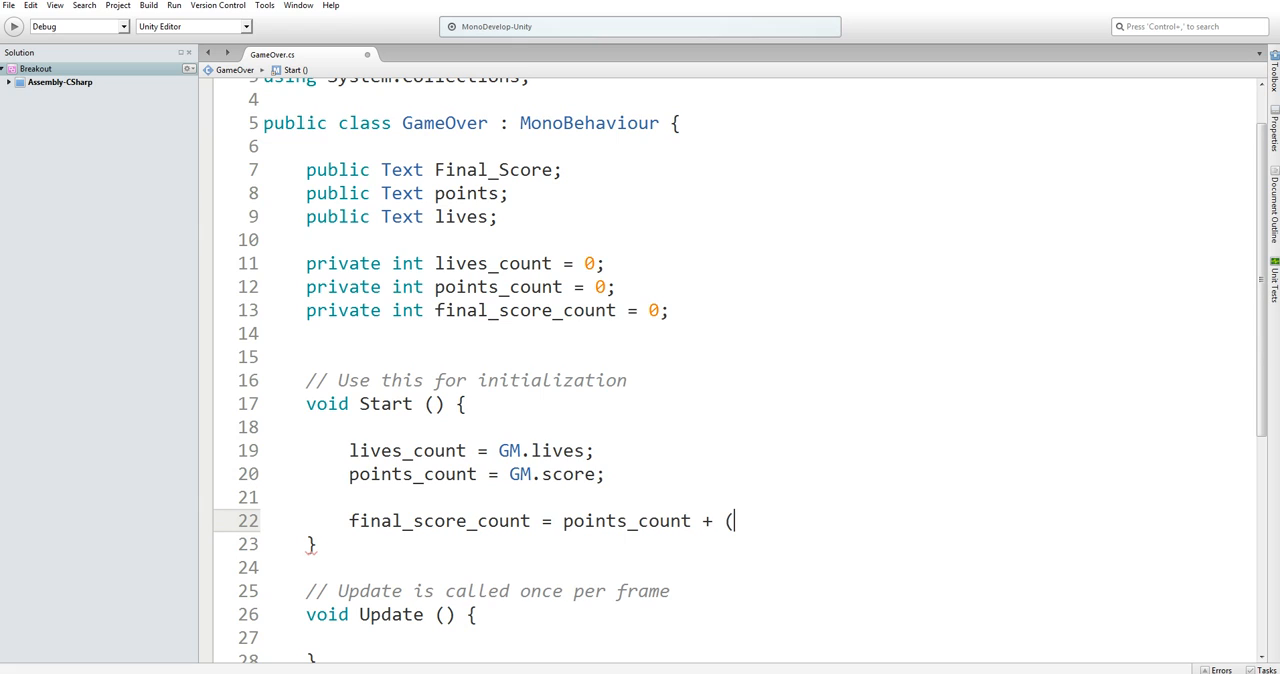
pyautogui.write('lives_count *')
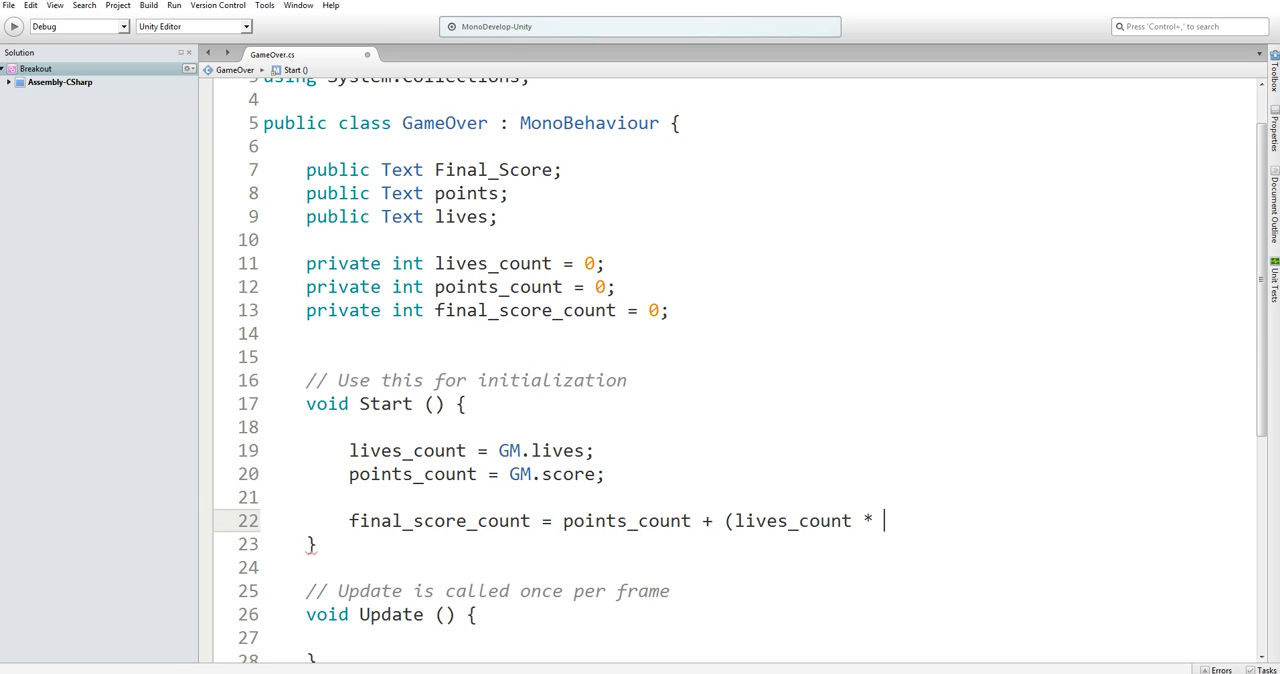
pyautogui.write('25')
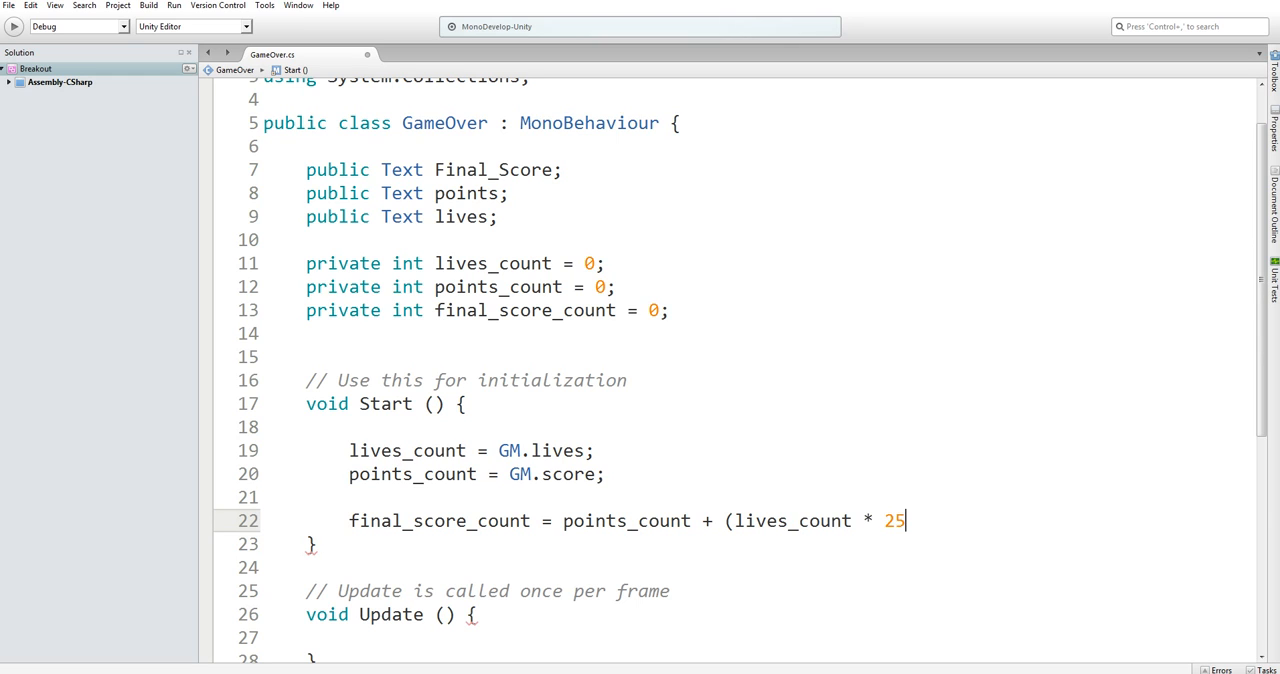
pyautogui.write('0);')
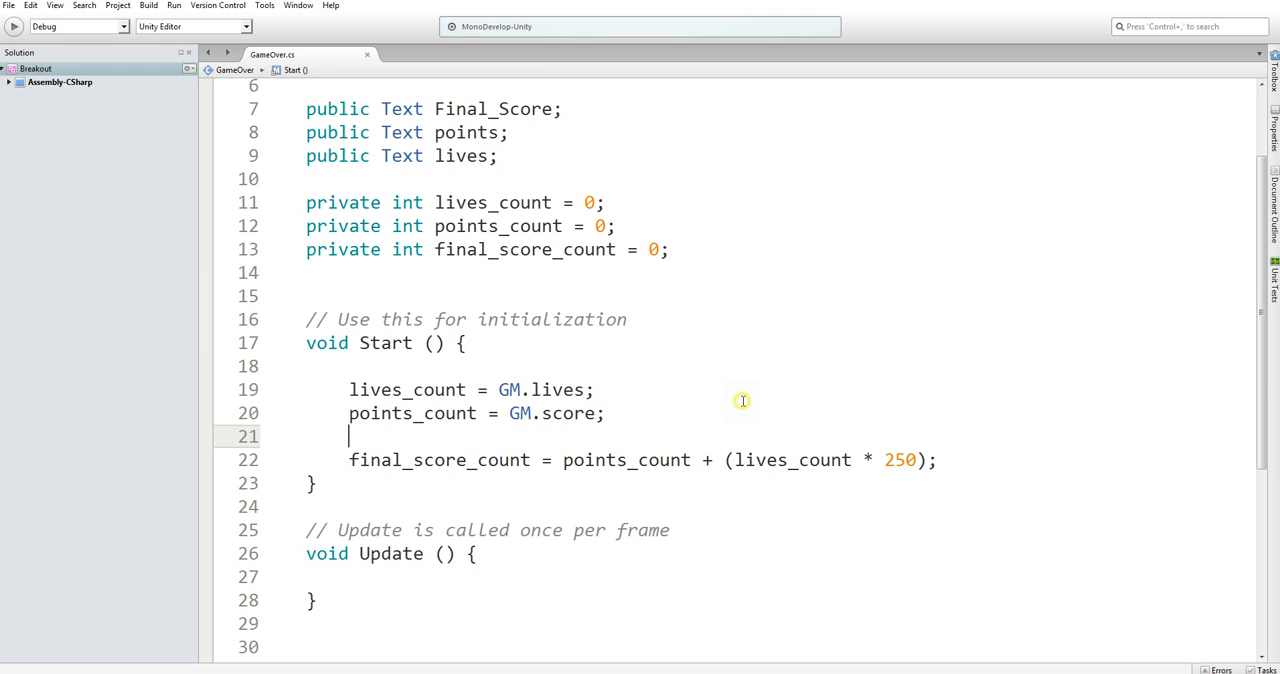
# In Update, write Final_Score.text = final_score_count.ToString();.
pyautogui.scroll(-3)
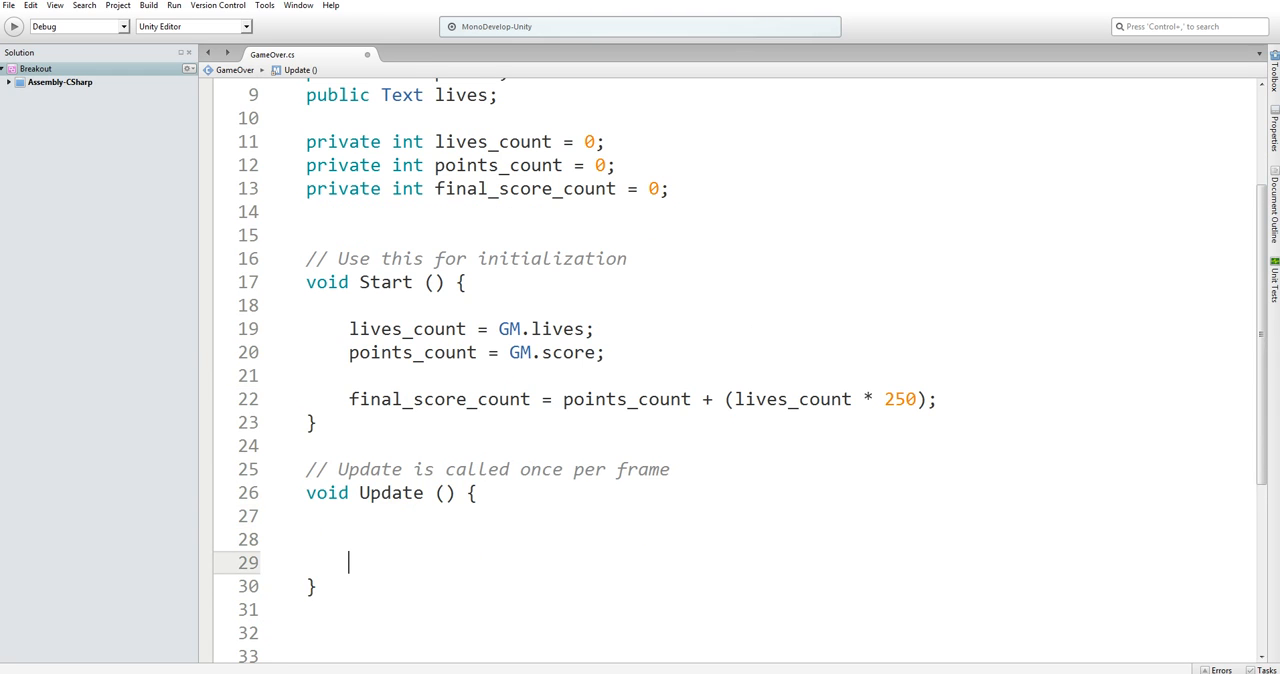
pyautogui.scroll(3)
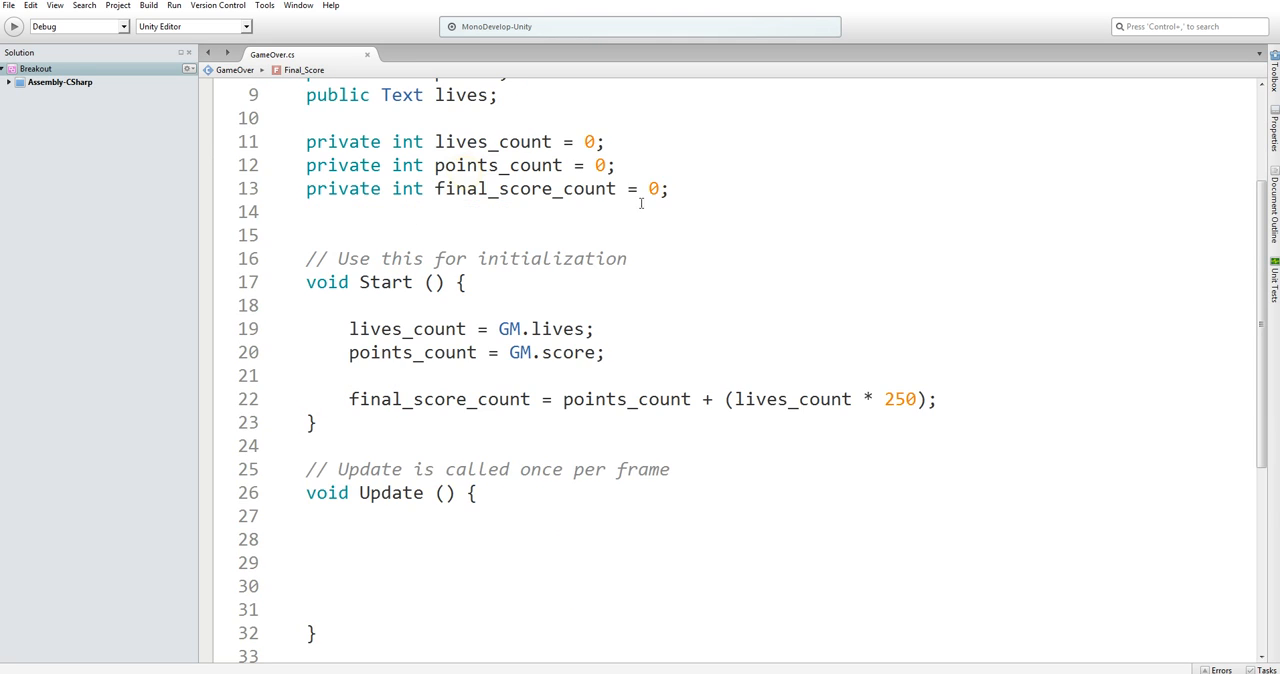
pyautogui.scroll(-3)
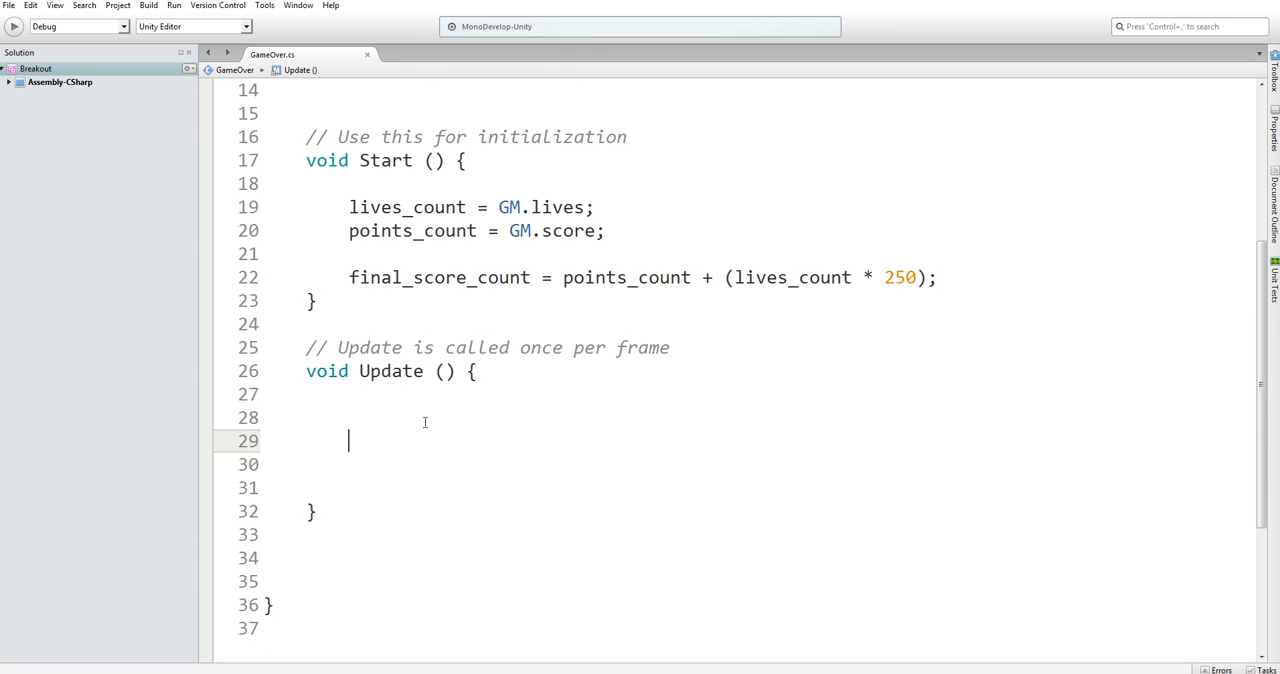
pyautogui.write('Final_Score.text')
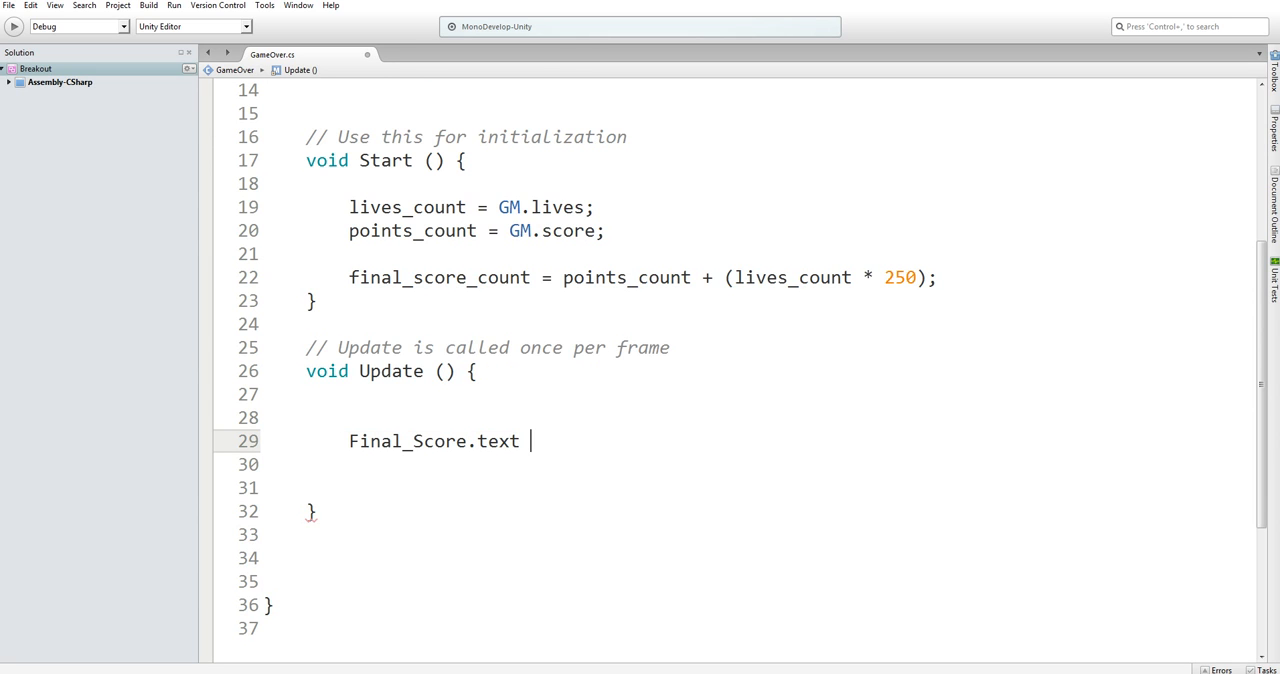
pyautogui.write('= final_score_count')
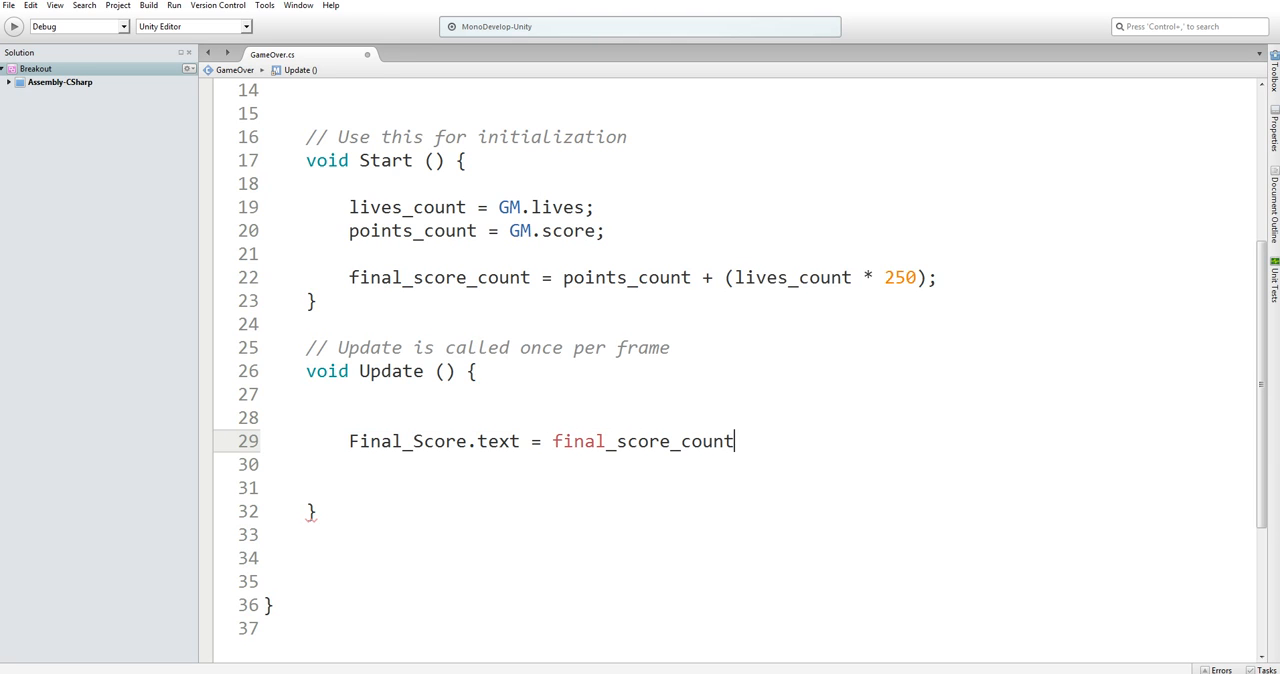
pyautogui.write('.ToString();')
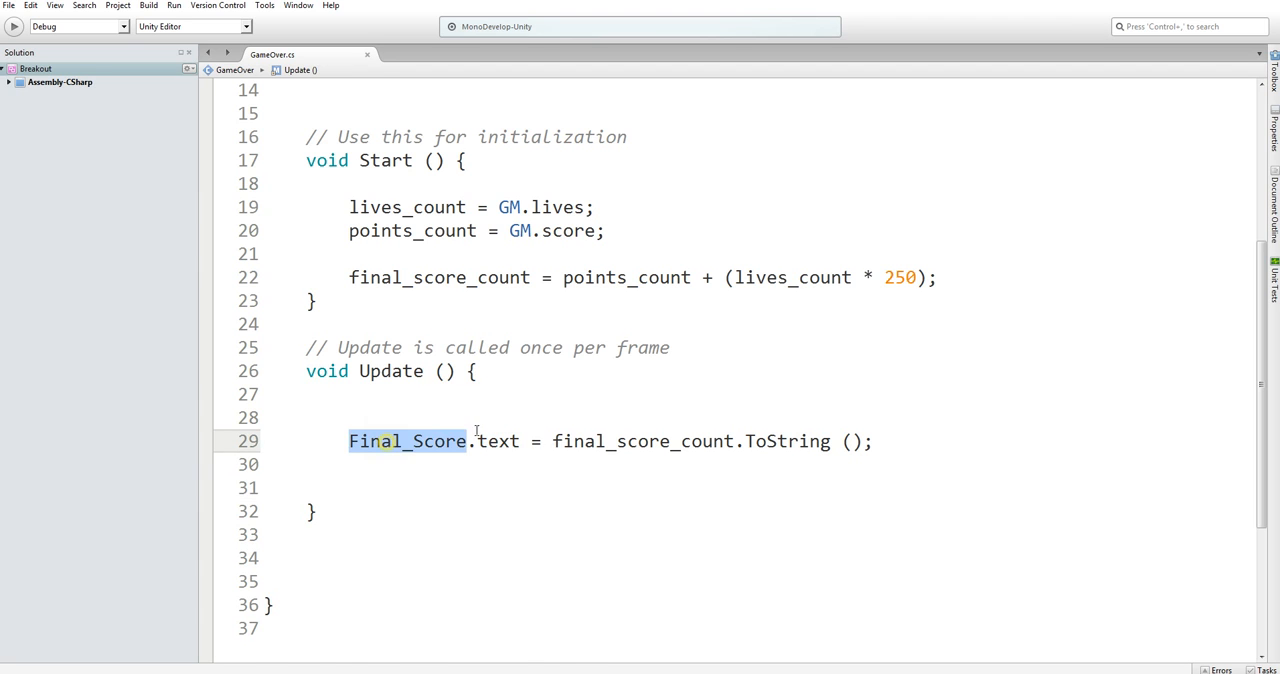
pyautogui.scroll(3)
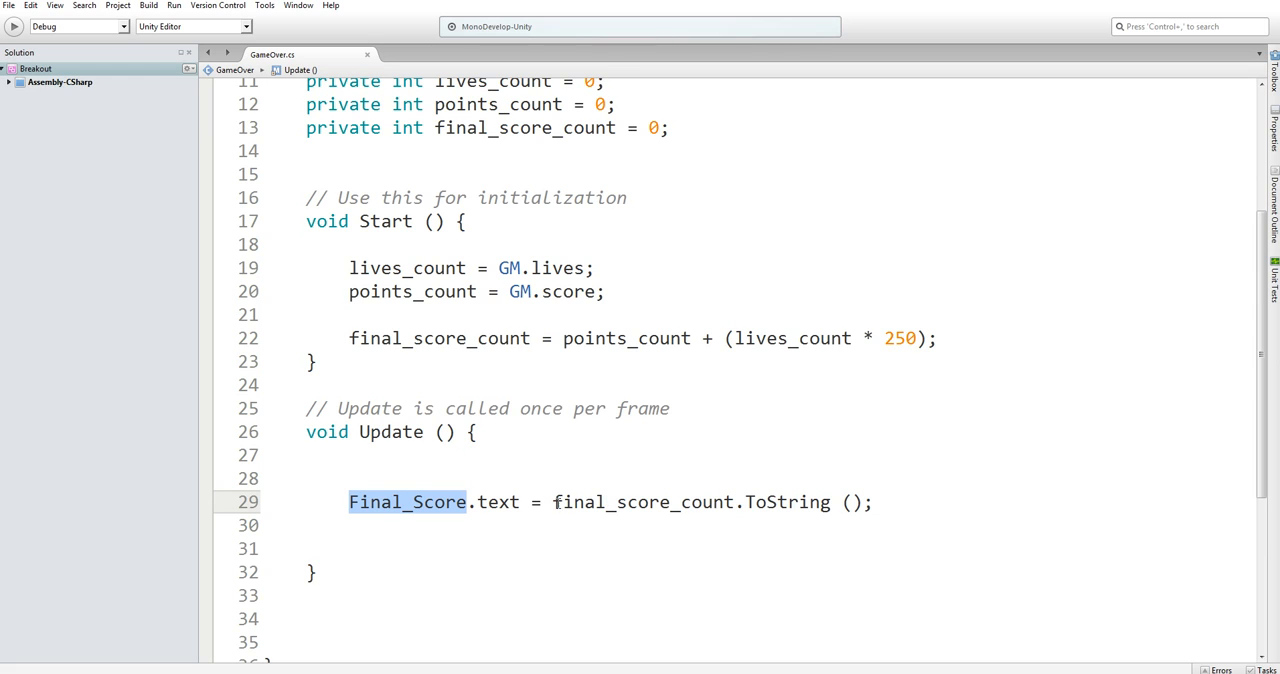
pyautogui.doubleClick(642, 502)
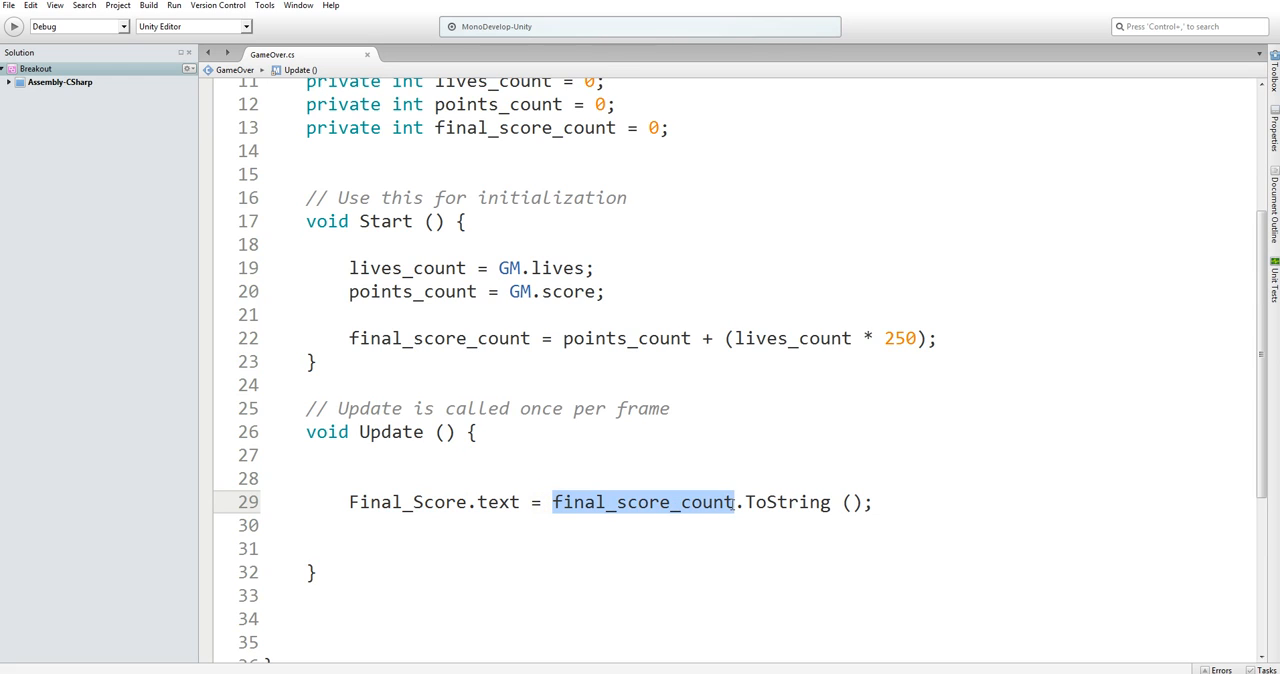
pyautogui.moveTo(584, 490)
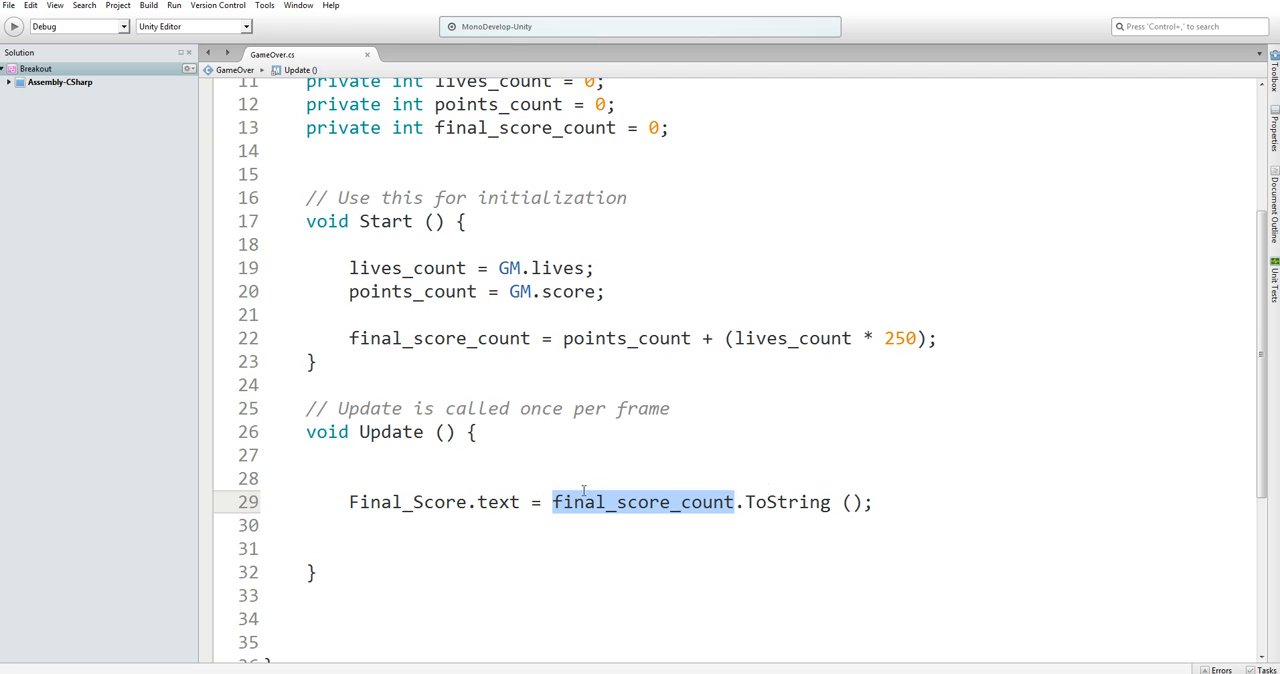
pyautogui.moveTo(896, 500)
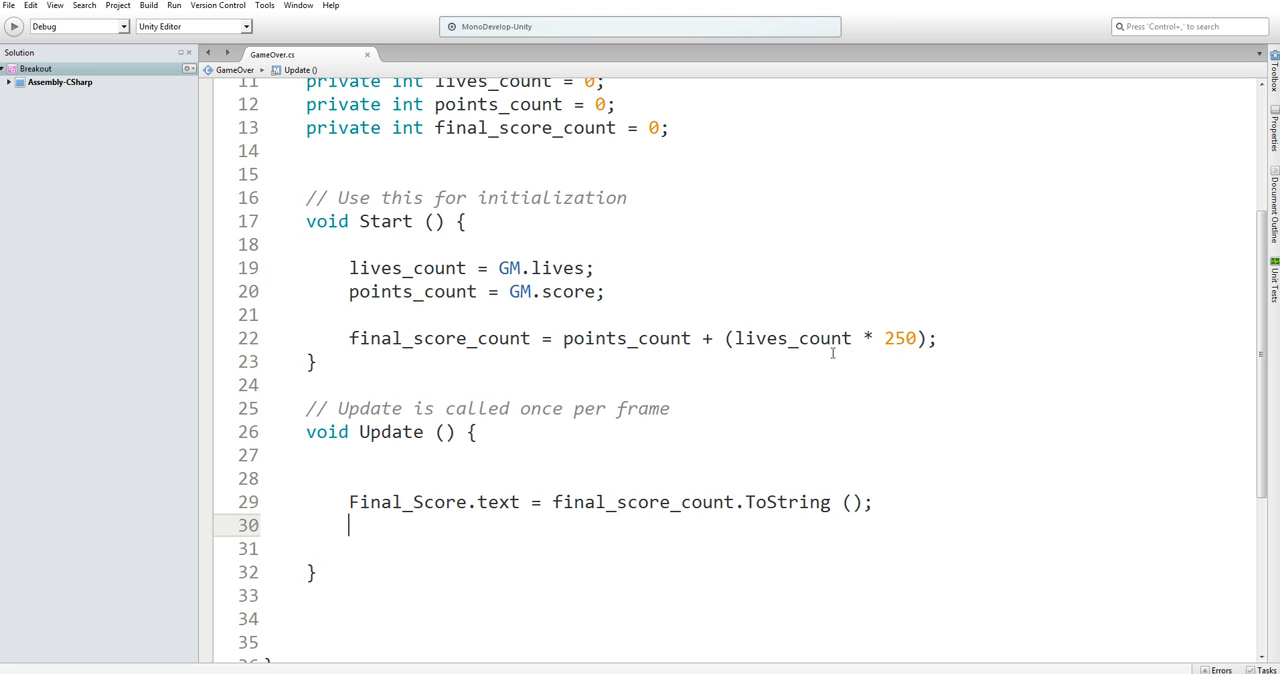
# Add points = points_count.ToString(); and lives = lives_count.ToString(); to Update.
pyautogui.scroll(3)
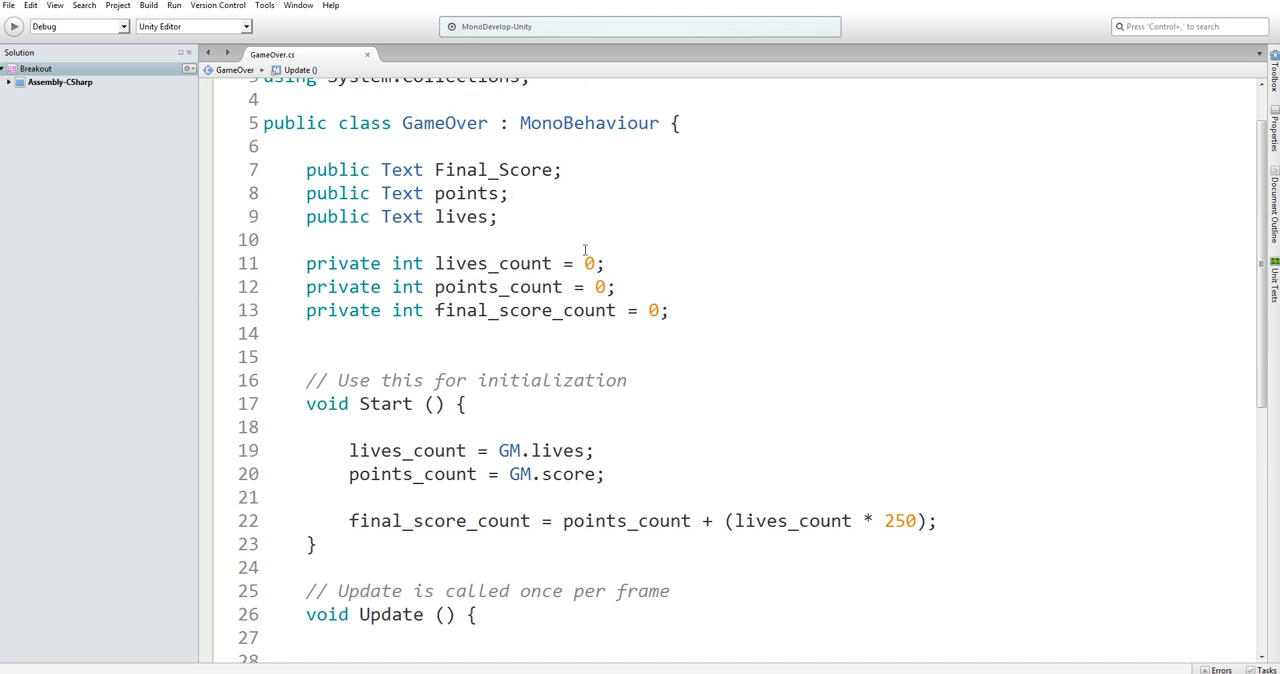
pyautogui.write('points =')
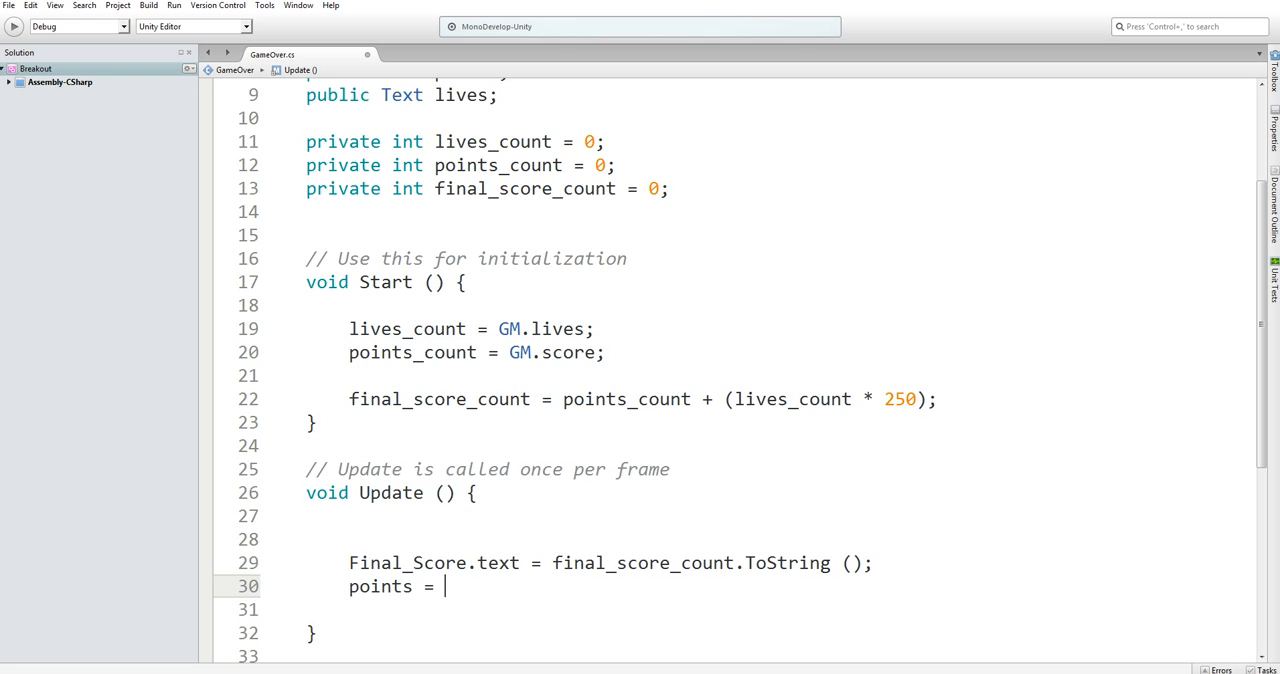
pyautogui.write('points_count')
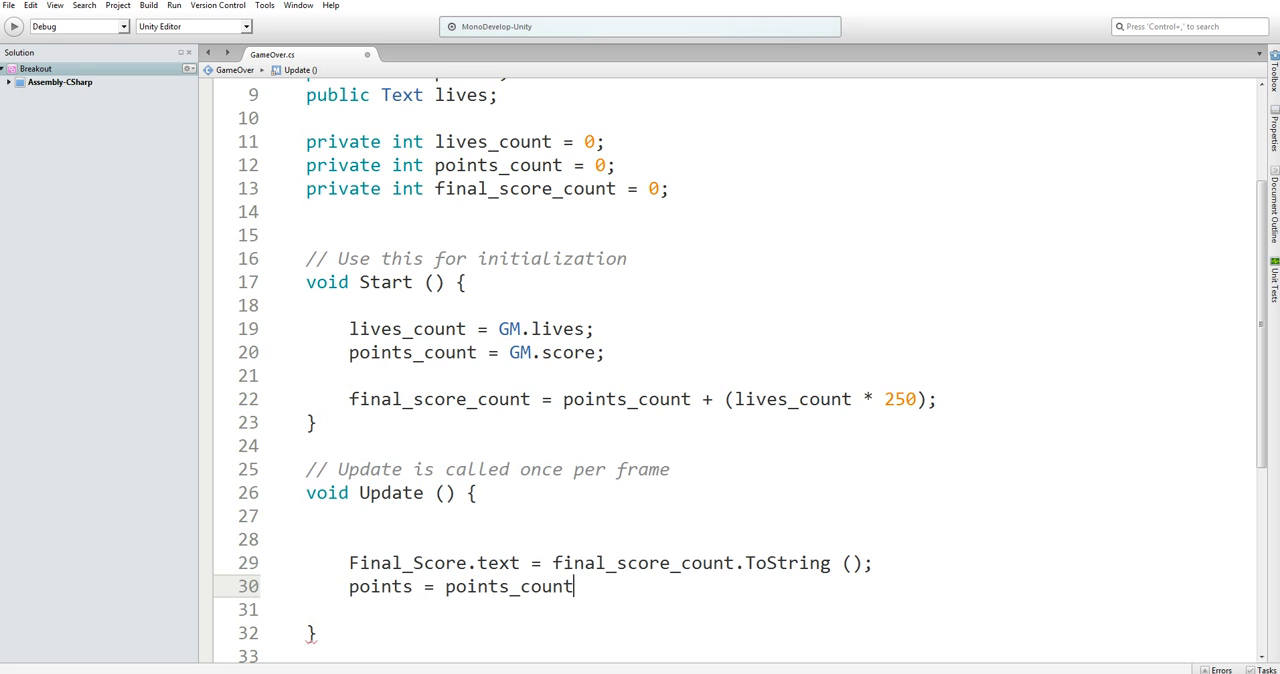
pyautogui.write('.ToString()')
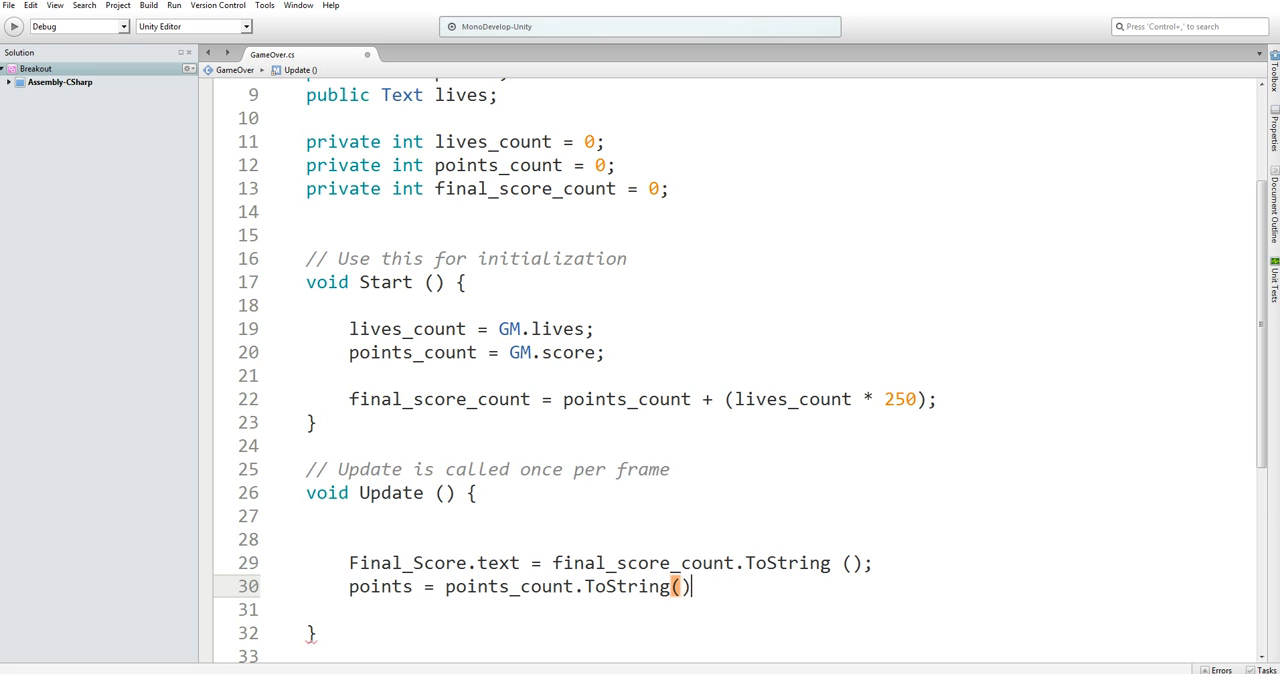
pyautogui.write('lives = l')
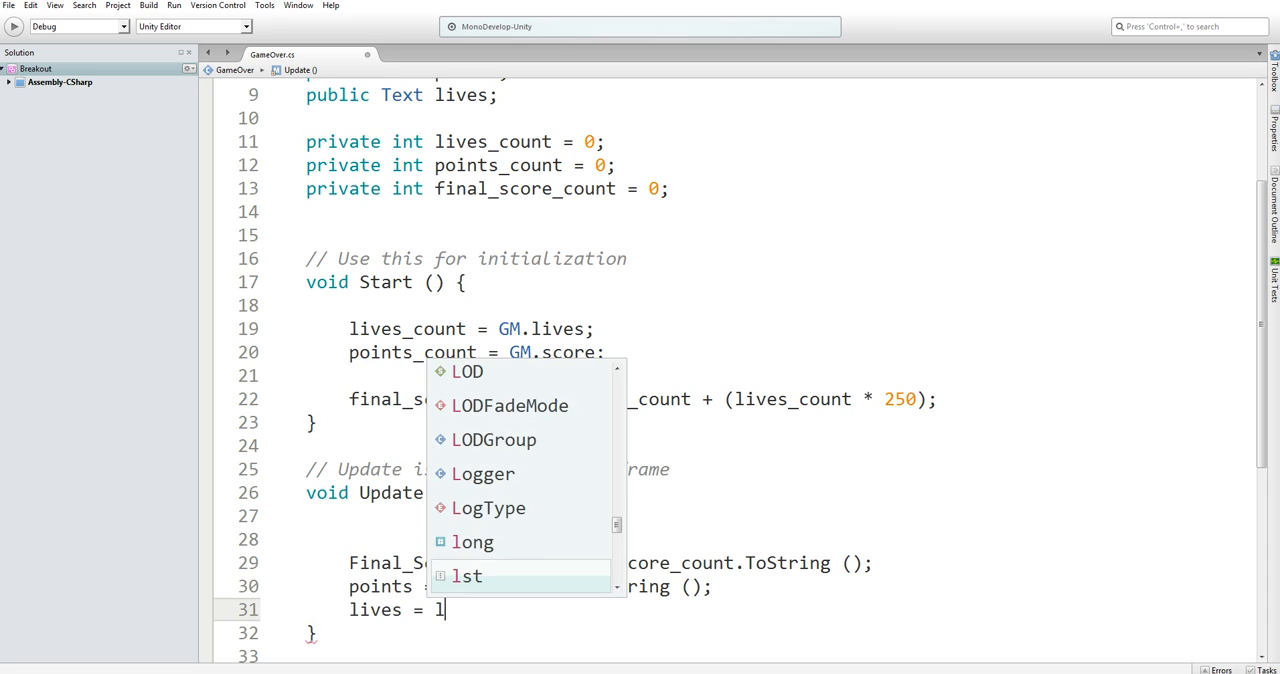
pyautogui.write('ives_count.ToString ();')
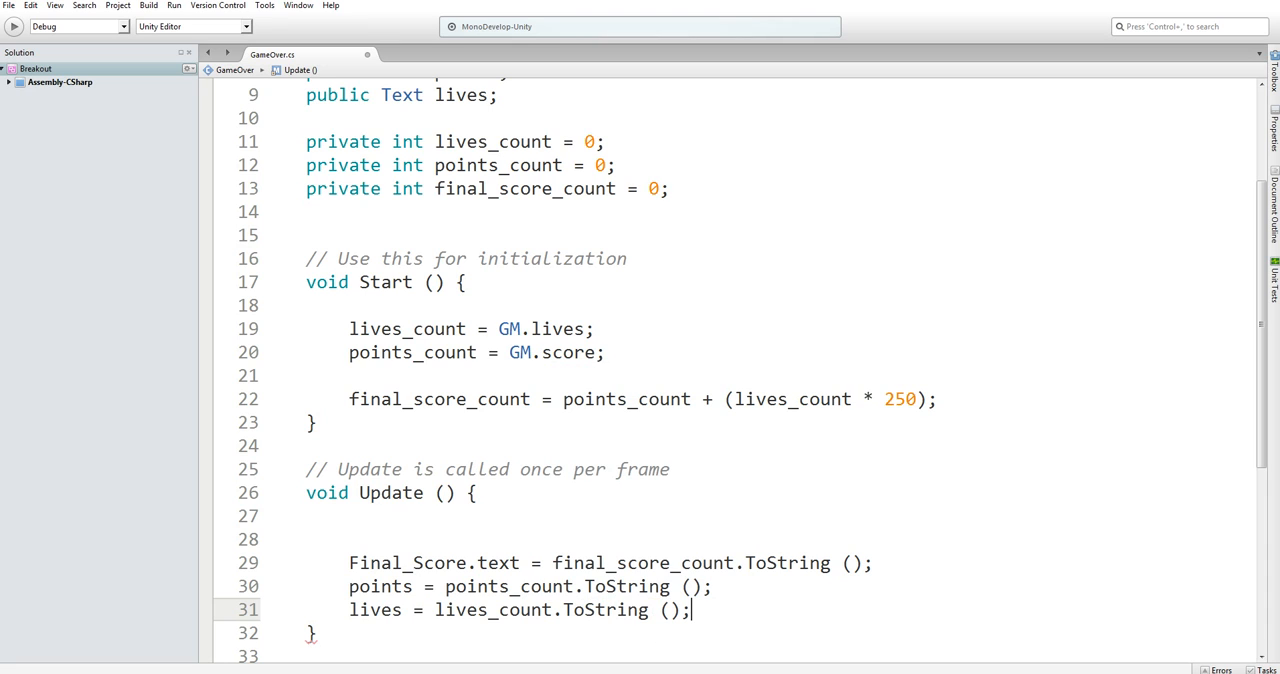
pyautogui.write('.')
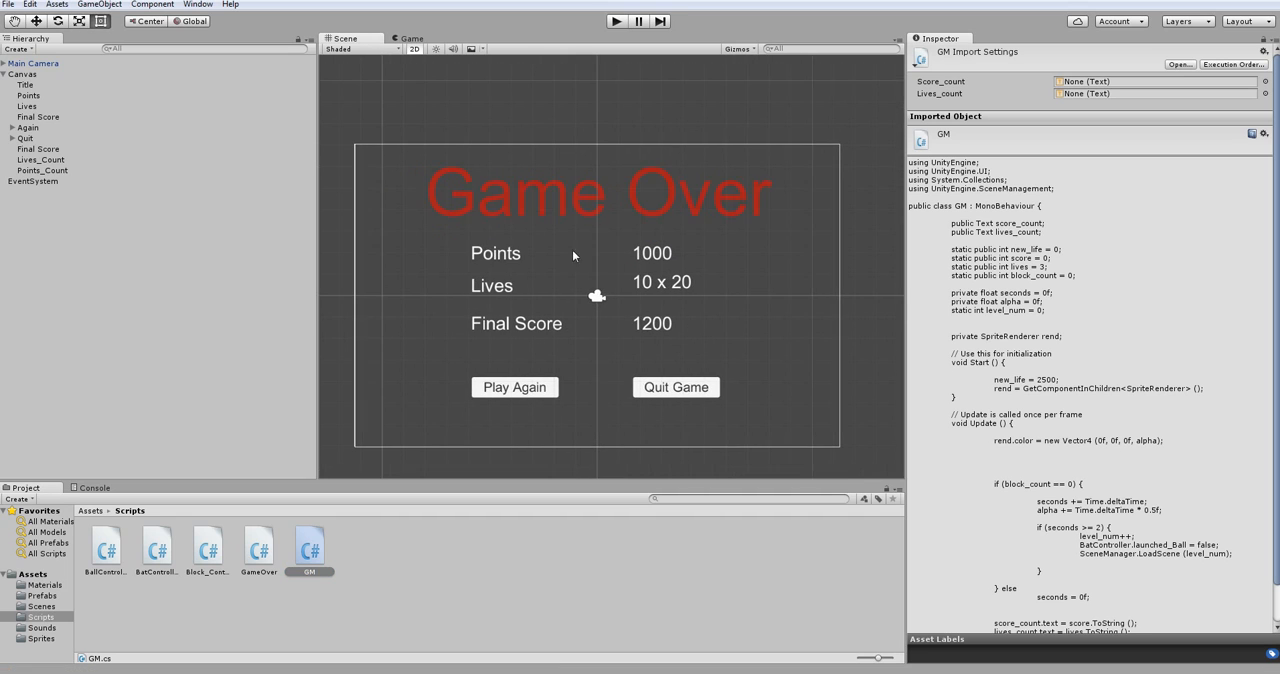
# On Canvas's Game Over script, assign Final_Score_Count, Points_Count and Lives_Count to its fields.
pyautogui.click(44, 170)
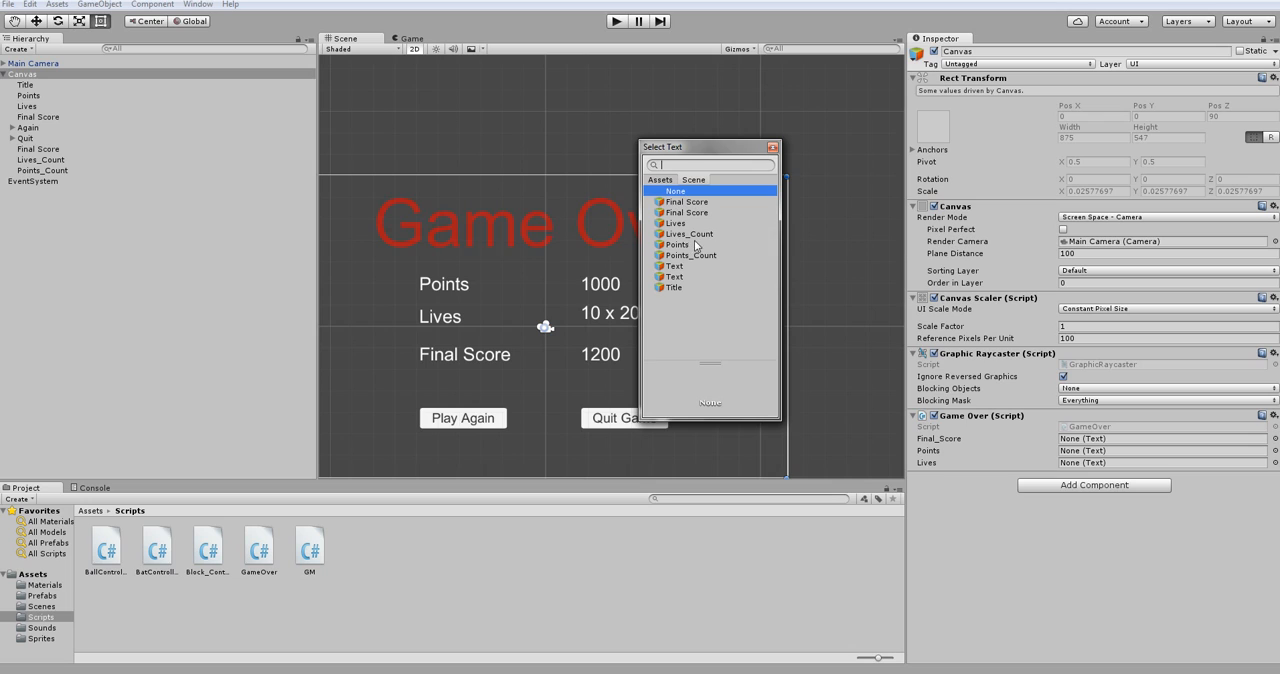
pyautogui.moveTo(690, 230)
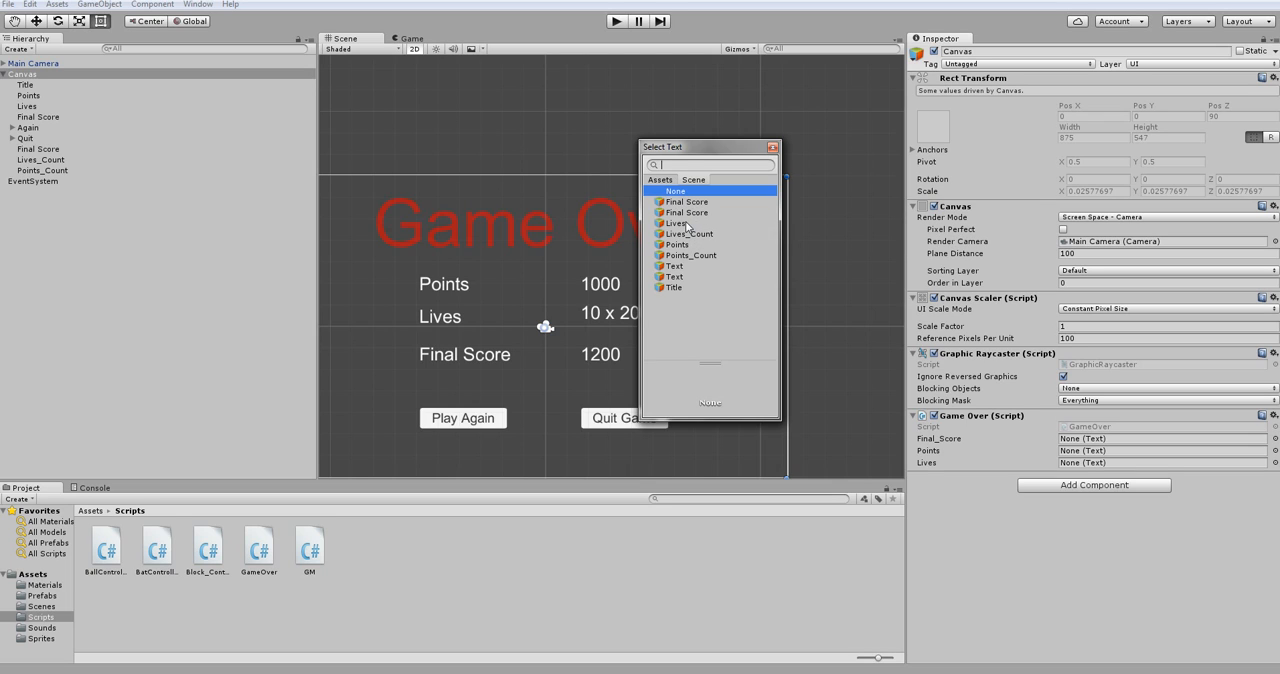
pyautogui.moveTo(710, 244)
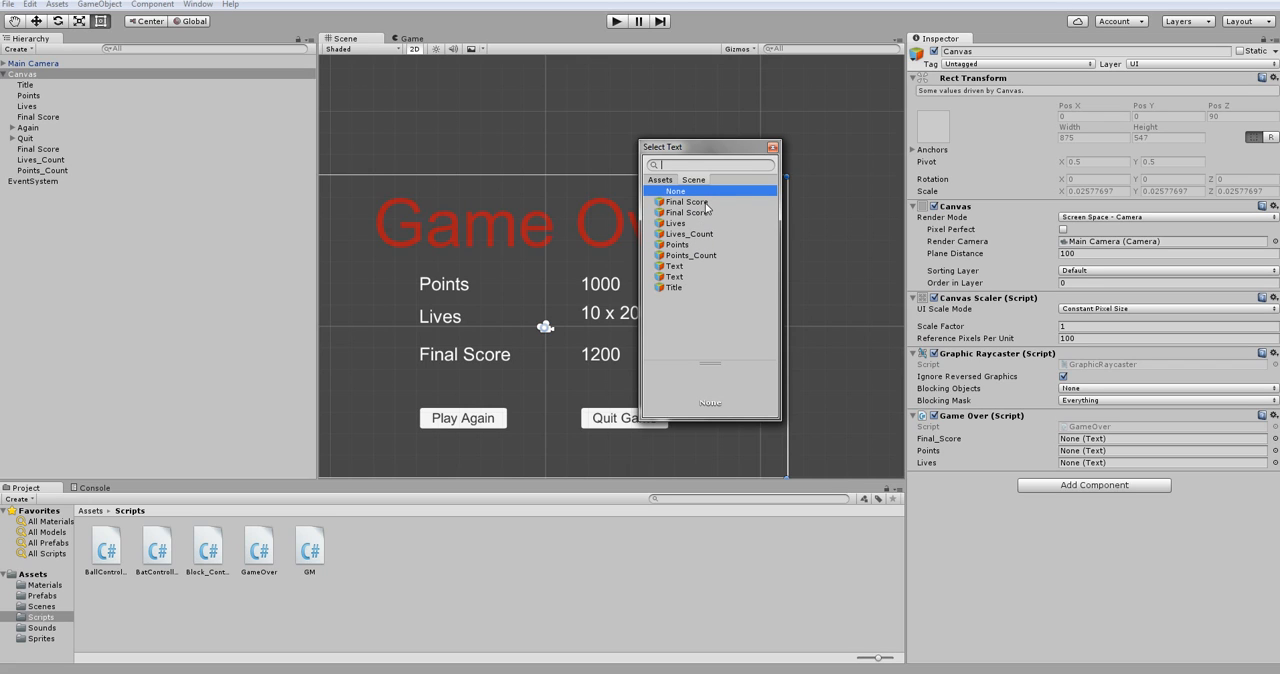
pyautogui.click(688, 212)
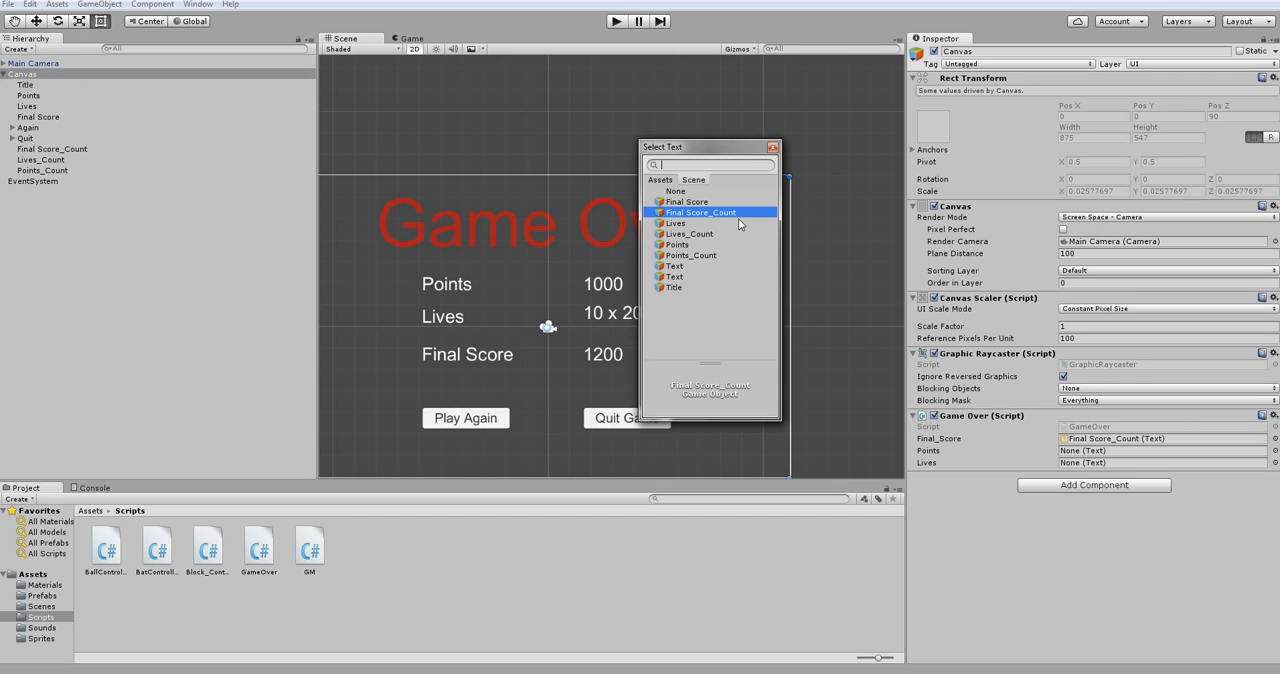
pyautogui.click(700, 212)
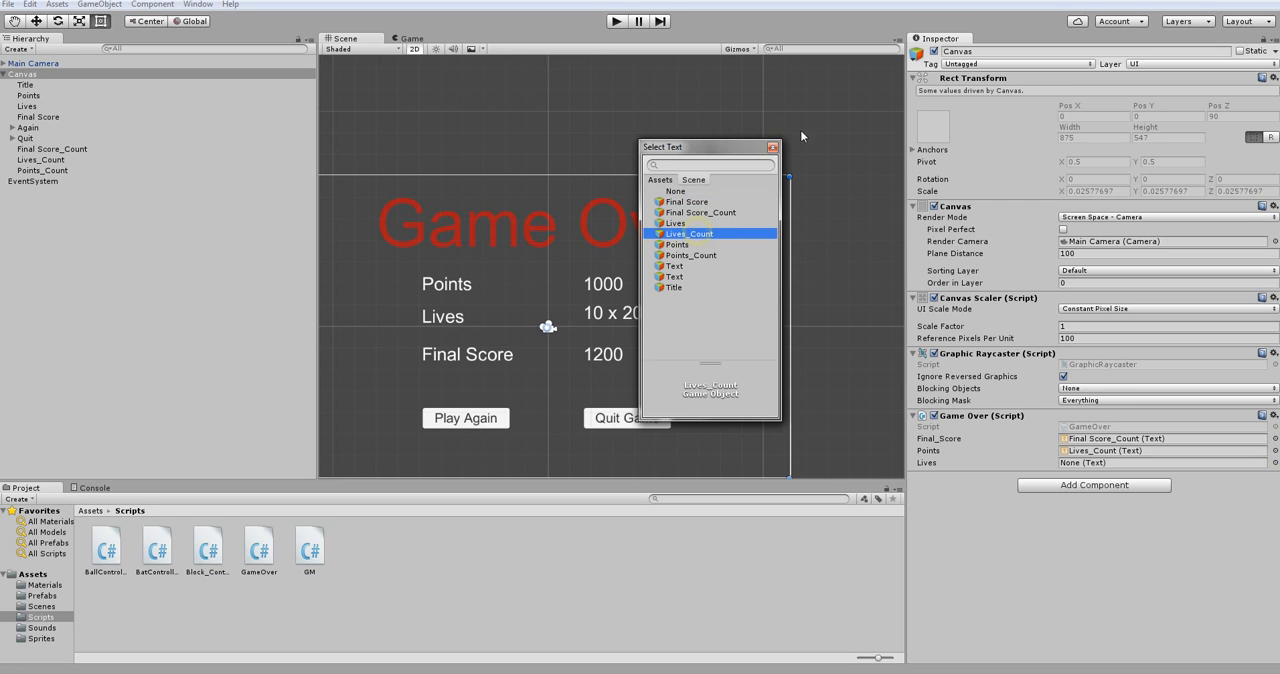
pyautogui.click(676, 192)
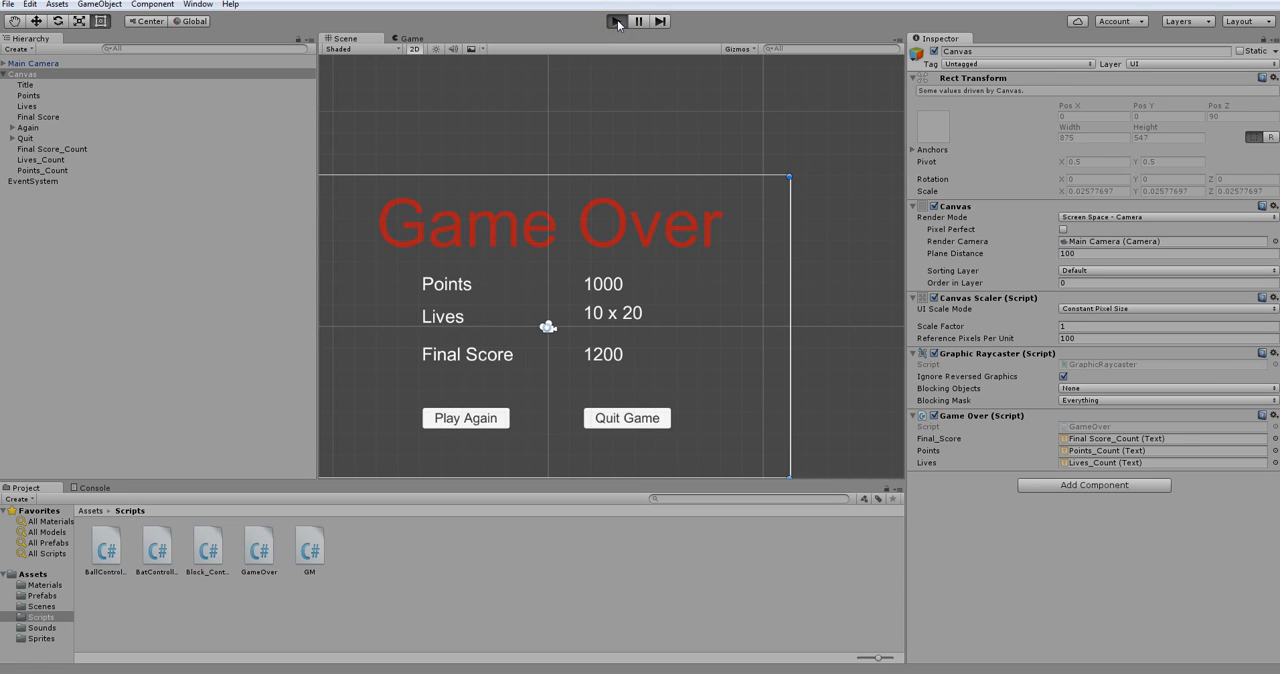
pyautogui.click(616, 20)
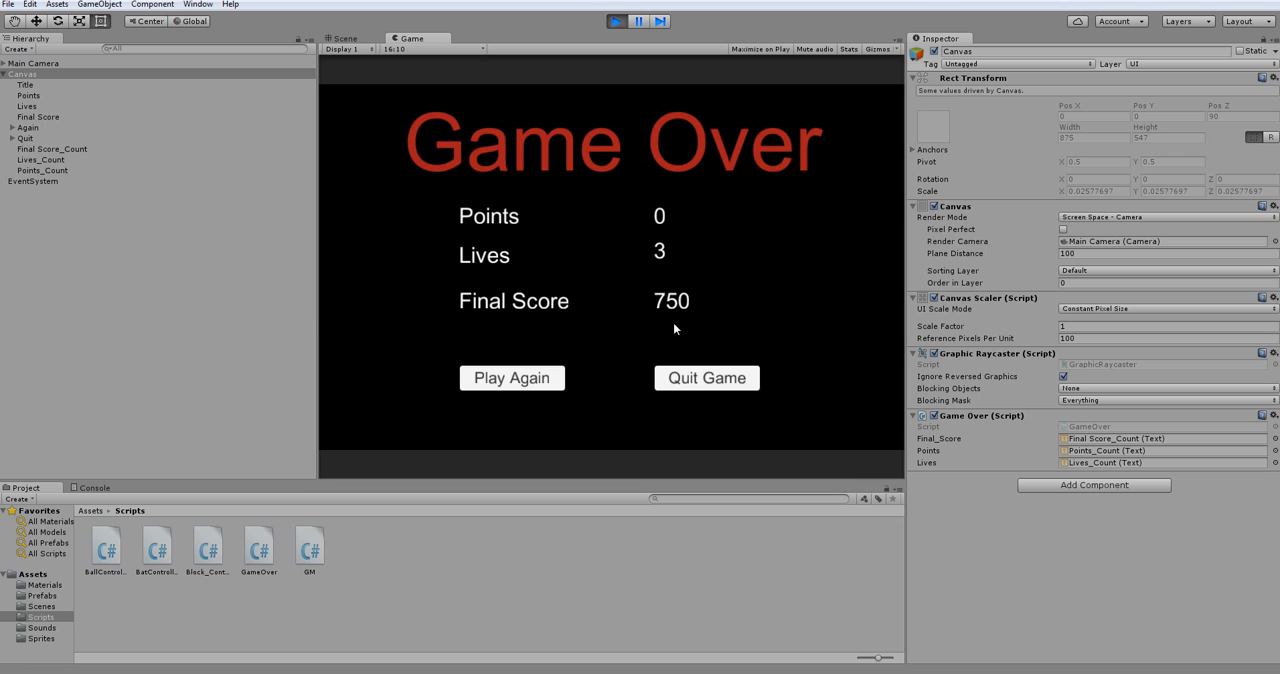
pyautogui.moveTo(670, 216)
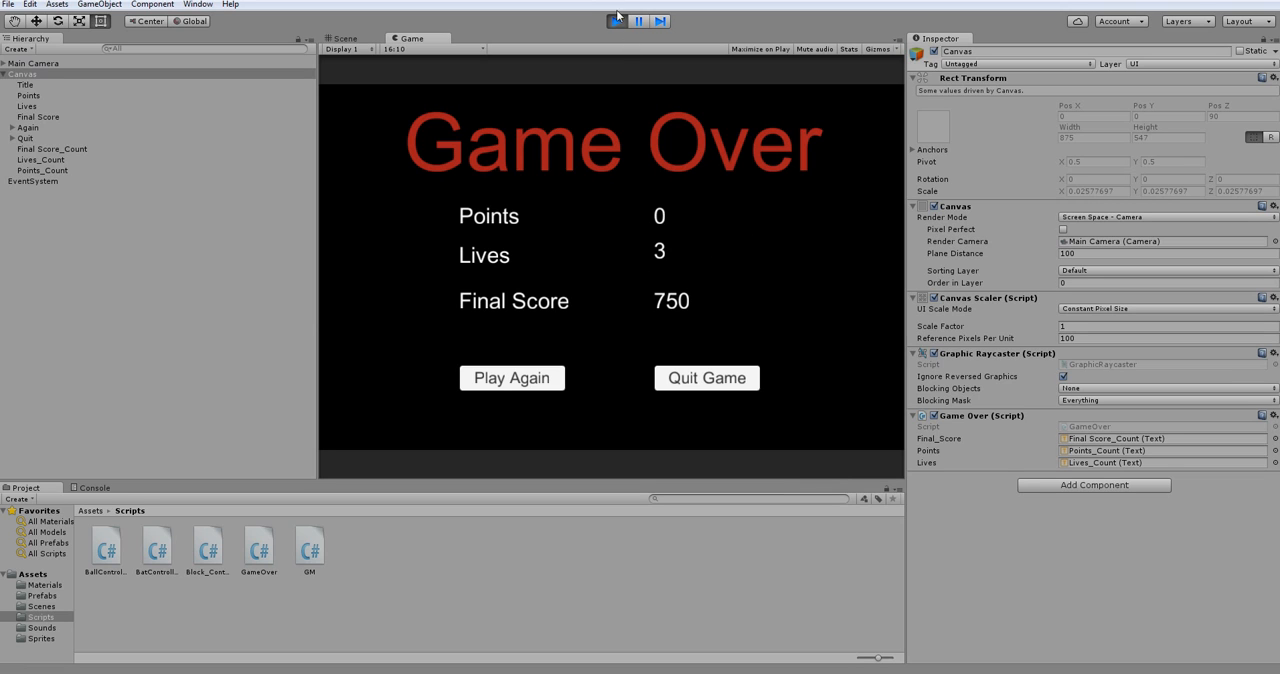
pyautogui.click(616, 20)
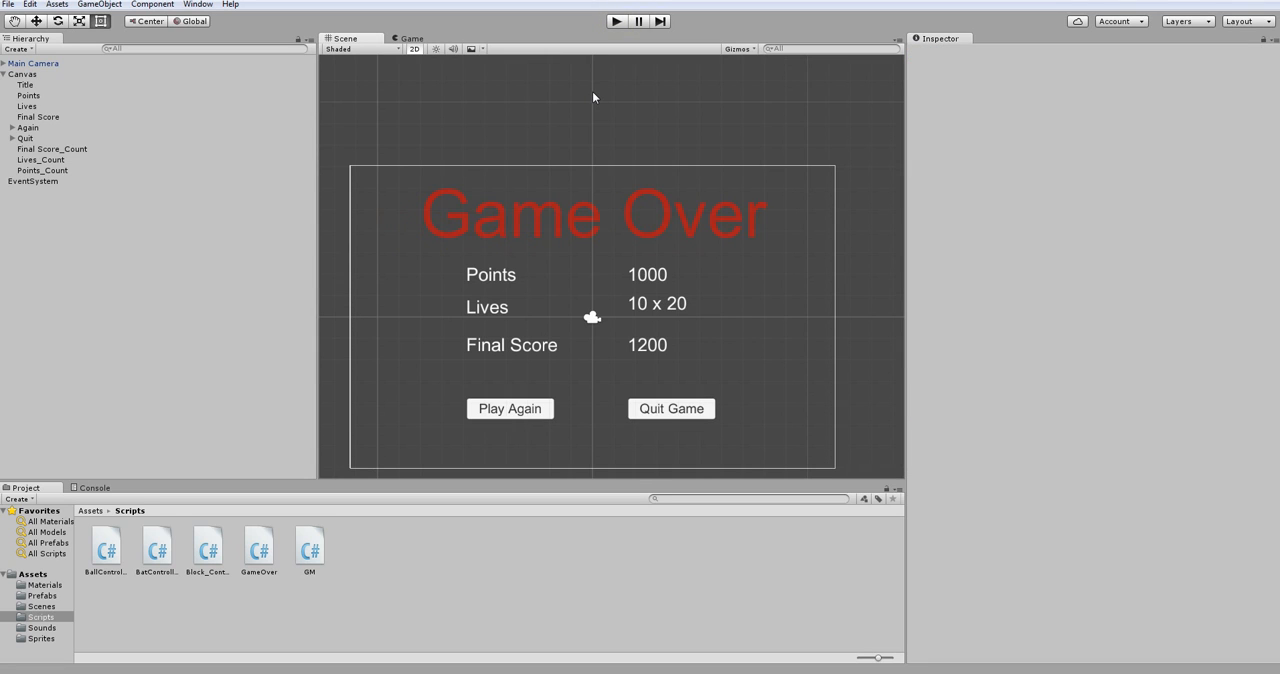
pyautogui.moveTo(568, 378)
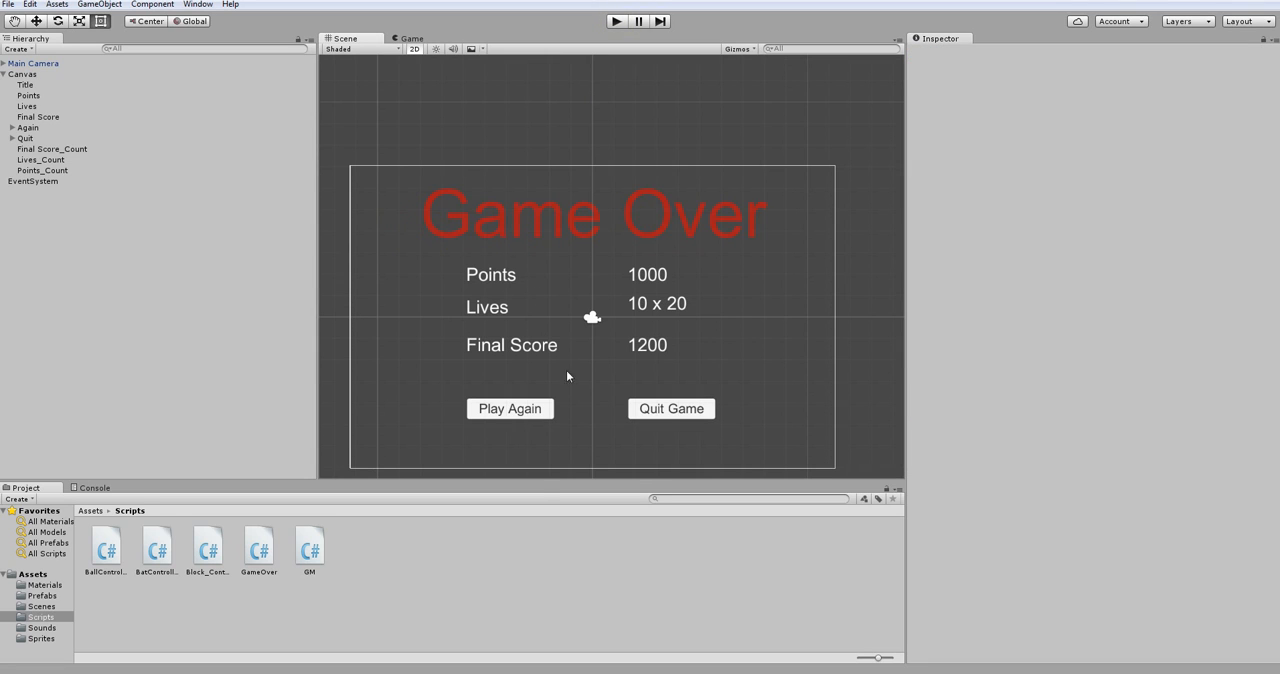
pyautogui.moveTo(496, 264)
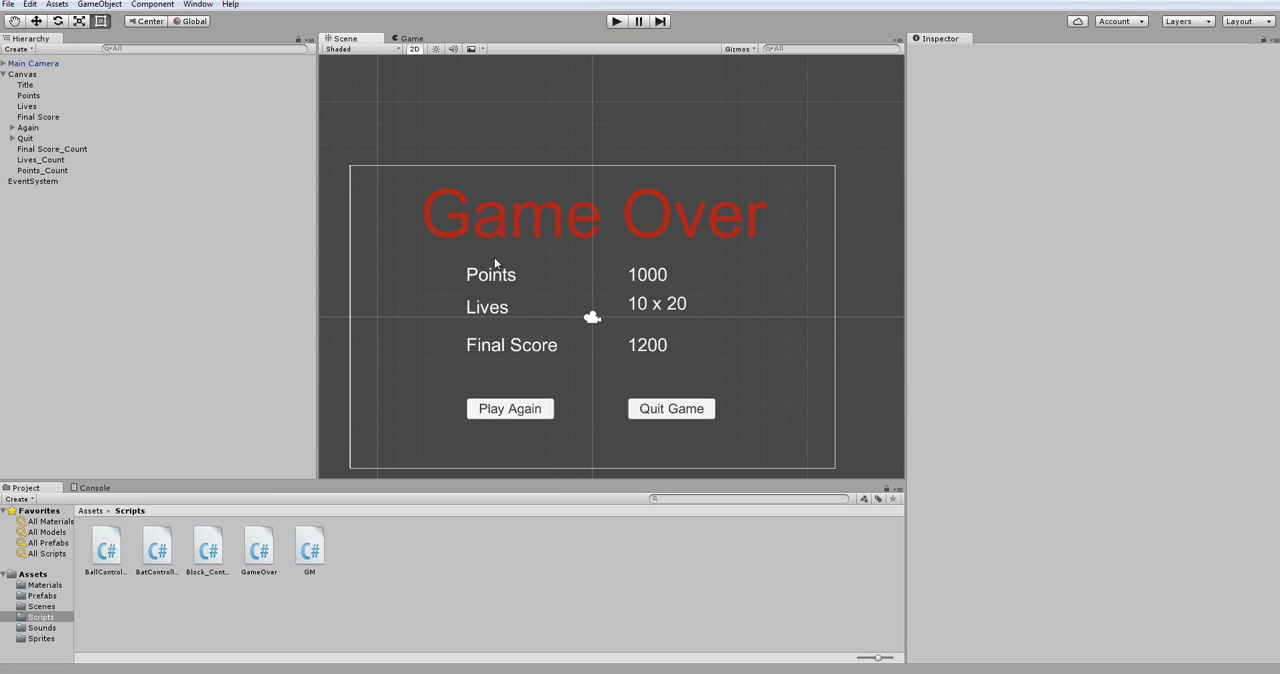
pyautogui.moveTo(392, 256)
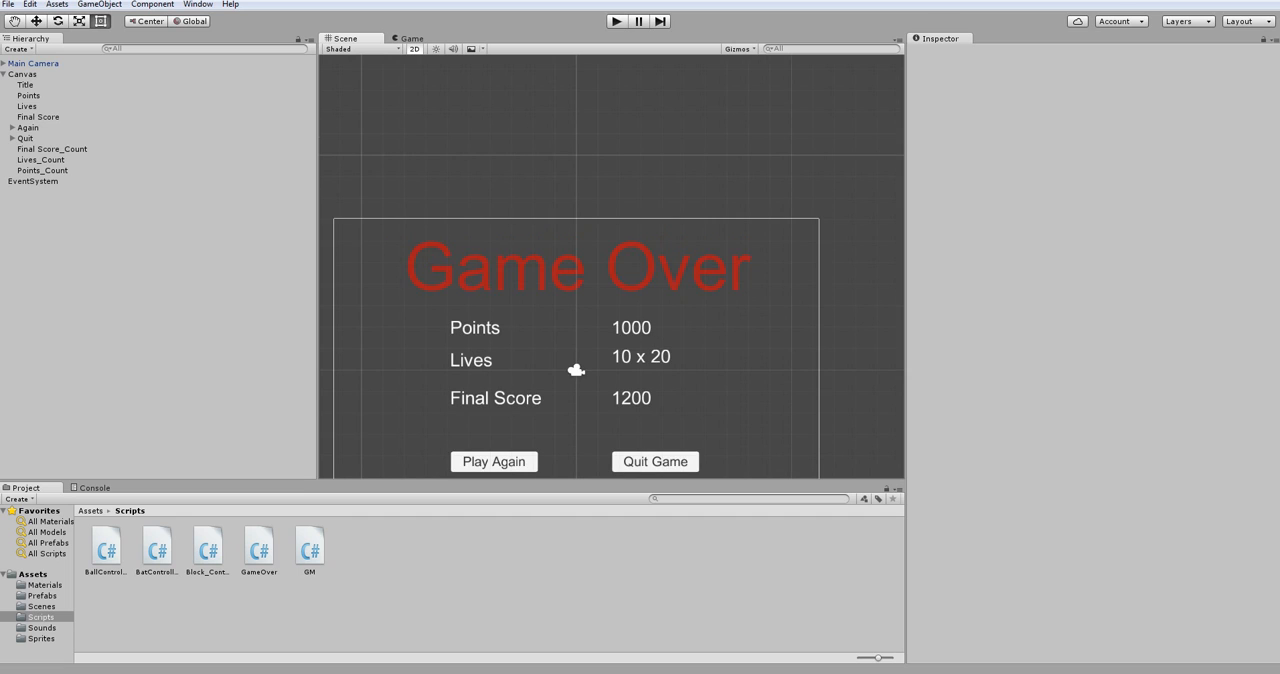
# In Build Settings, replace old scenes with Level 1–3 and GameOver, then close it.
pyautogui.click(8, 4)
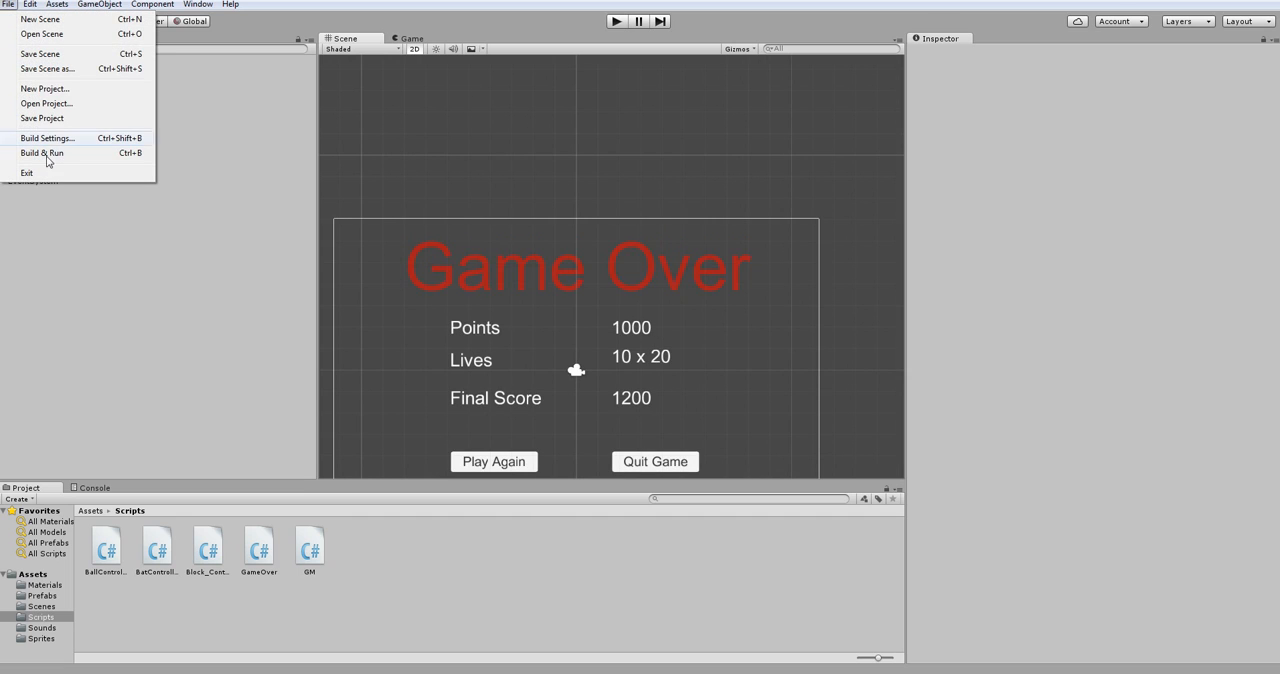
pyautogui.click(48, 138)
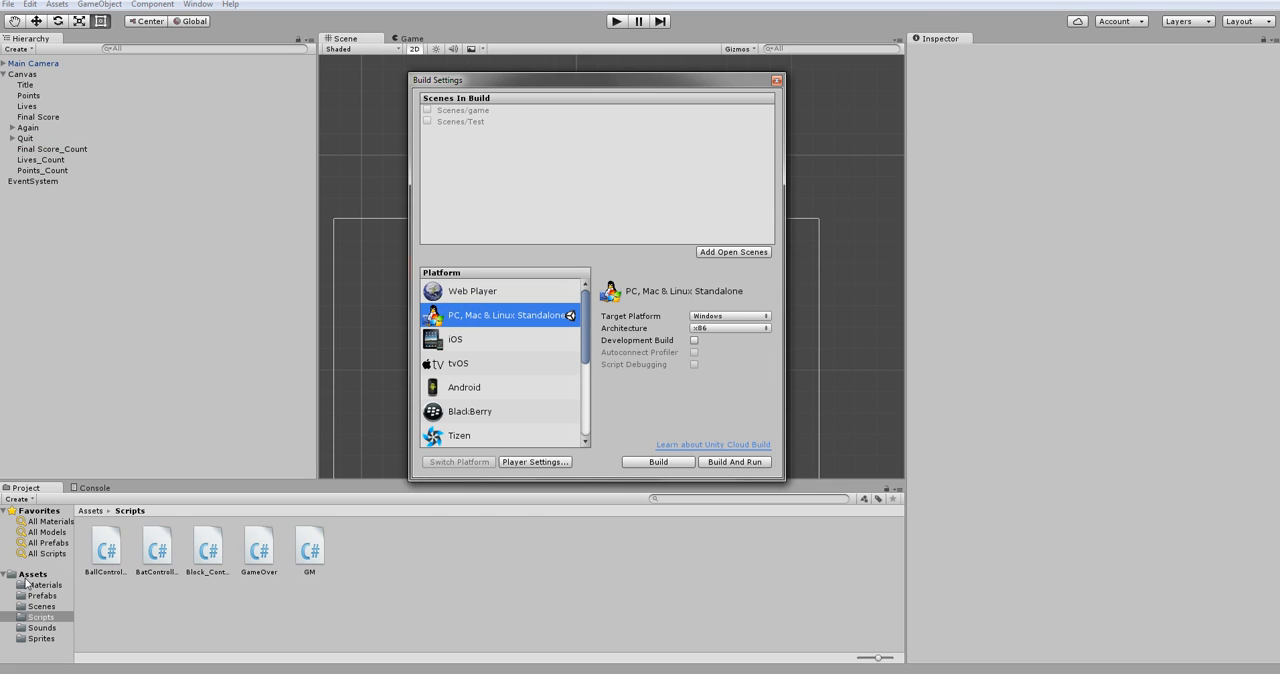
pyautogui.click(32, 572)
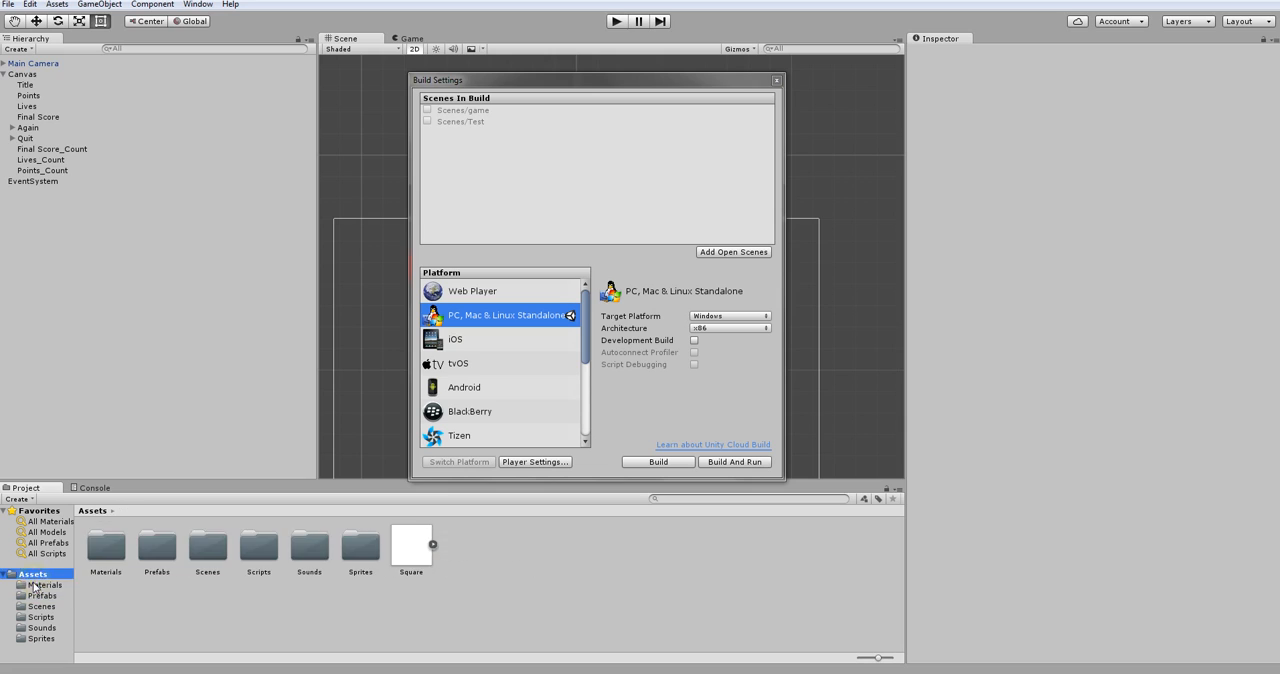
pyautogui.click(42, 606)
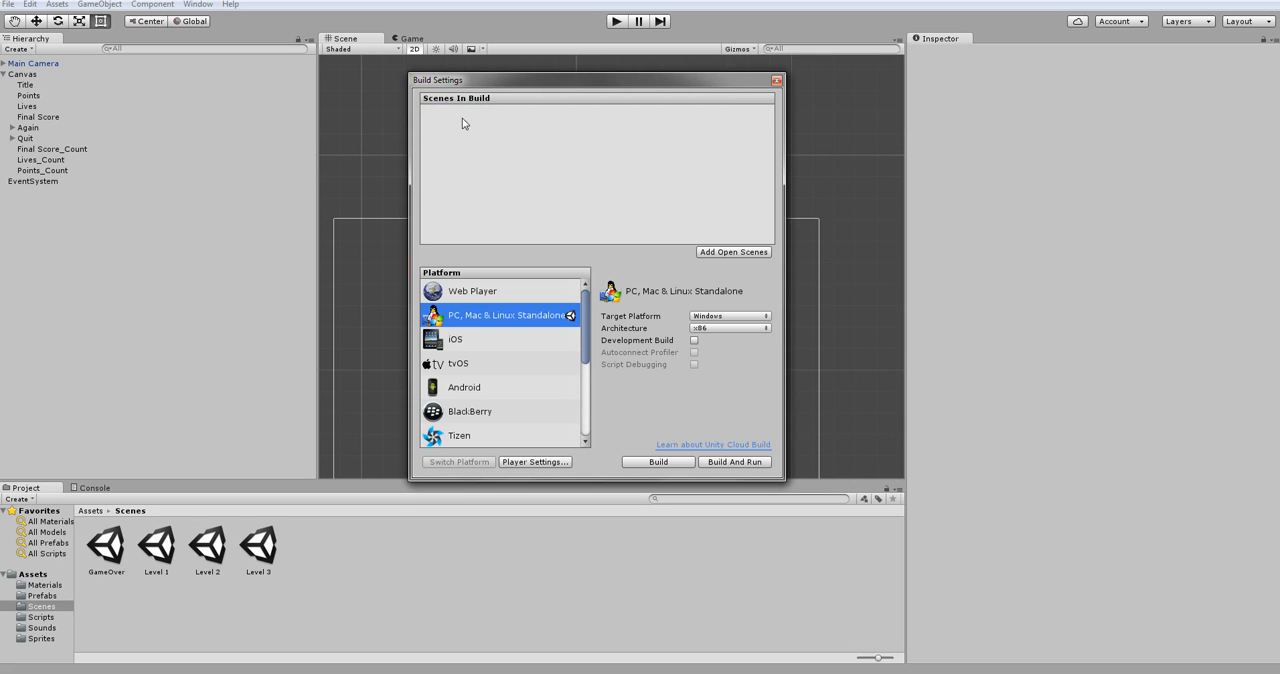
pyautogui.click(732, 252)
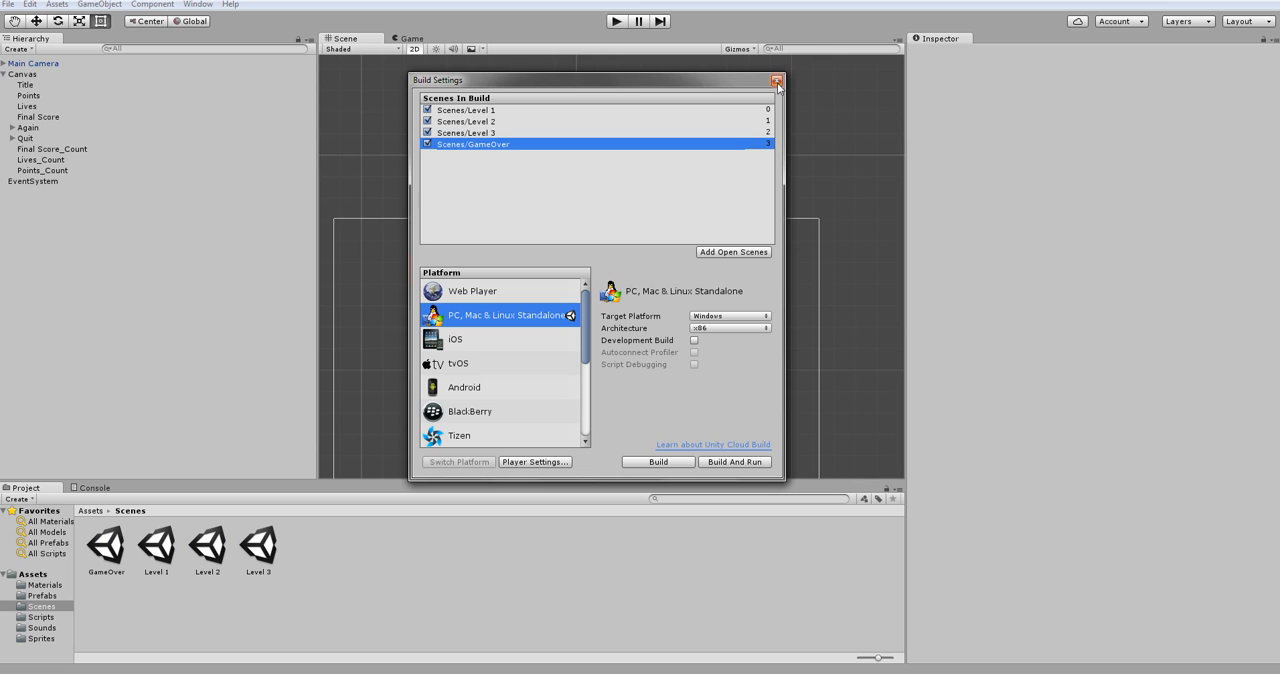
pyautogui.click(776, 80)
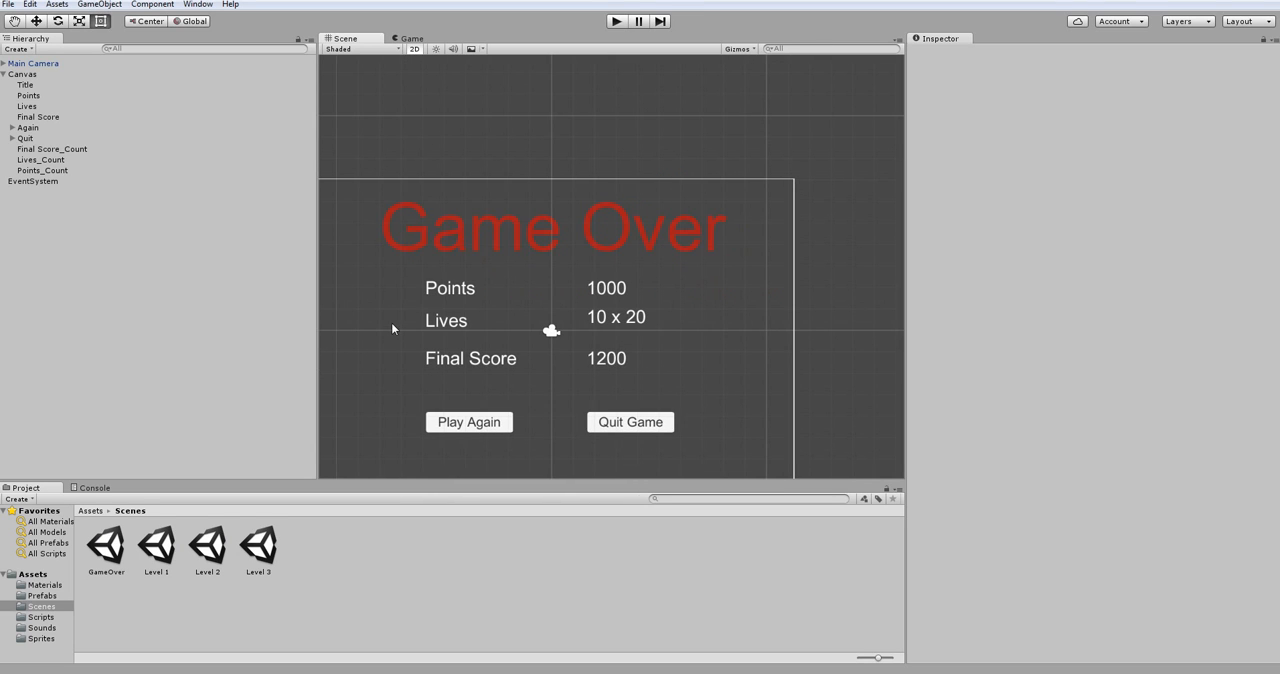
pyautogui.moveTo(724, 140)
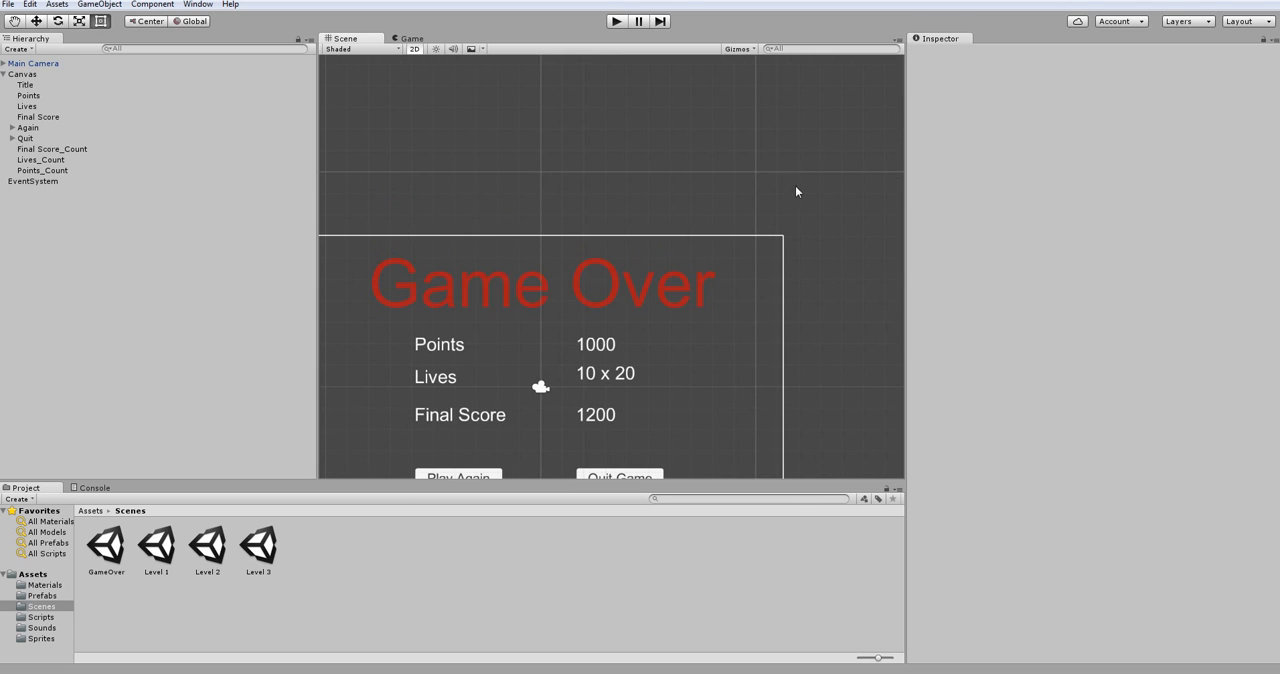
# Open the Level 1 scene, then open the GM script from the Scripts folder.
pyautogui.click(156, 548)
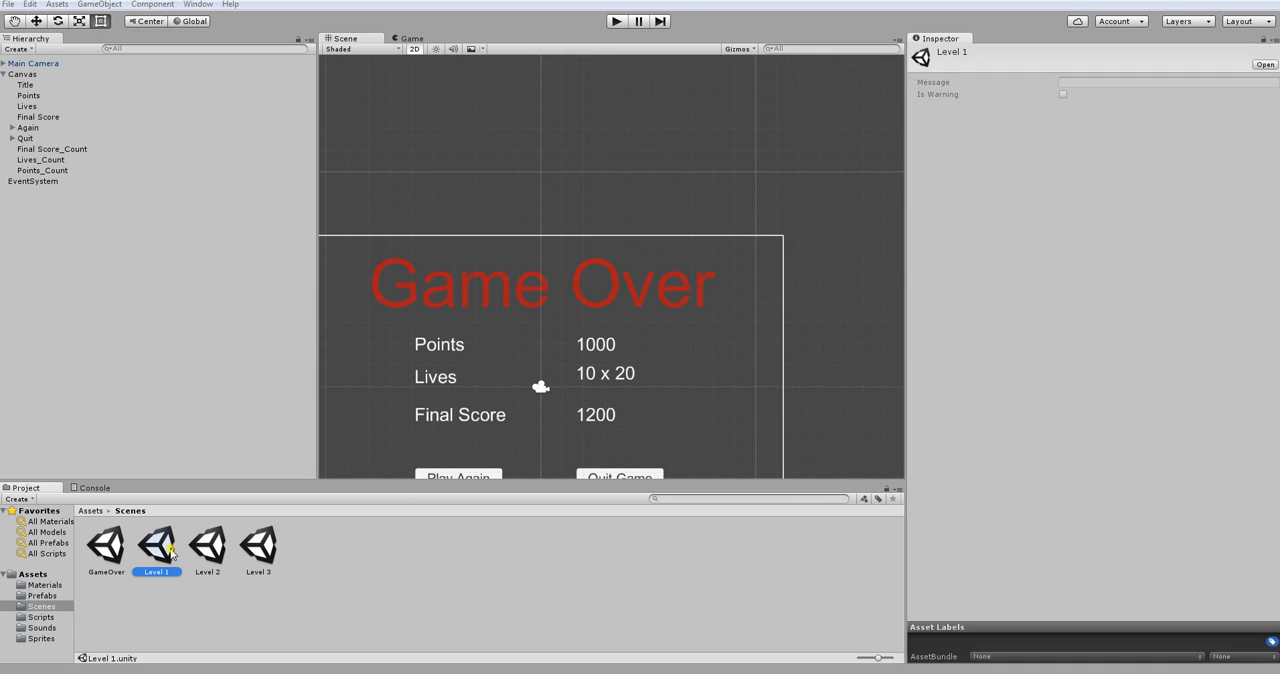
pyautogui.doubleClick(156, 544)
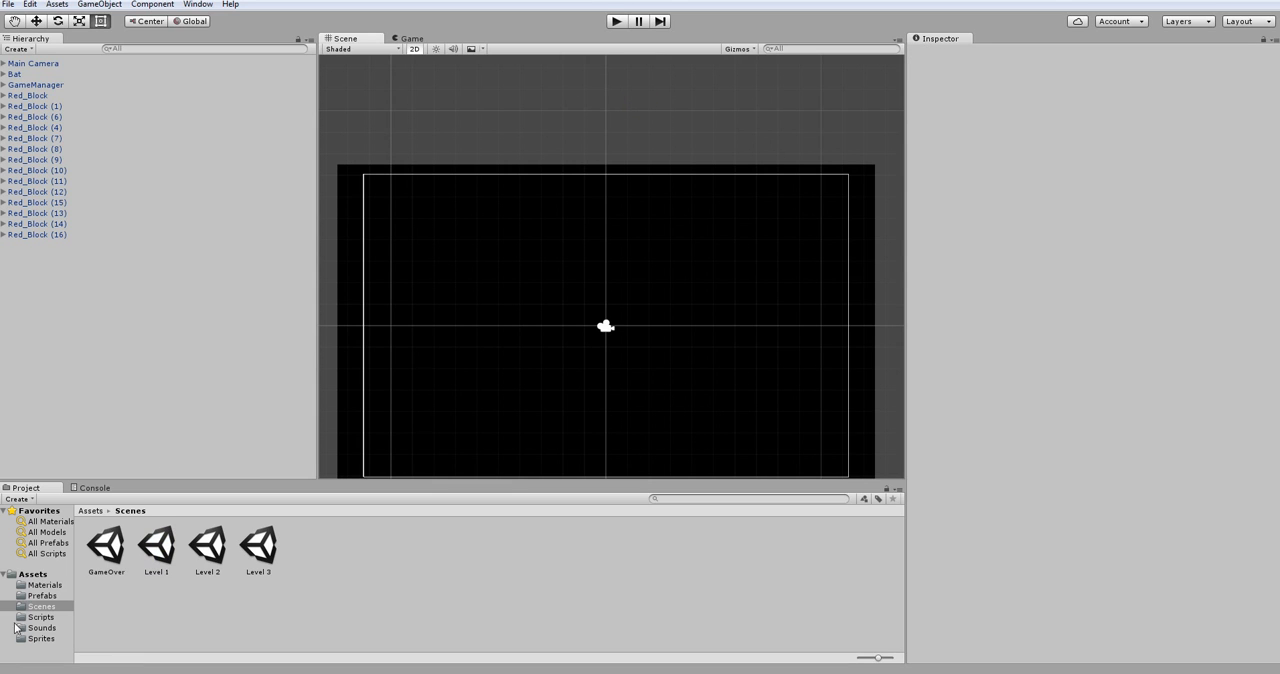
pyautogui.click(40, 616)
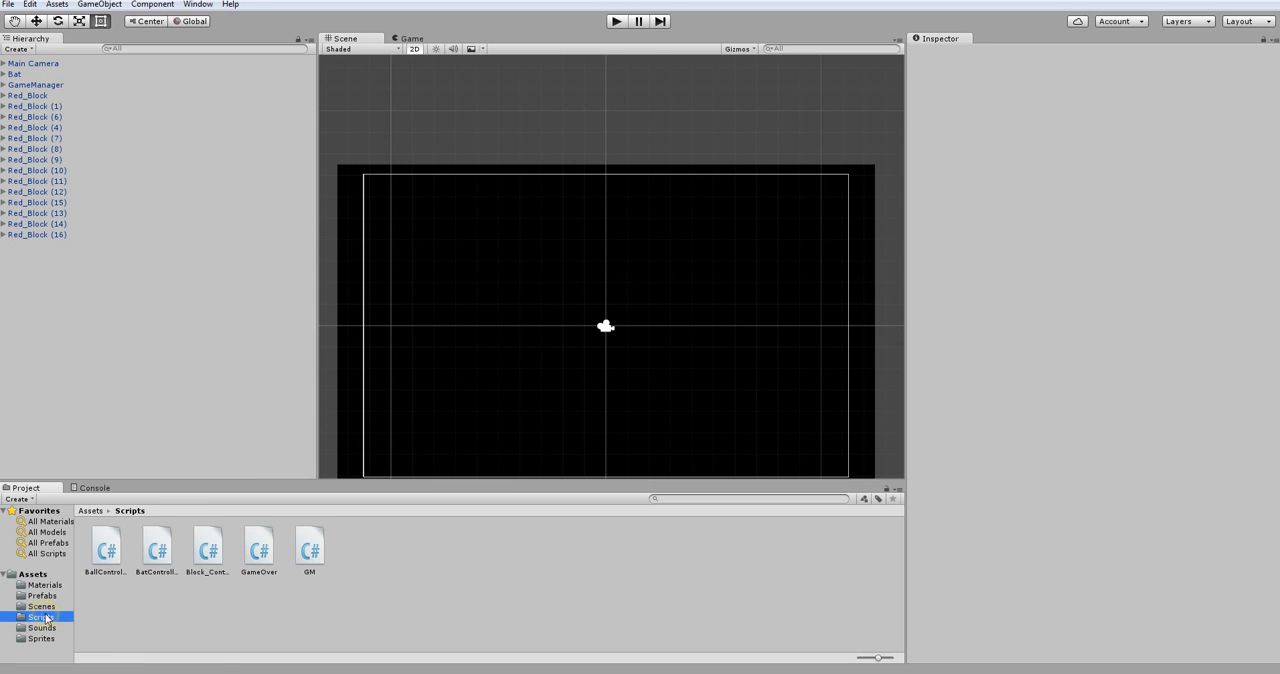
pyautogui.moveTo(302, 572)
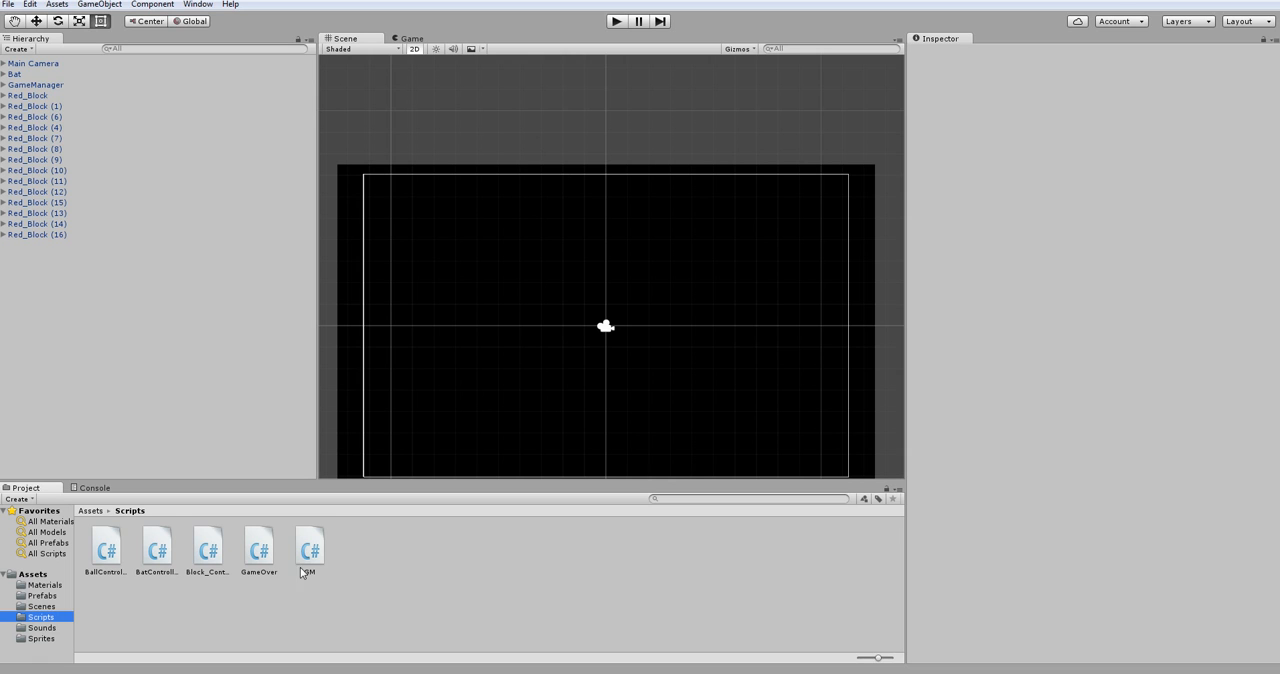
pyautogui.click(310, 548)
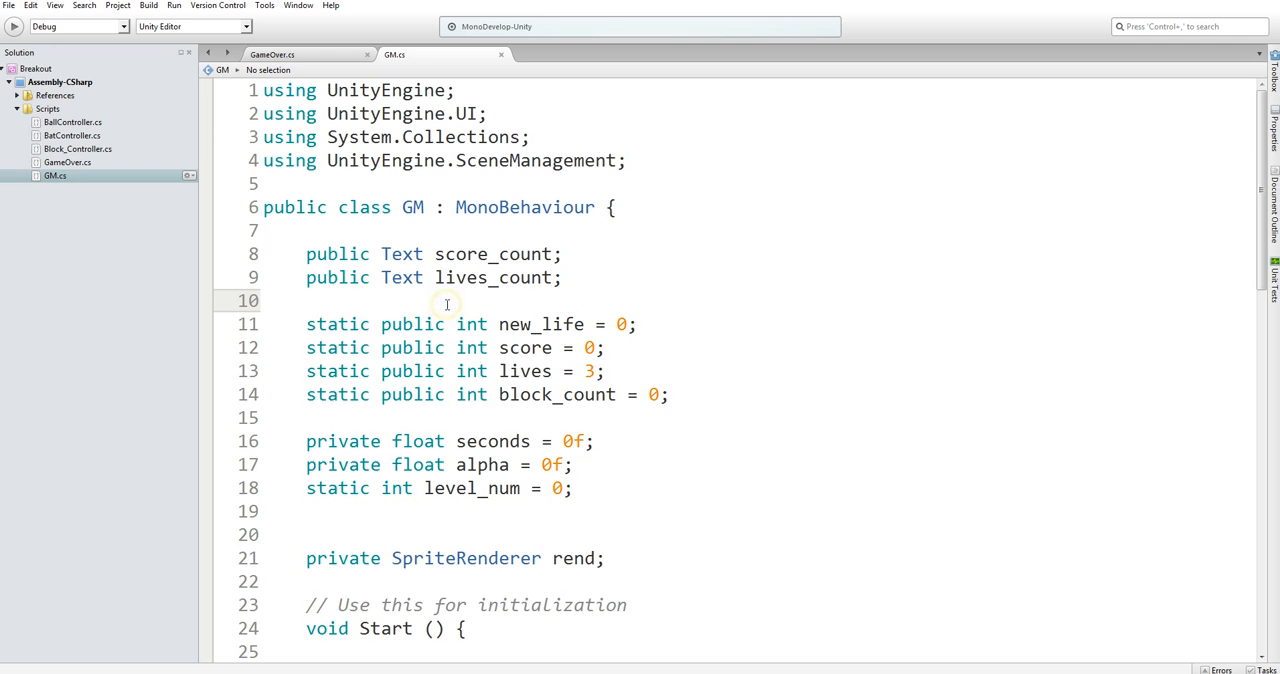
# In GM's Update, wrap the level_num scene load in an if (lives > -1) condition.
pyautogui.scroll(-3)
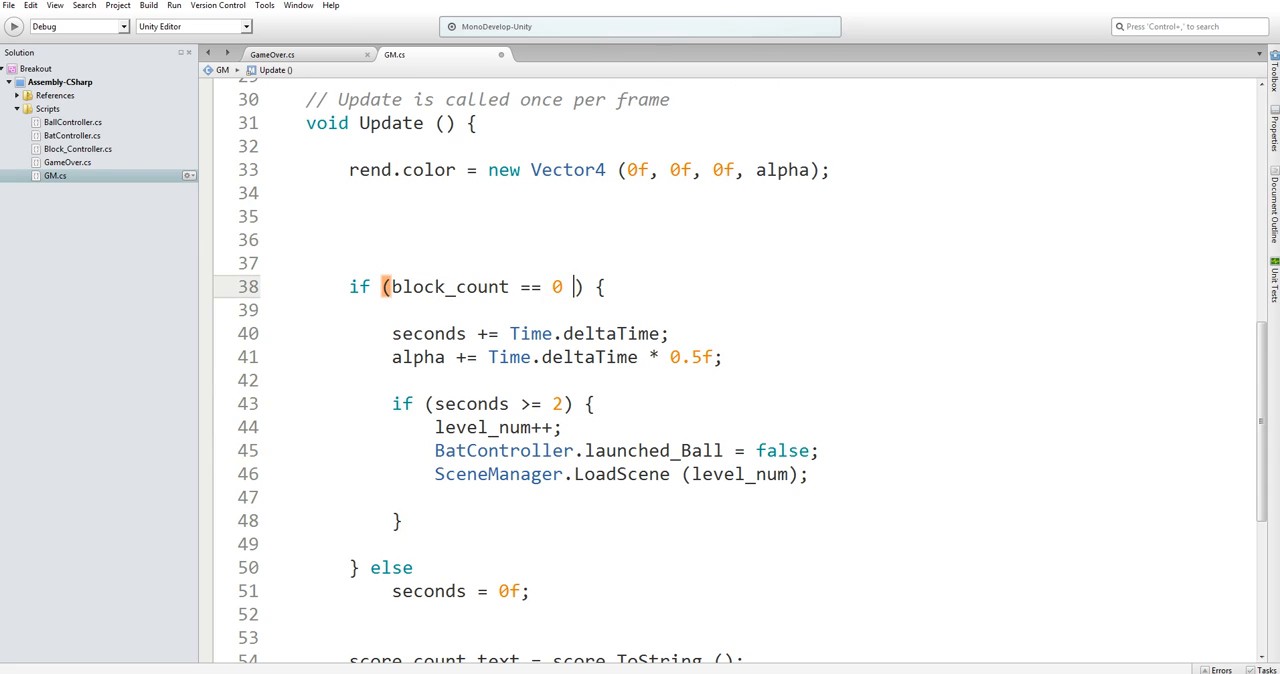
pyautogui.write('|| pl')
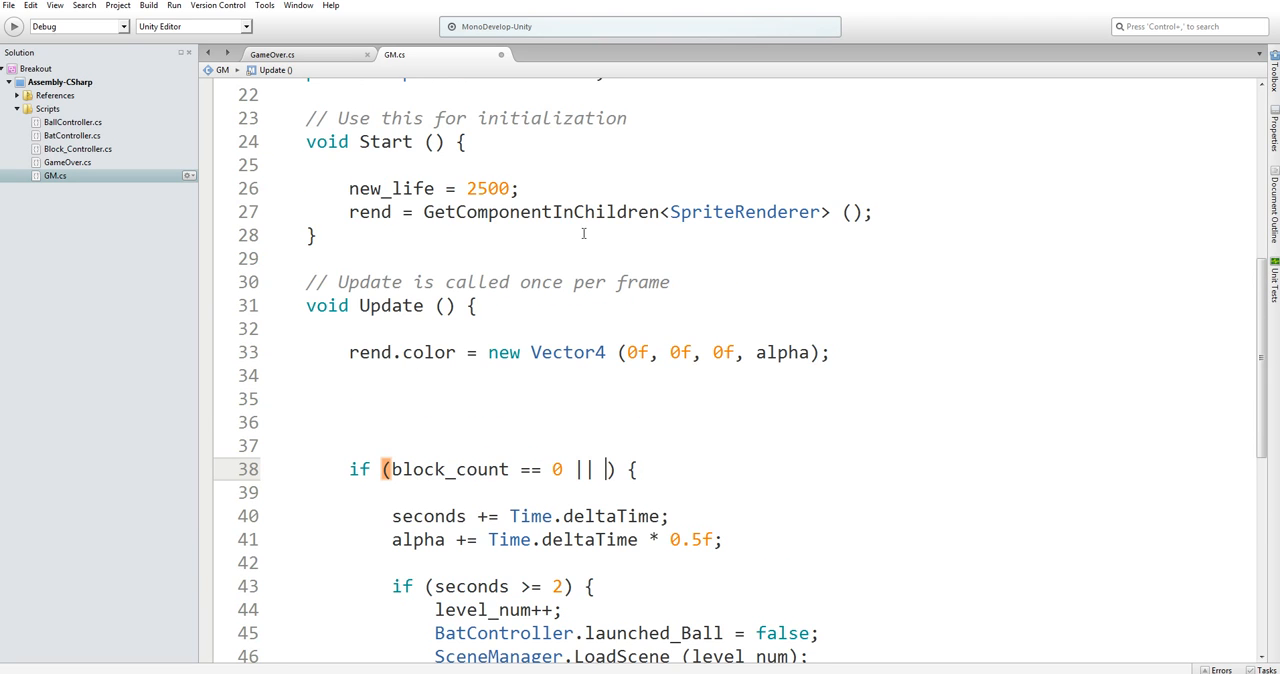
pyautogui.scroll(3)
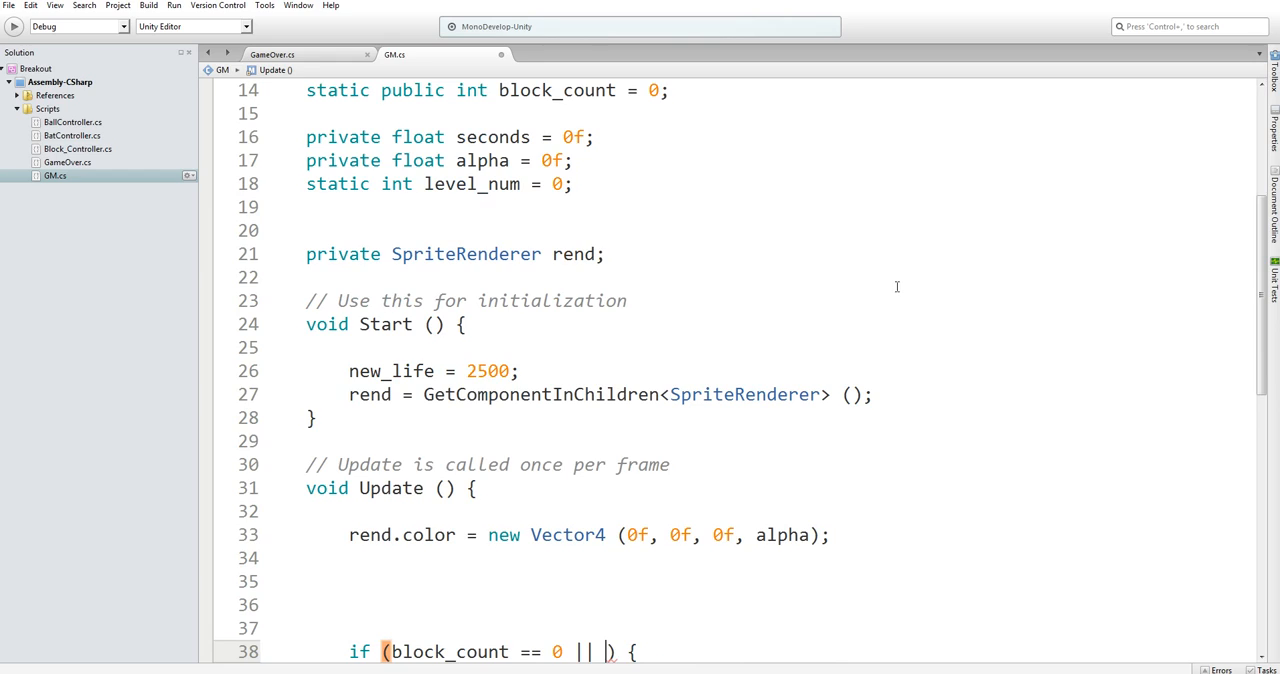
pyautogui.write('lives <=')
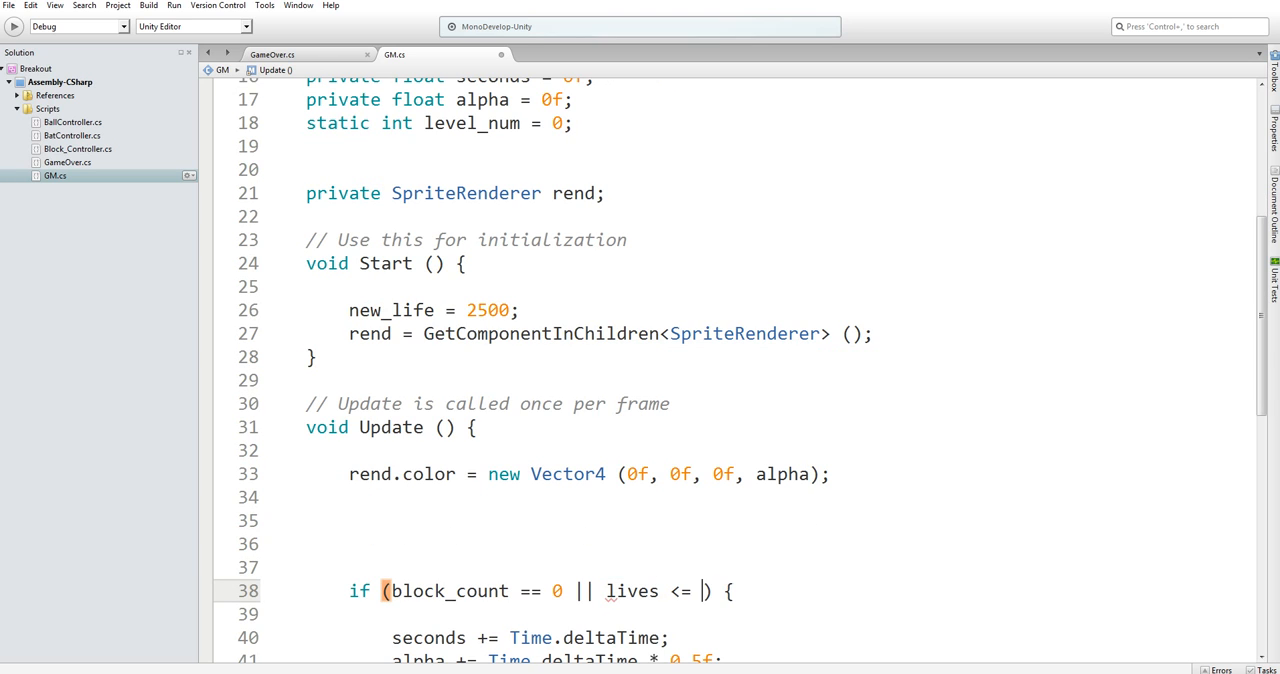
pyautogui.scroll(-3)
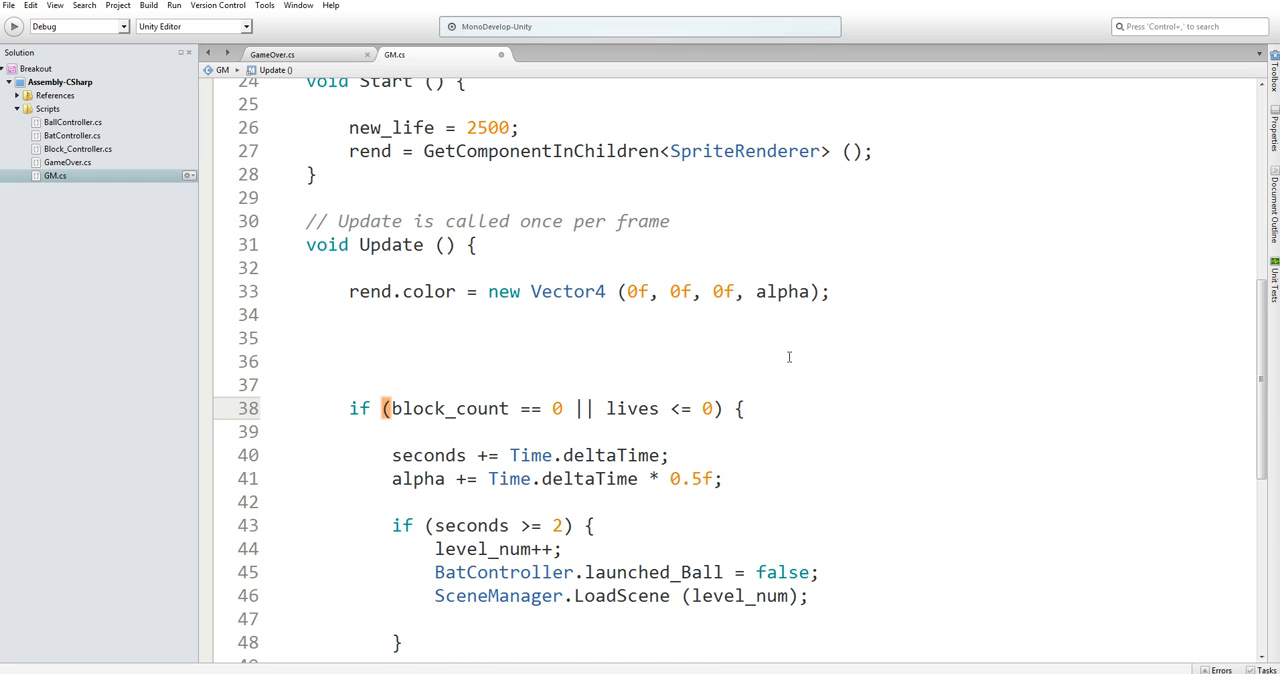
pyautogui.scroll(-3)
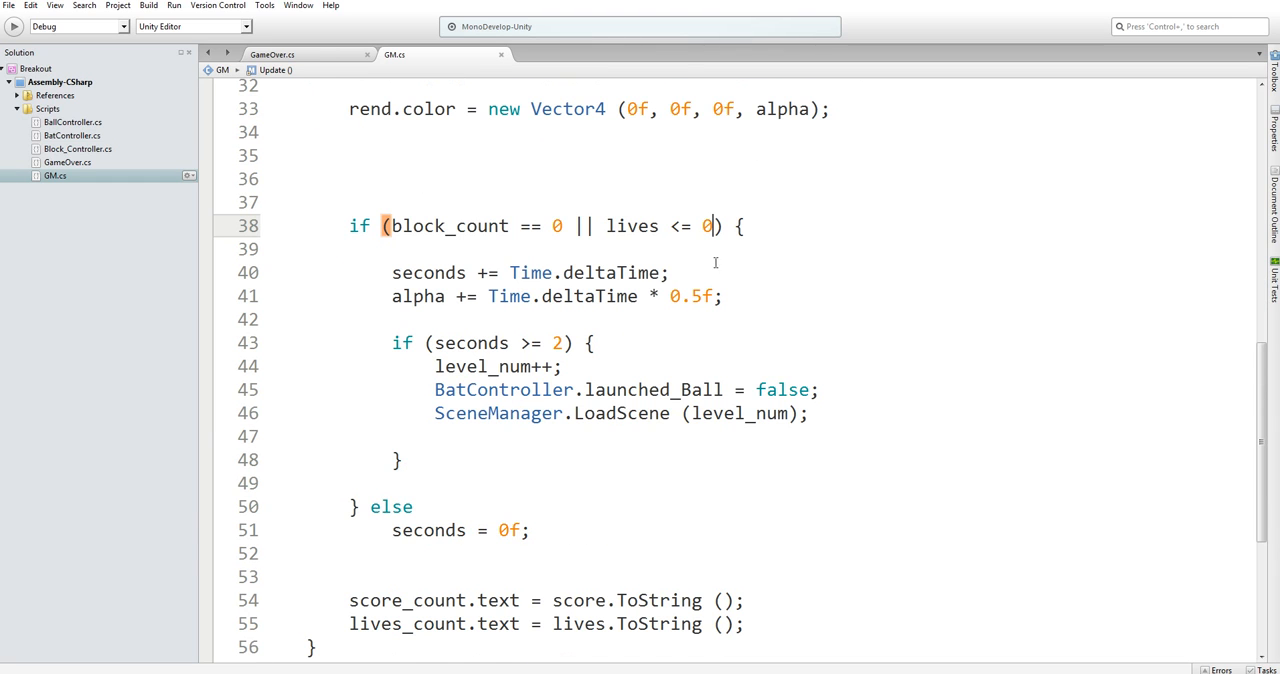
pyautogui.scroll(-3)
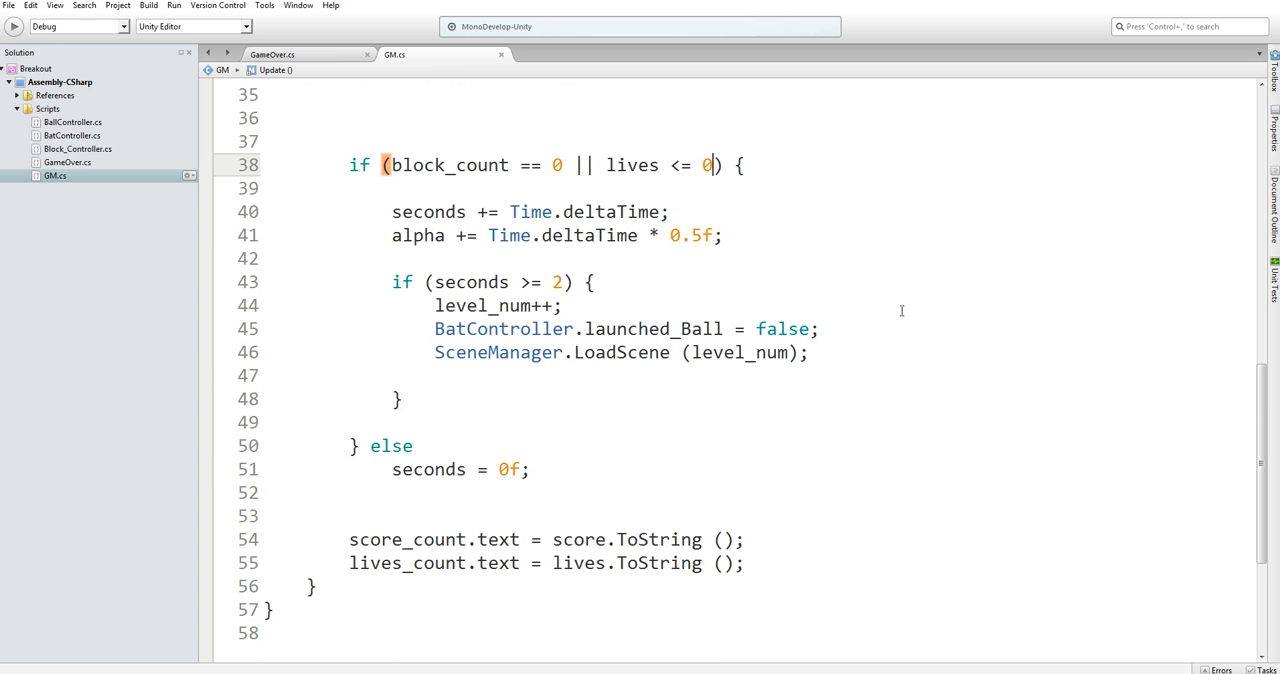
pyautogui.press('Return')
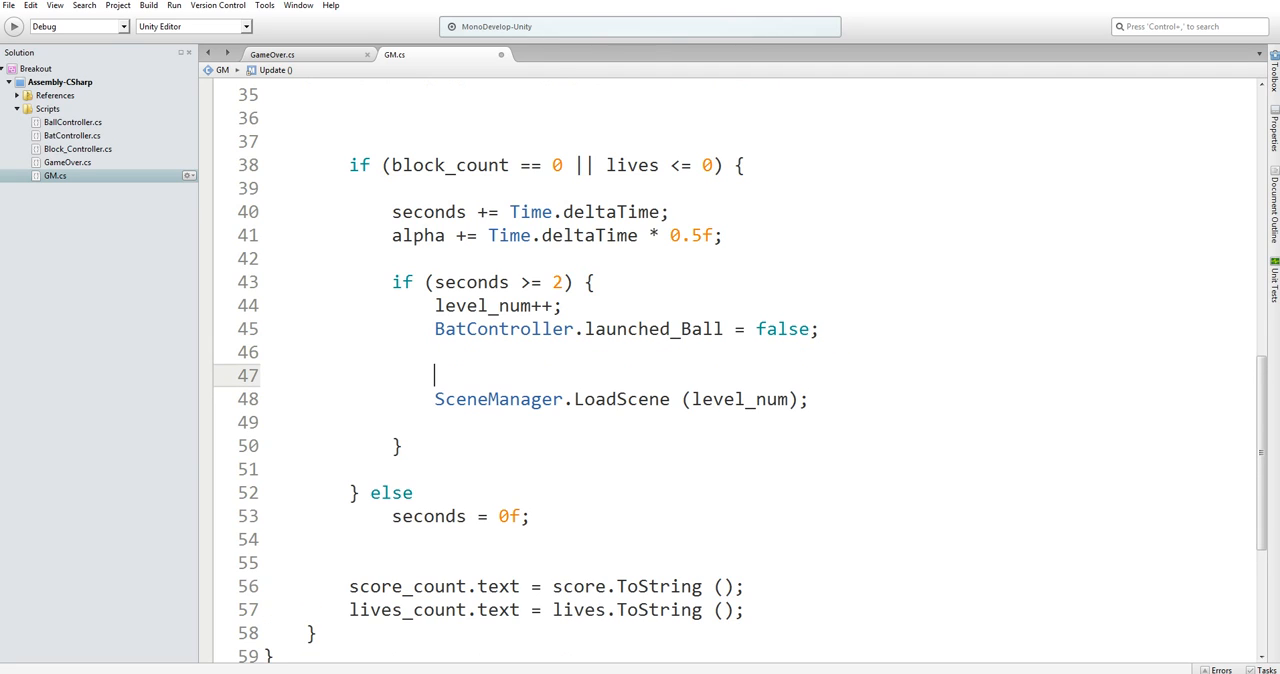
pyautogui.moveTo(992, 296)
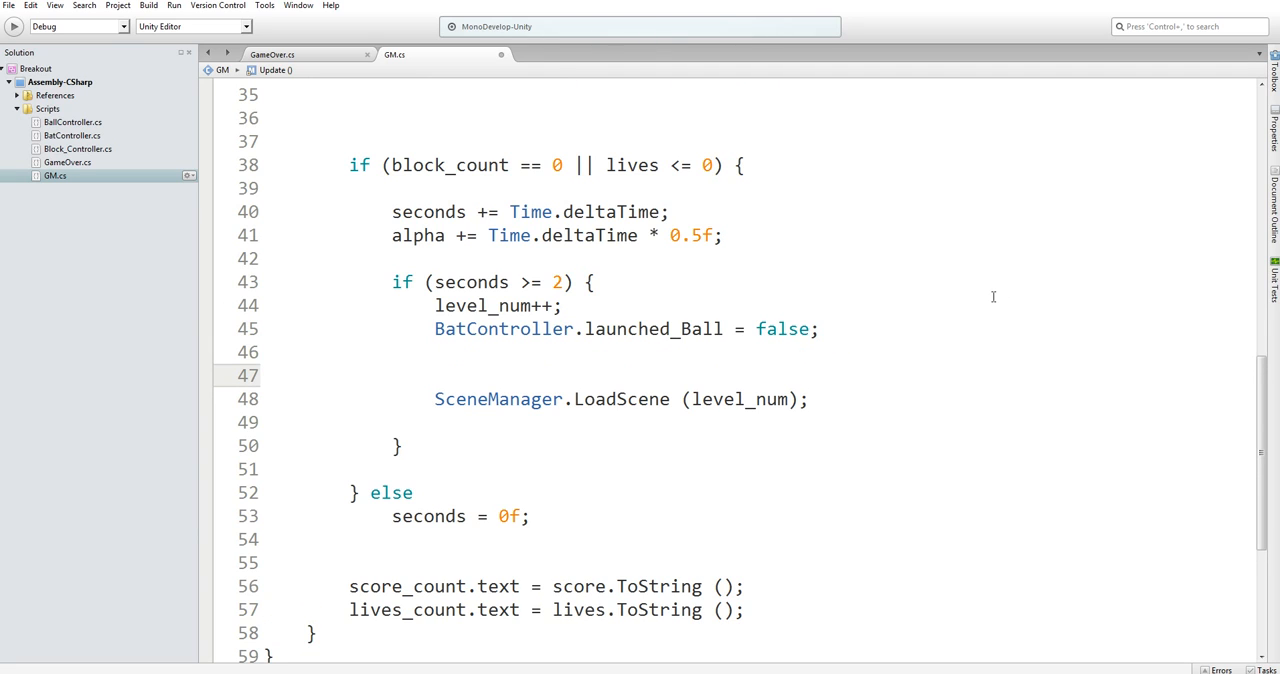
pyautogui.write('if')
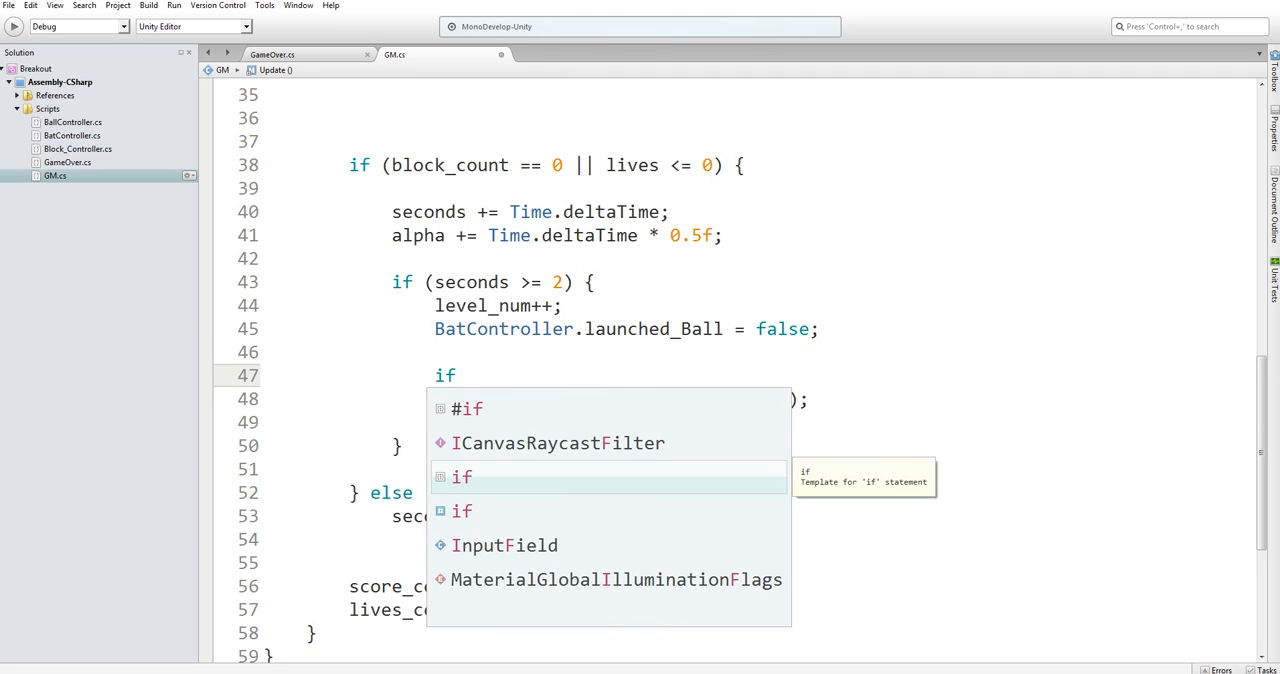
pyautogui.write('(lives')
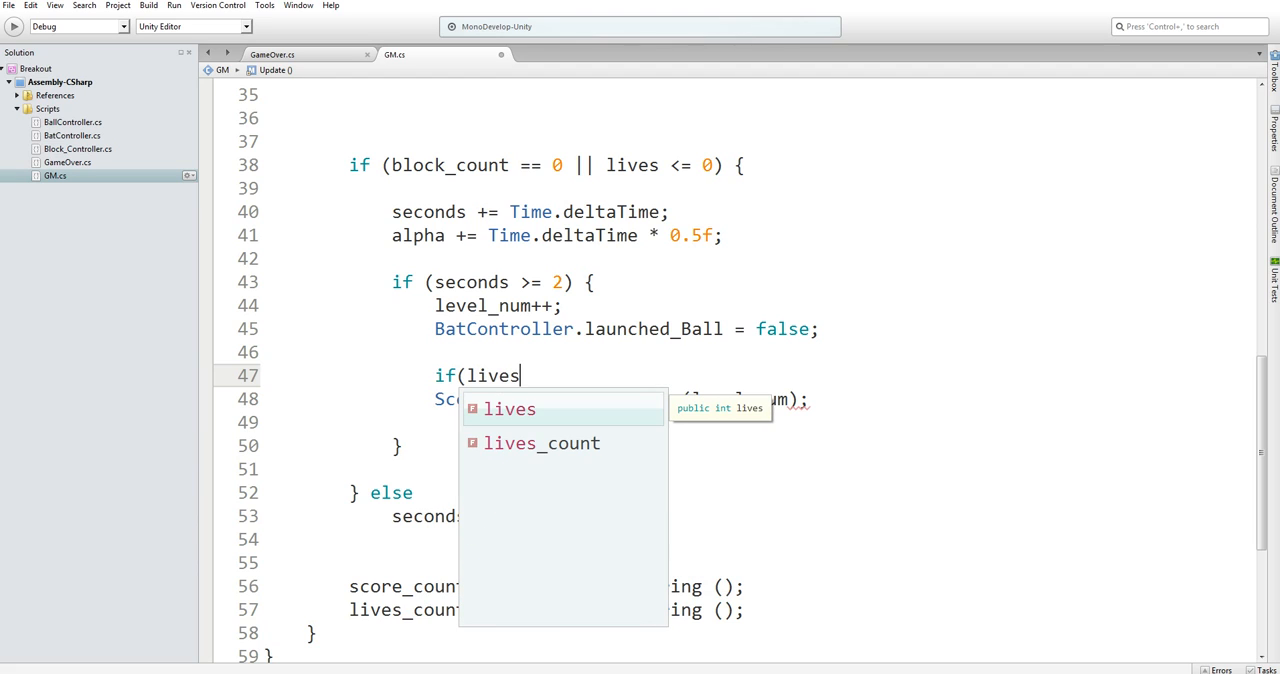
pyautogui.write('> 0)')
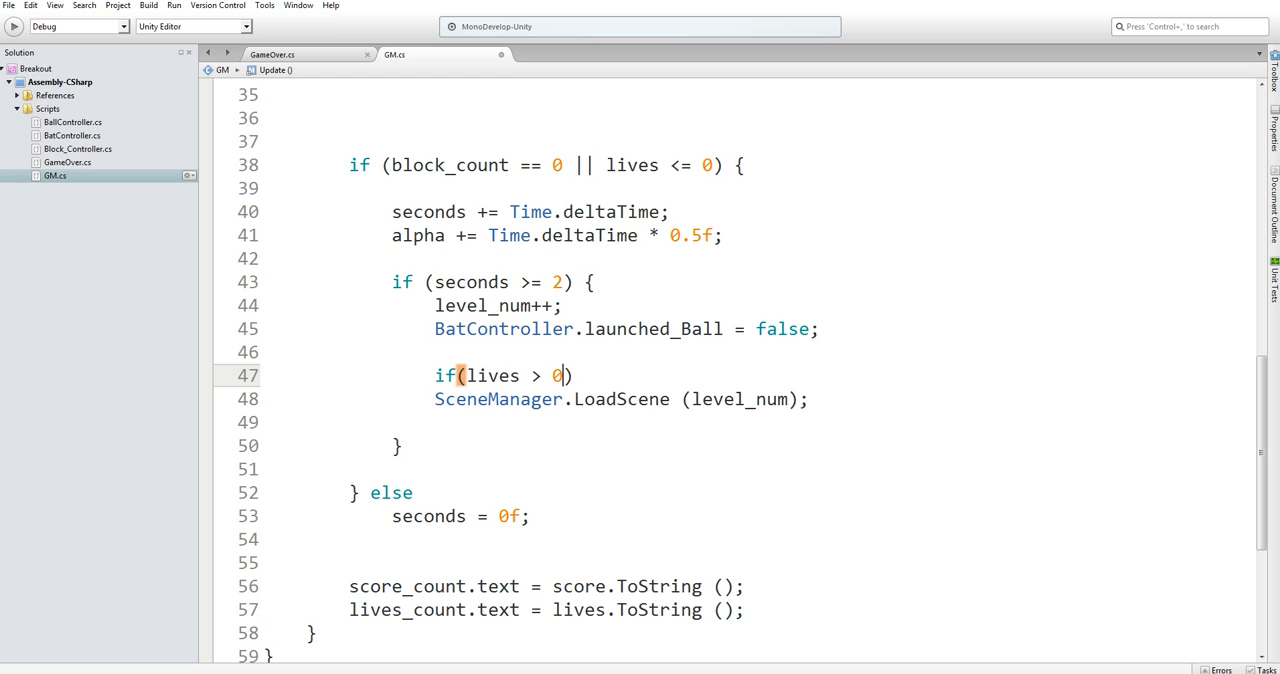
pyautogui.click(704, 164)
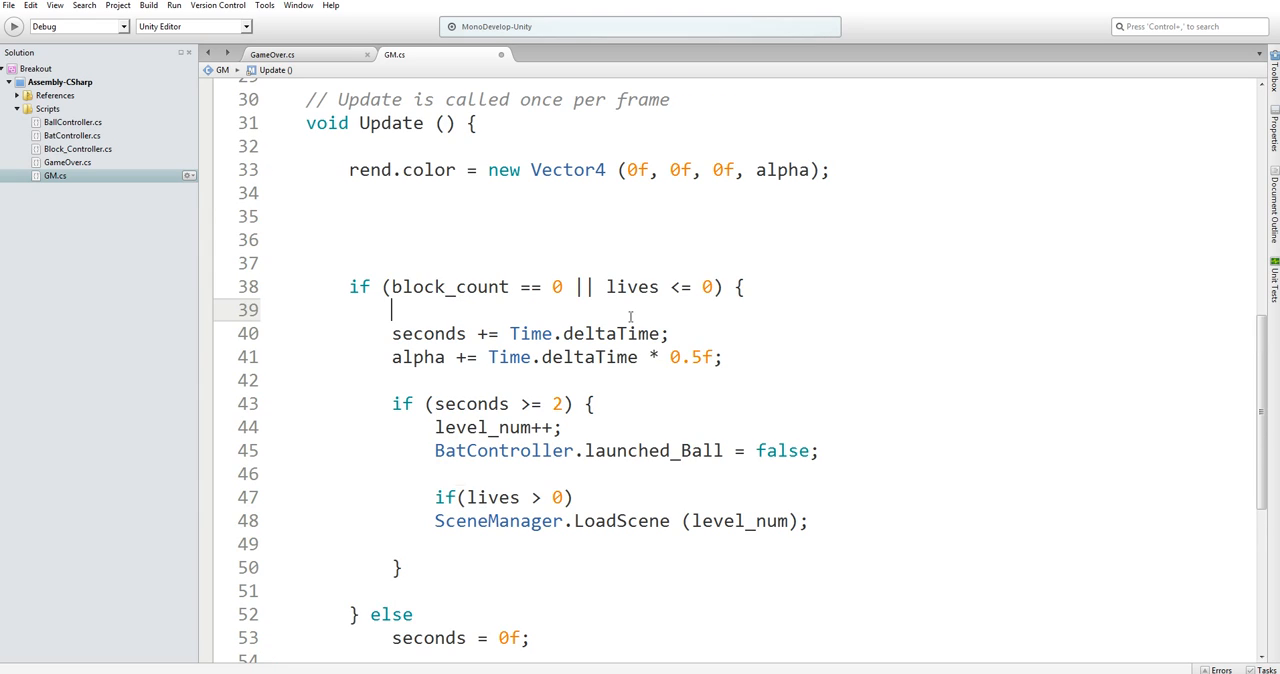
pyautogui.moveTo(708, 288)
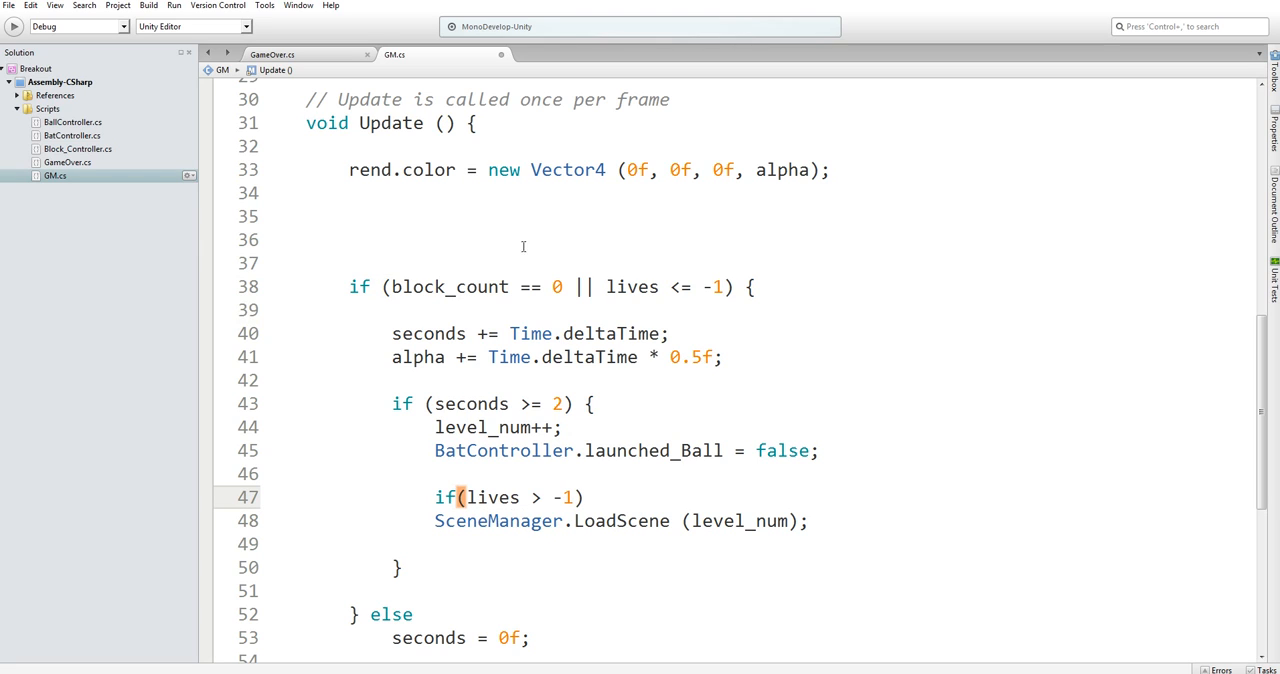
# Begin an else branch calling SceneManager.LoadScene( for the out-of-lives case.
pyautogui.scroll(-3)
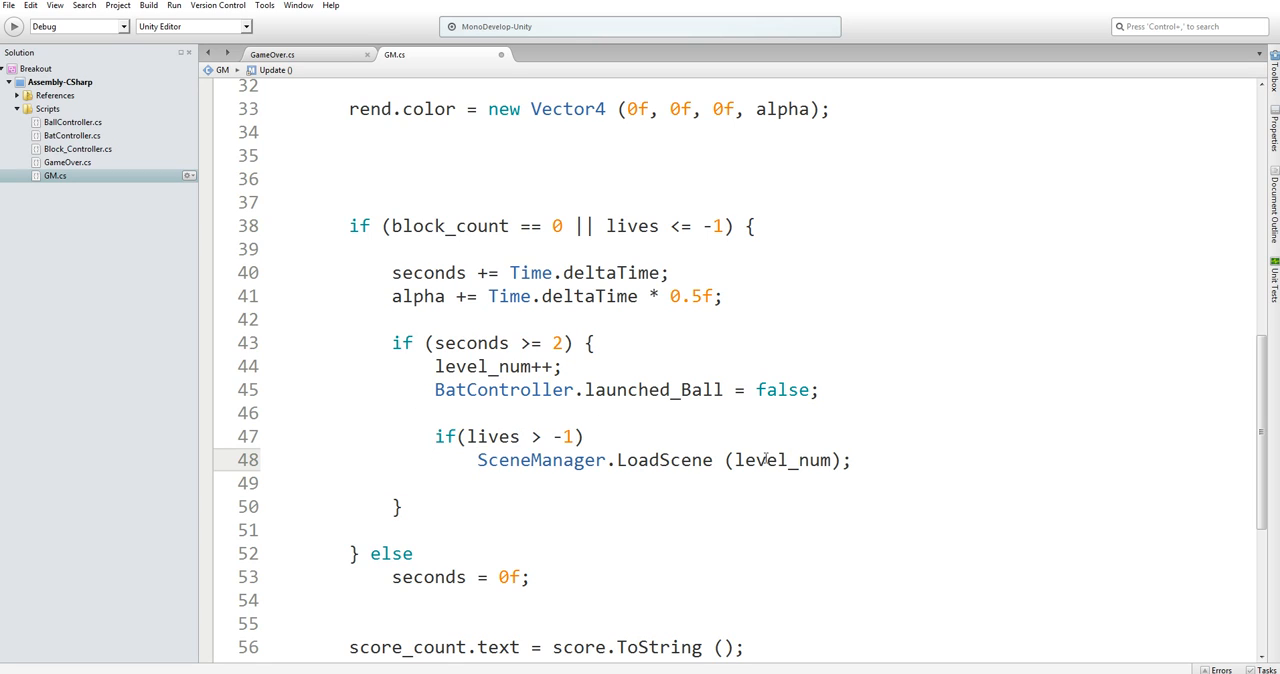
pyautogui.write('else')
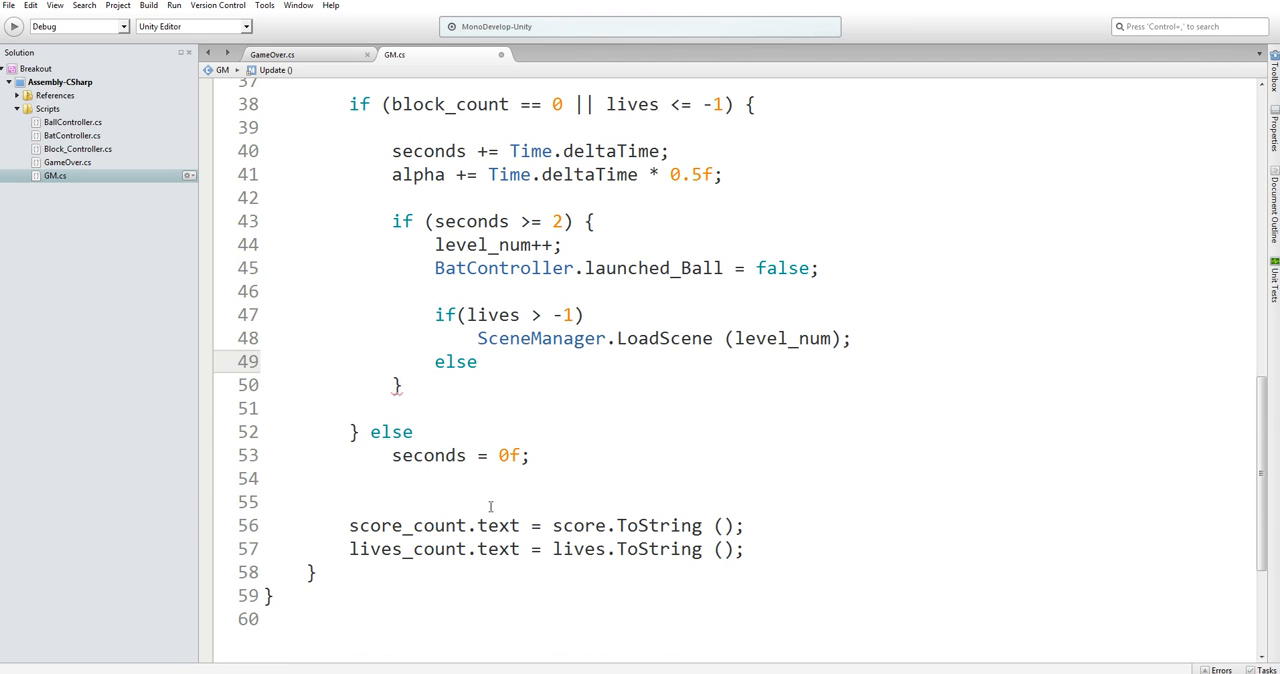
pyautogui.moveTo(540, 316)
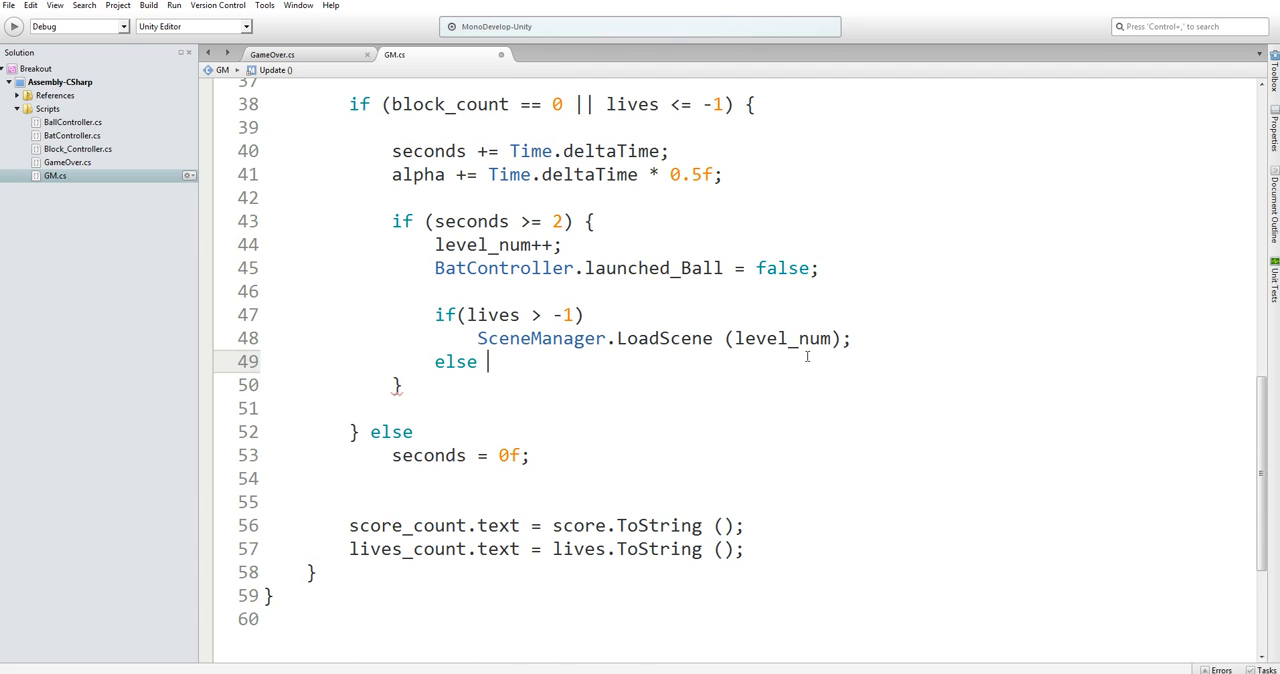
pyautogui.write('Sc')
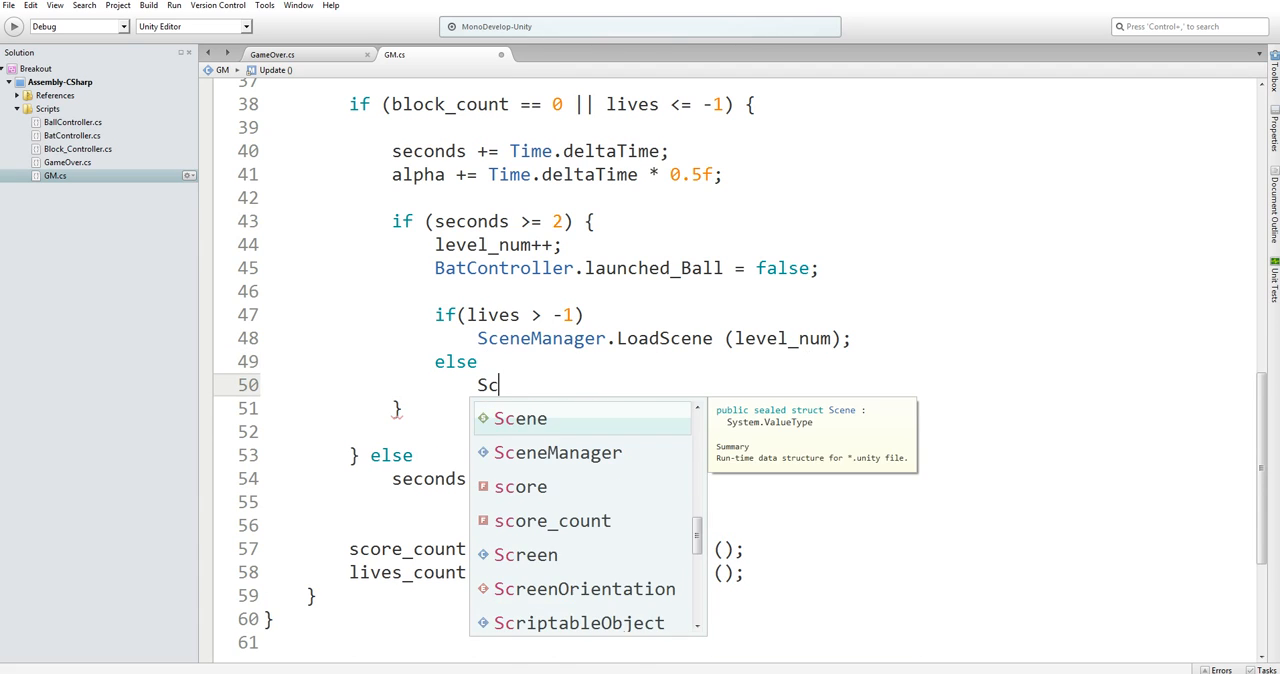
pyautogui.write('eneManager')
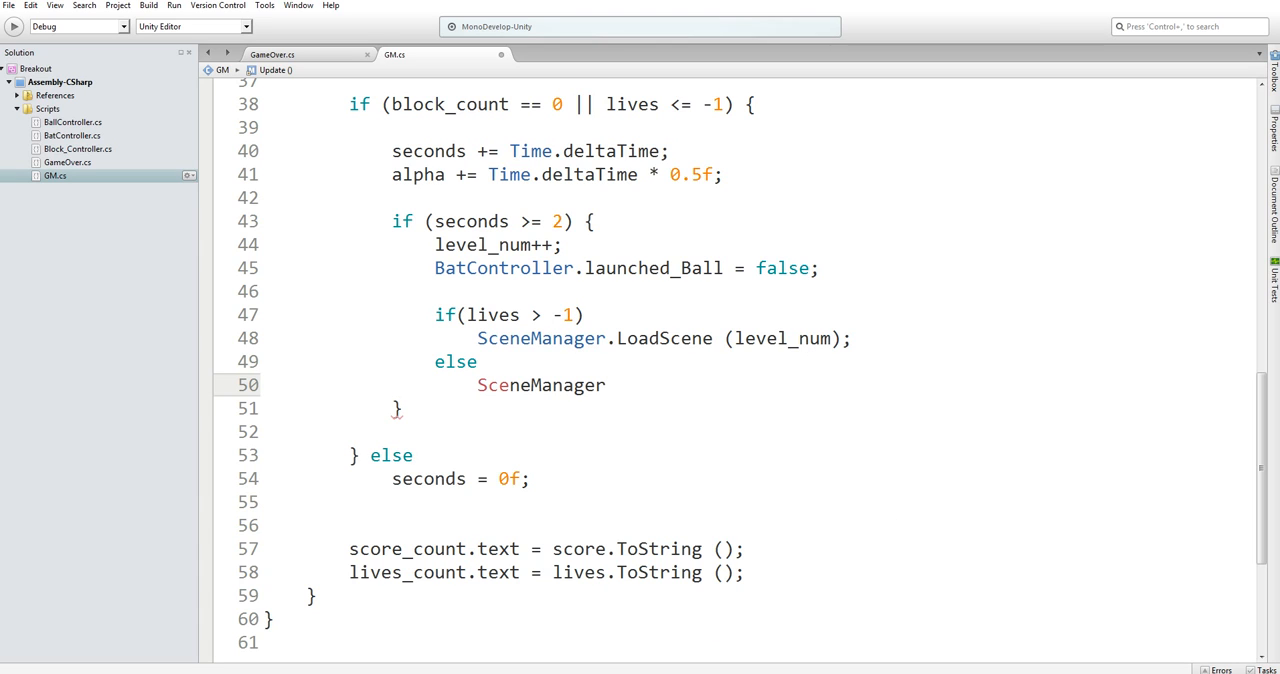
pyautogui.write('.LoadScene')
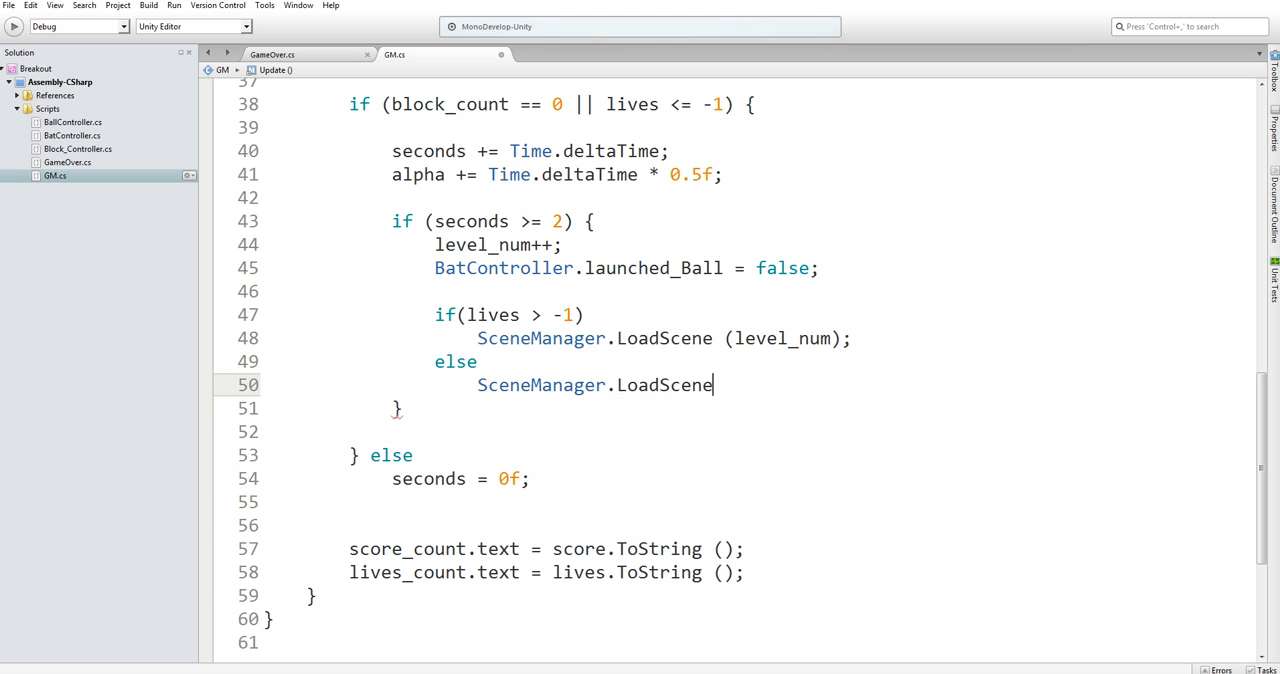
pyautogui.write('(')
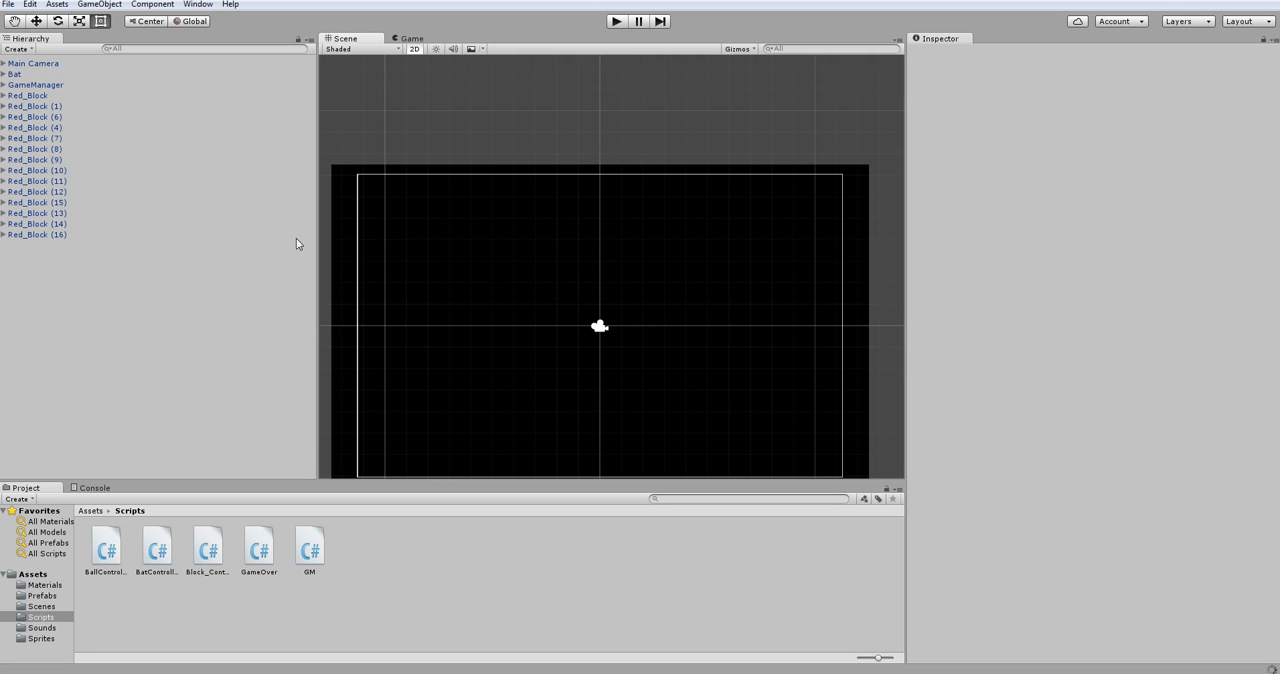
pyautogui.moveTo(8, 12)
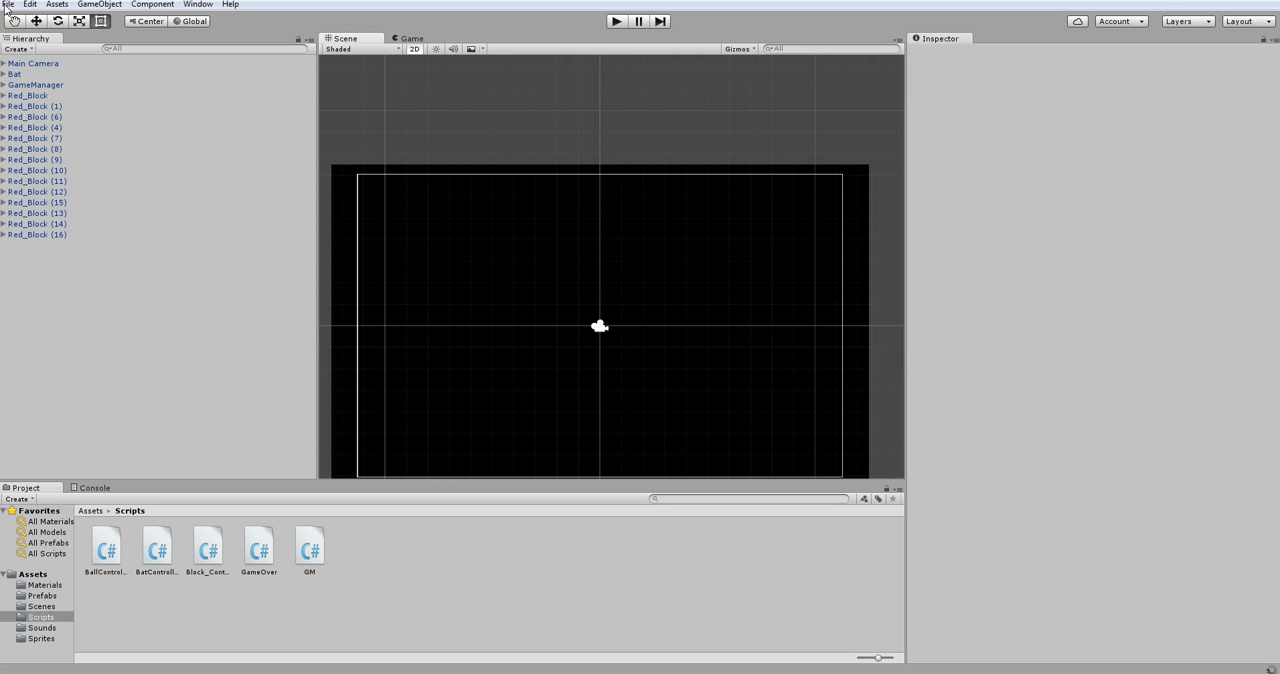
# Check scene indices in Build Settings, then finish the else line as LoadScene(3);.
pyautogui.click(8, 4)
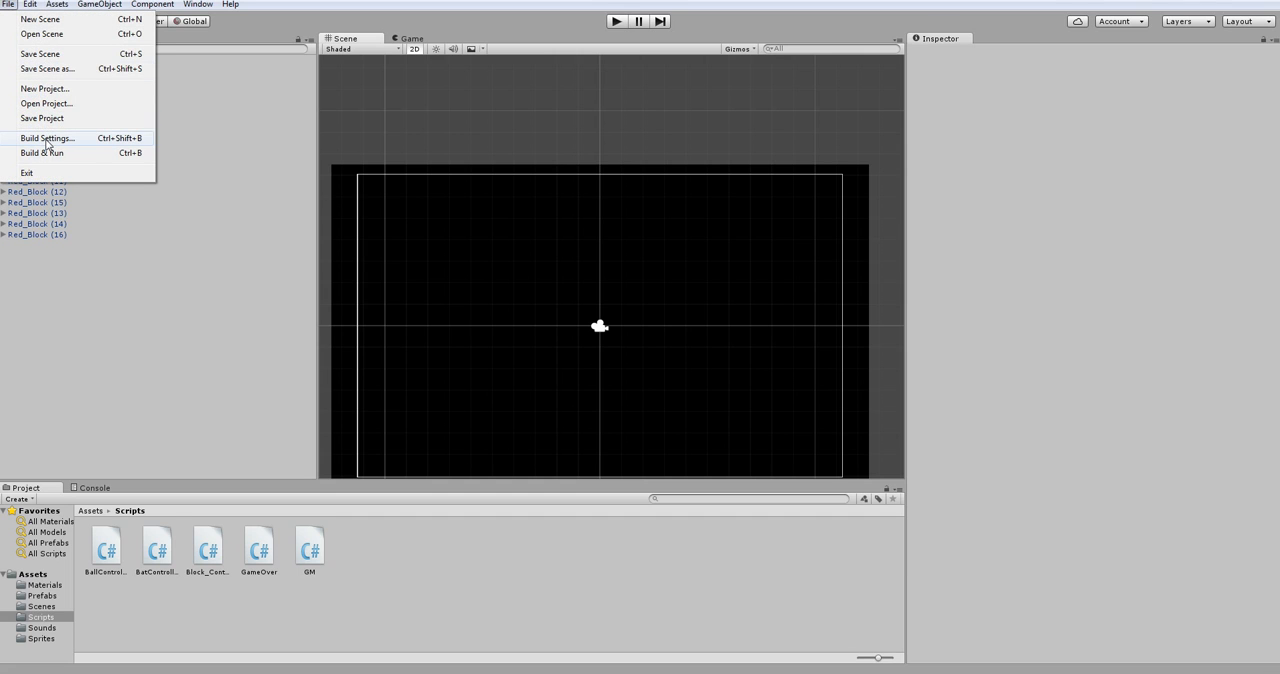
pyautogui.click(46, 136)
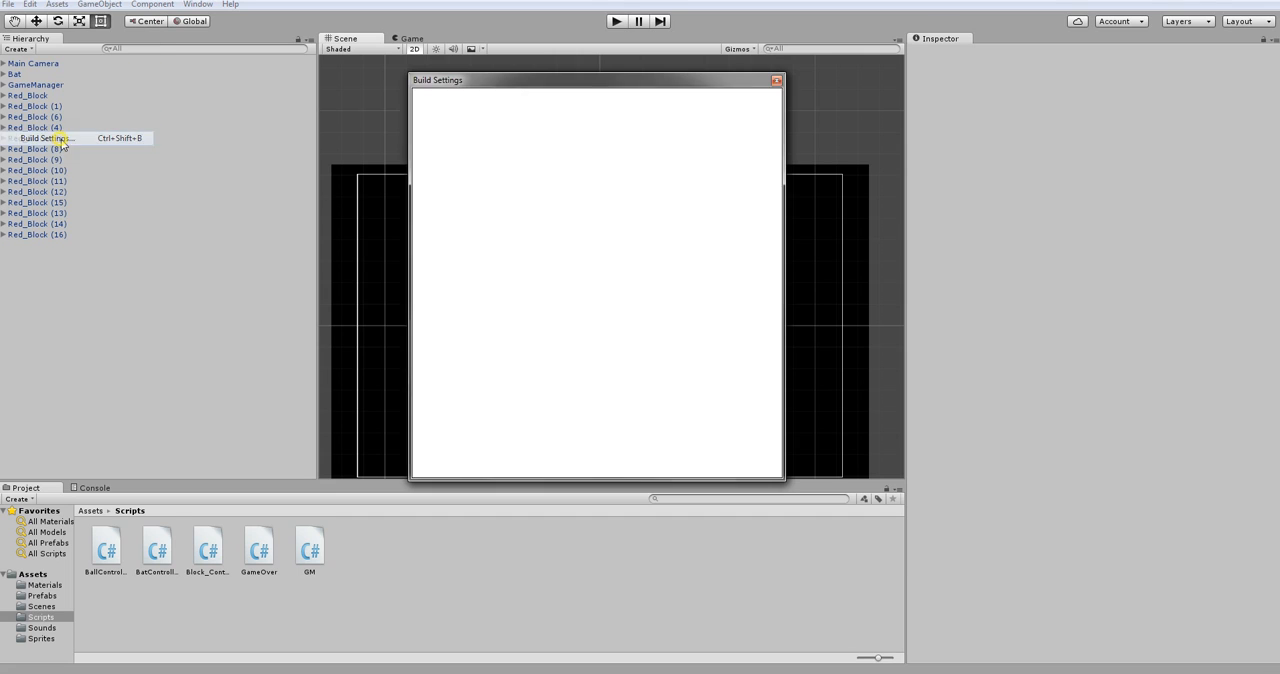
pyautogui.click(776, 80)
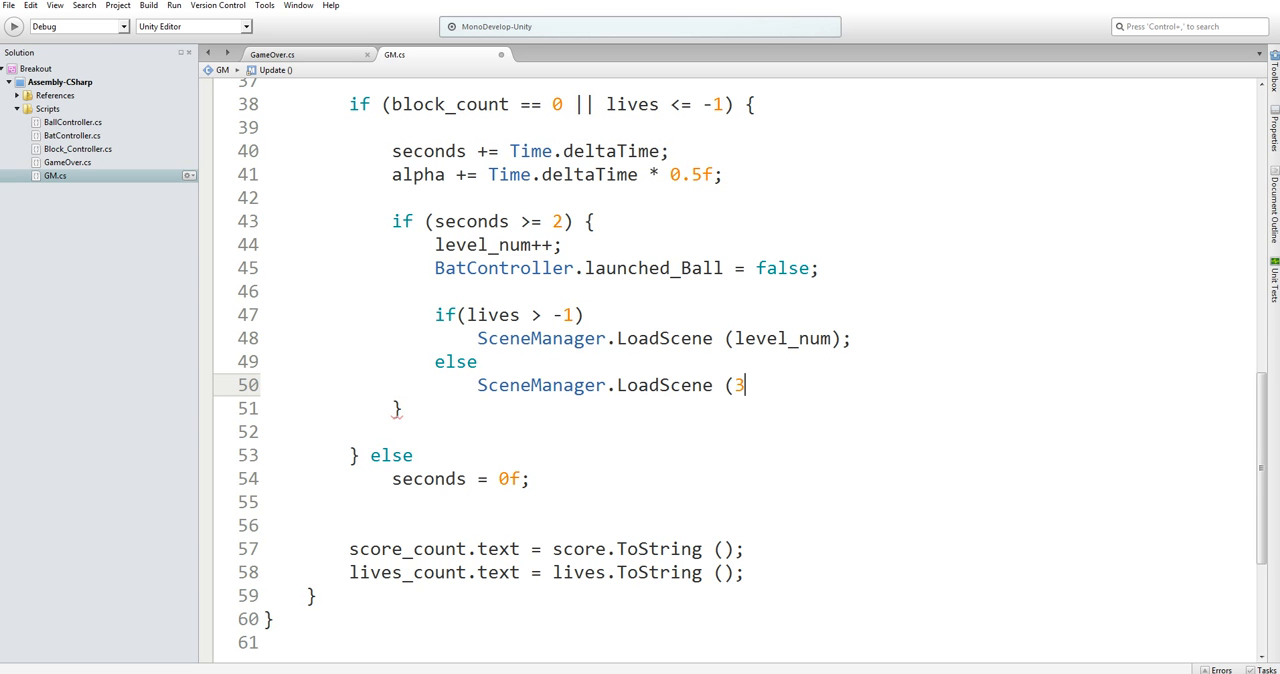
pyautogui.write(');')
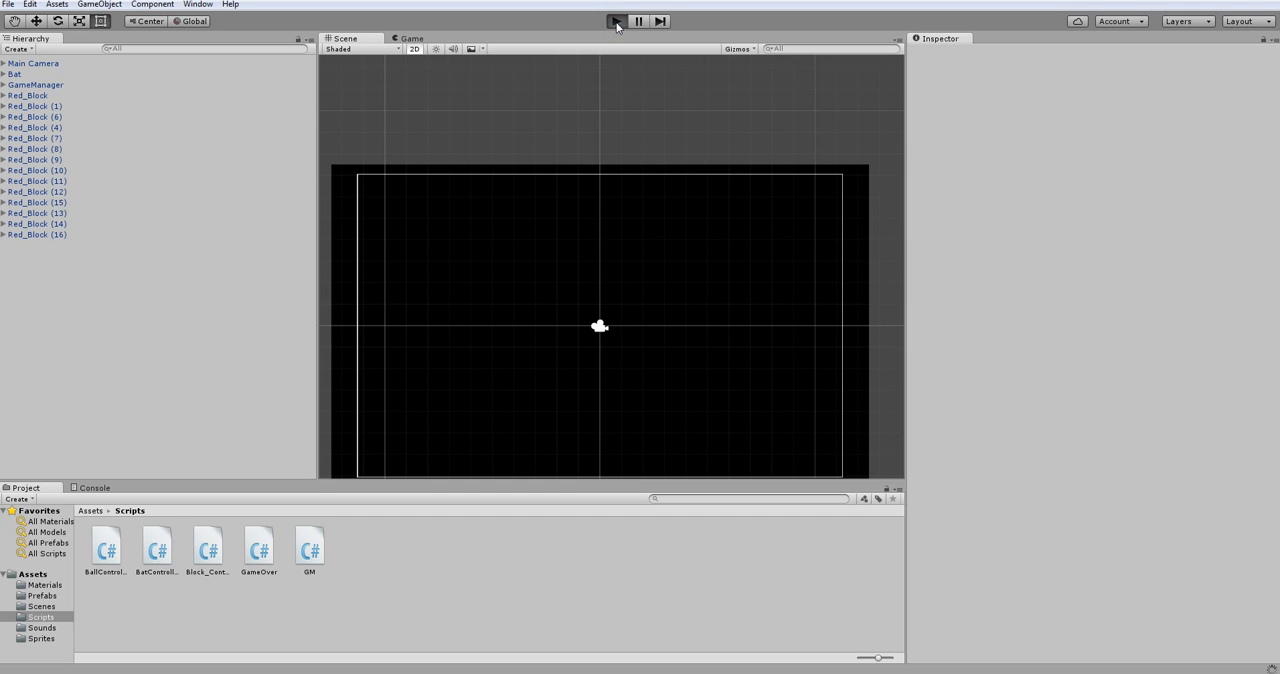
# Play the game until the Game Over screen shows Points 500, Lives -1, Final Score 250.
pyautogui.click(616, 20)
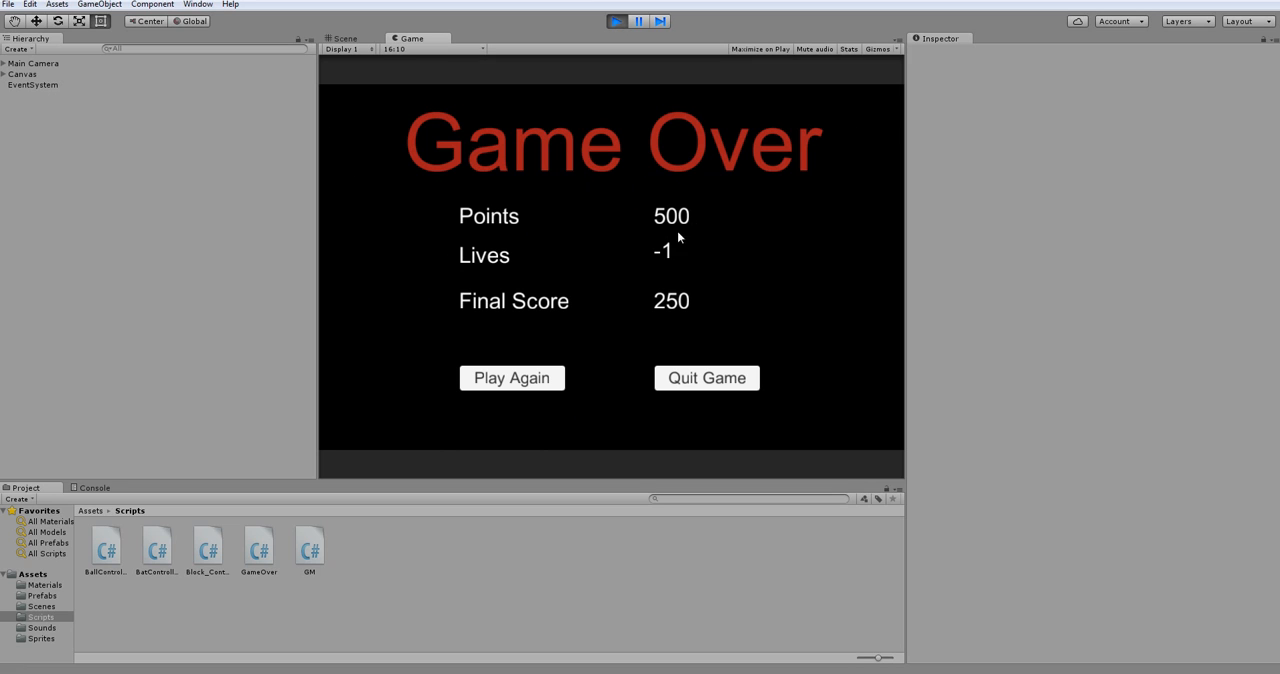
pyautogui.moveTo(664, 268)
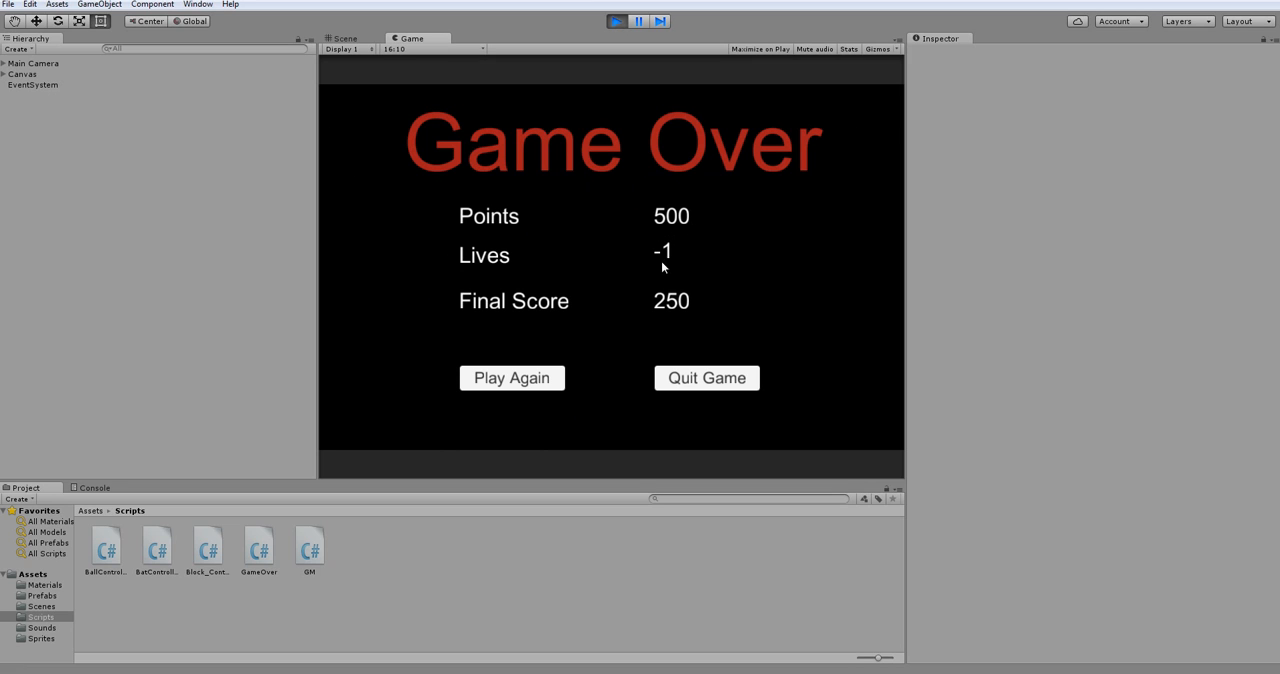
pyautogui.moveTo(700, 316)
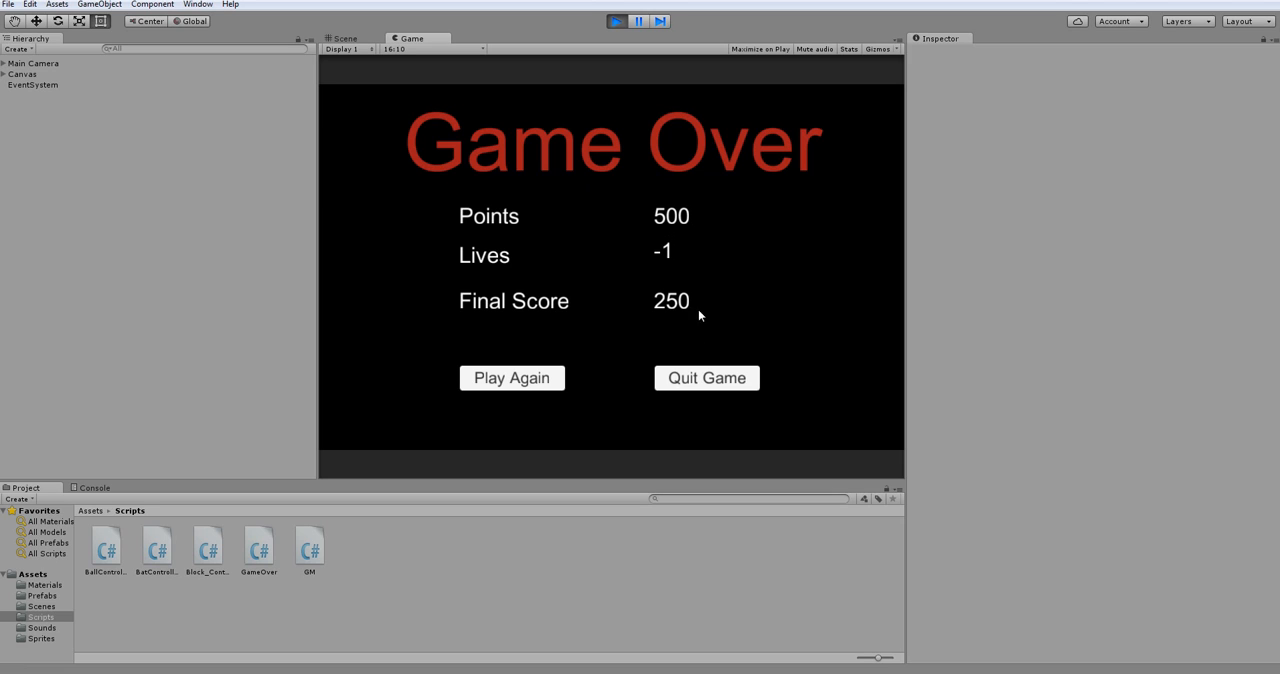
pyautogui.moveTo(664, 328)
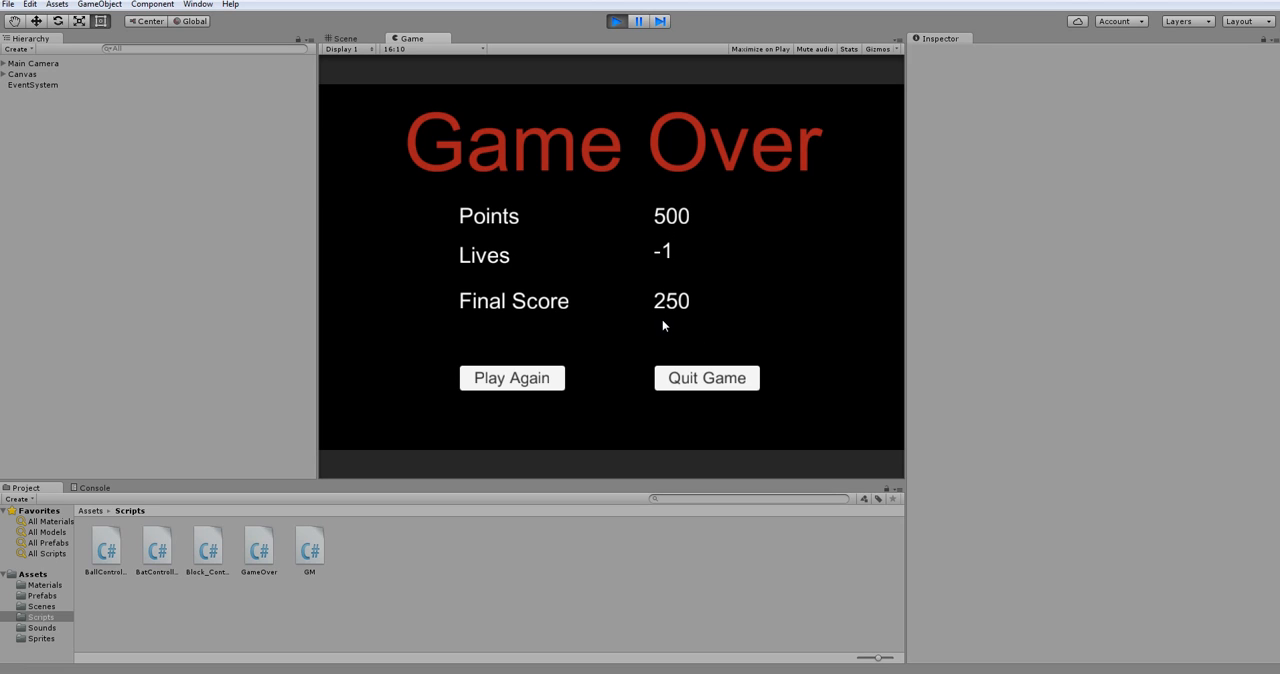
pyautogui.moveTo(646, 264)
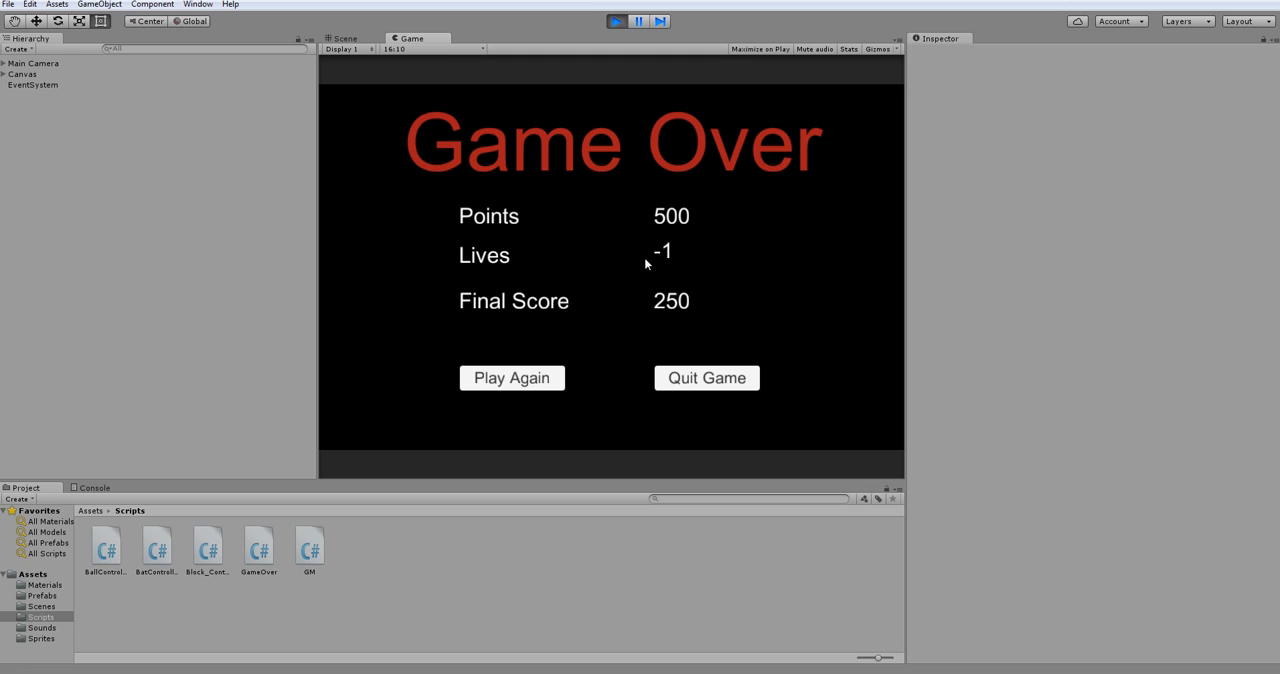
pyautogui.moveTo(660, 264)
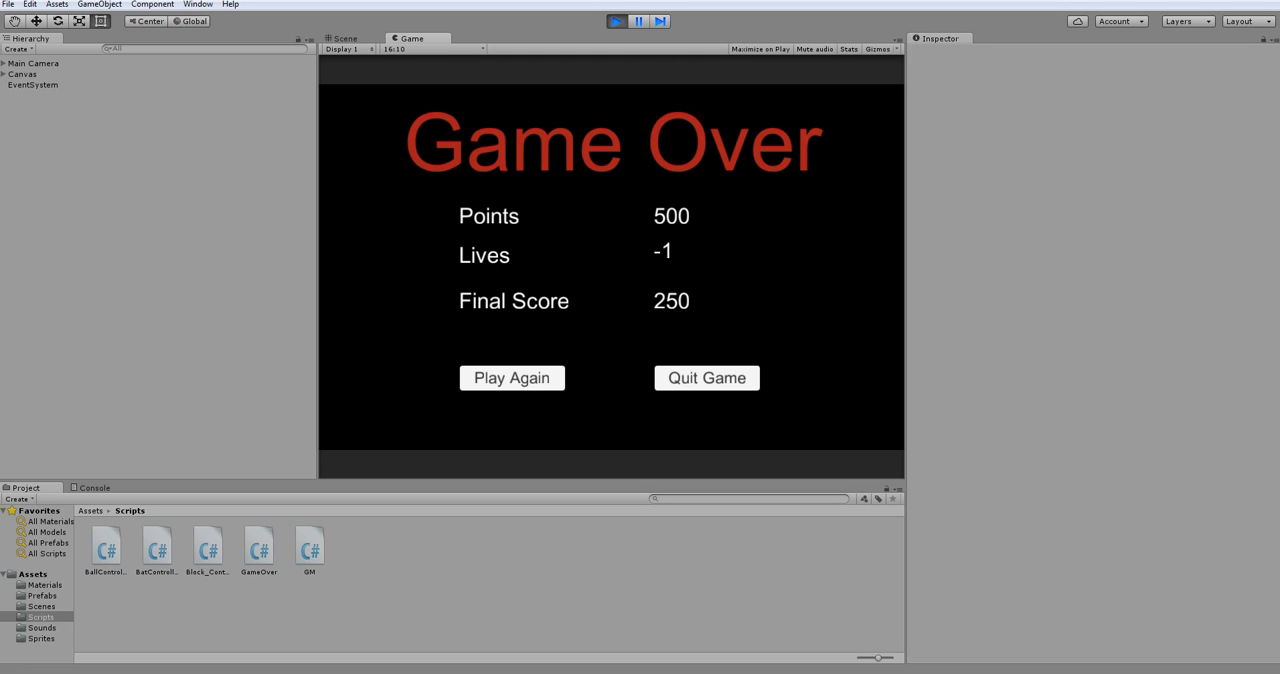
pyautogui.click(616, 20)
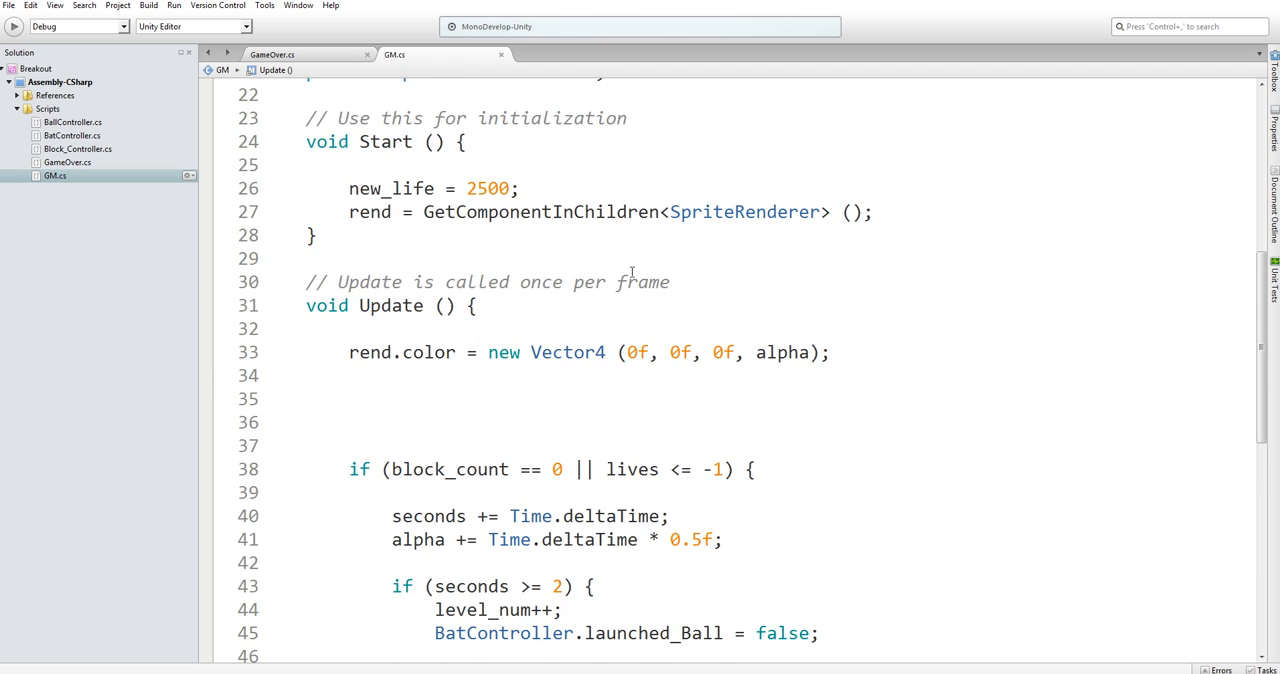
# In GameOver's Start, reset lives to 0 when it is zero or negative, then recompile in Unity.
pyautogui.scroll(3)
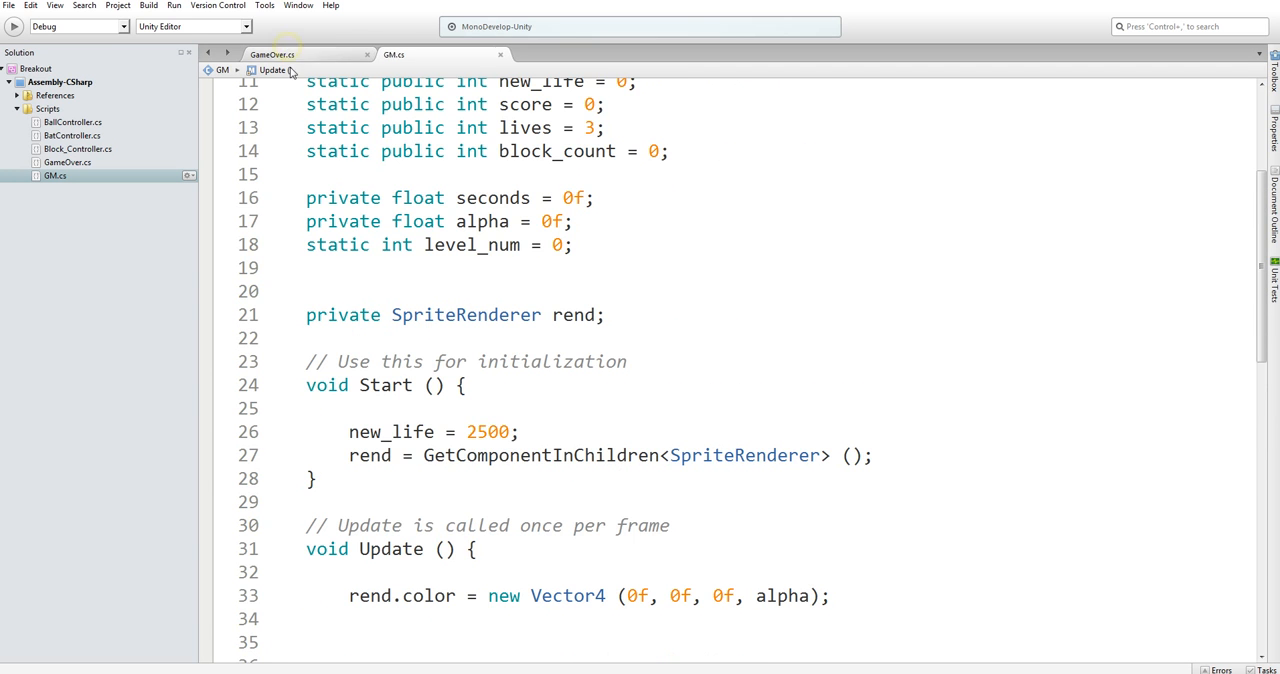
pyautogui.click(272, 54)
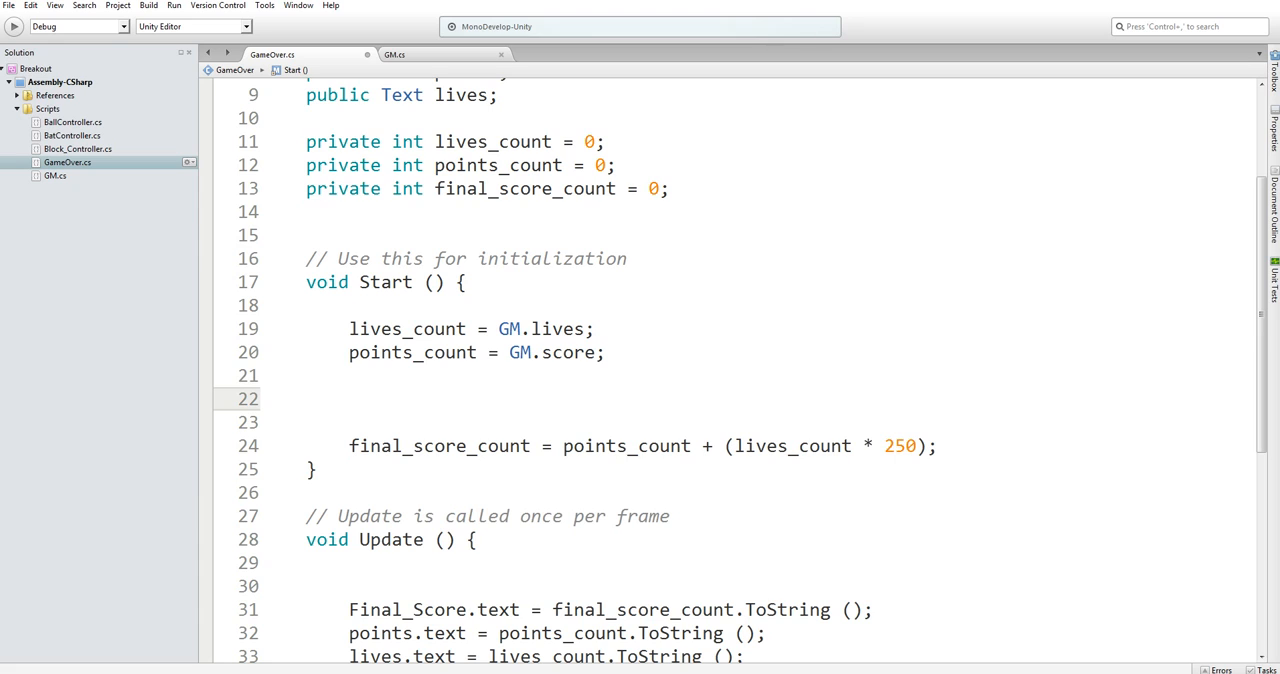
pyautogui.click(348, 398)
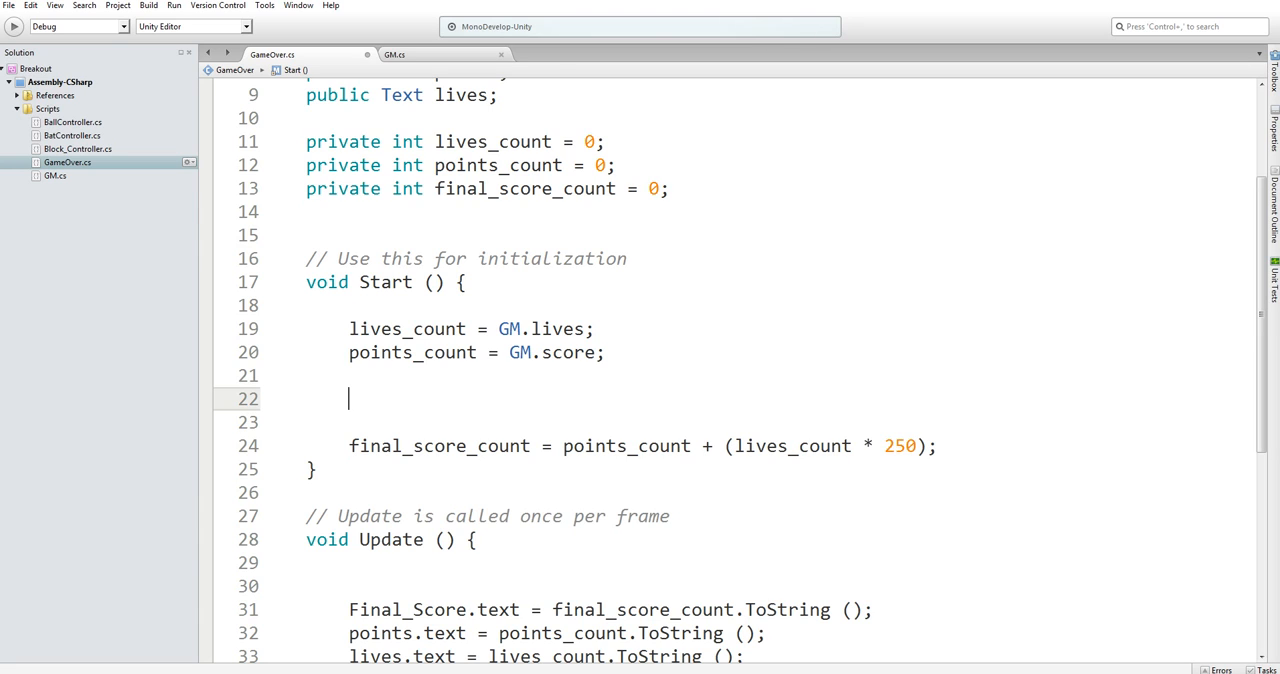
pyautogui.write('if(li')
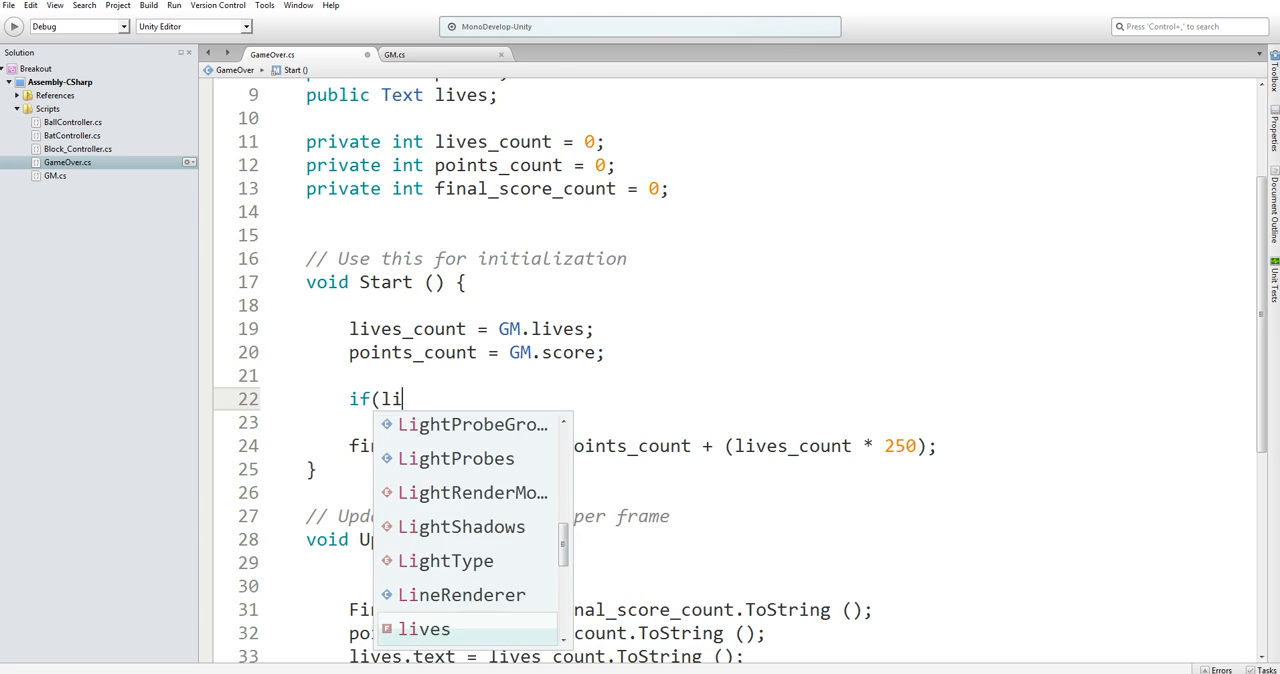
pyautogui.write('ves_count <= 0')
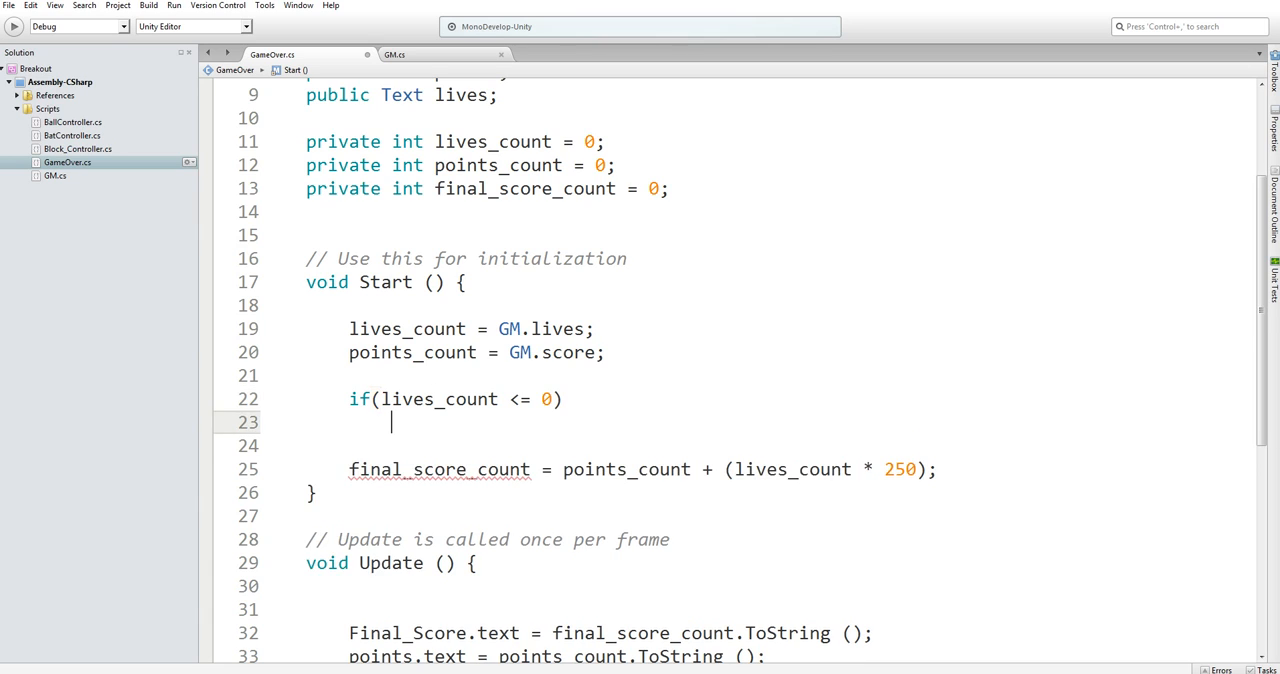
pyautogui.write('lives = 0')
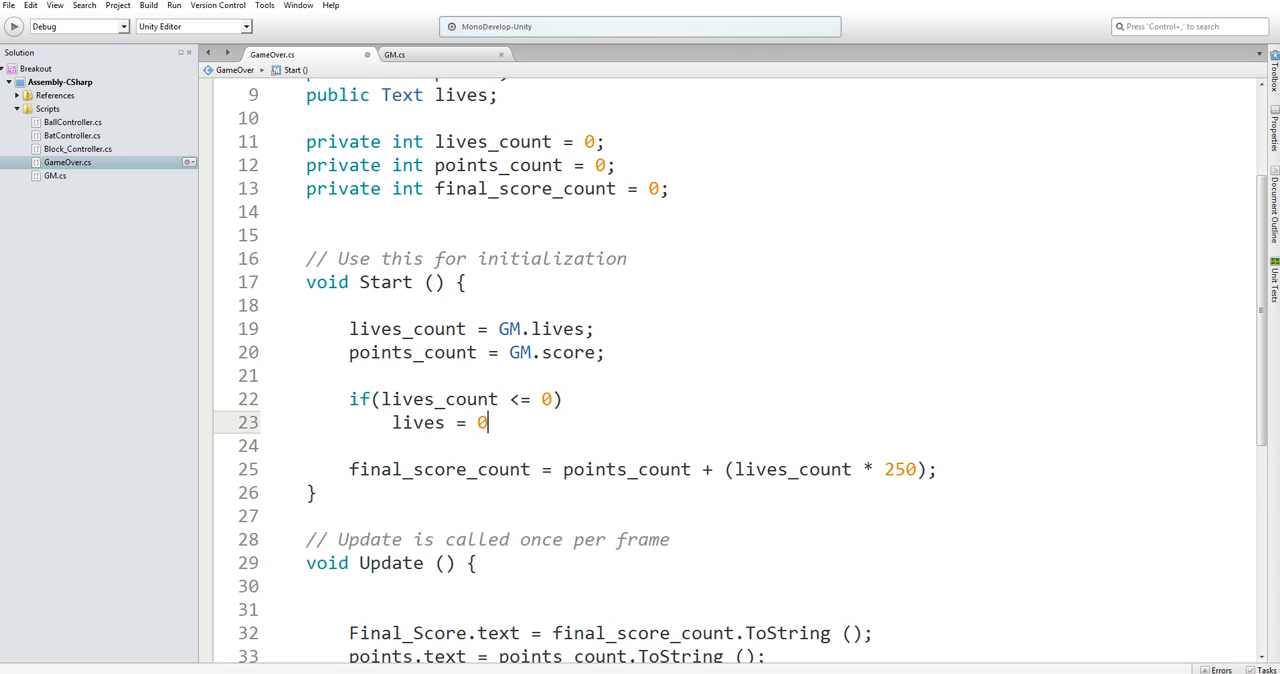
pyautogui.write(';')
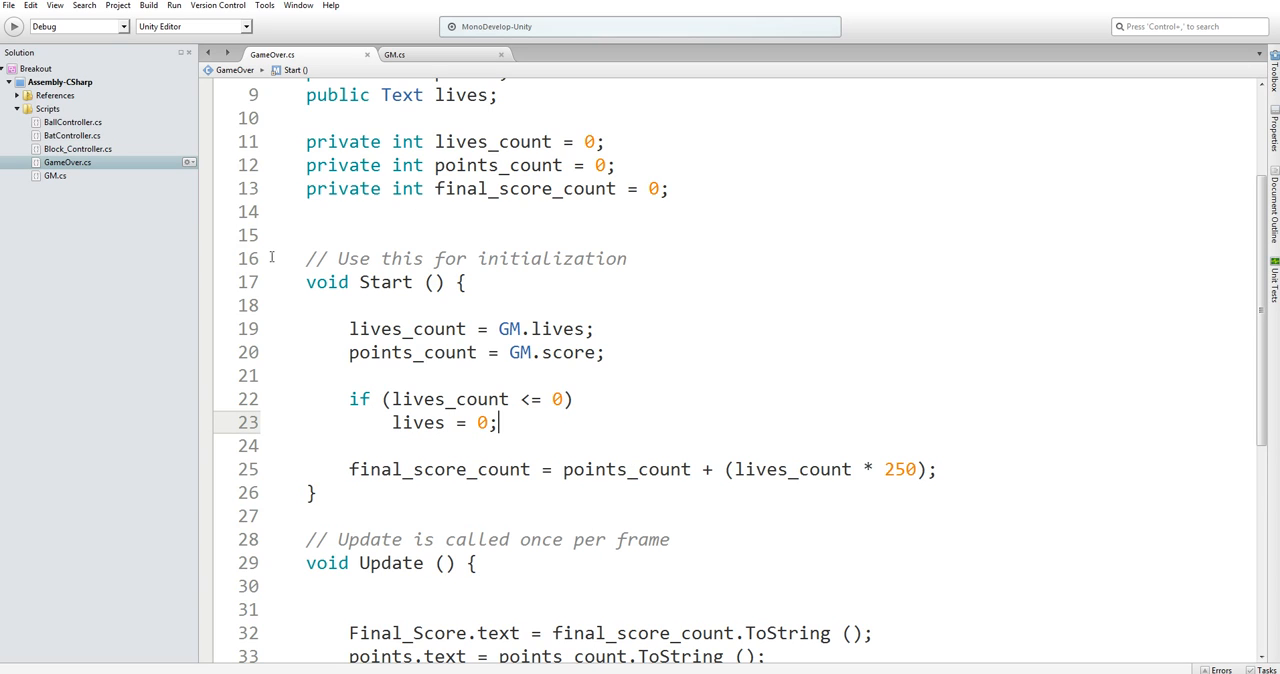
pyautogui.click(348, 374)
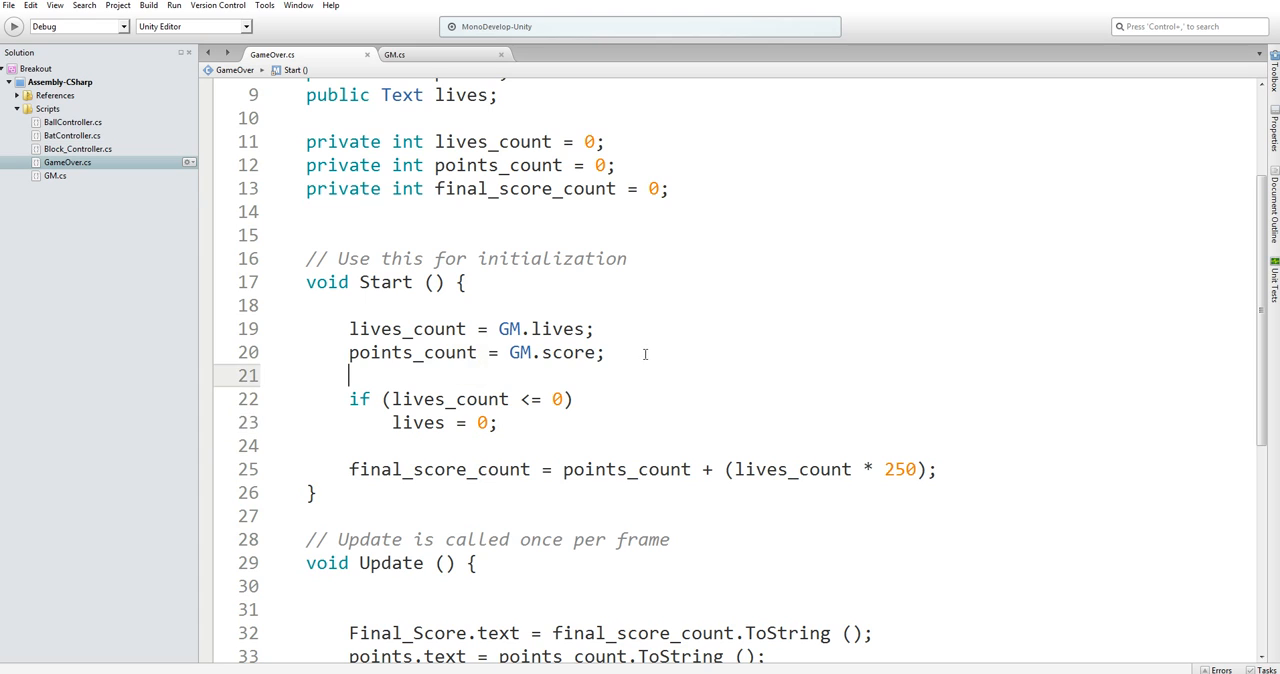
pyautogui.moveTo(364, 316)
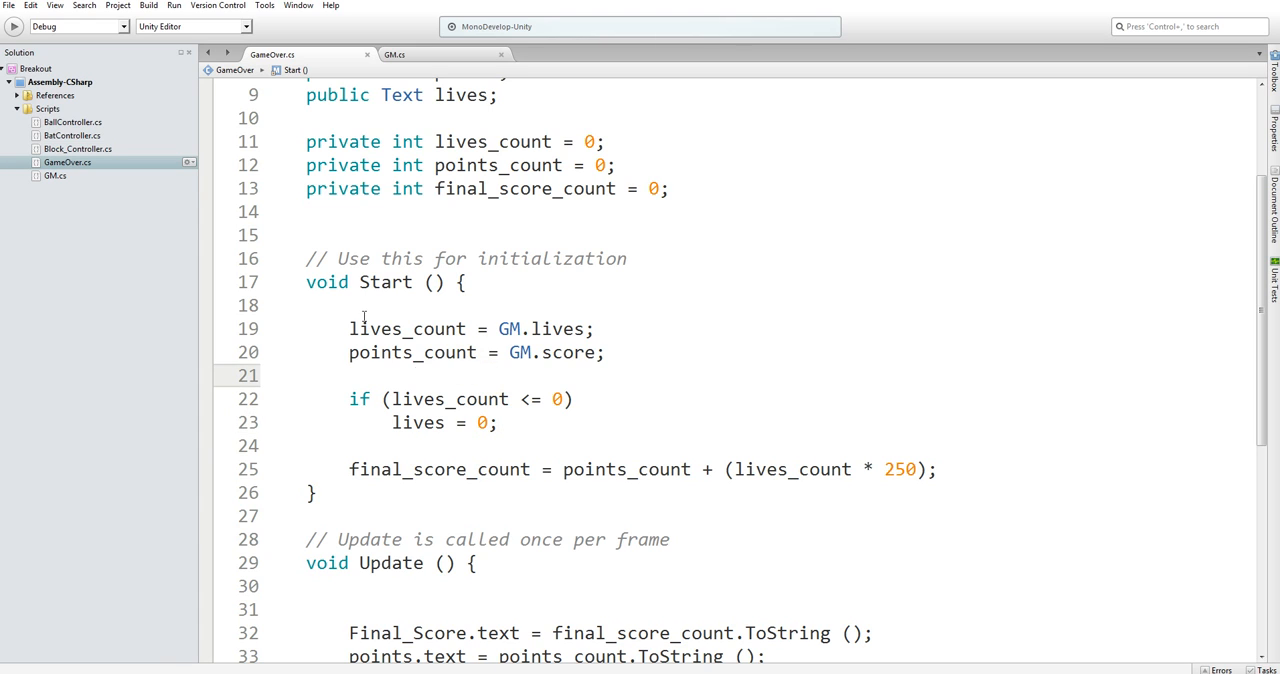
pyautogui.click(496, 422)
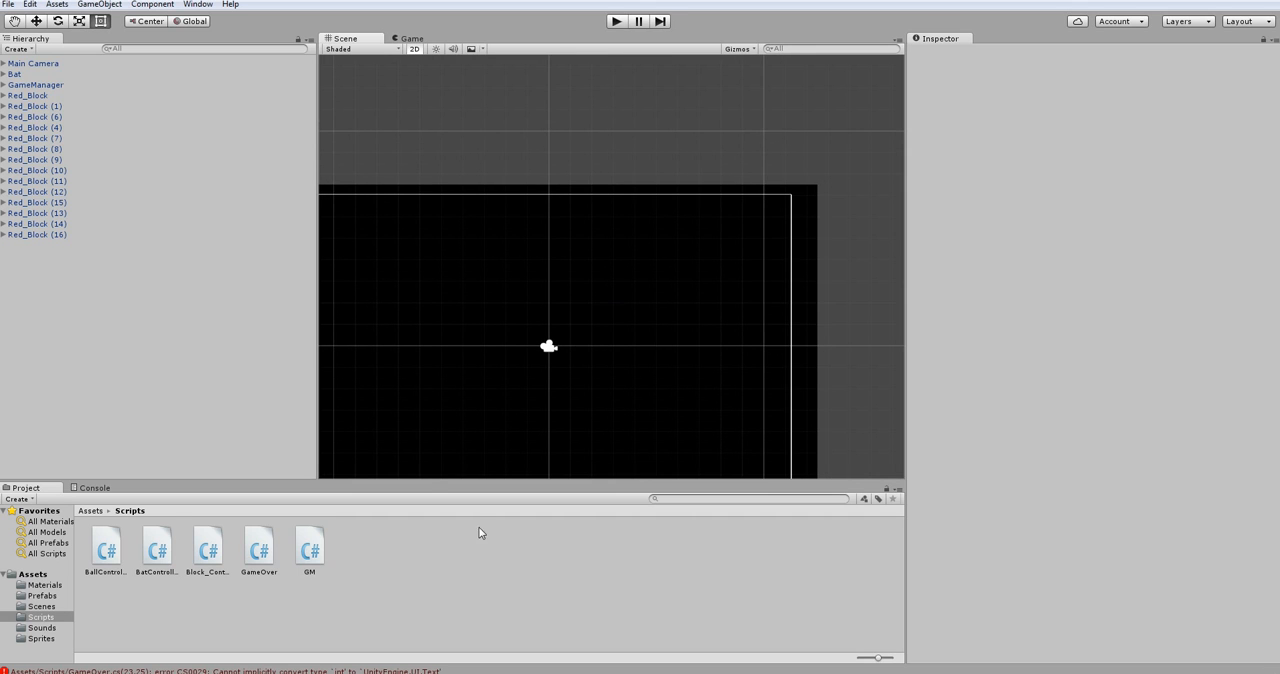
pyautogui.moveTo(480, 532)
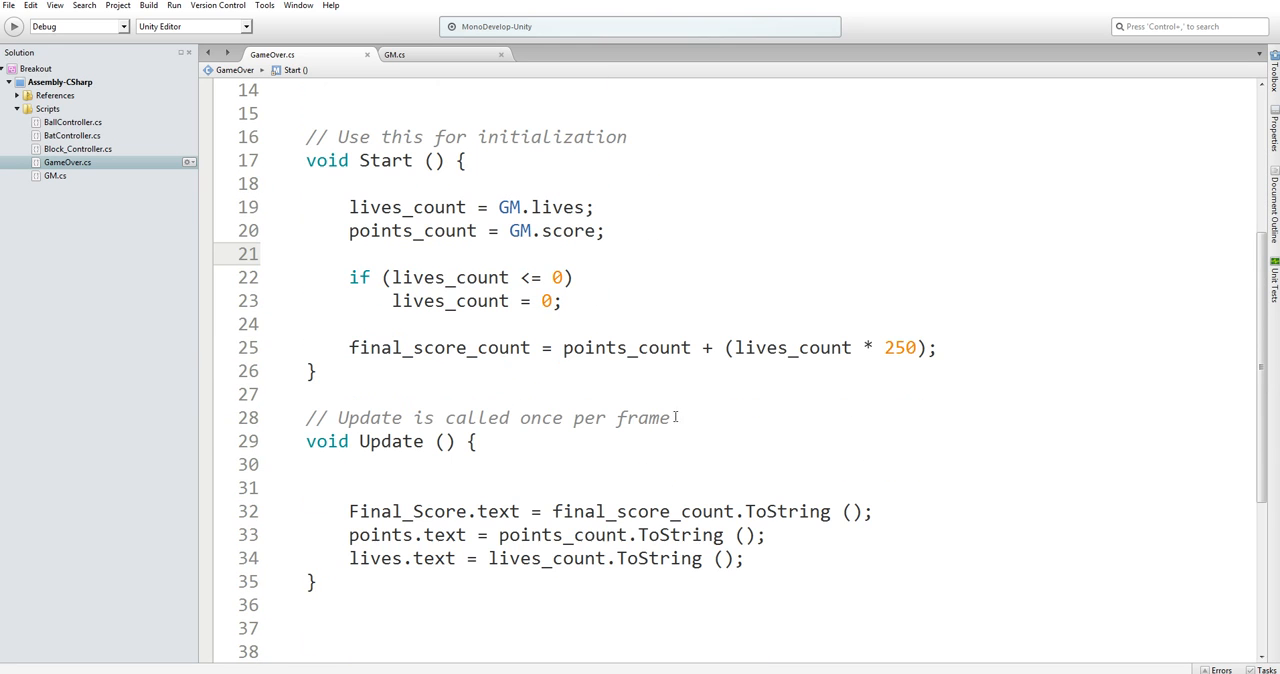
pyautogui.scroll(-3)
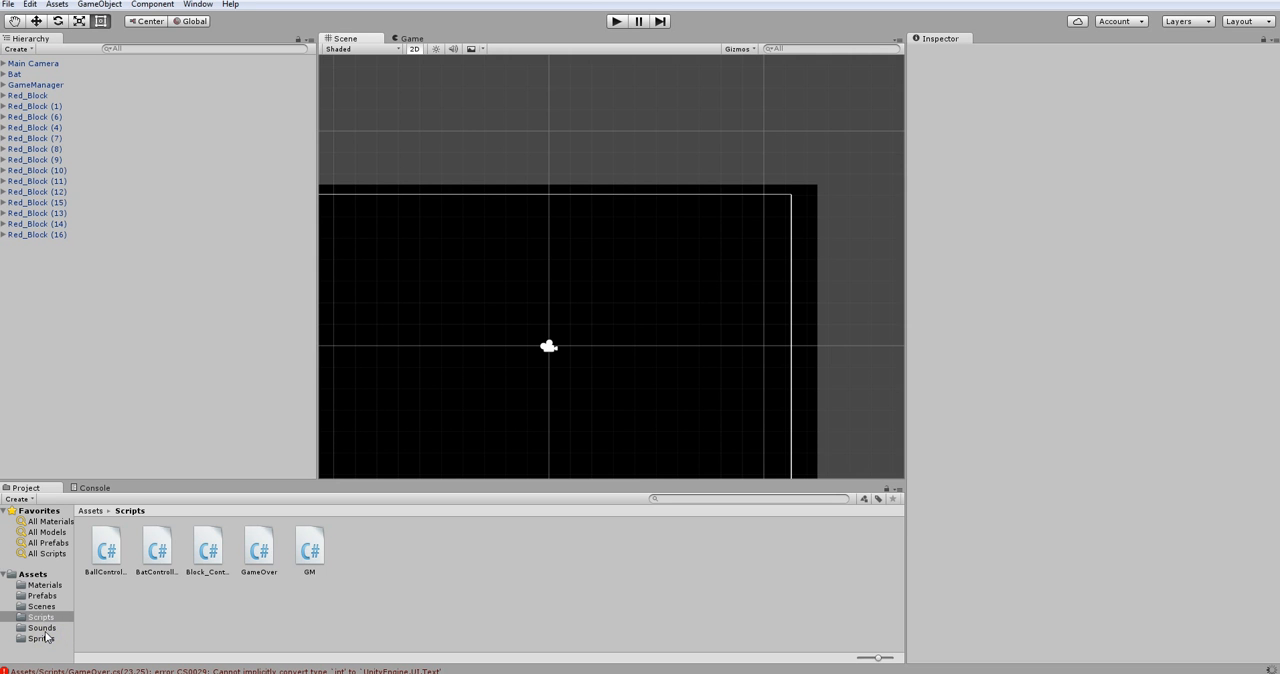
# Load the GameOver scene and select its Play Again and Quit Game buttons in turn.
pyautogui.click(40, 606)
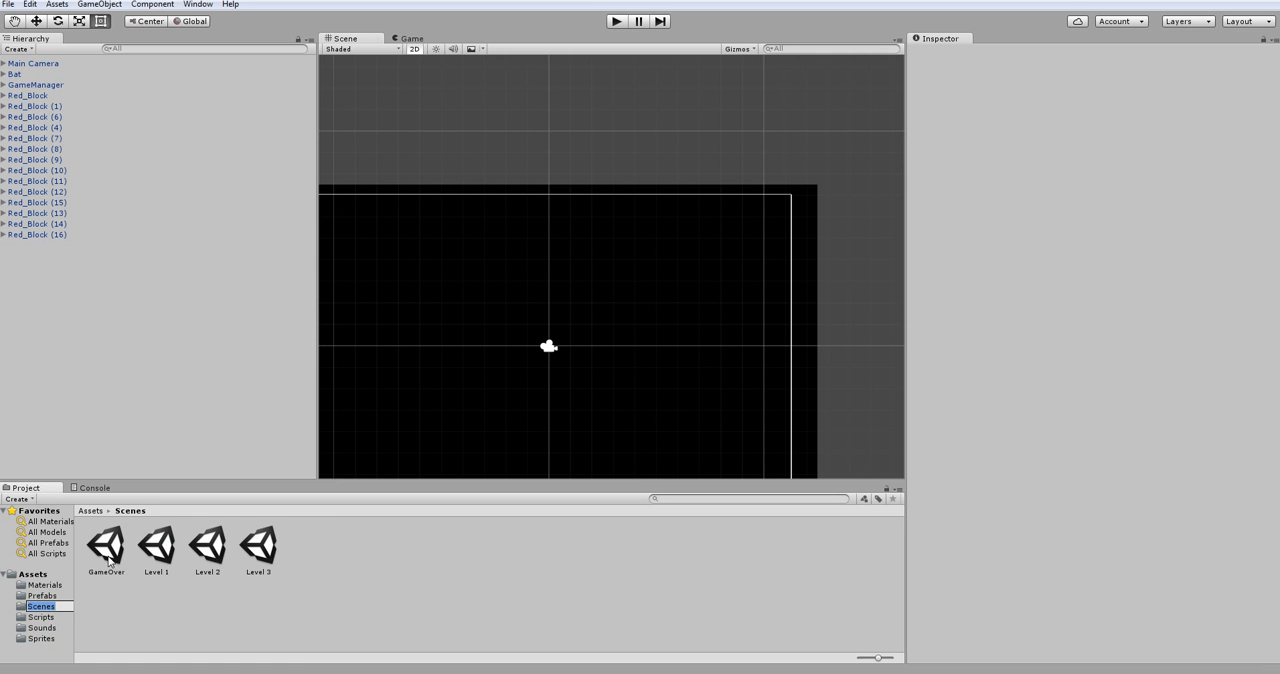
pyautogui.doubleClick(106, 544)
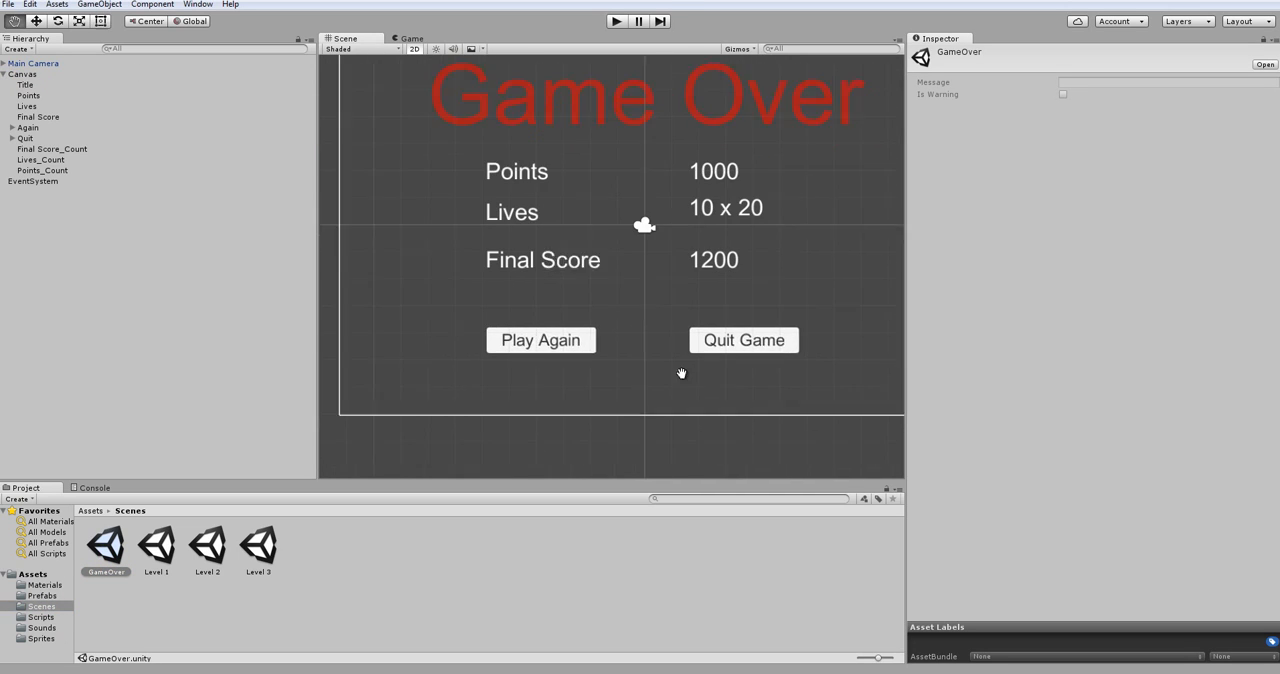
pyautogui.click(28, 128)
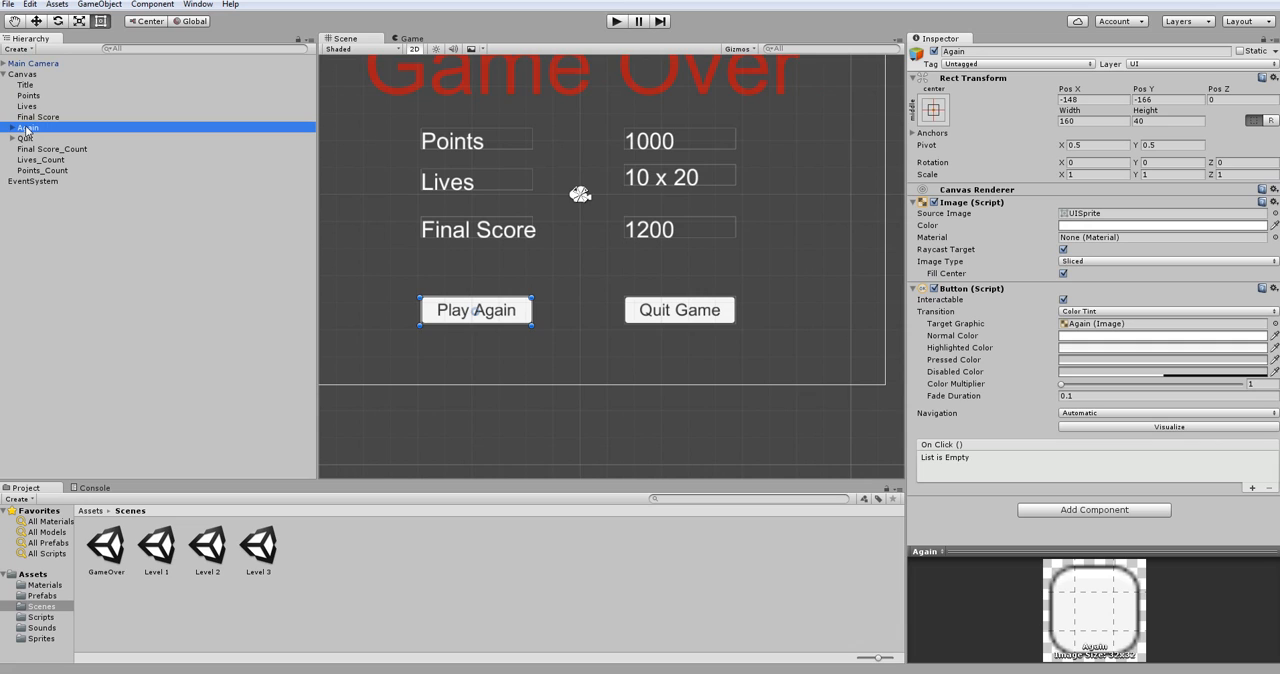
pyautogui.click(24, 138)
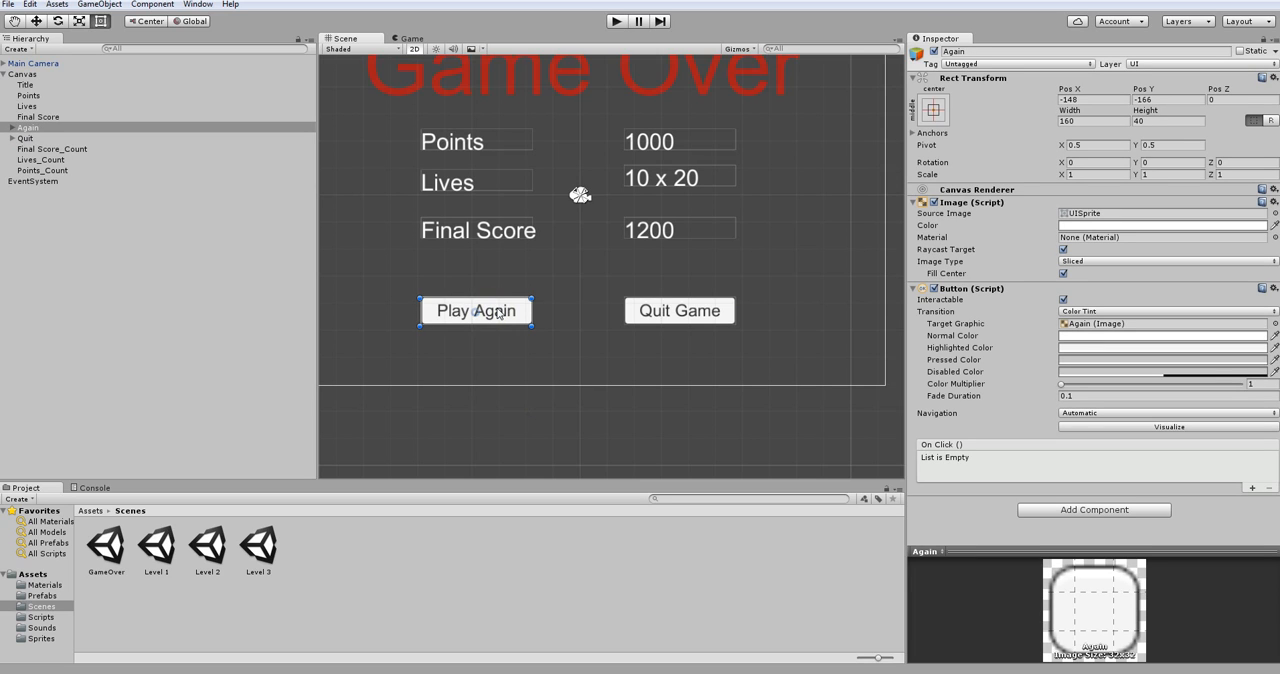
pyautogui.moveTo(212, 604)
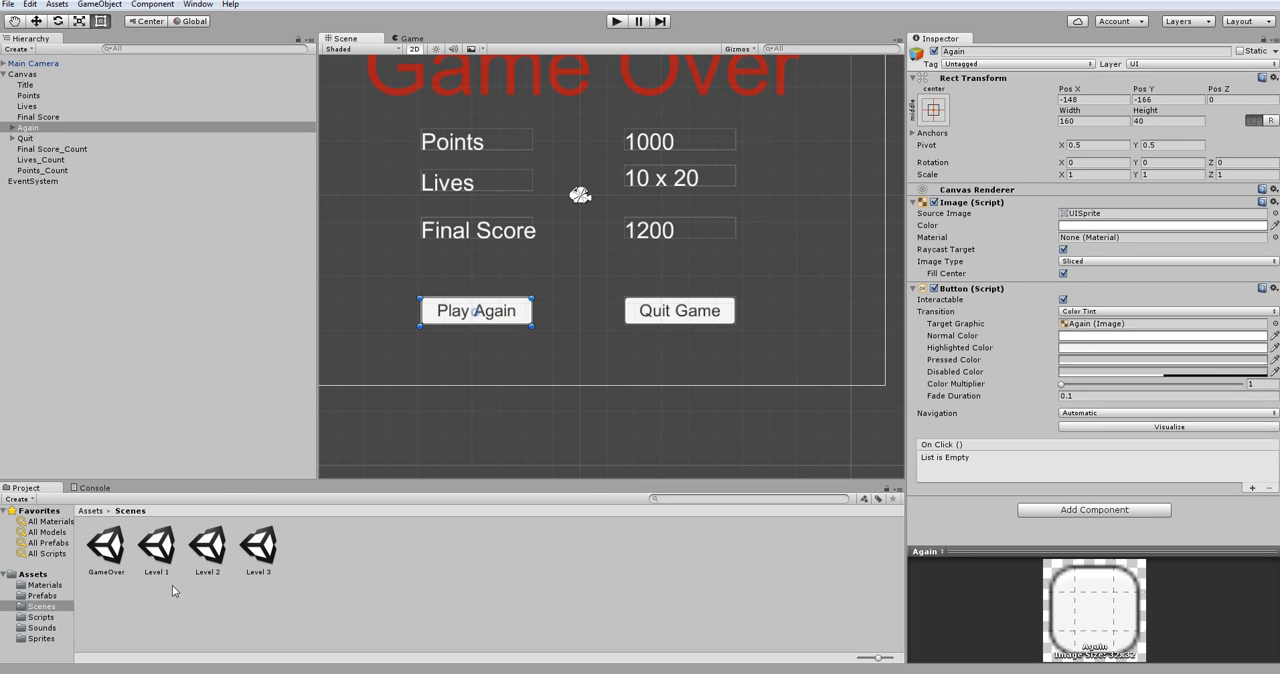
pyautogui.moveTo(258, 540)
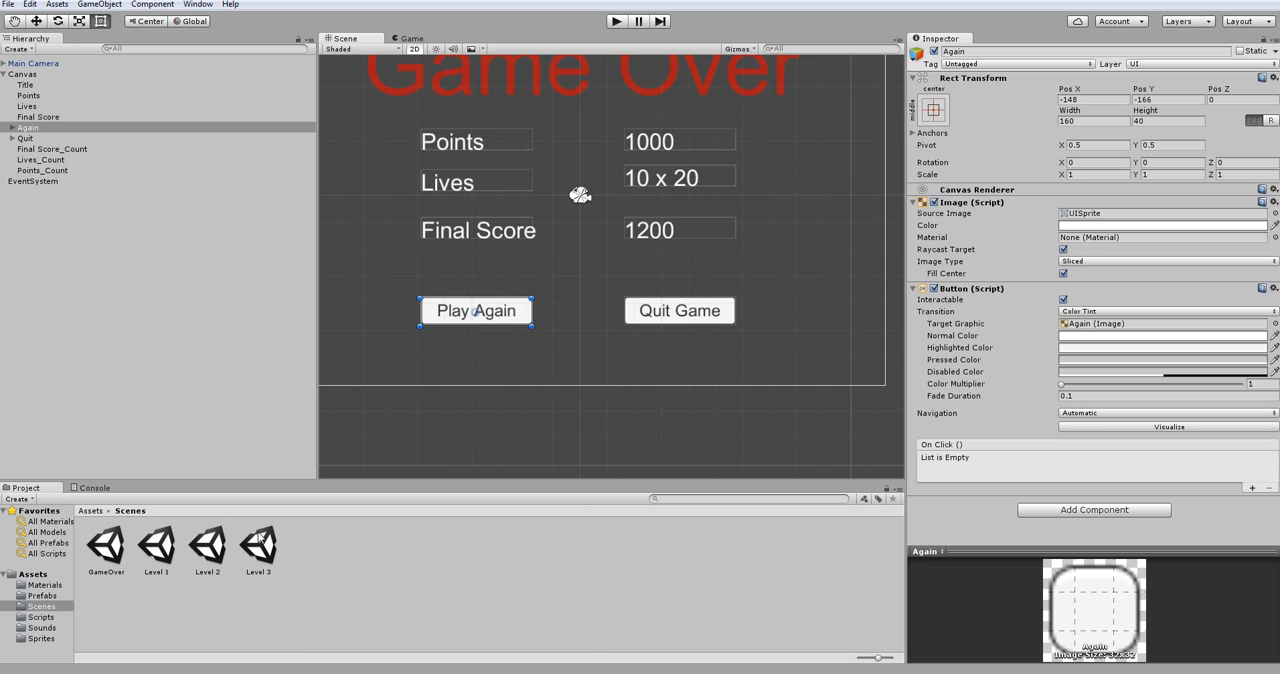
pyautogui.click(680, 310)
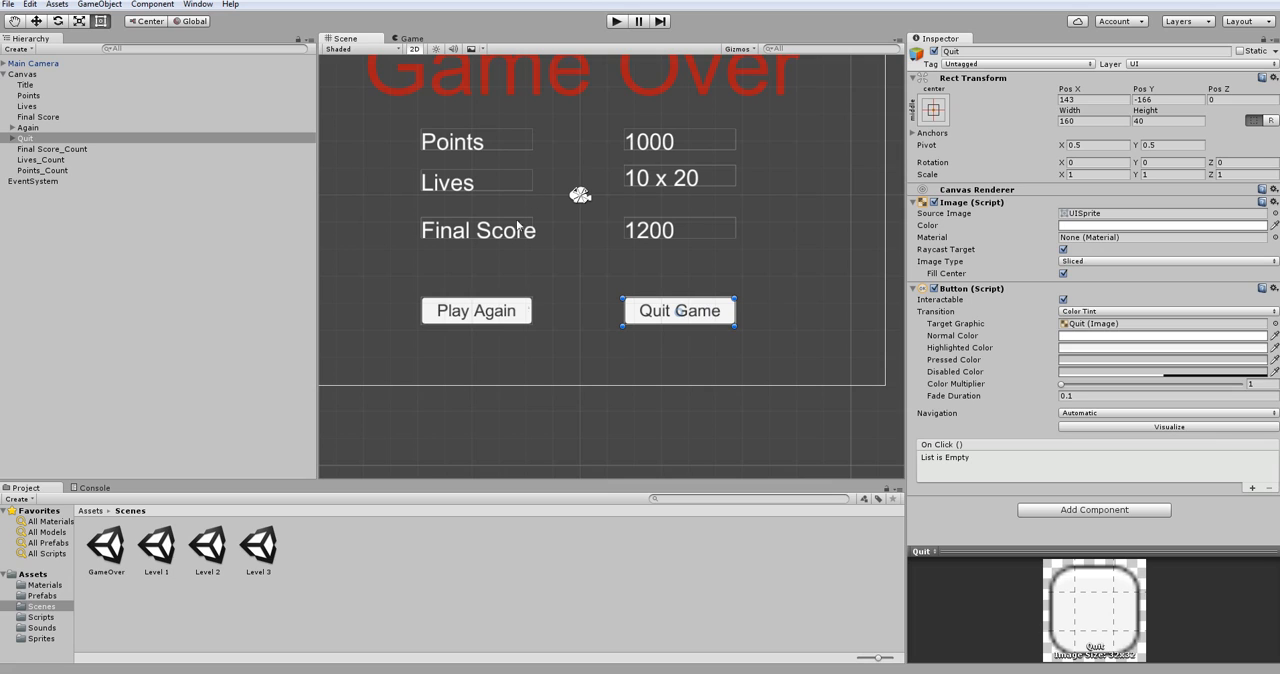
pyautogui.moveTo(612, 288)
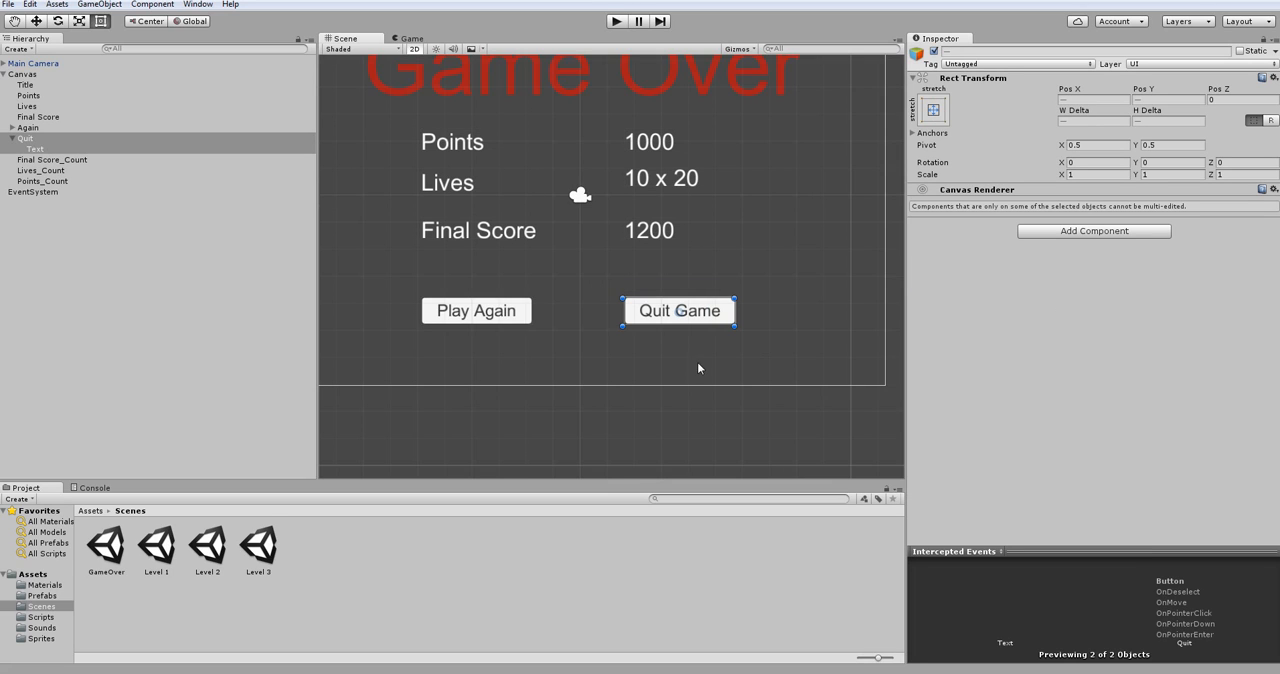
# Select the Canvas and review the Scenes In Build list: Level 1-3 and GameOver.
pyautogui.click(22, 74)
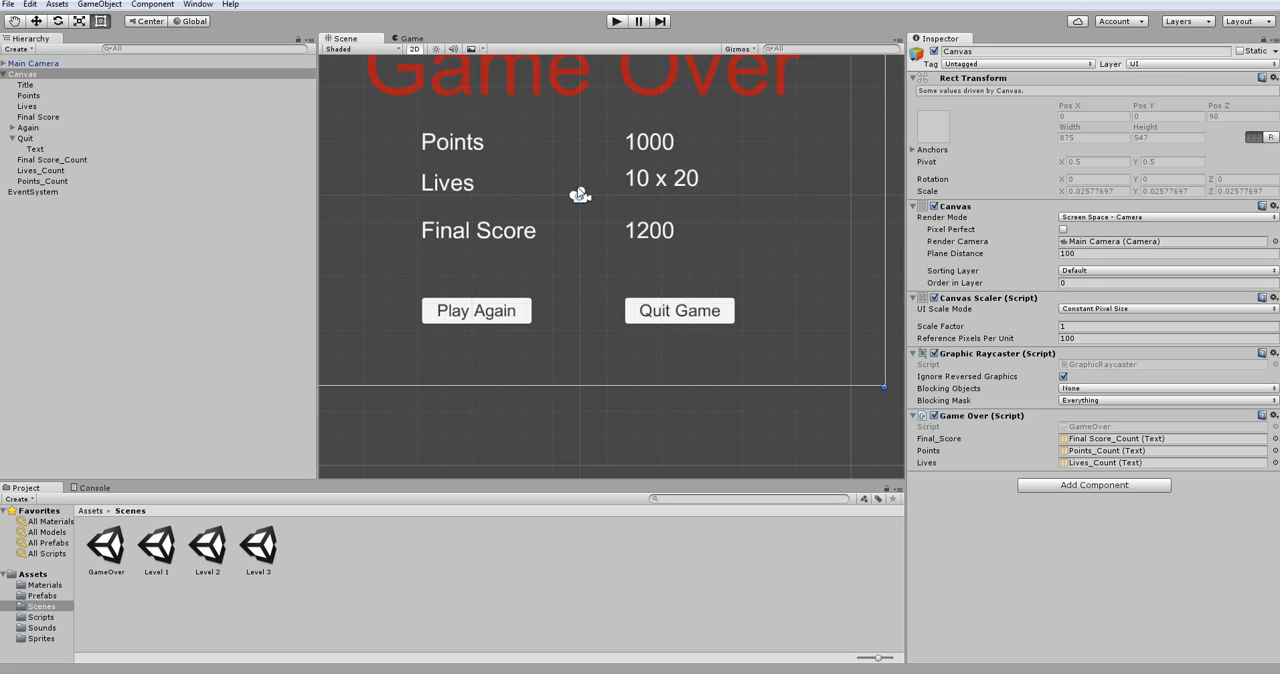
pyautogui.click(8, 4)
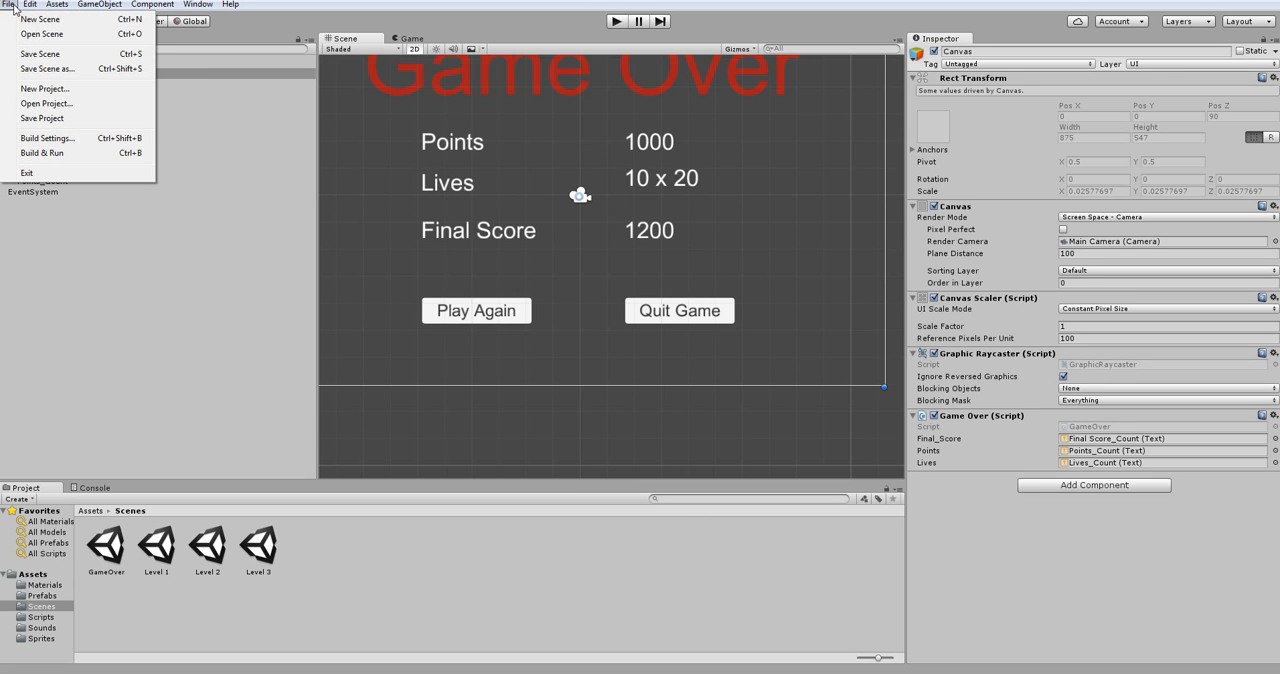
pyautogui.click(48, 138)
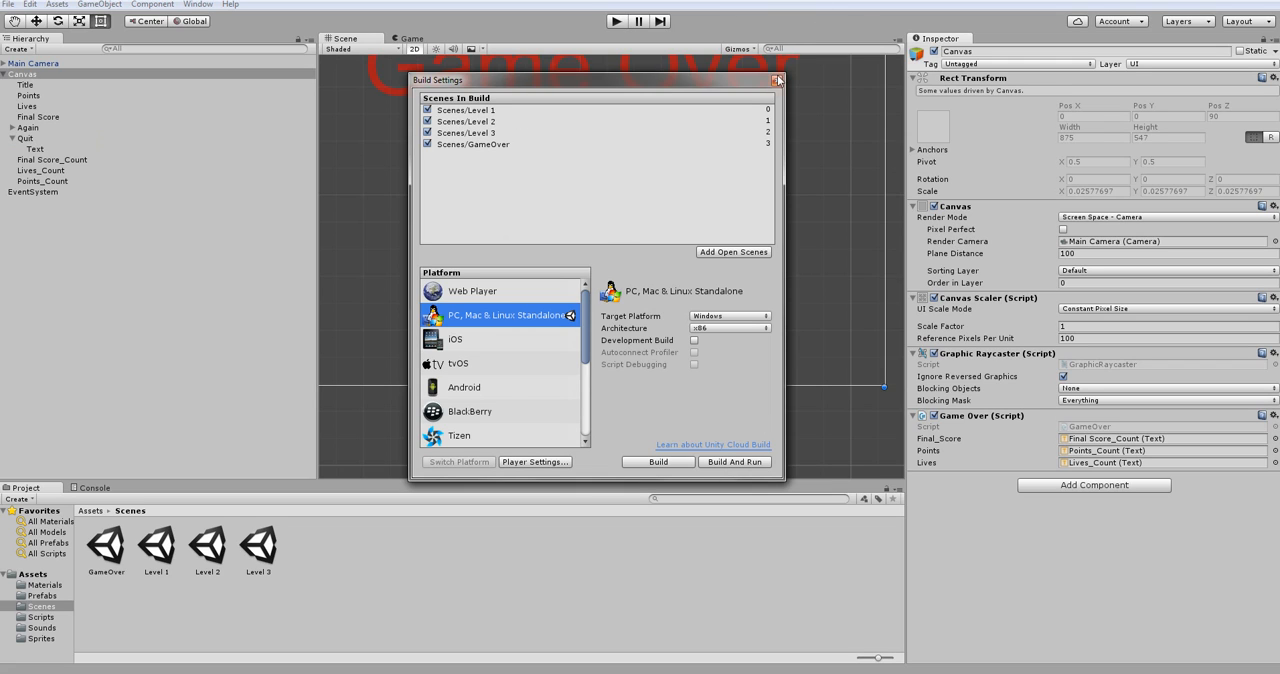
pyautogui.click(778, 80)
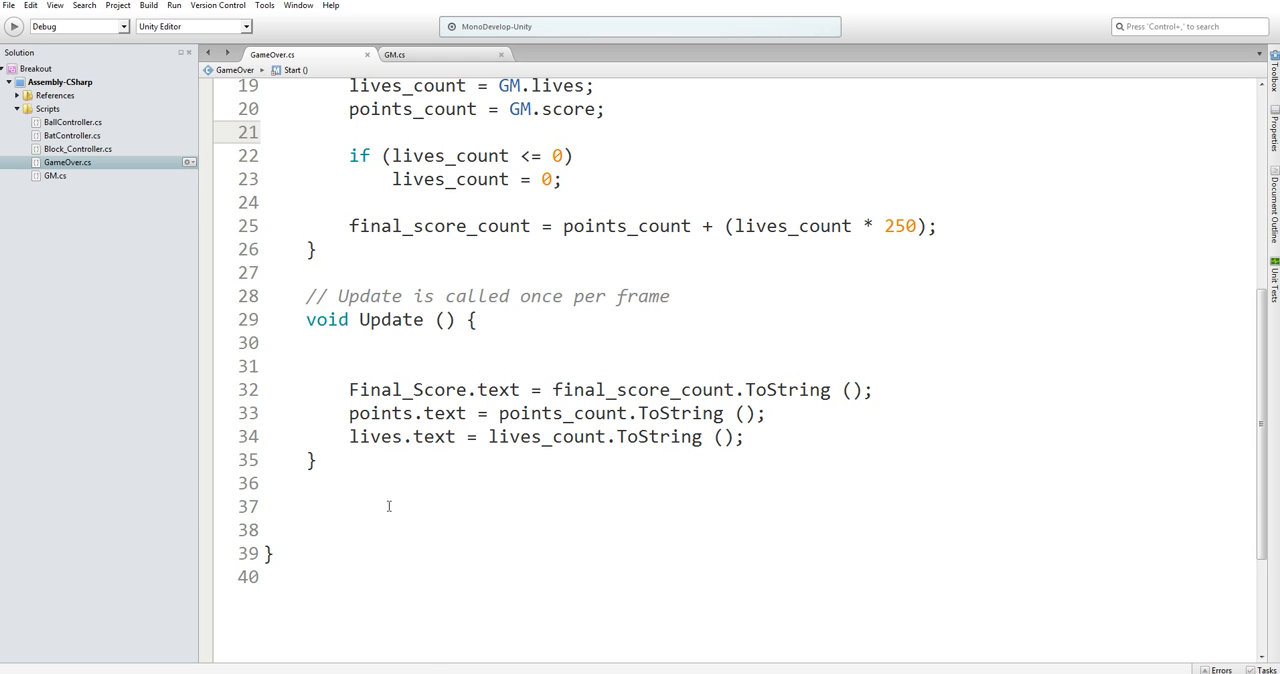
# Add empty public void reset_game() and quit_game() methods below Update, then return to Unity.
pyautogui.click(388, 506)
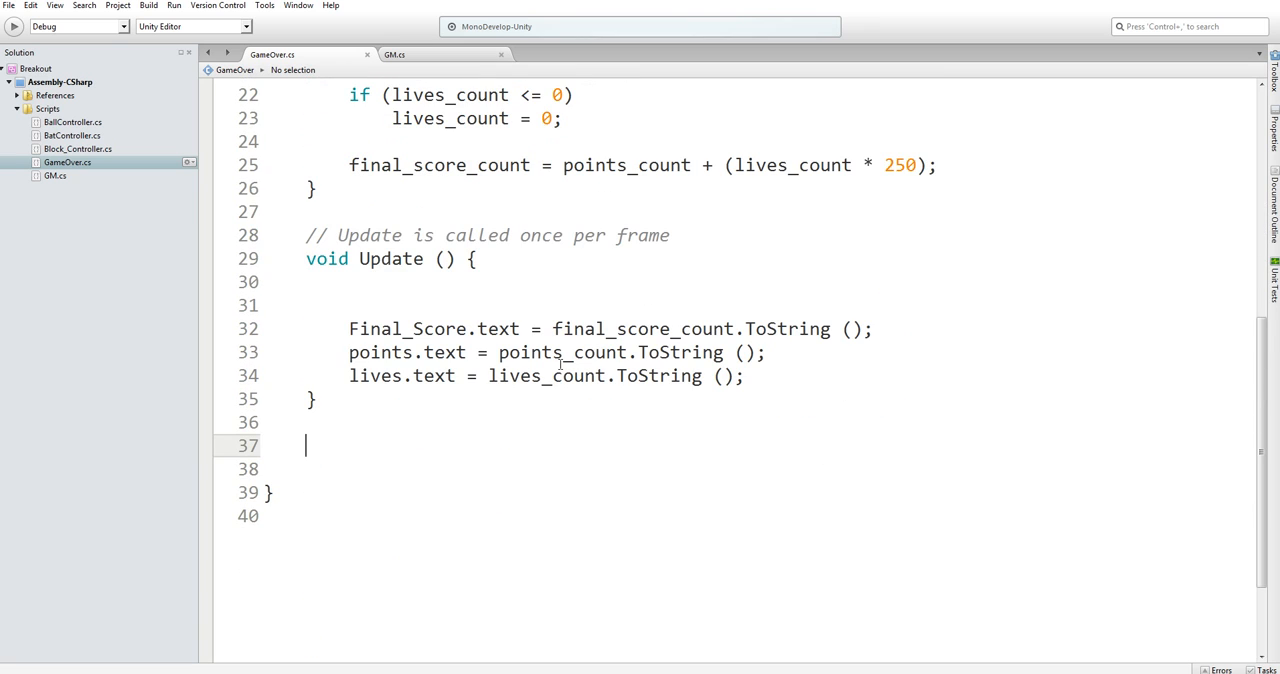
pyautogui.write('public')
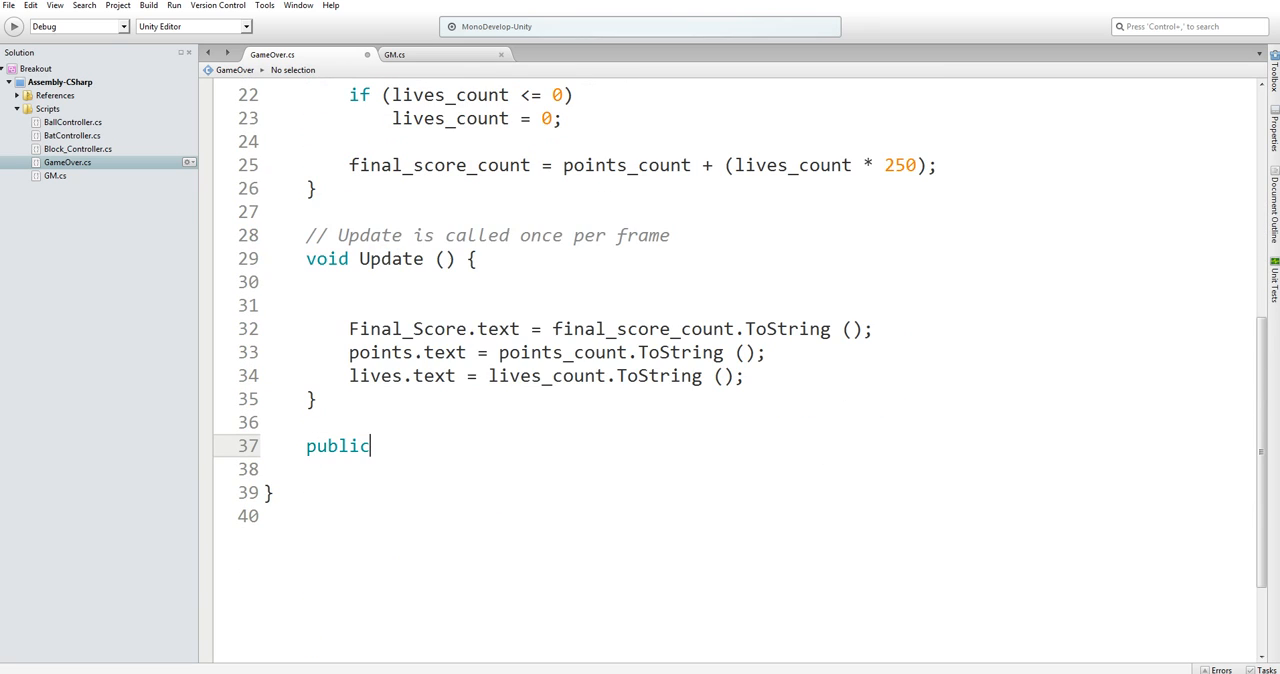
pyautogui.write('void re')
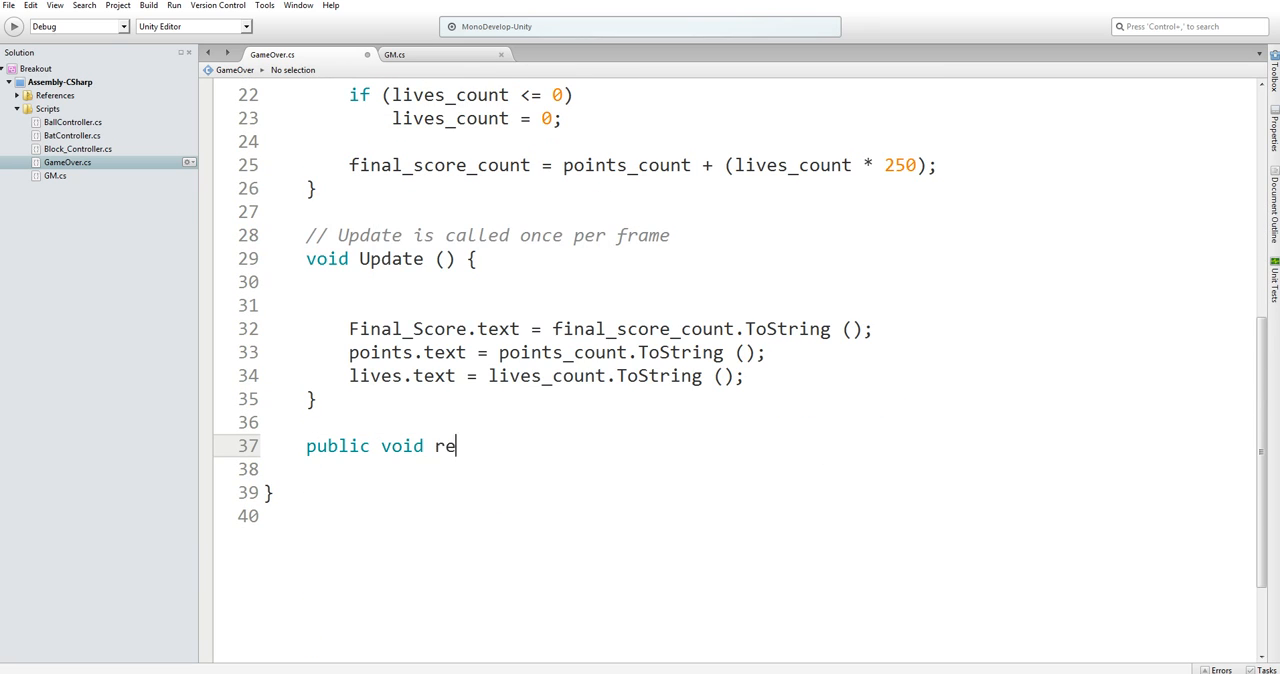
pyautogui.write('set_game')
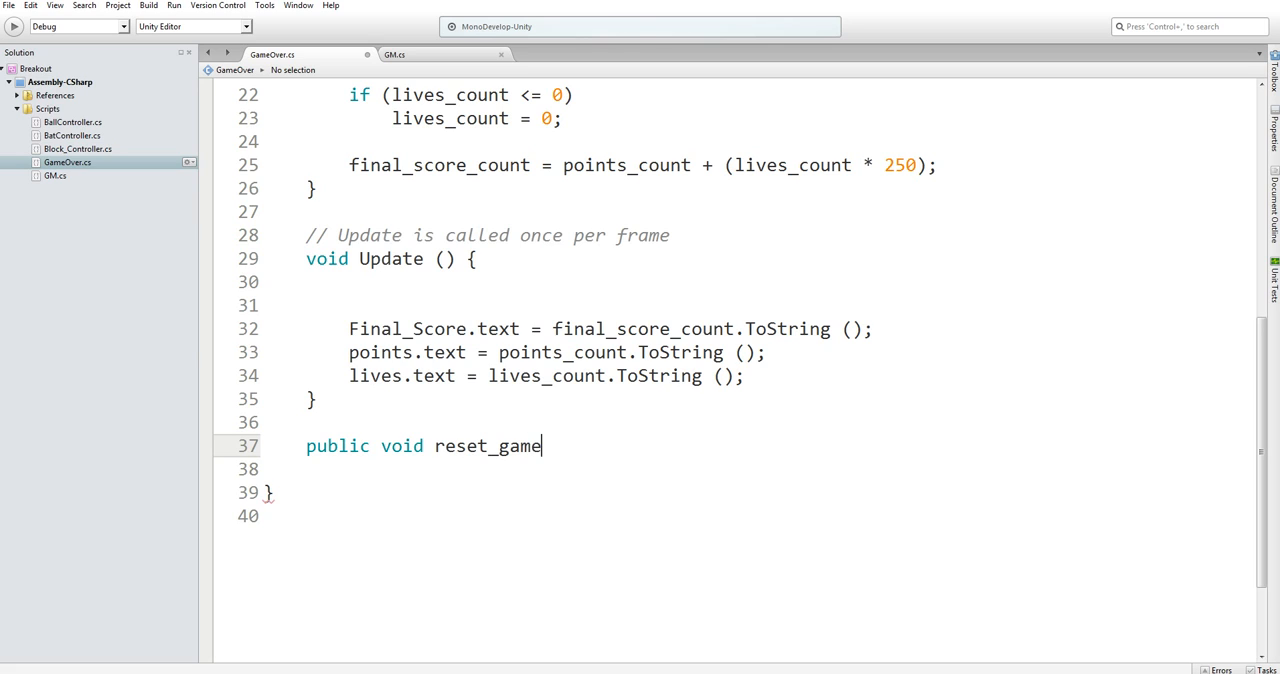
pyautogui.write('() {')
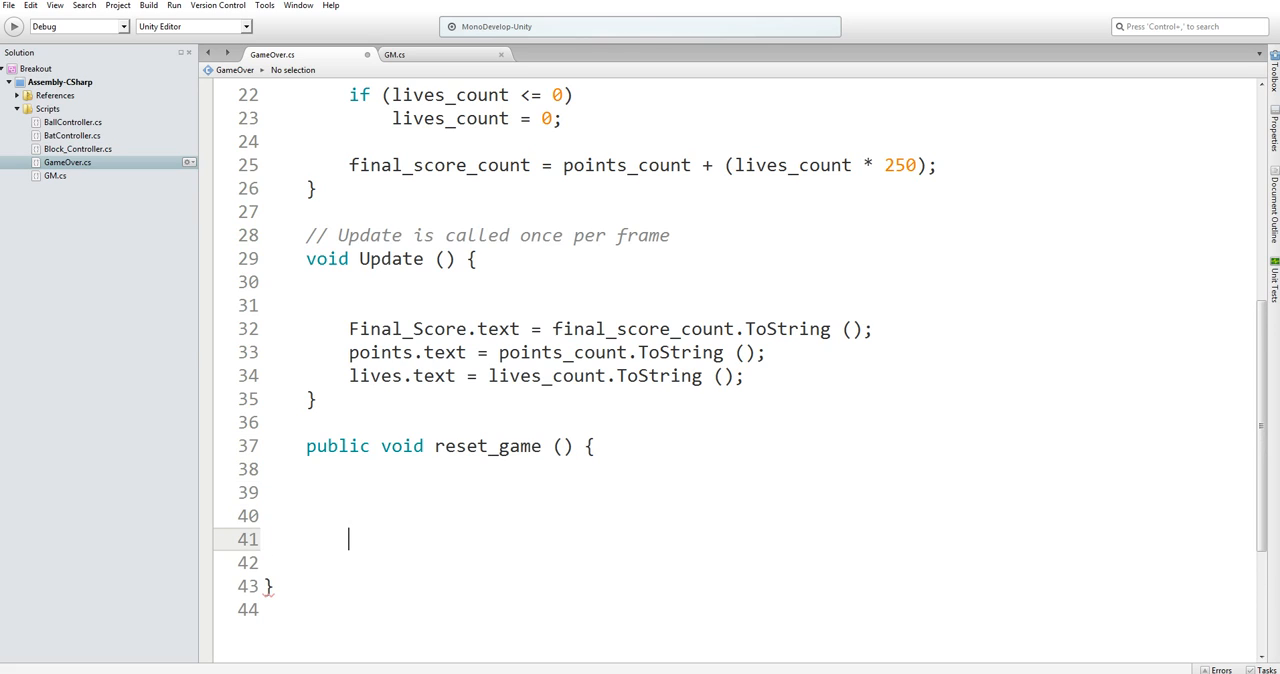
pyautogui.write('public void')
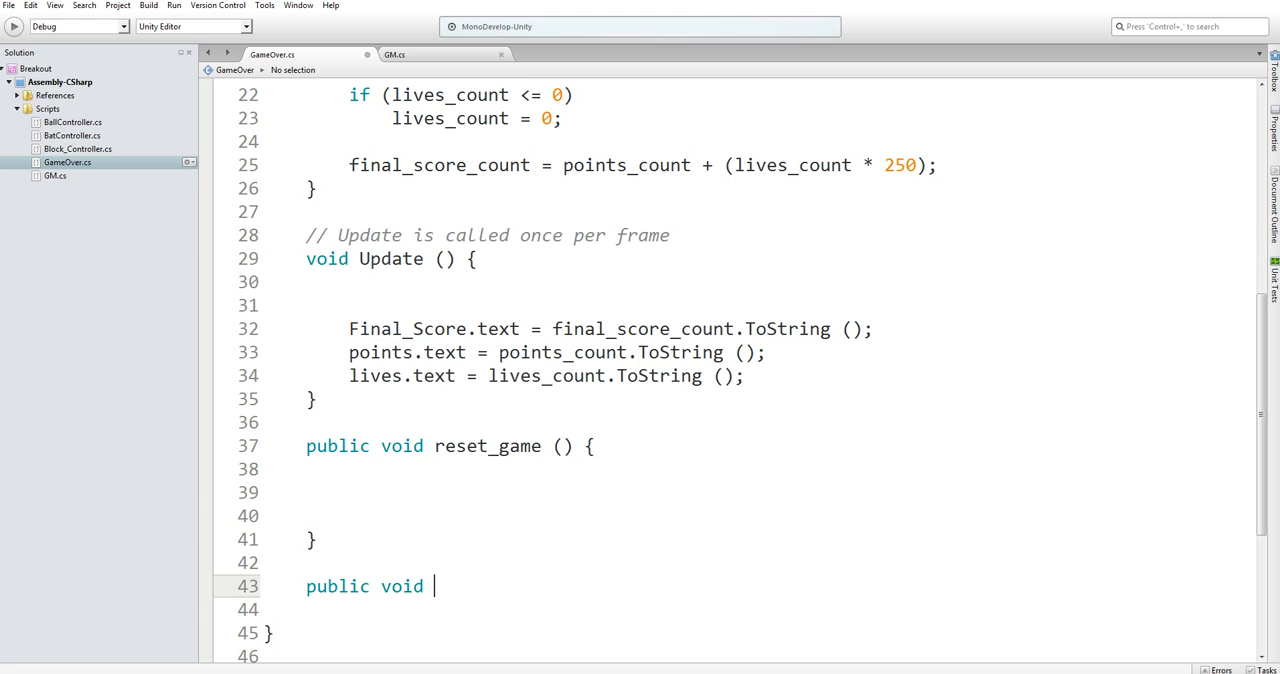
pyautogui.write('qui')
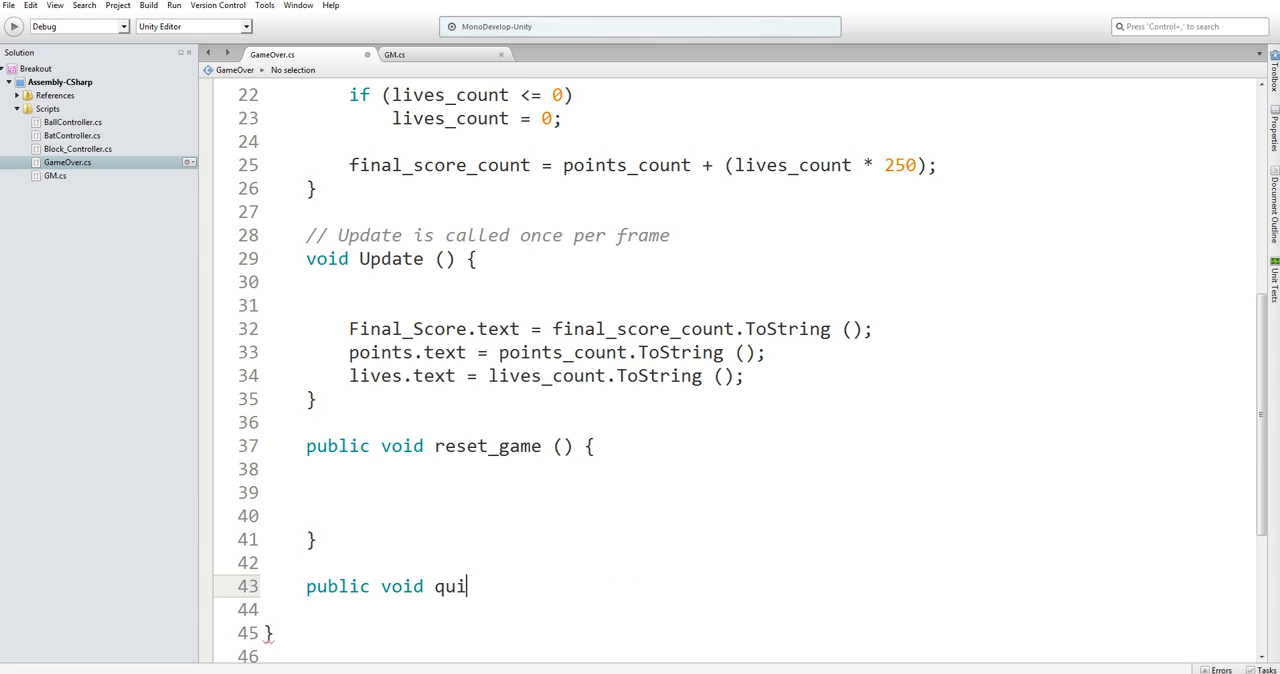
pyautogui.write('t_game() {\\')
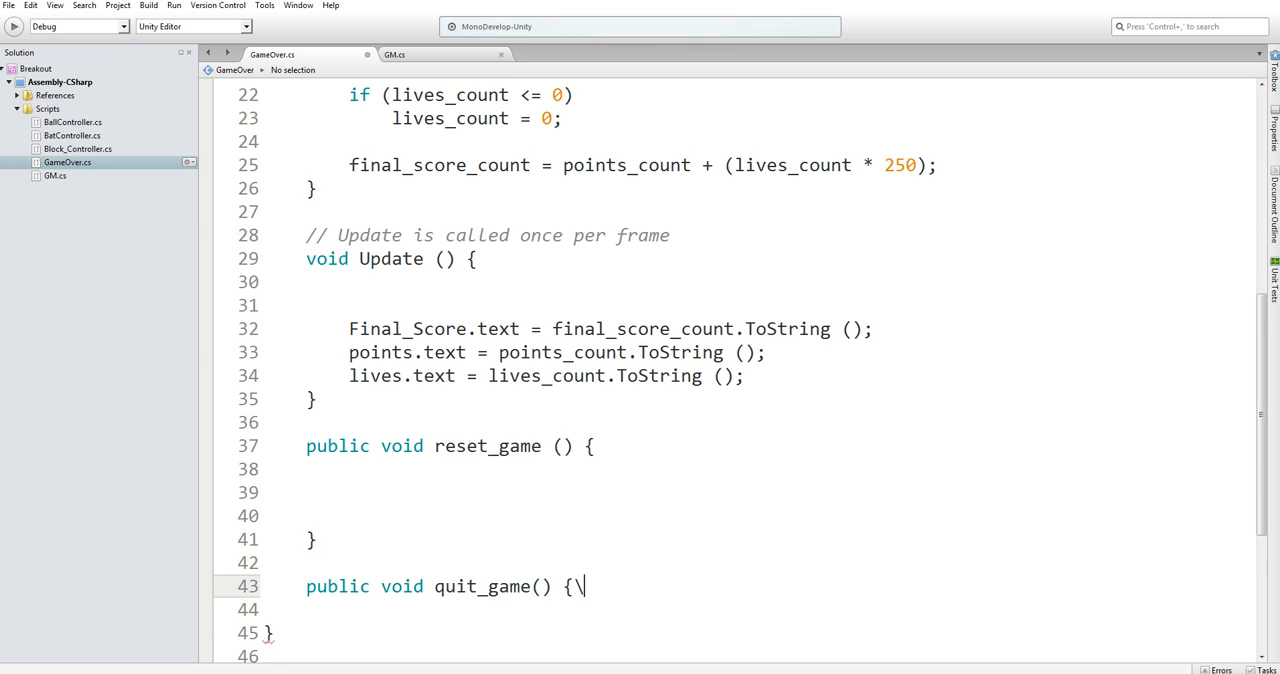
pyautogui.press('Return')
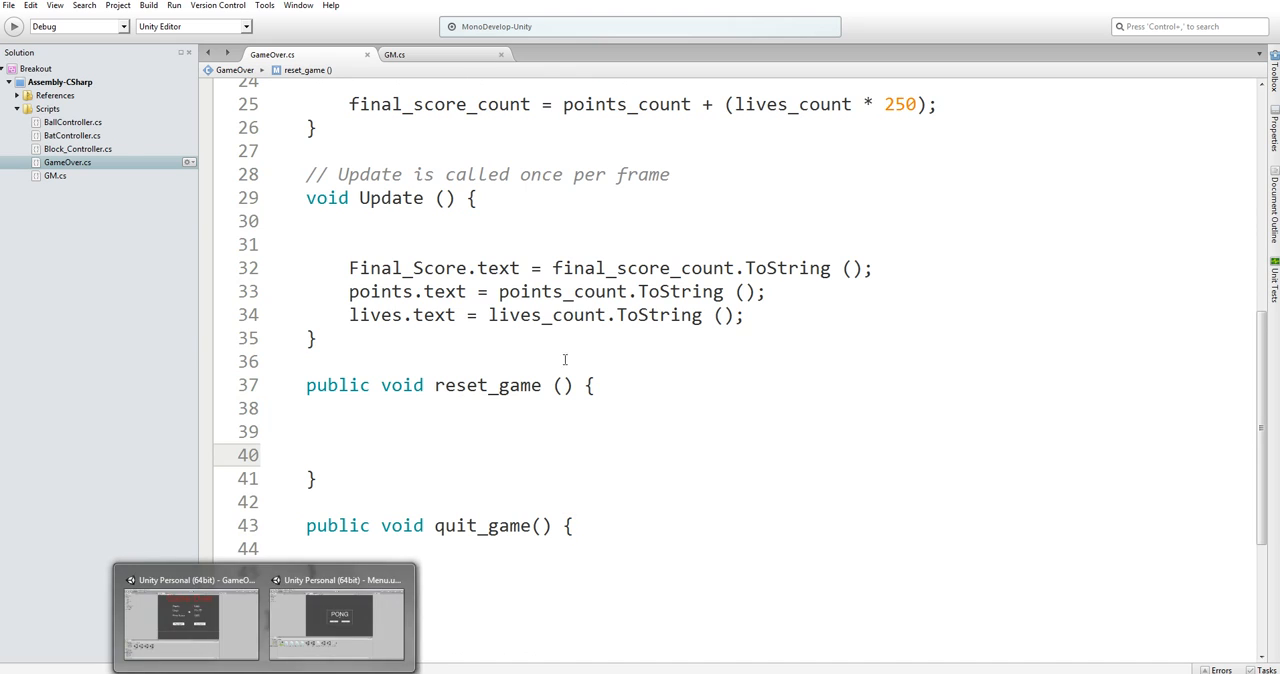
pyautogui.click(190, 620)
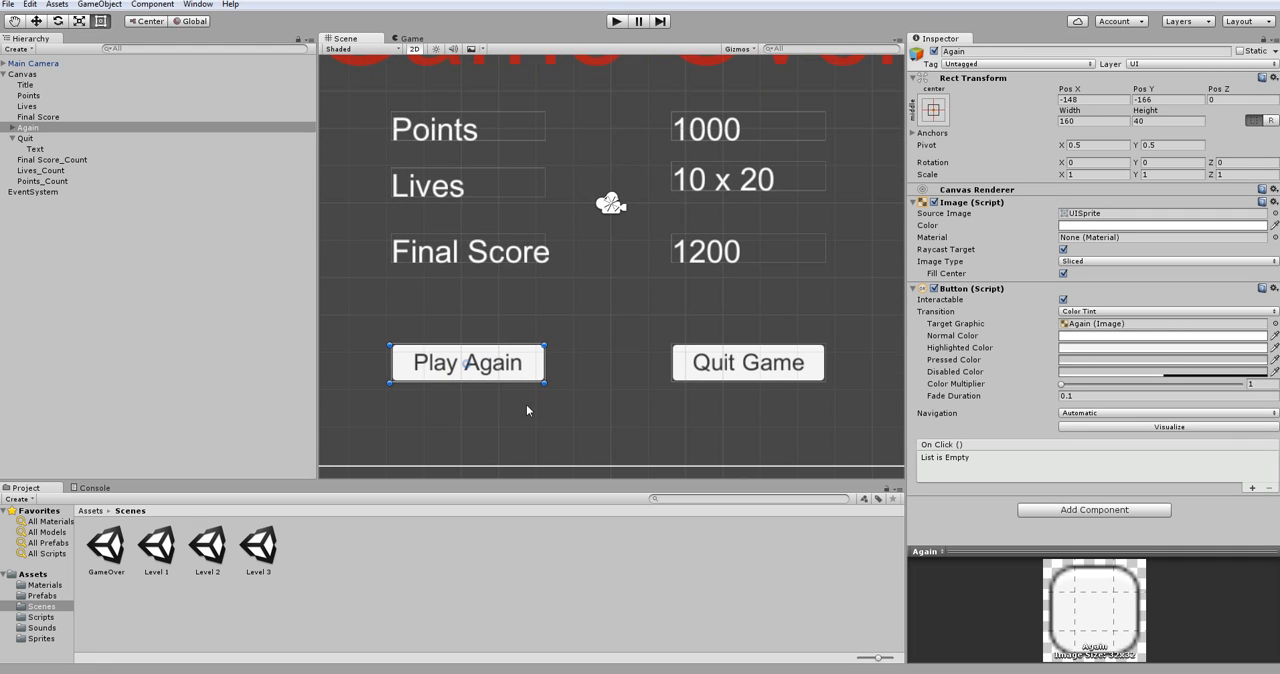
pyautogui.moveTo(1080, 468)
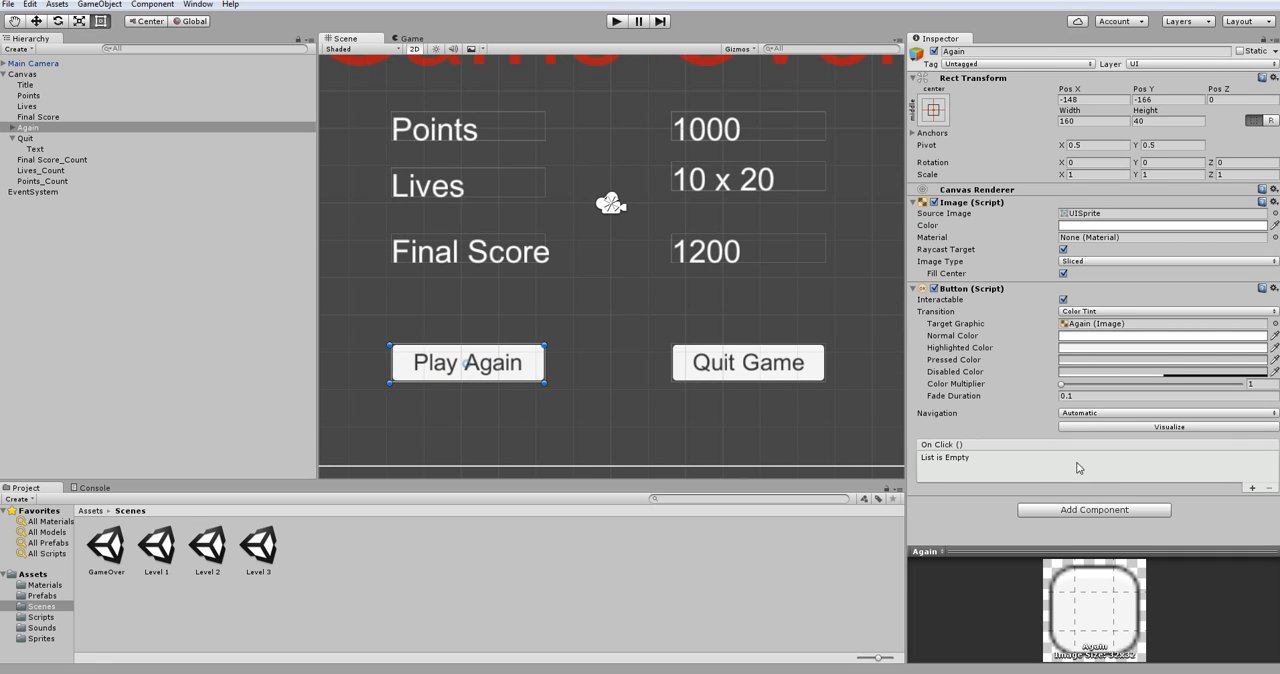
pyautogui.moveTo(952, 456)
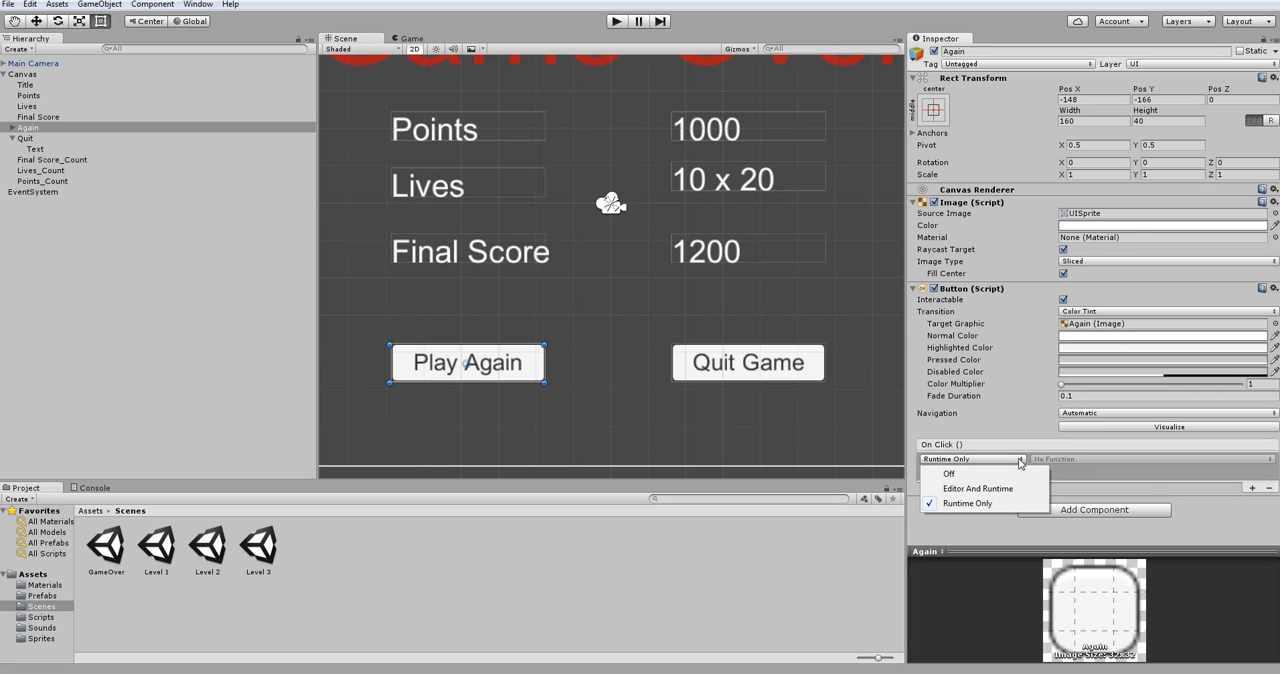
# Set Play Again's On Click entry to Editor And Runtime and target GameOver from the object picker.
pyautogui.click(976, 488)
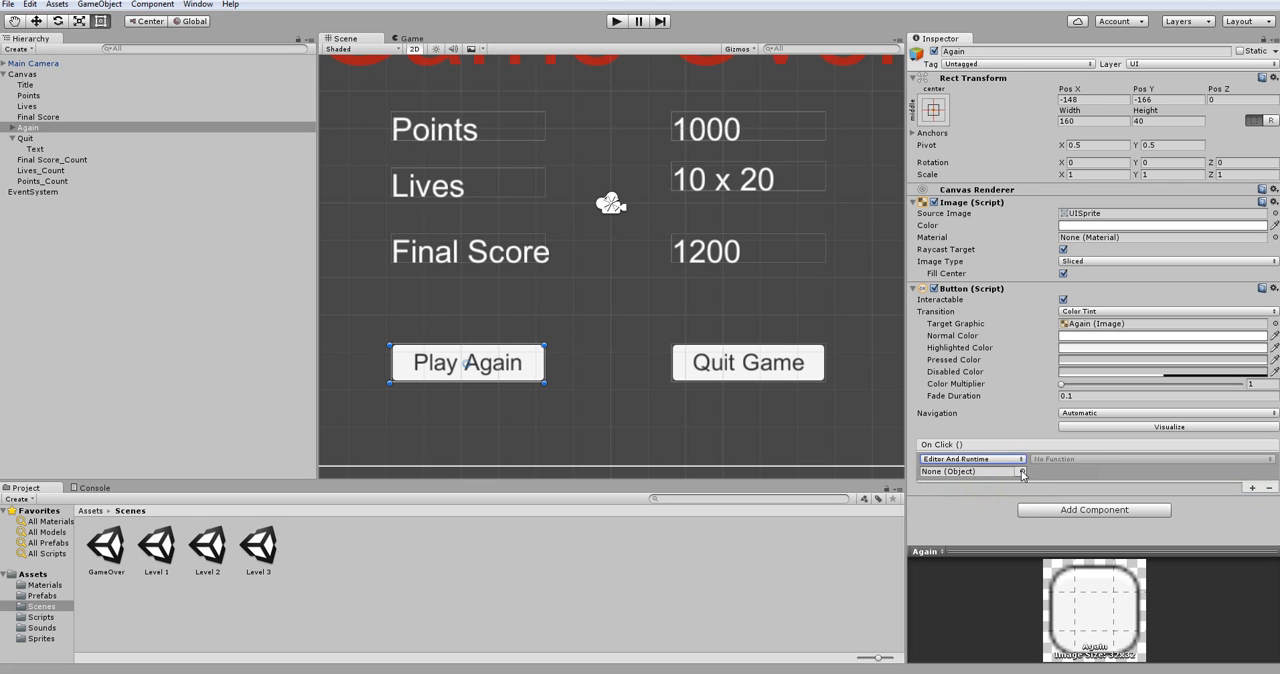
pyautogui.click(1022, 472)
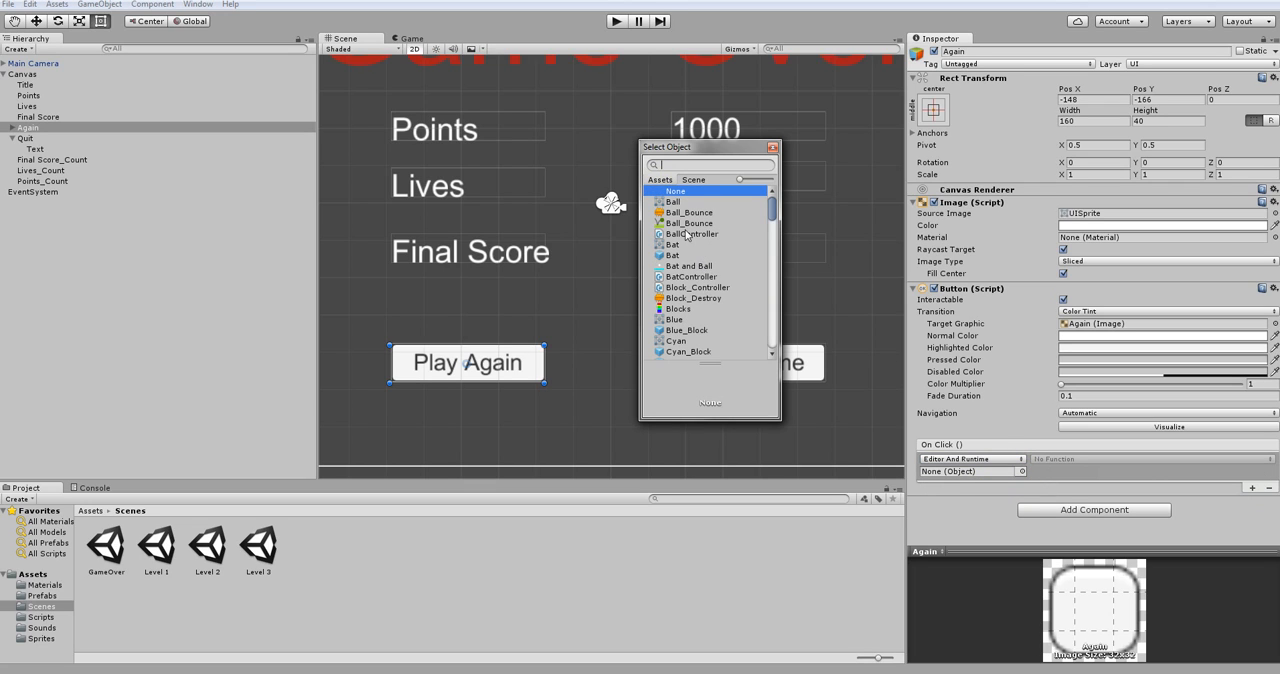
pyautogui.scroll(-3)
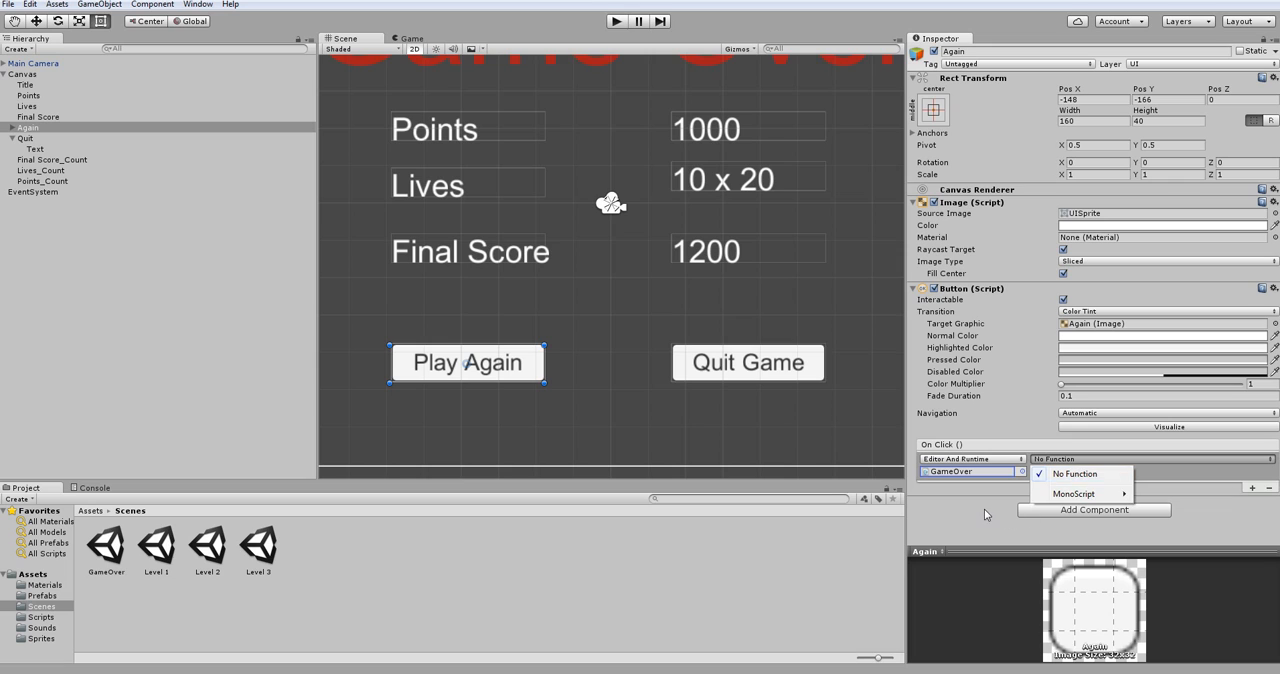
pyautogui.click(1020, 472)
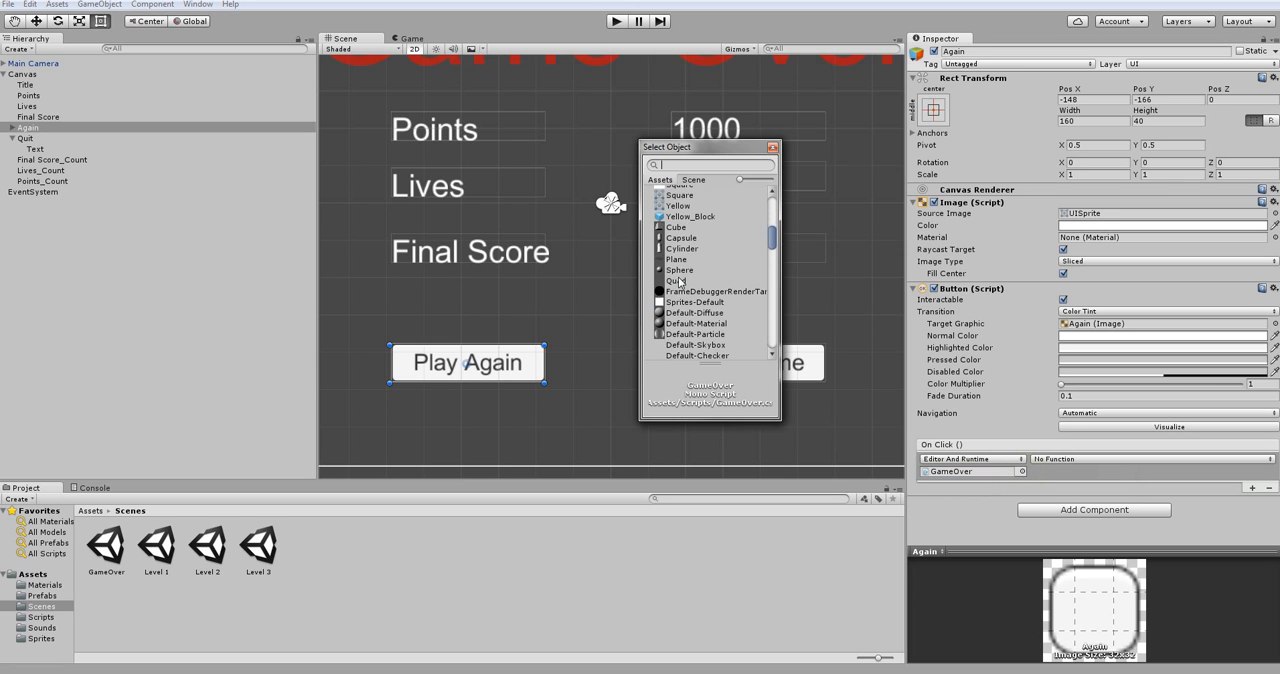
pyautogui.scroll(-3)
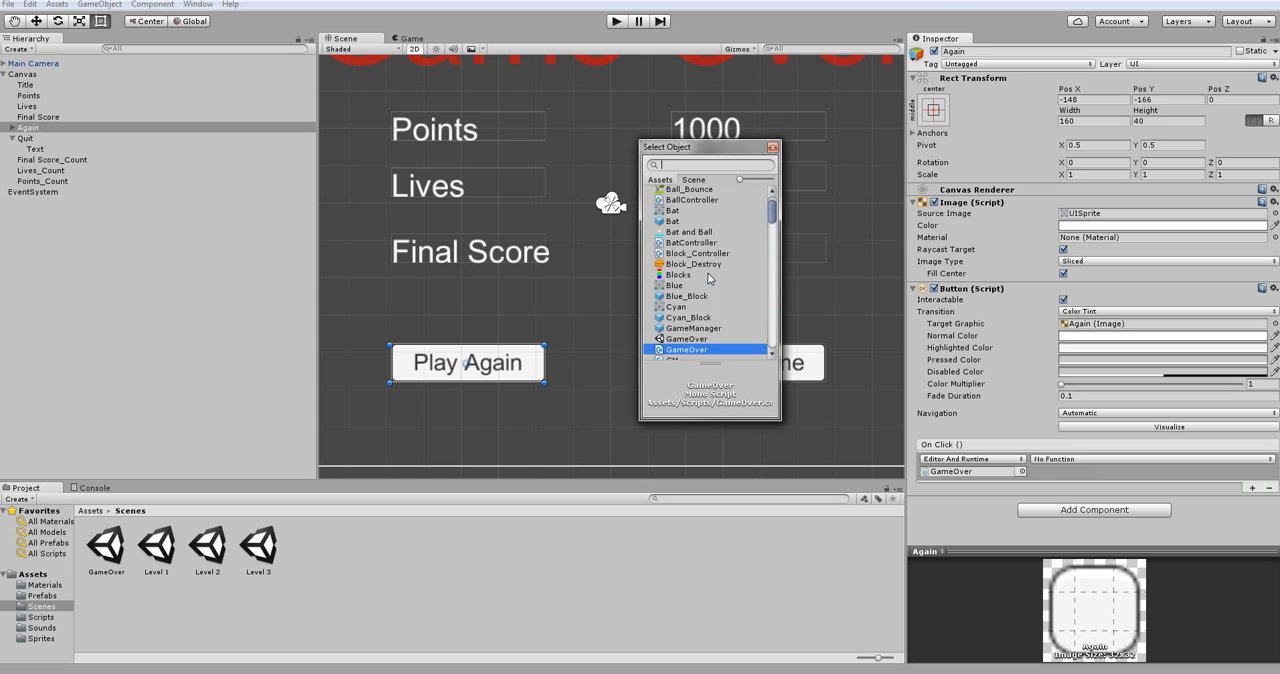
pyautogui.doubleClick(686, 348)
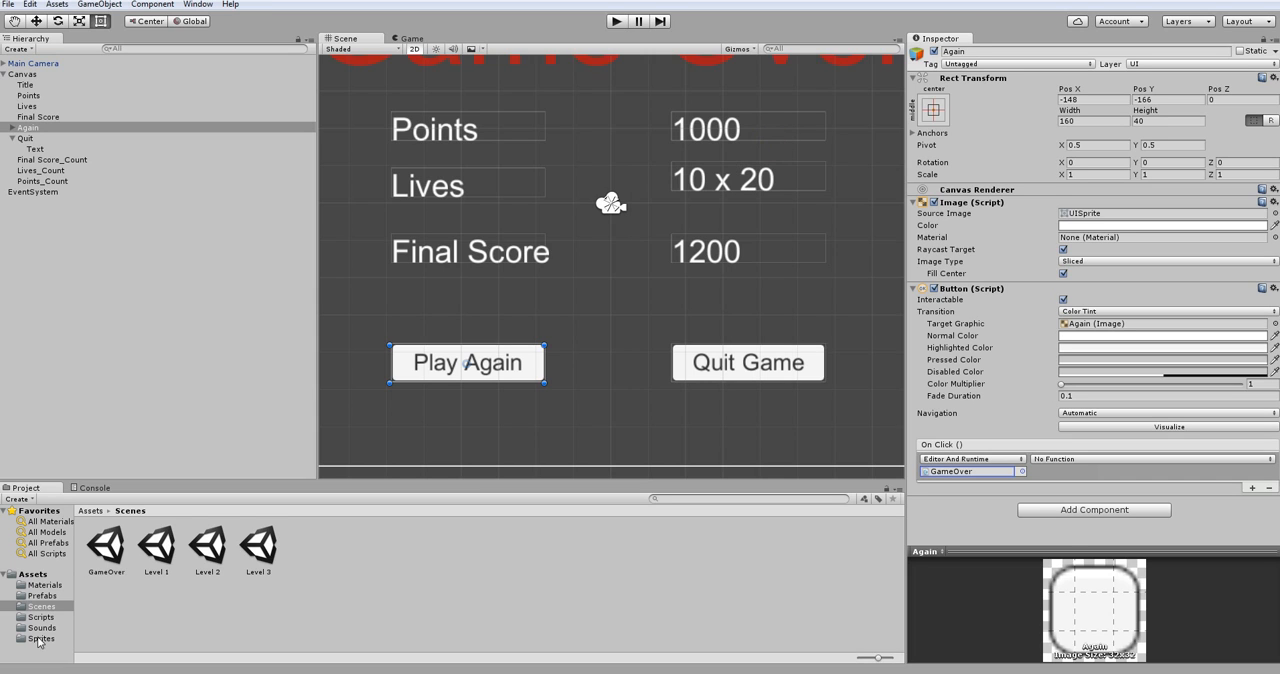
# Browse the Scenes and Materials asset folders in the Project panel.
pyautogui.click(40, 606)
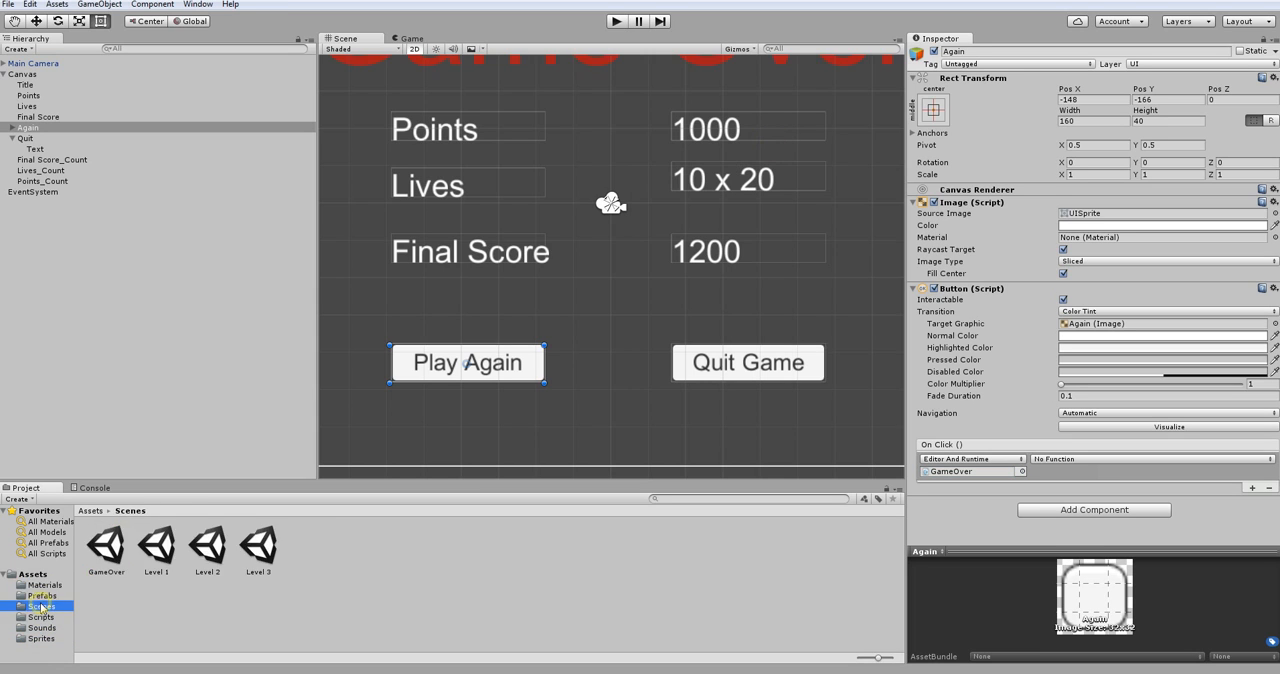
pyautogui.click(44, 584)
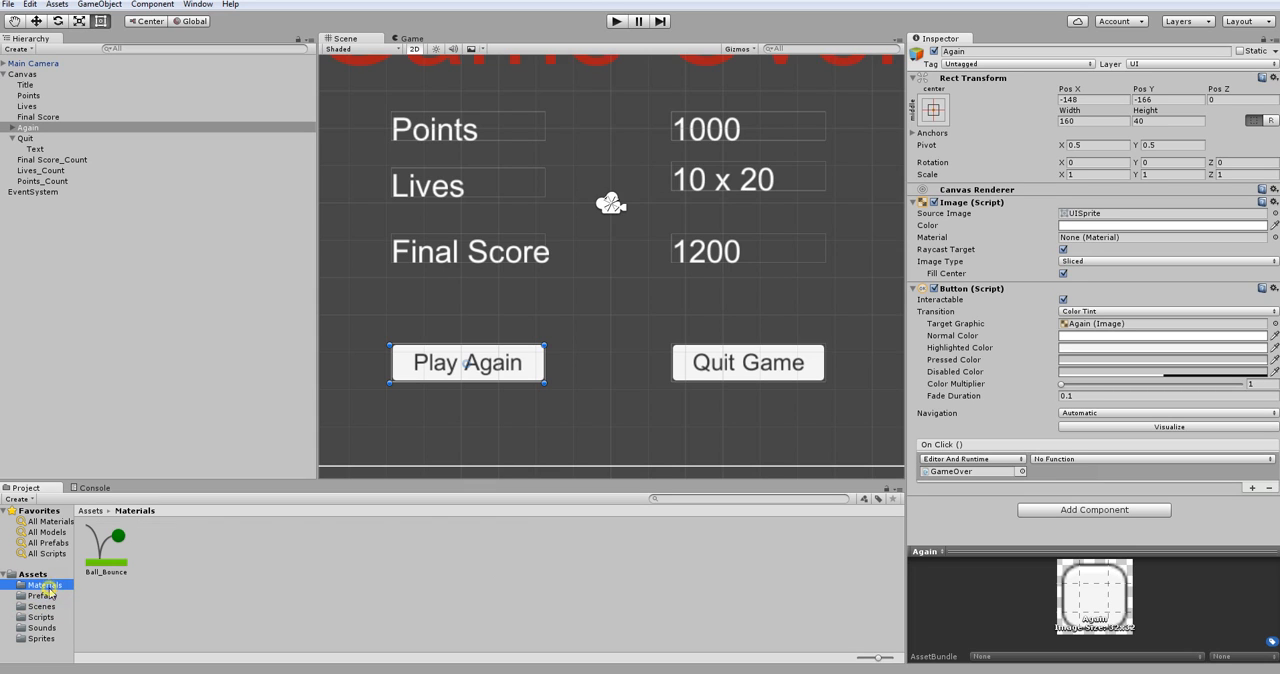
pyautogui.click(92, 510)
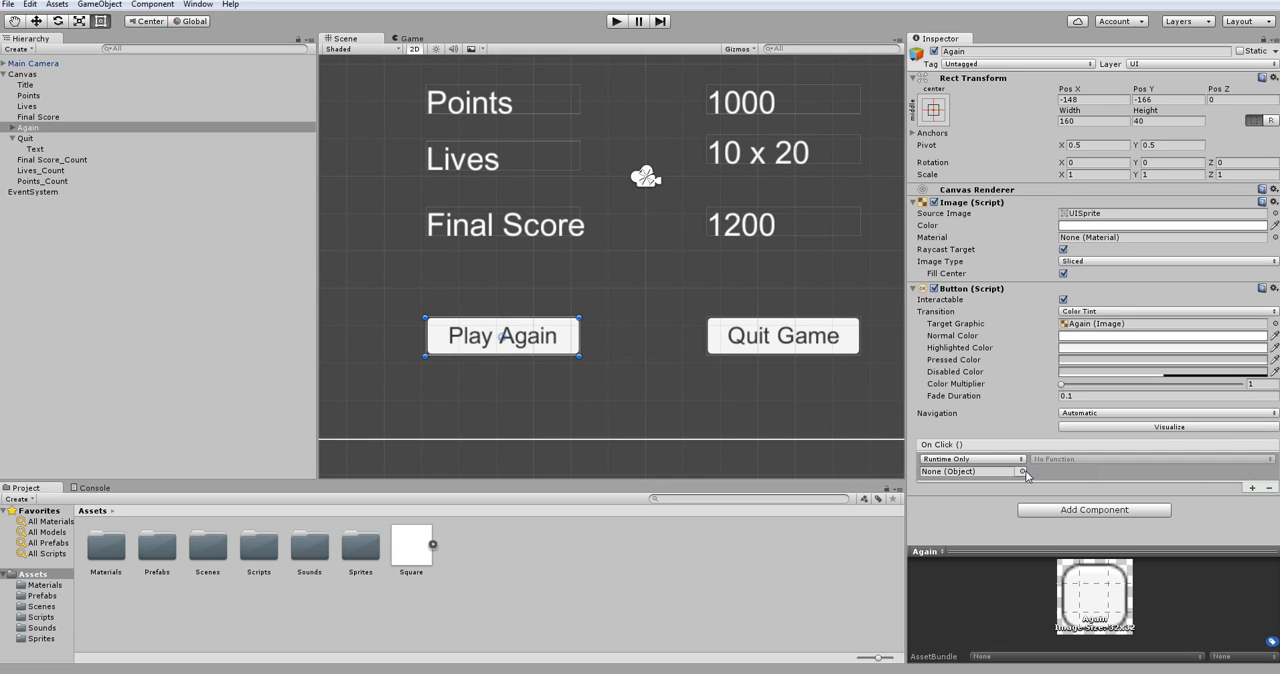
# Target the Canvas in Play Again's On Click and call GameOver.reset_game.
pyautogui.click(1024, 472)
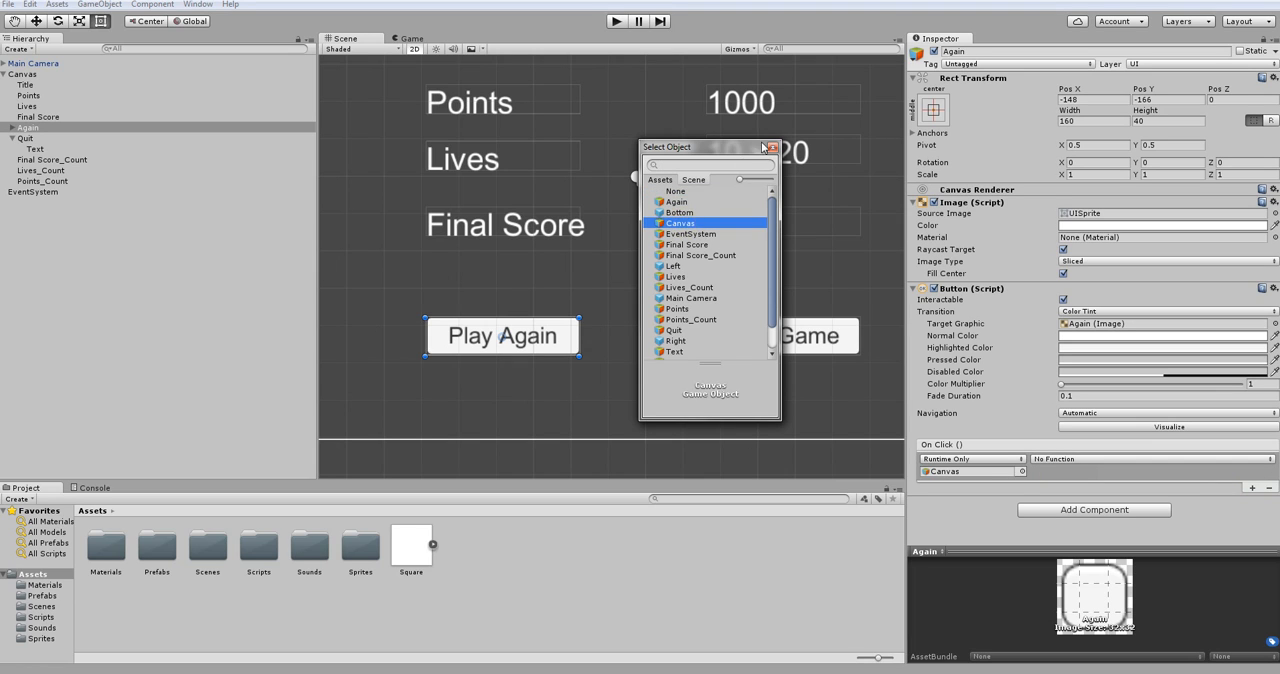
pyautogui.click(1160, 458)
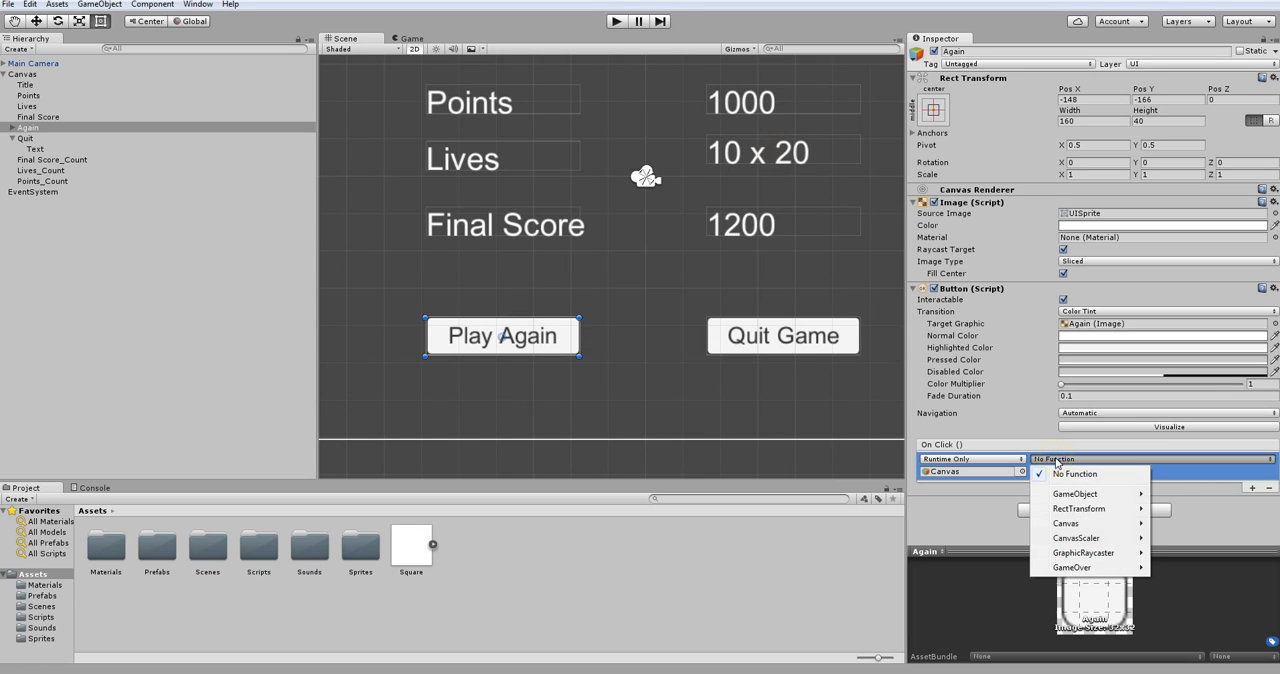
pyautogui.moveTo(1070, 568)
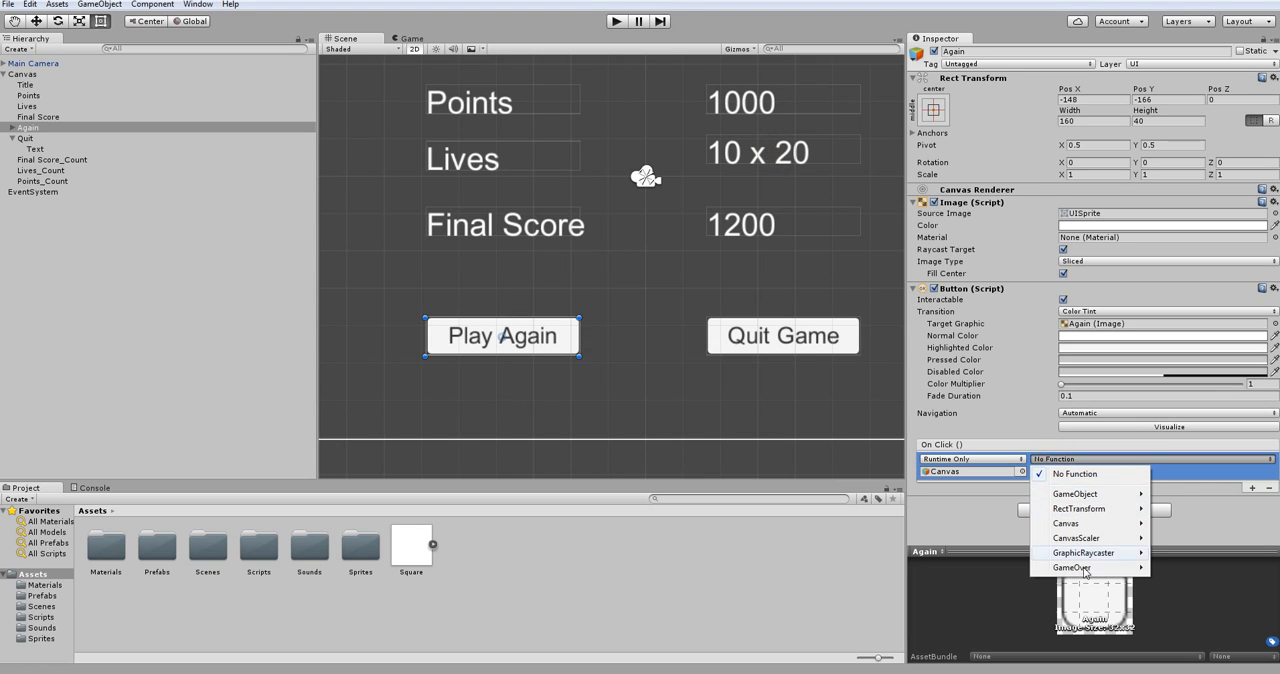
pyautogui.moveTo(1070, 568)
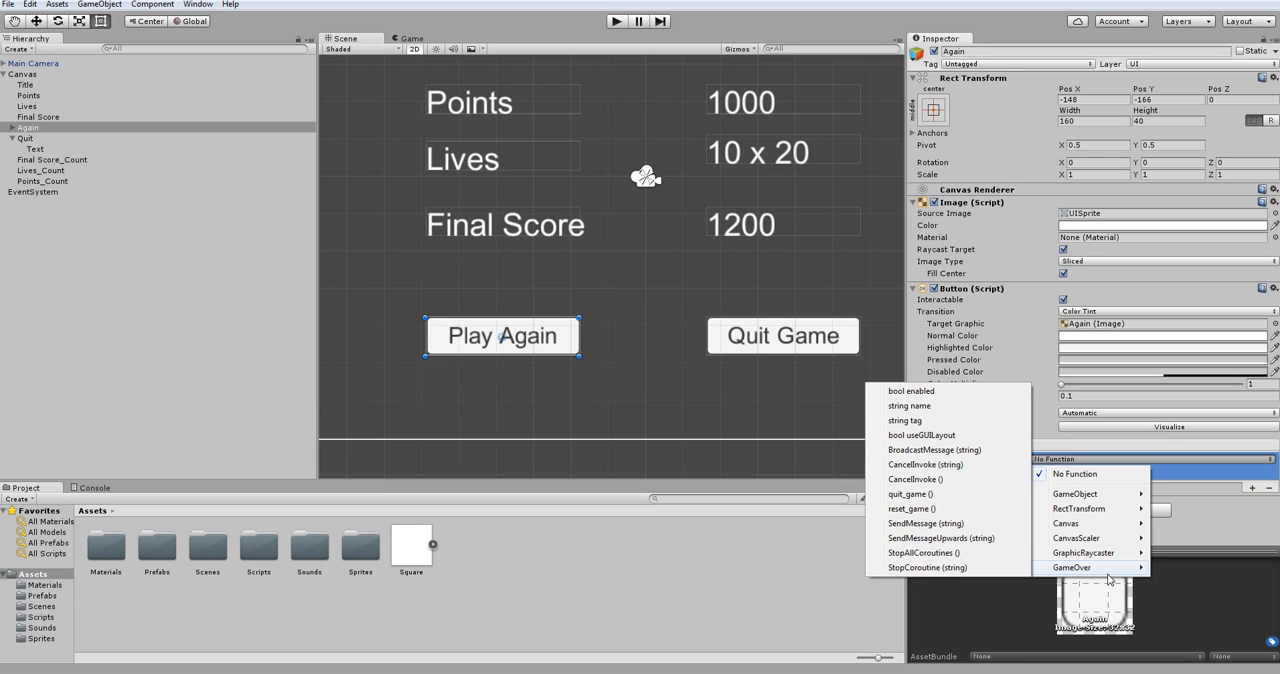
pyautogui.click(912, 508)
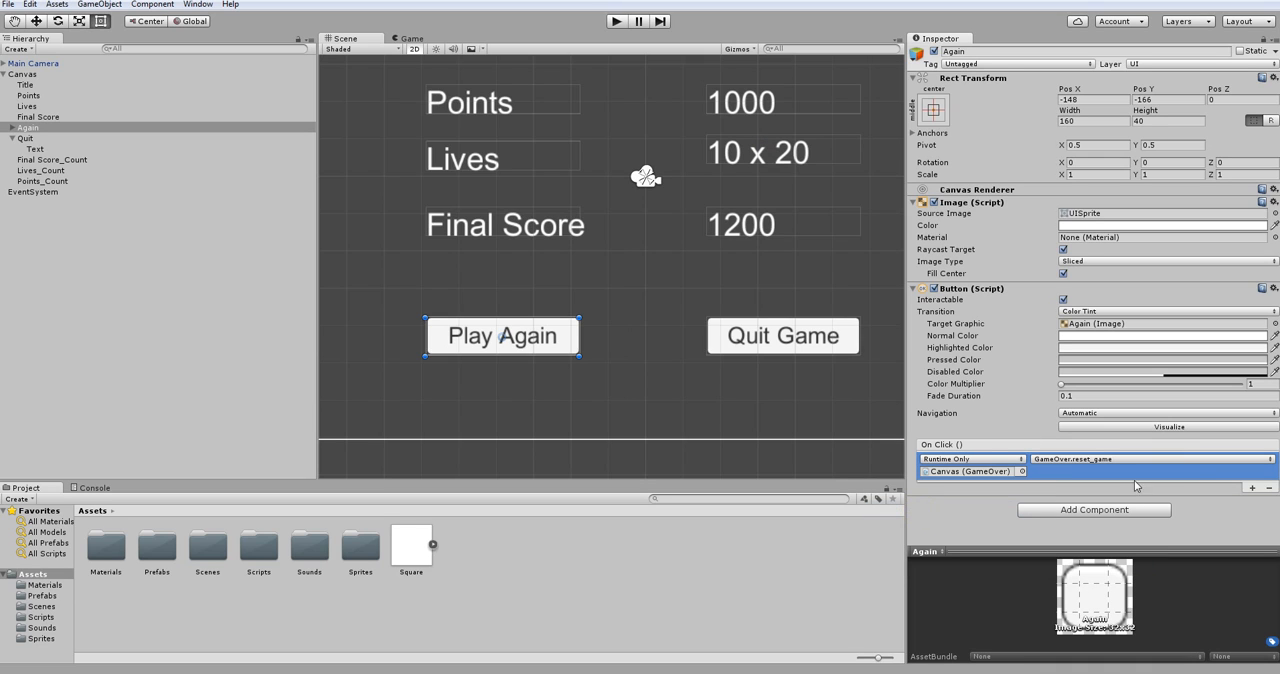
pyautogui.moveTo(1196, 486)
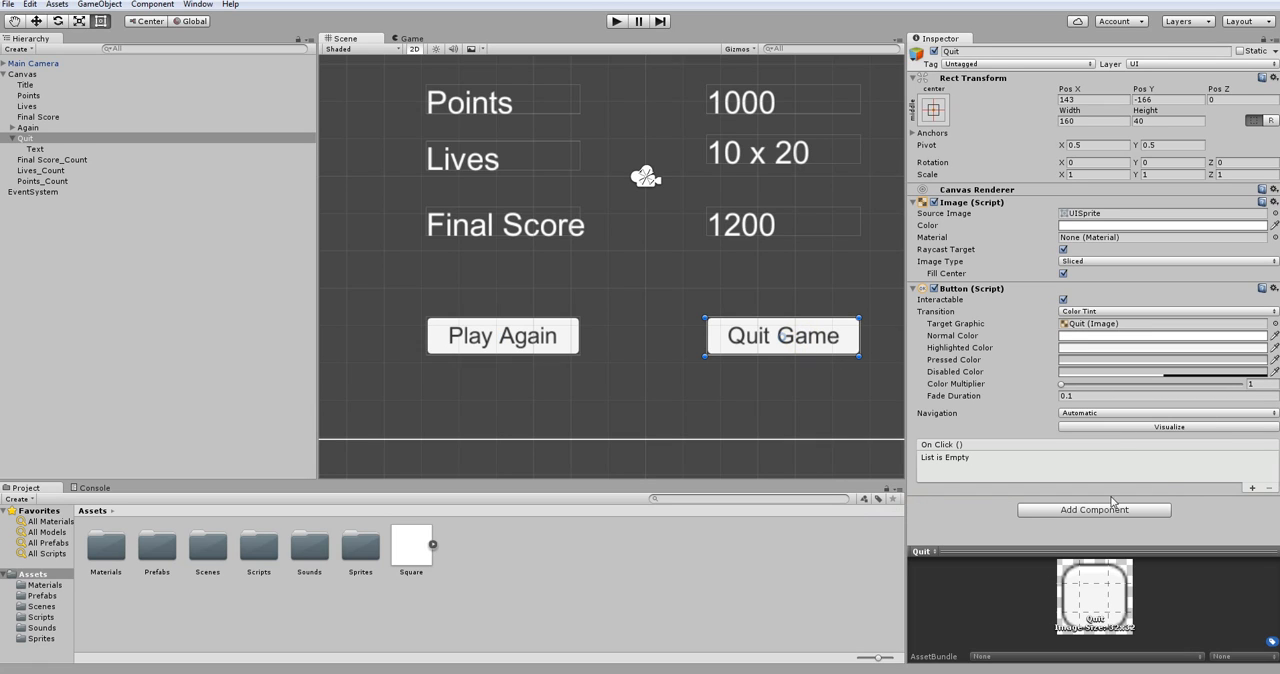
# Add an On Click entry to Quit Game targeting the Canvas's GameOver functions.
pyautogui.click(1252, 488)
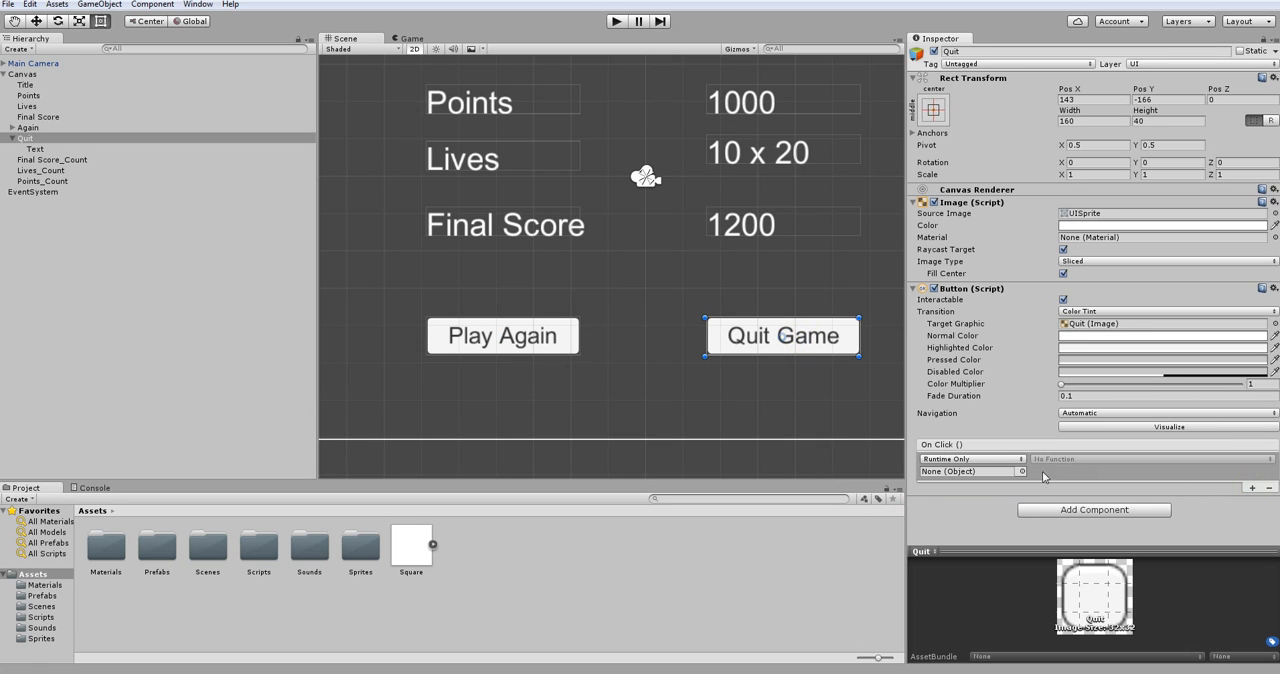
pyautogui.click(970, 458)
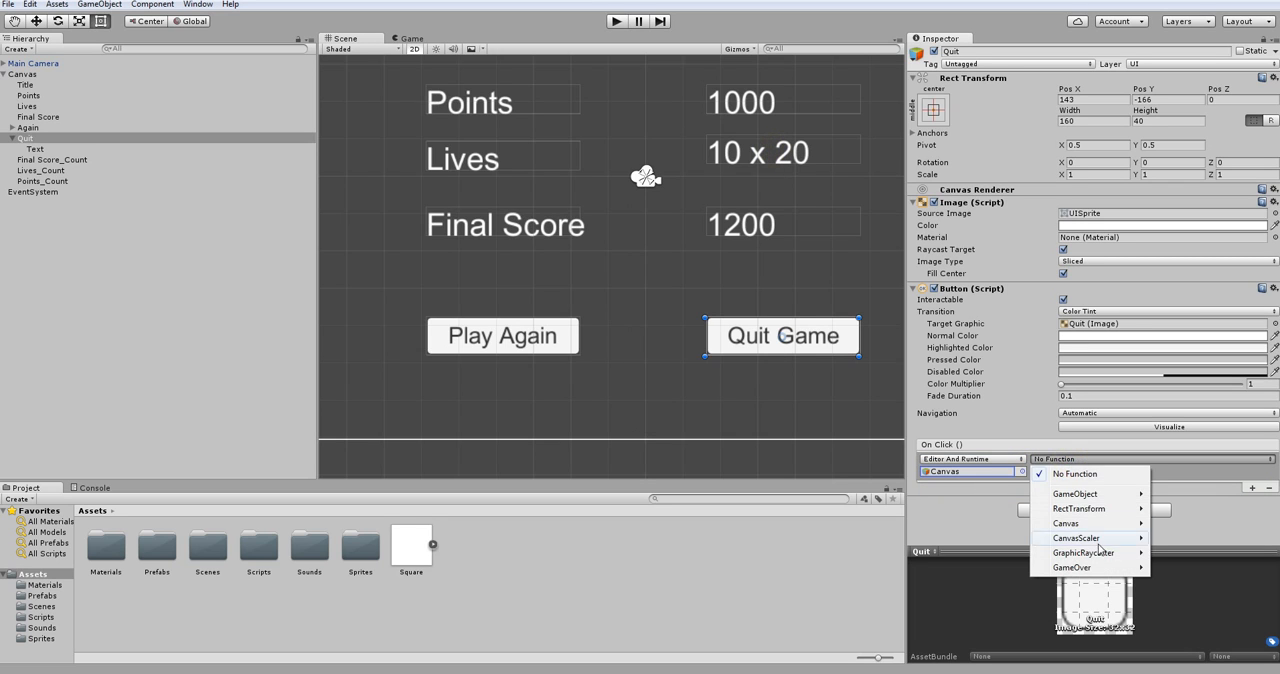
pyautogui.moveTo(1084, 552)
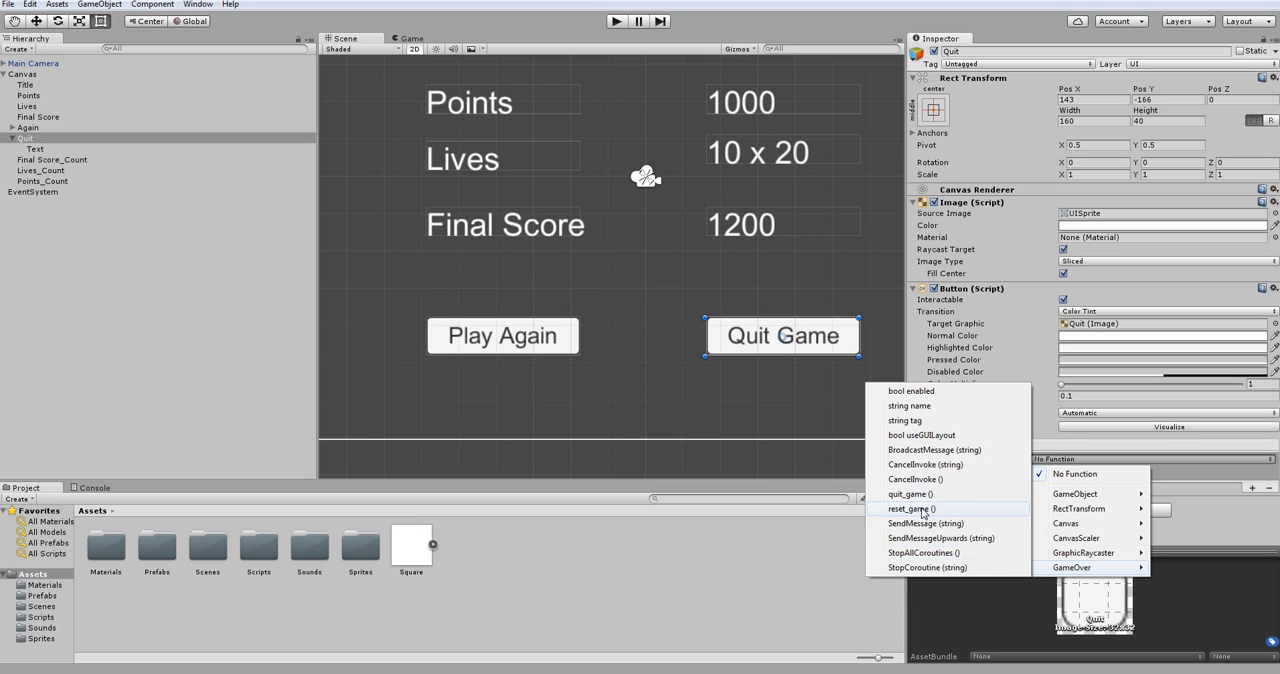
pyautogui.moveTo(908, 494)
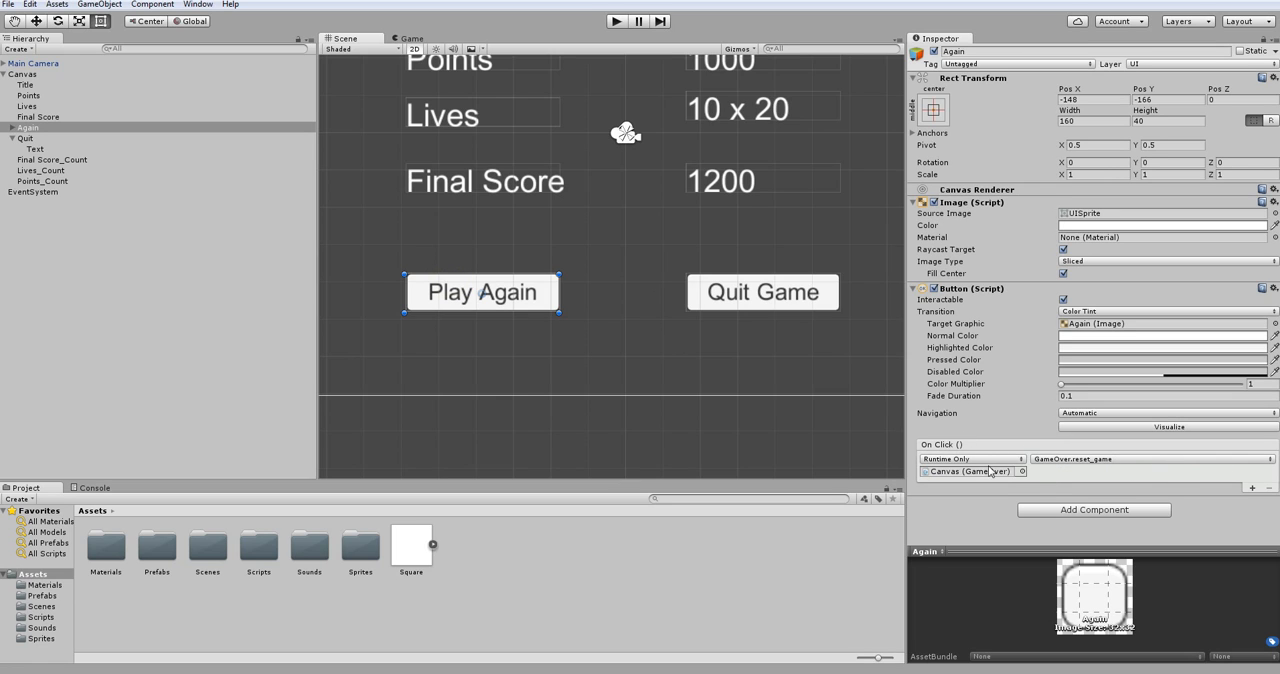
pyautogui.click(762, 292)
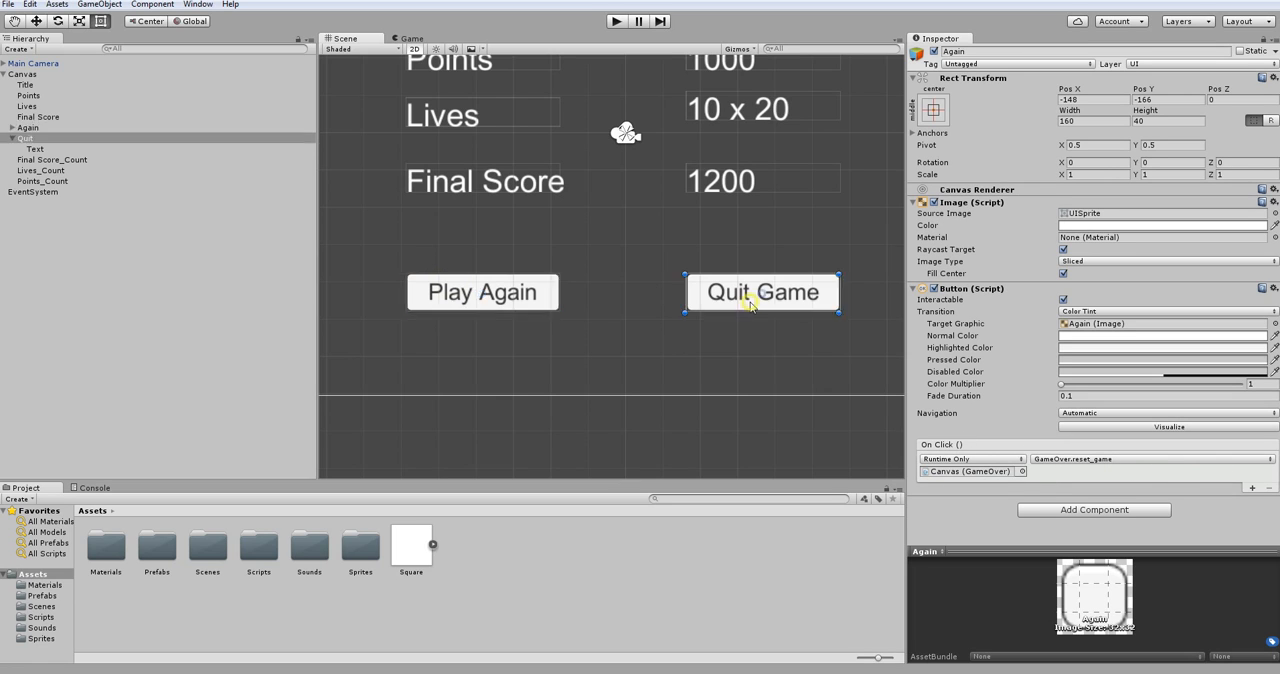
pyautogui.click(680, 376)
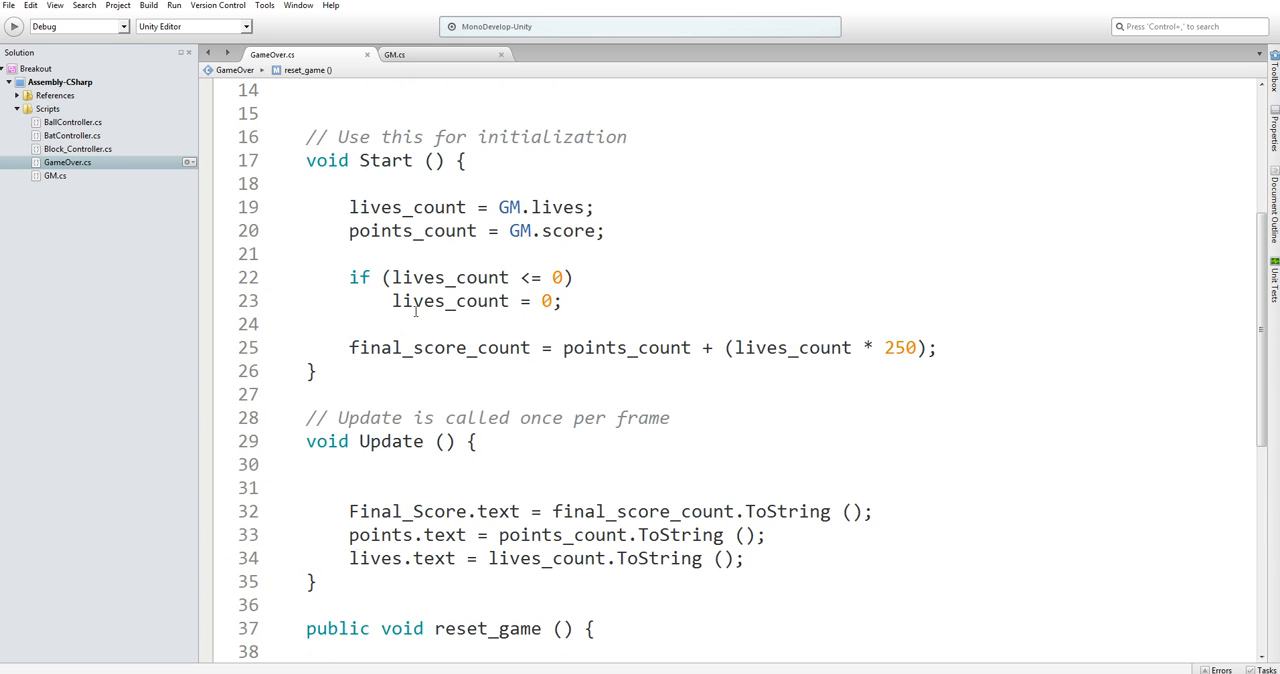
# Check GM.cs's using lines, then return to GameOver.cs to add 'using UnityEngine.SceneManagement;'.
pyautogui.scroll(3)
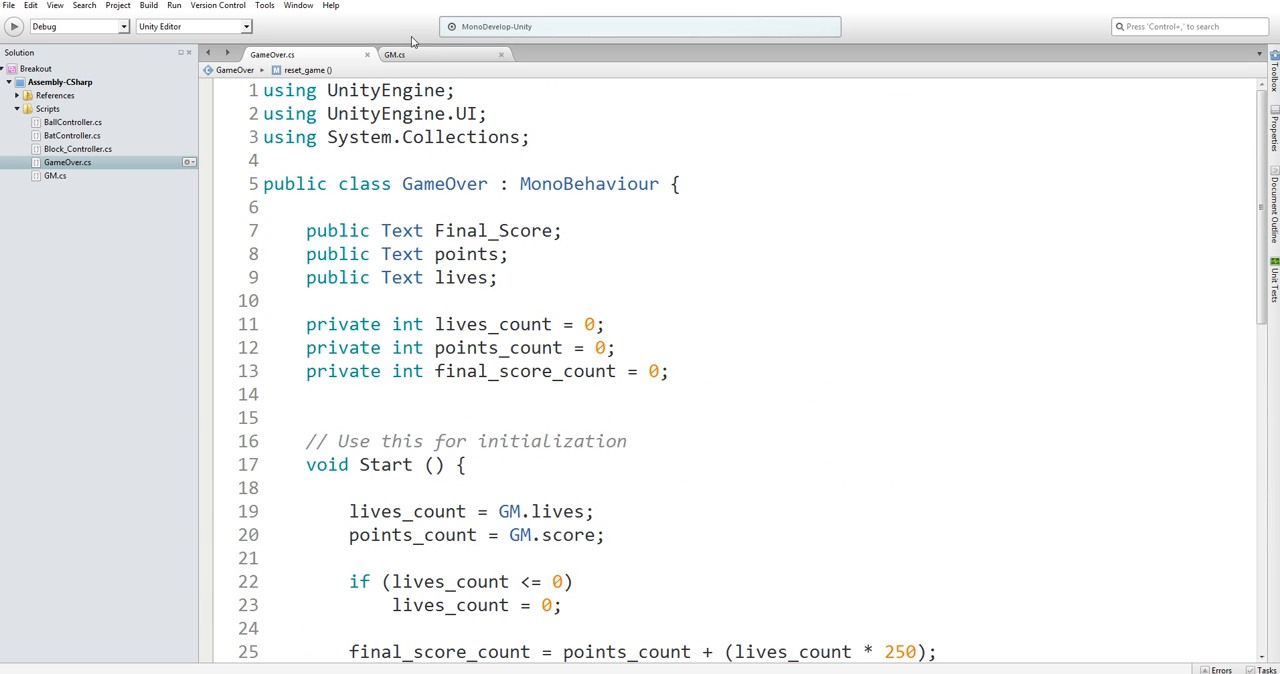
pyautogui.click(394, 54)
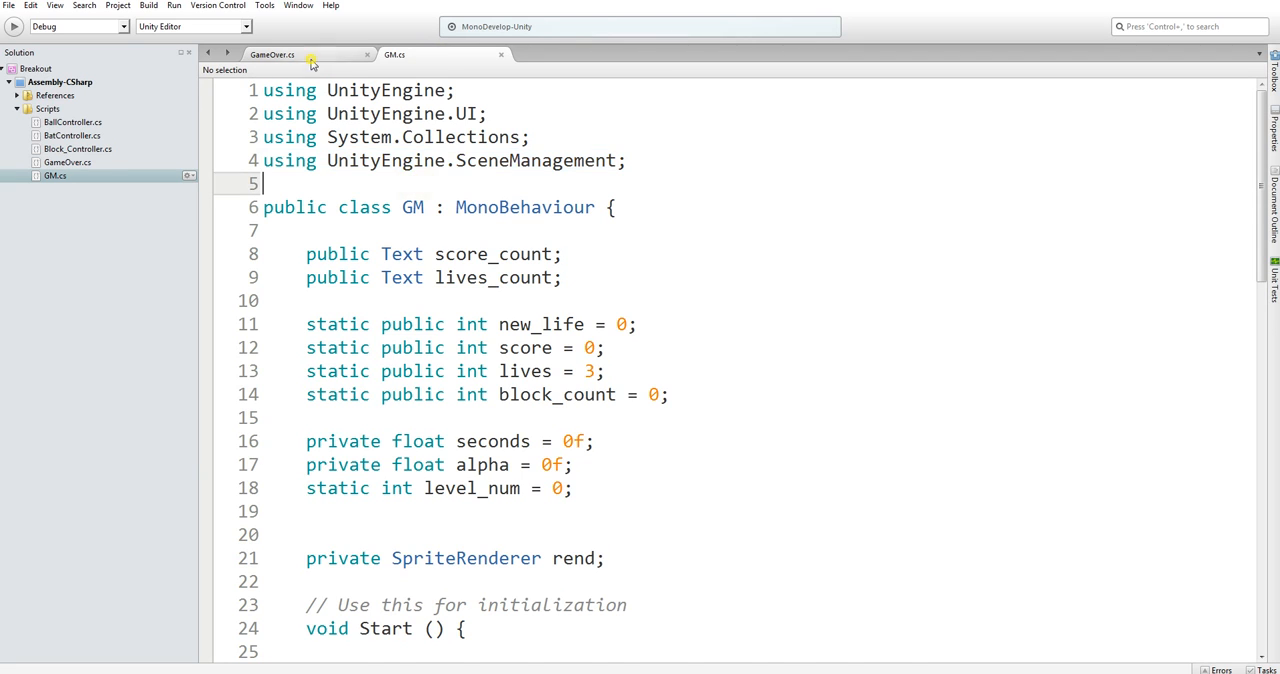
pyautogui.click(272, 54)
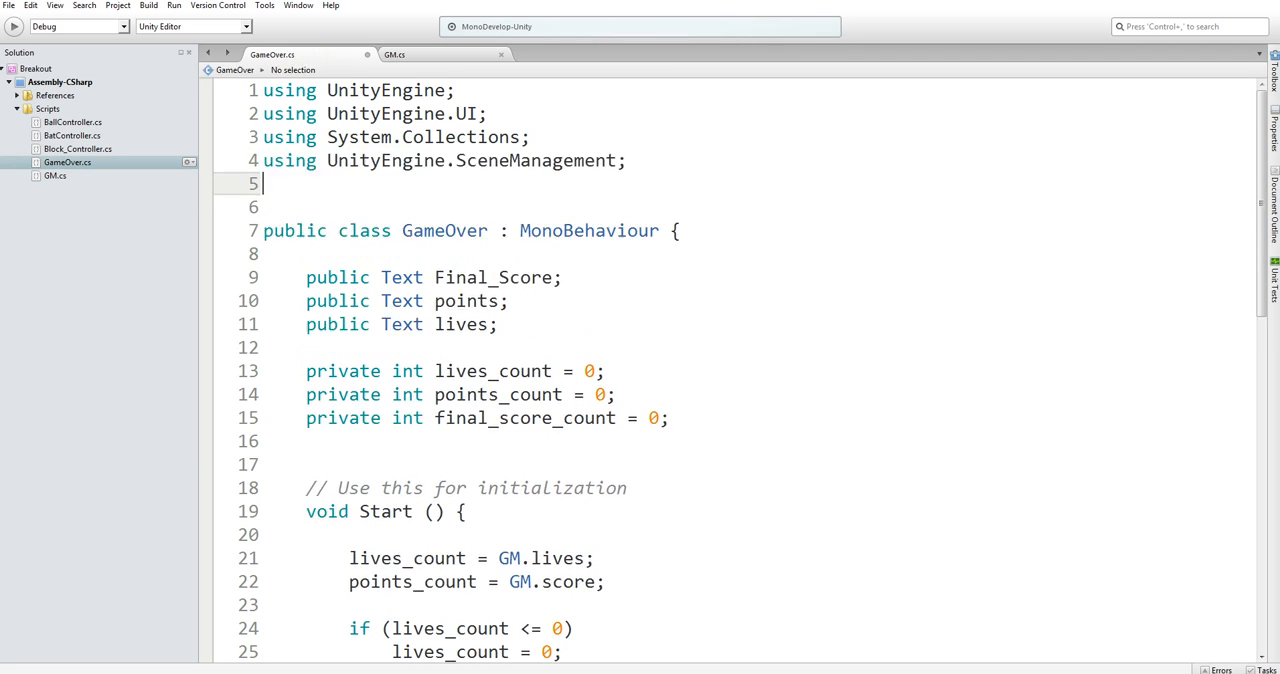
pyautogui.scroll(-3)
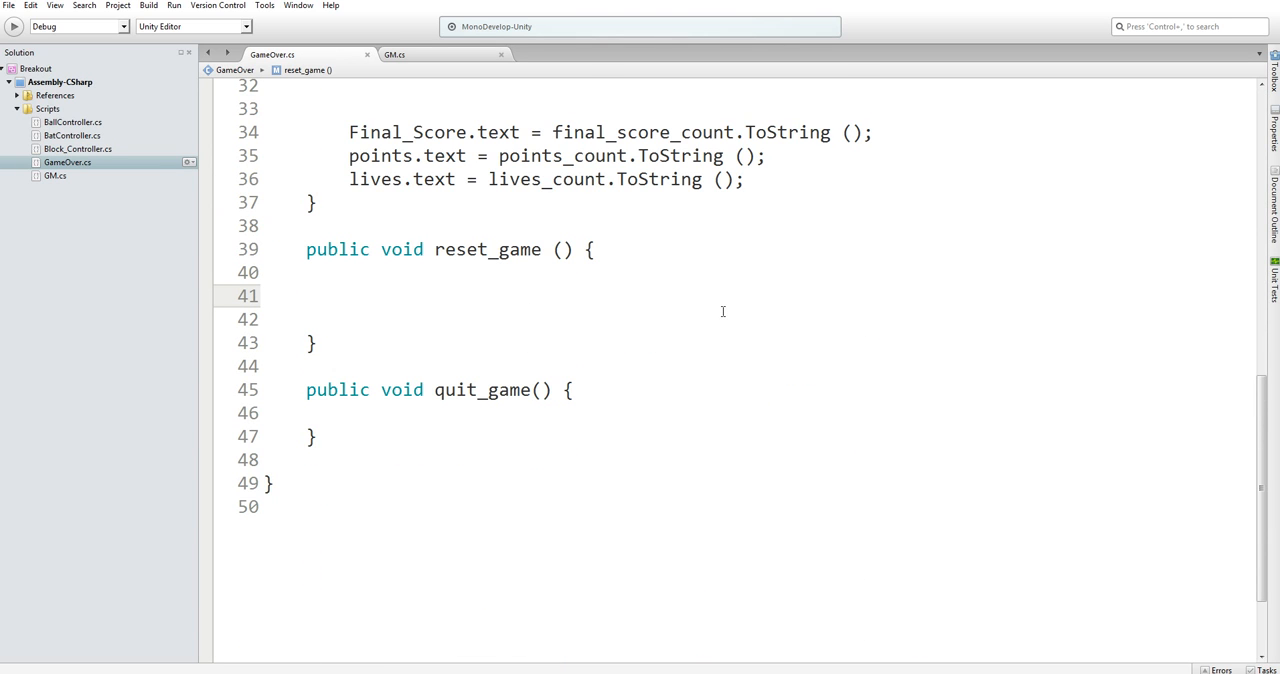
# Make reset_game call SceneManager.LoadScene(0), correcting the scene index from 1 to 0.
pyautogui.write('SceneManager')
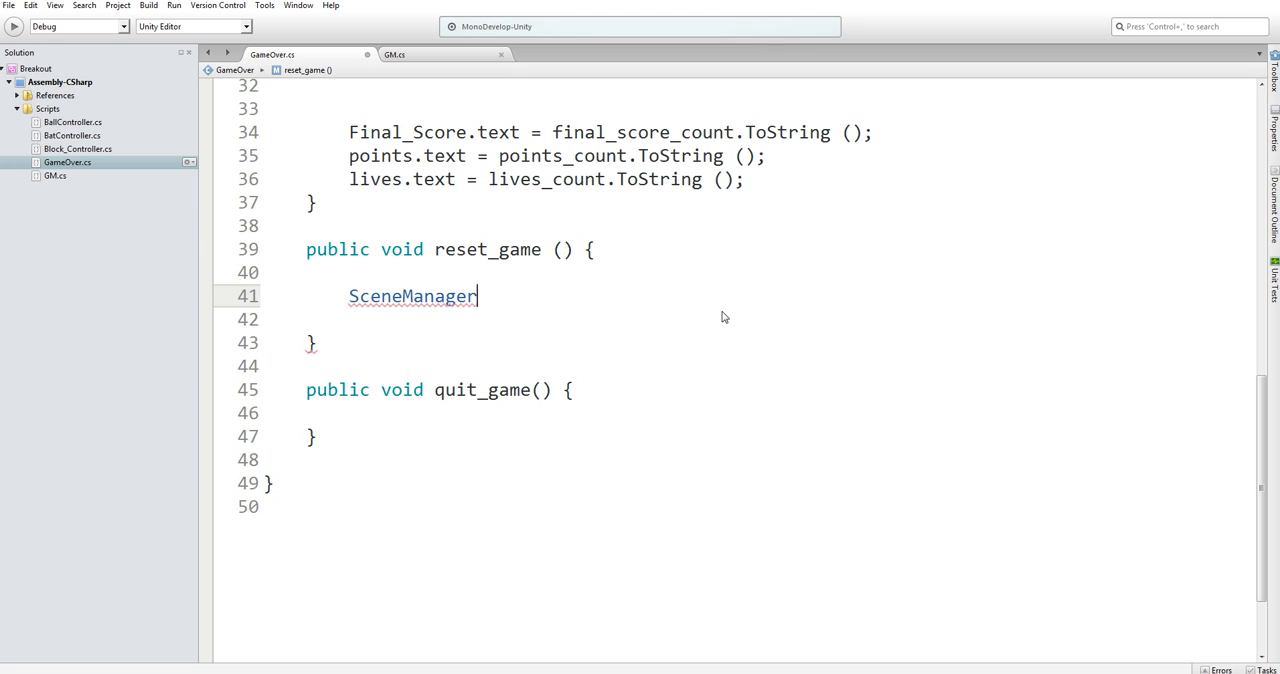
pyautogui.write('.LoadScene(1')
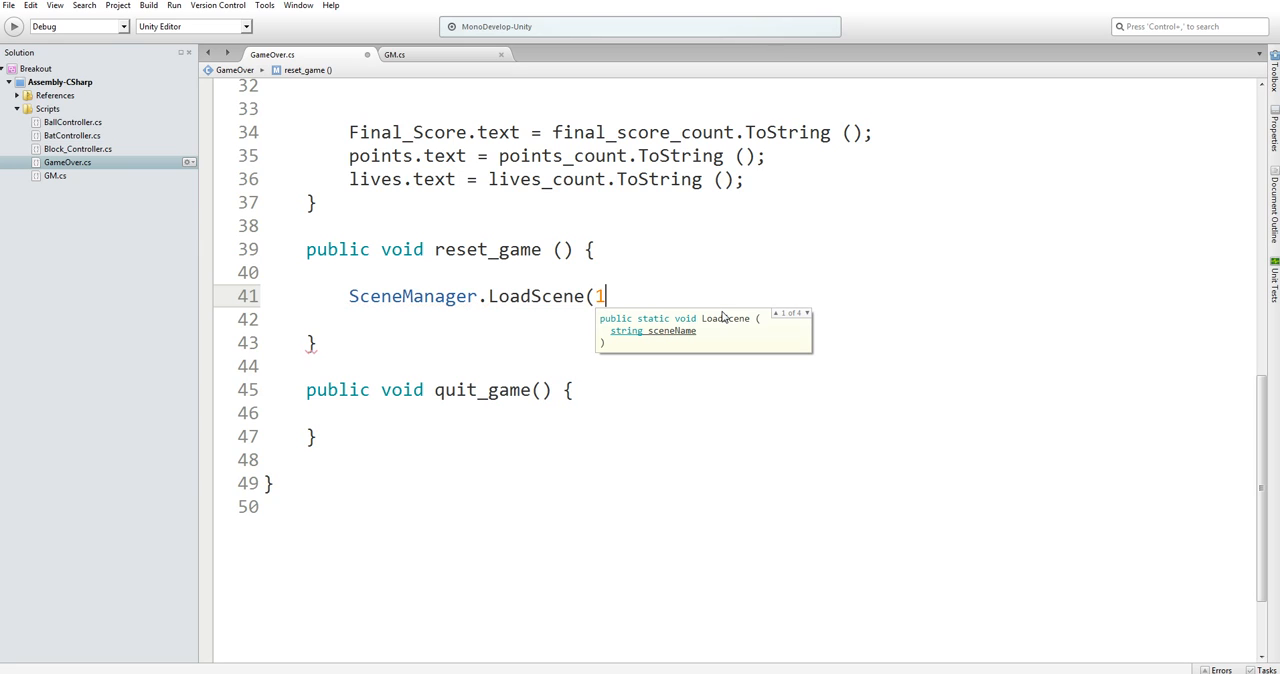
pyautogui.write(');')
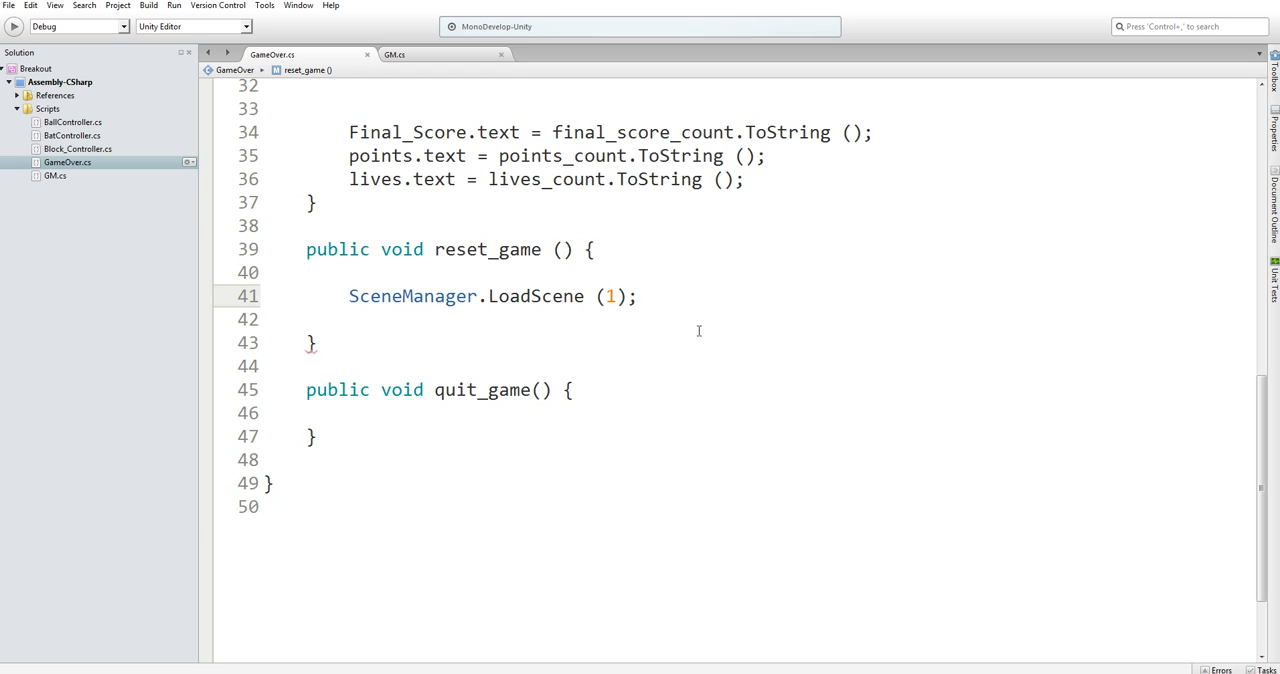
pyautogui.doubleClick(610, 296)
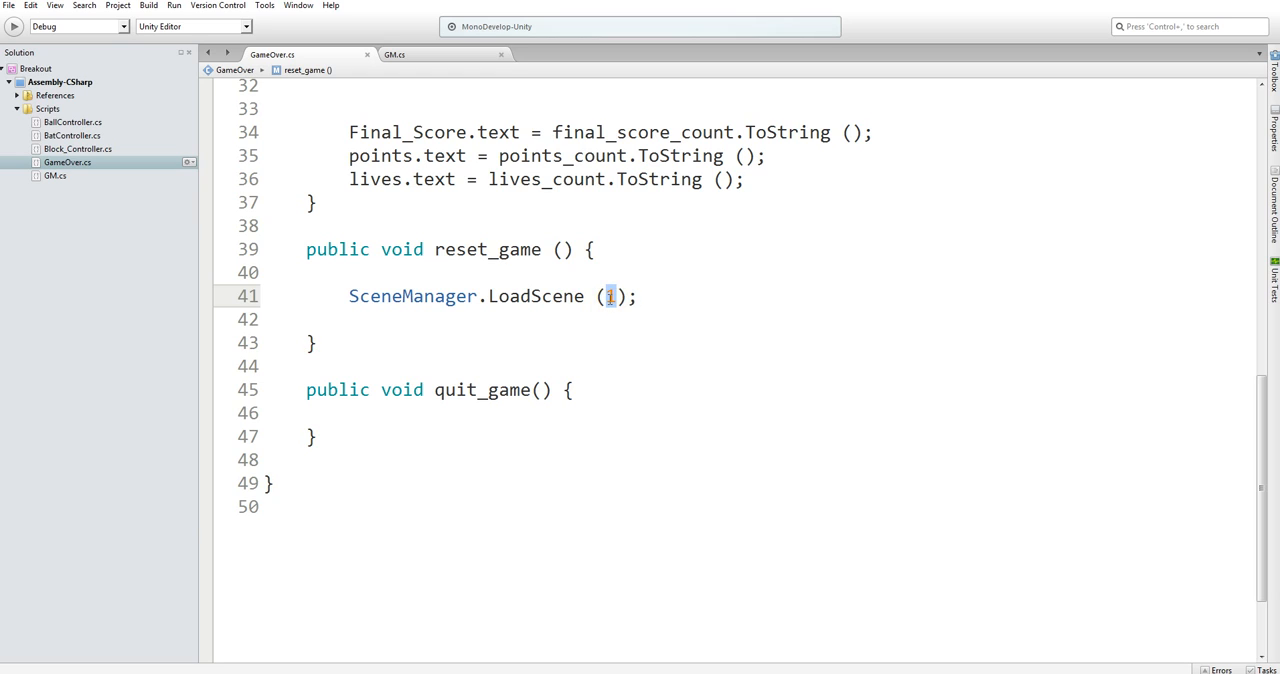
pyautogui.write('0')
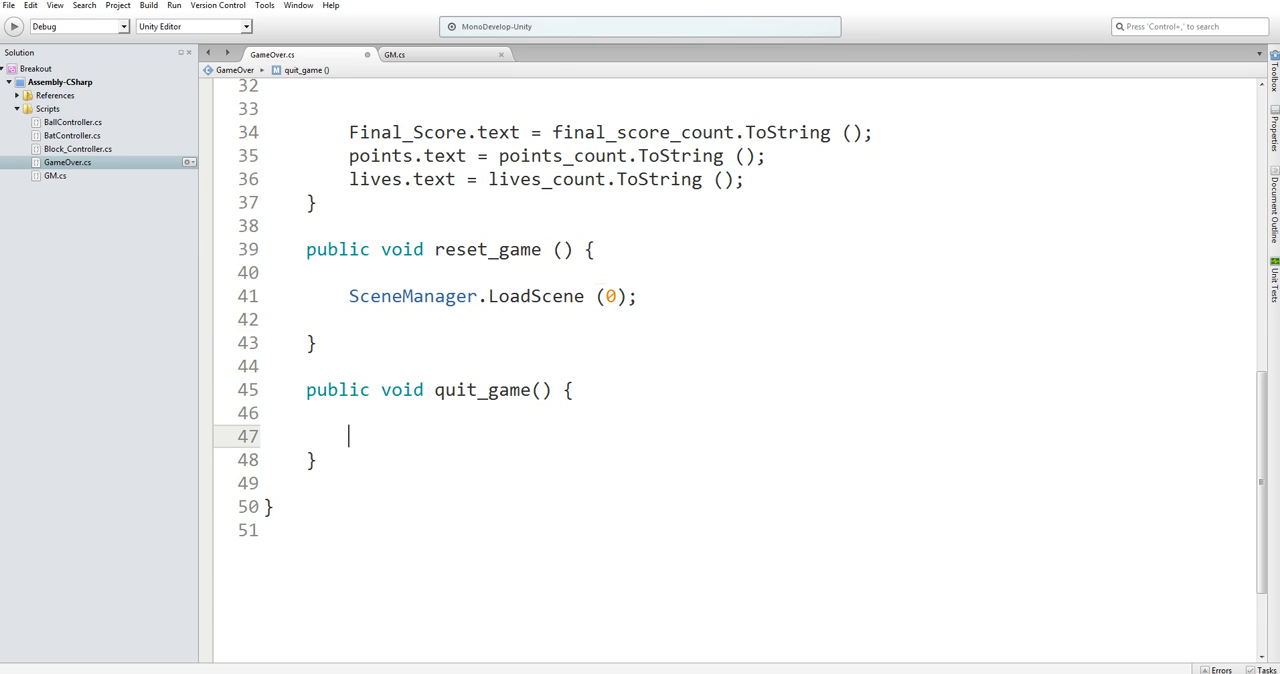
# Make quit_game call Application.Quit(); and return to the Unity editor.
pyautogui.write('Application')
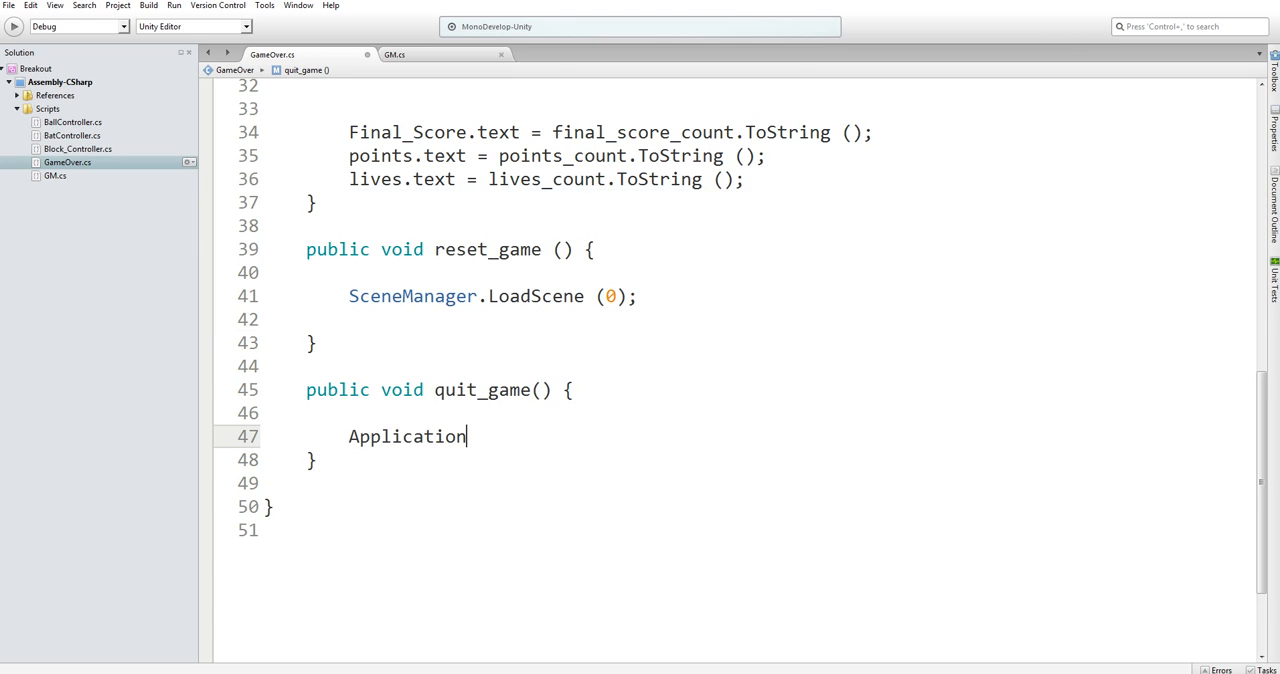
pyautogui.write('.Quit')
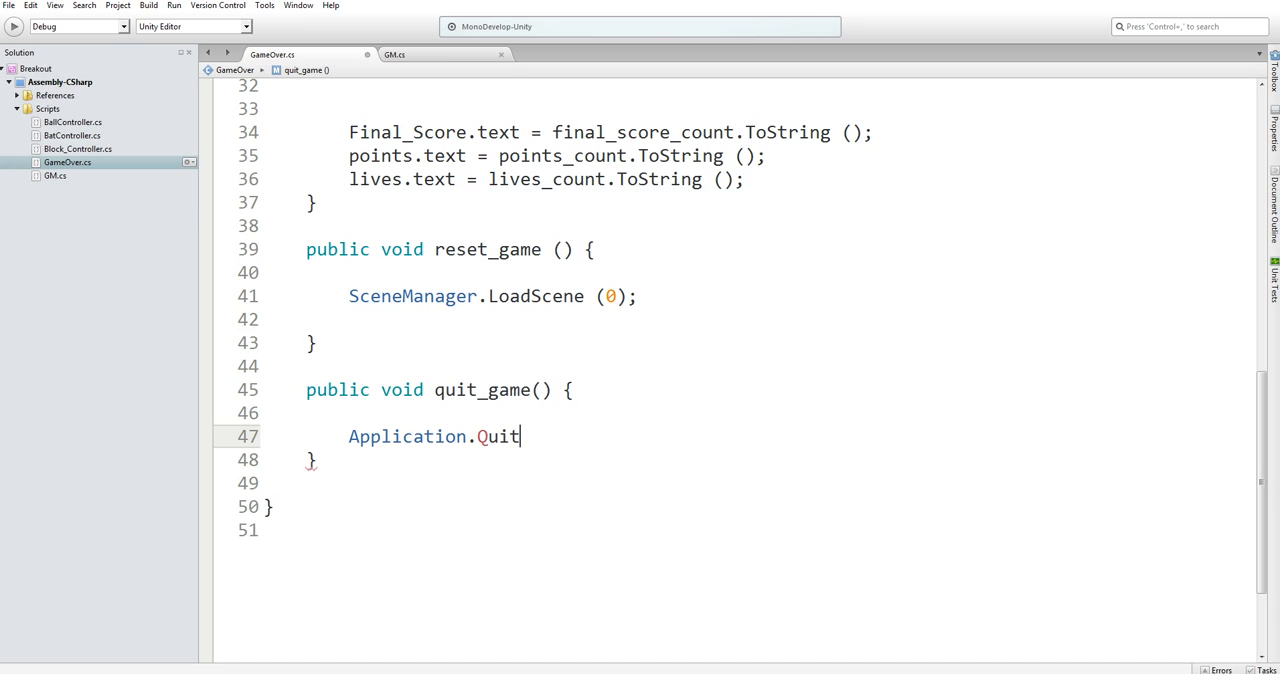
pyautogui.write('();')
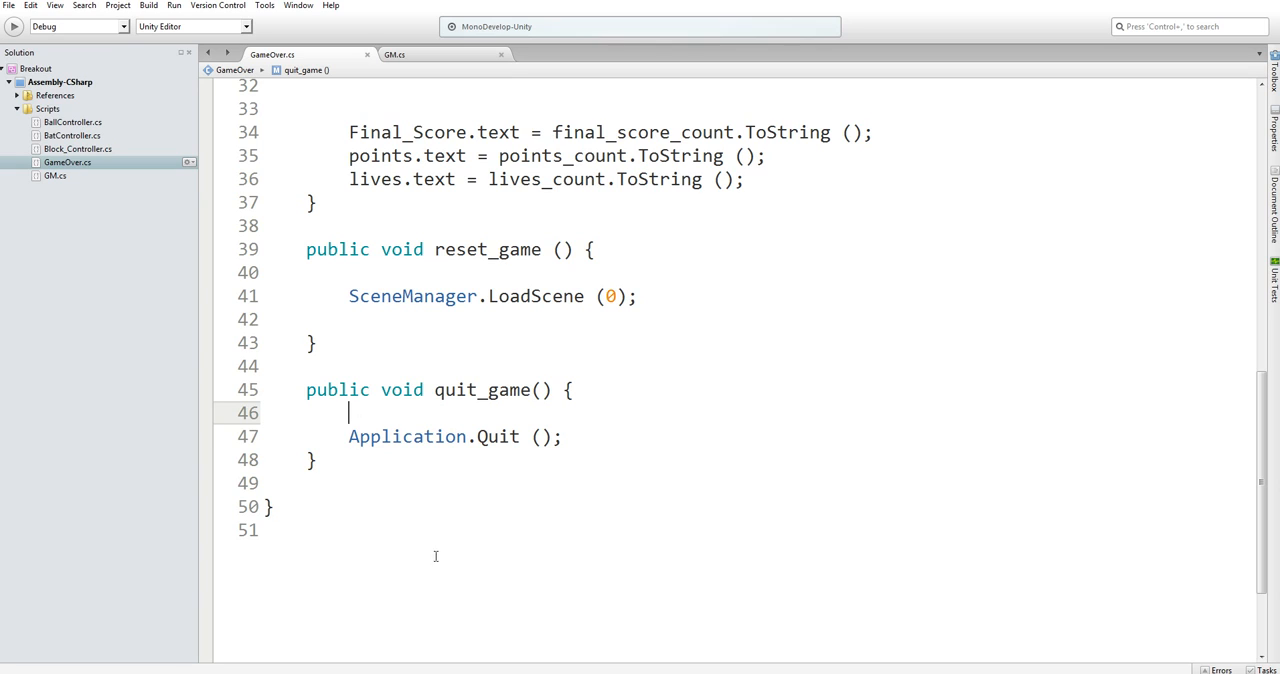
pyautogui.moveTo(436, 466)
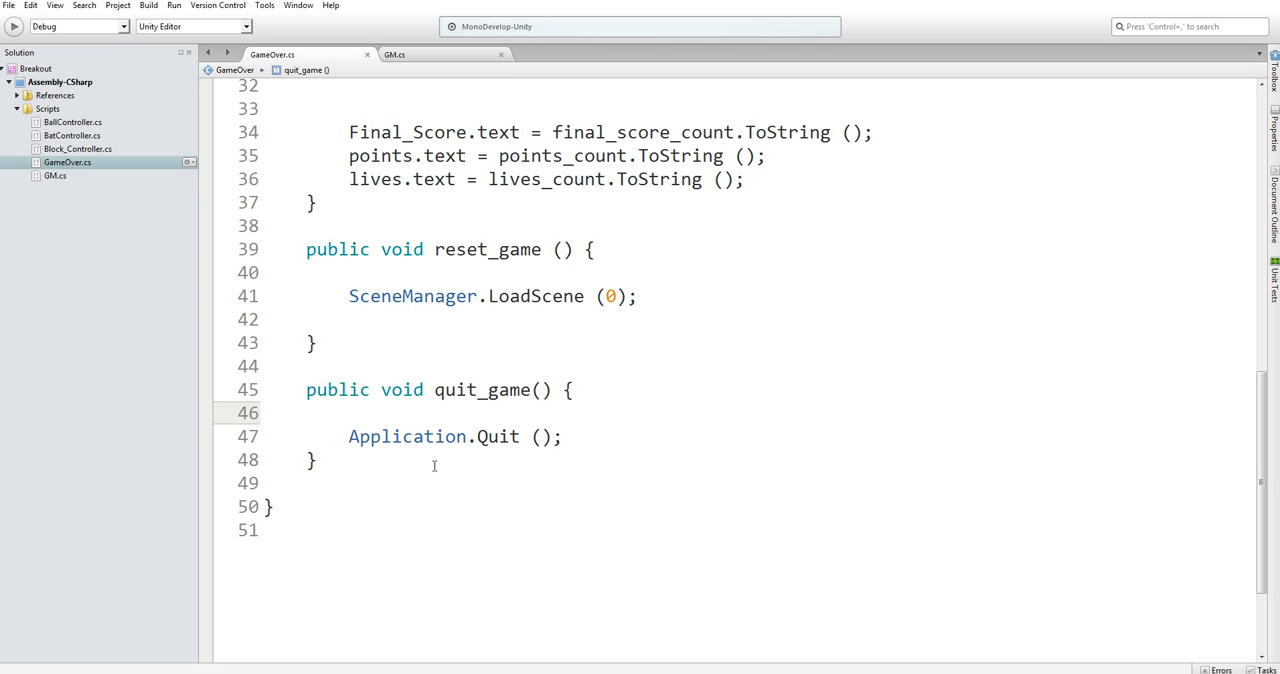
pyautogui.click(350, 412)
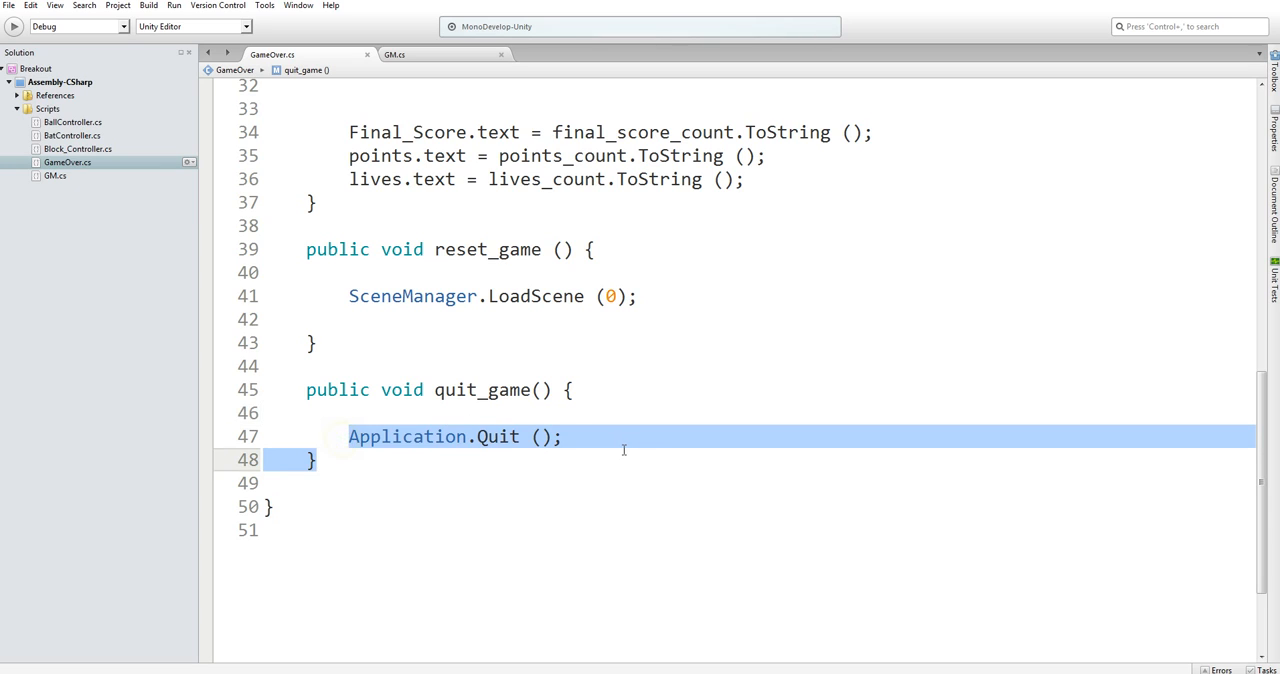
pyautogui.click(524, 500)
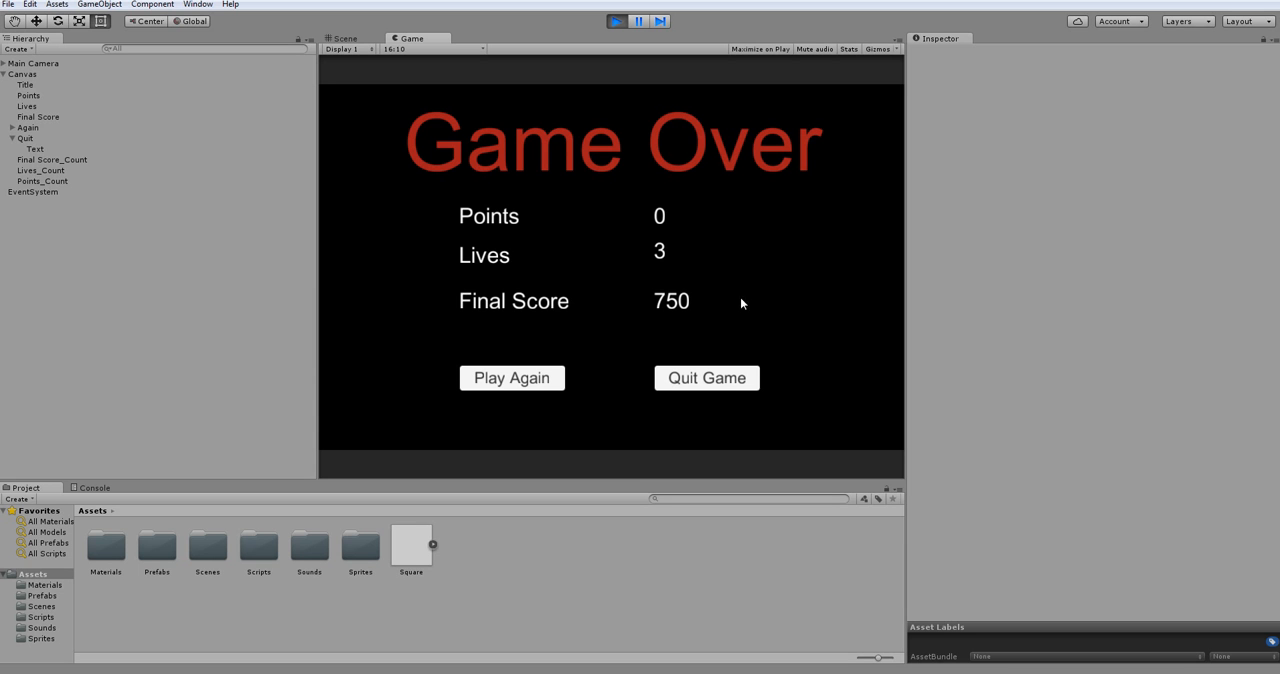
pyautogui.moveTo(590, 202)
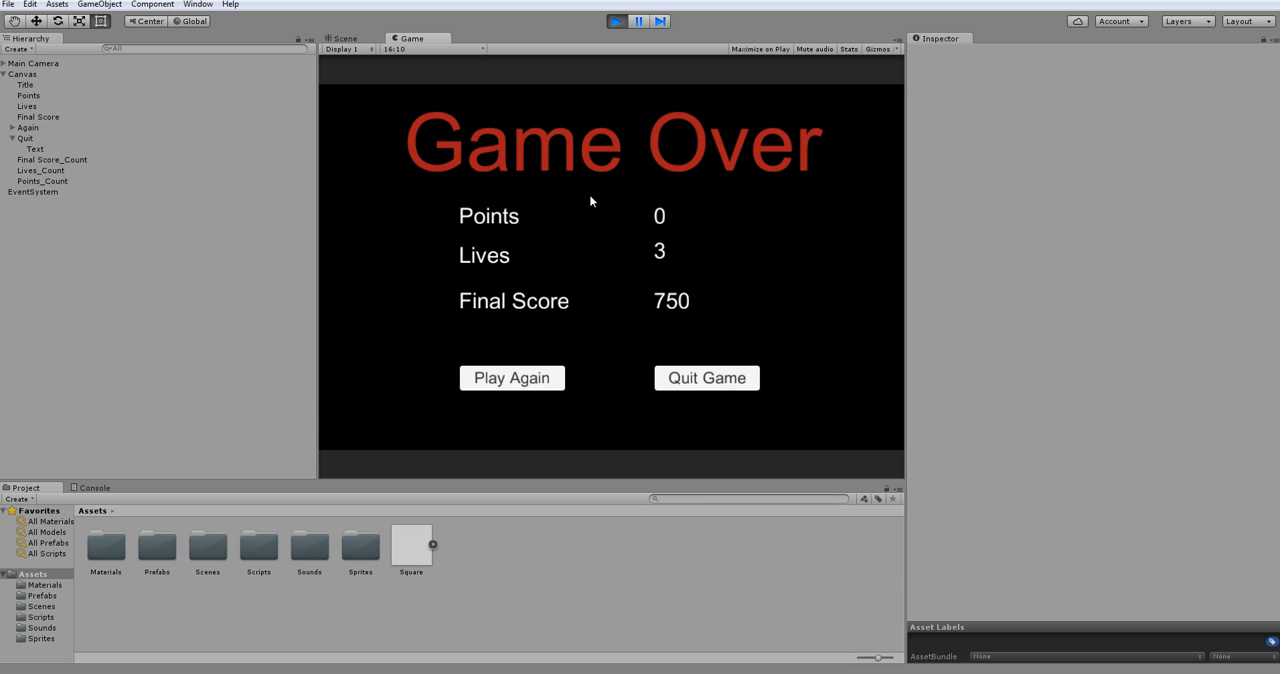
# Run the game to view the Game Over screen with Points 0, Lives 3 and Final Score 750.
pyautogui.click(512, 378)
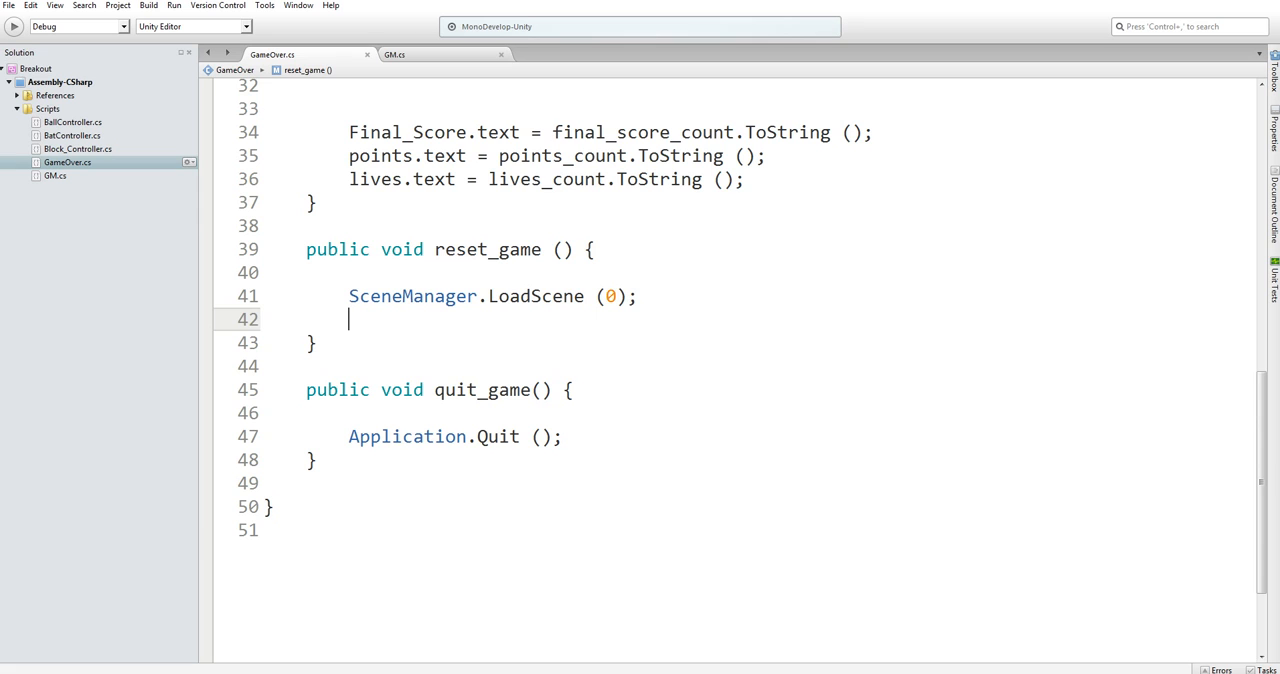
# Add 'GM.lives = 3;' above SceneManager.LoadScene(0) in reset_game, reusing the GM.lives field name.
pyautogui.scroll(3)
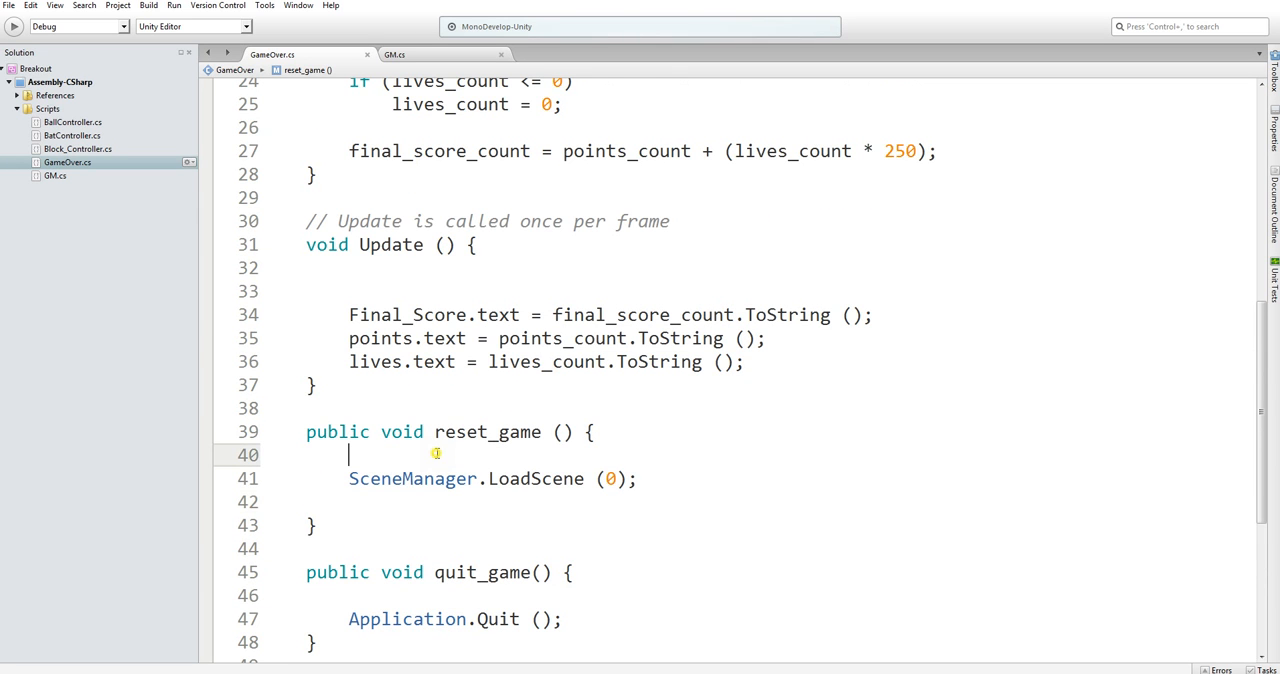
pyautogui.press('Return')
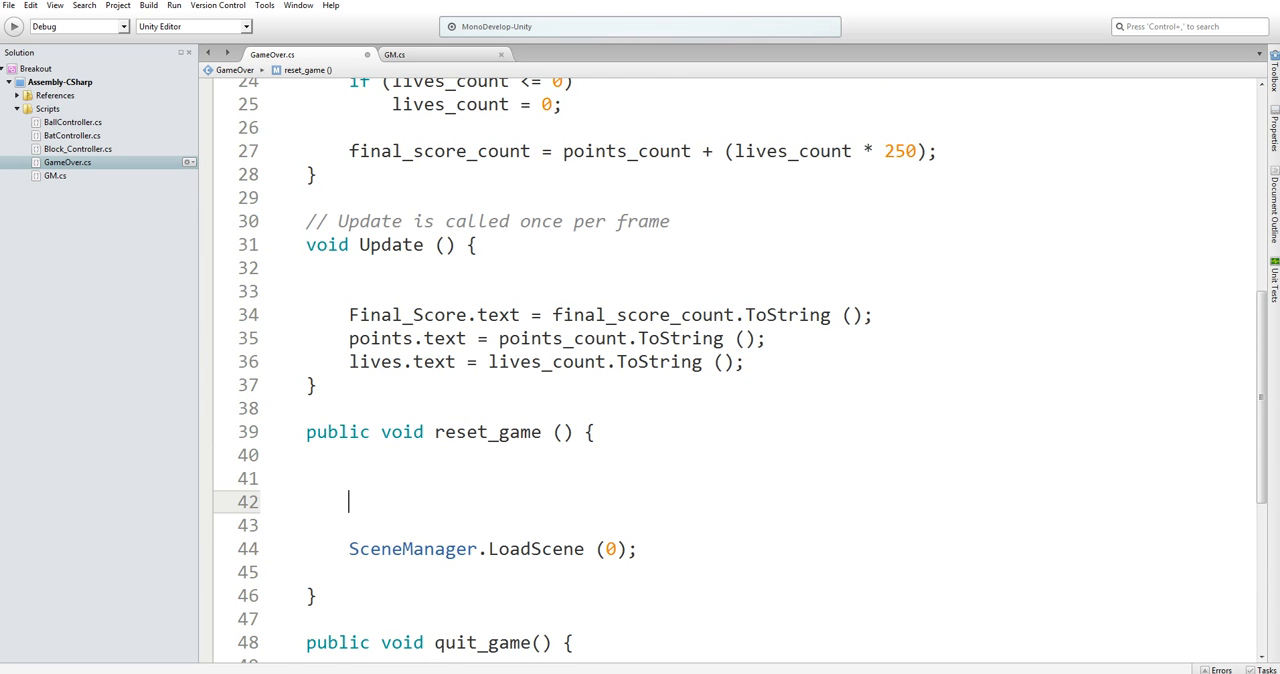
pyautogui.scroll(3)
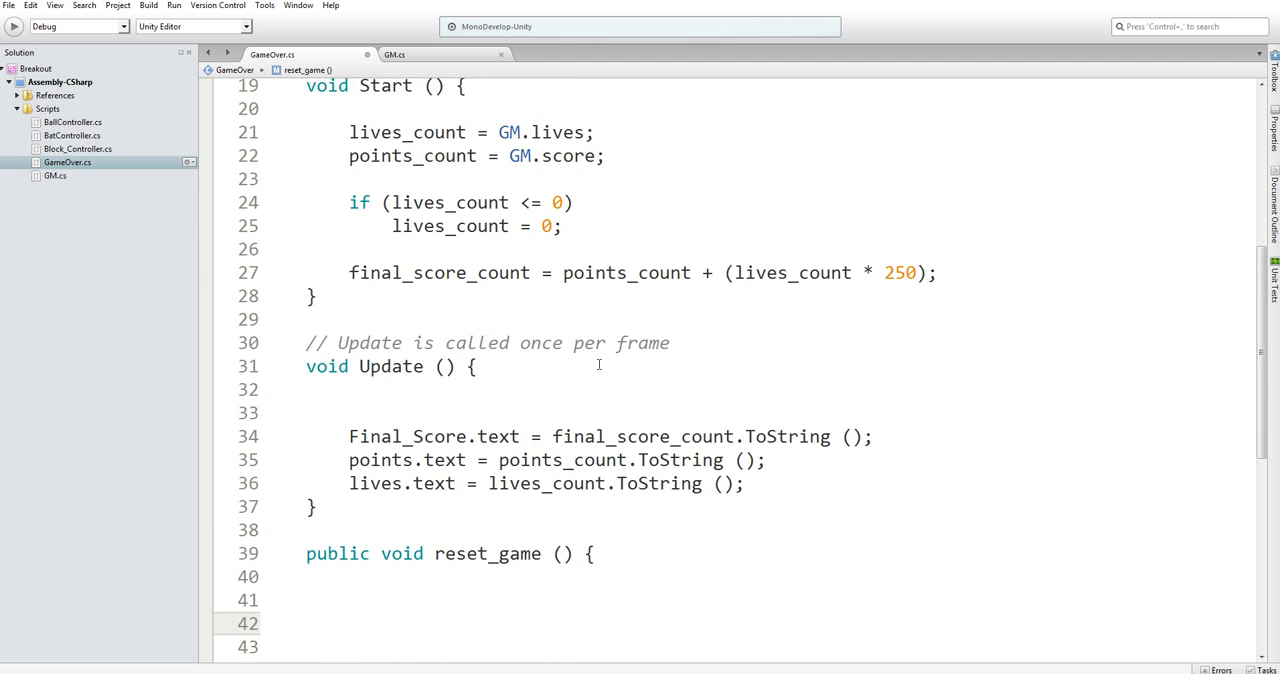
pyautogui.scroll(3)
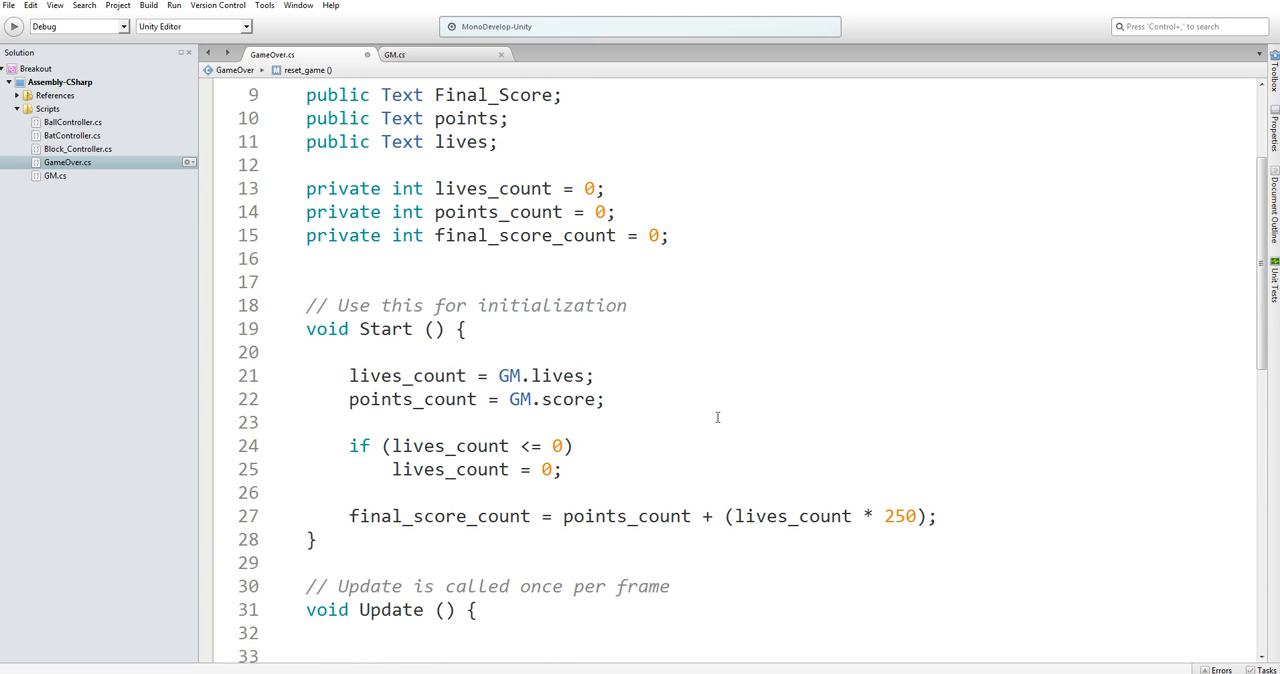
pyautogui.doubleClick(540, 374)
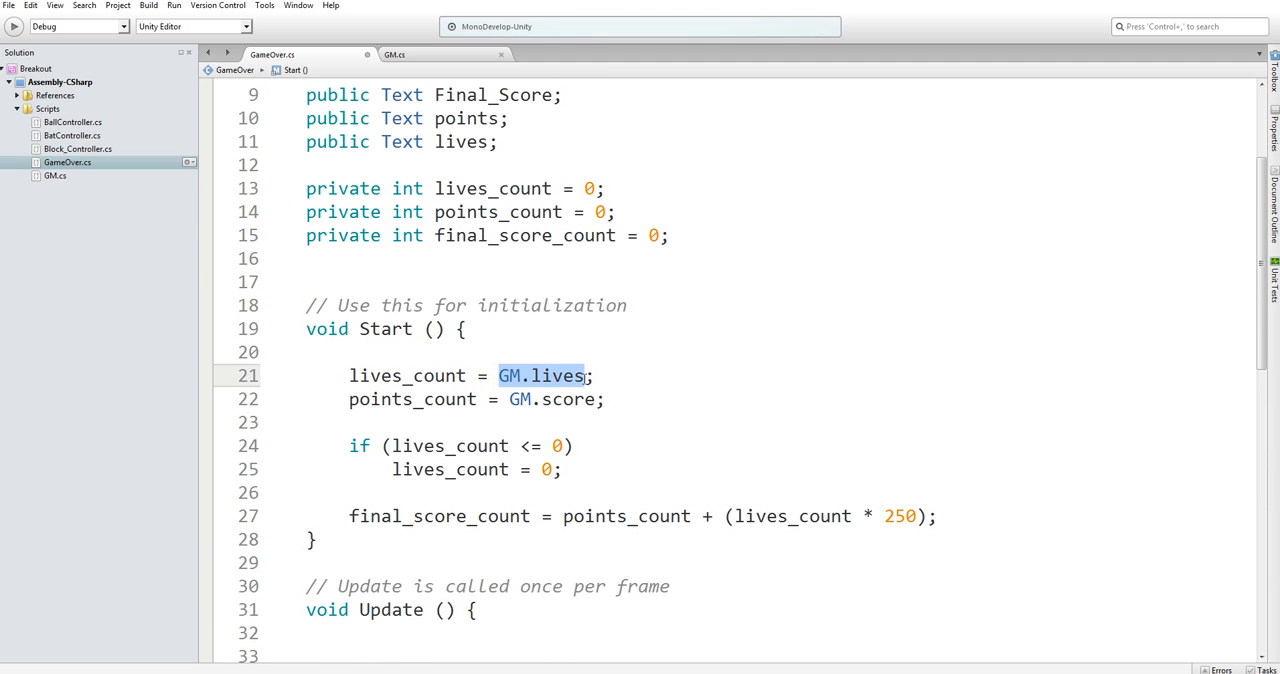
pyautogui.scroll(-3)
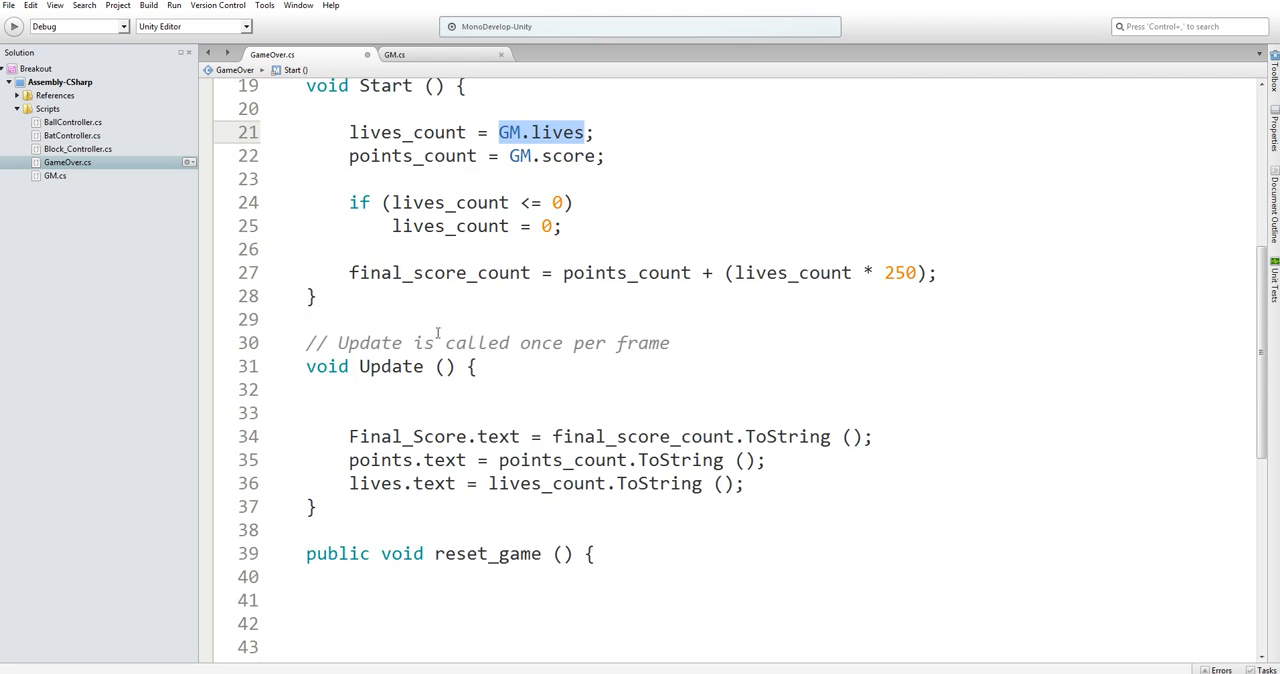
pyautogui.scroll(3)
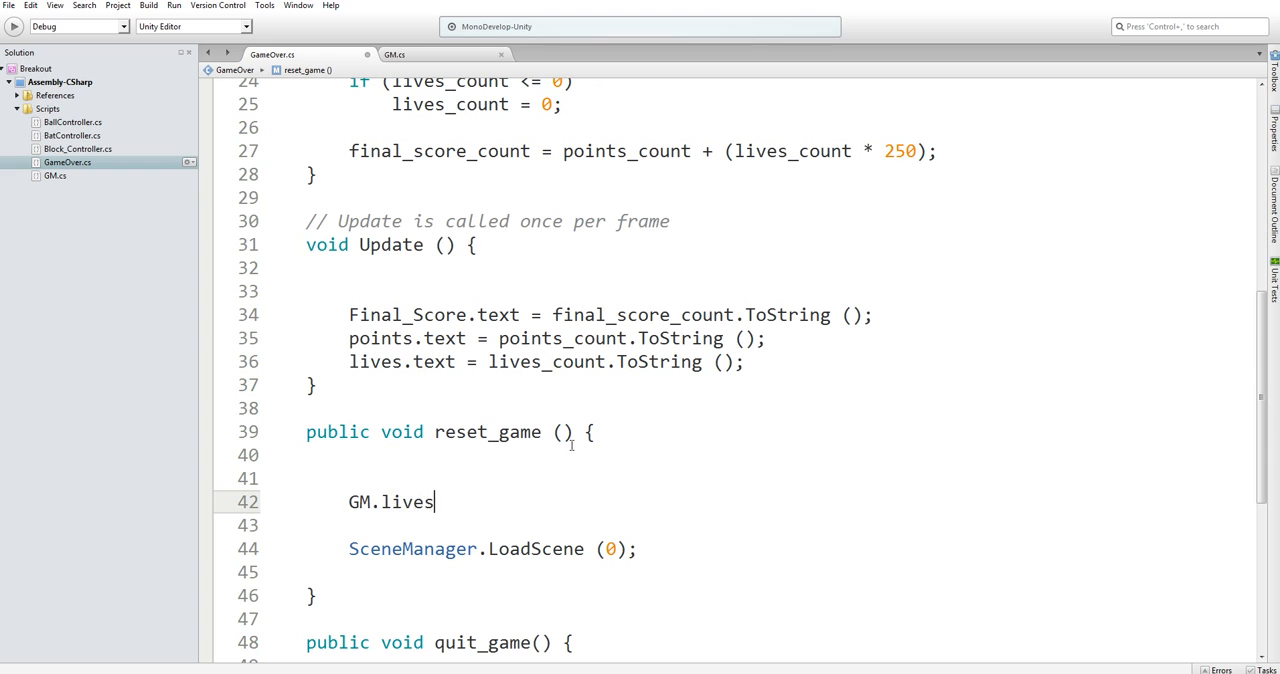
pyautogui.write('=')
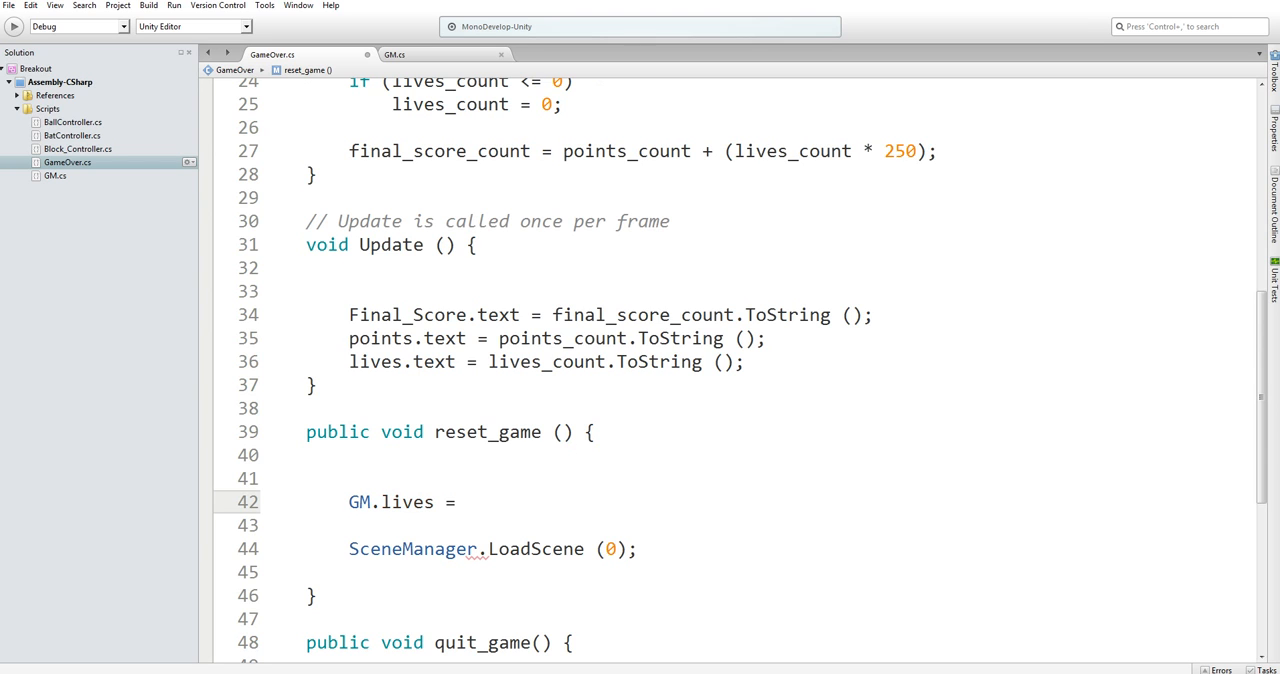
# Add 'GM.score = 0;' in reset_game after checking the score field's name, then return to Unity.
pyautogui.scroll(3)
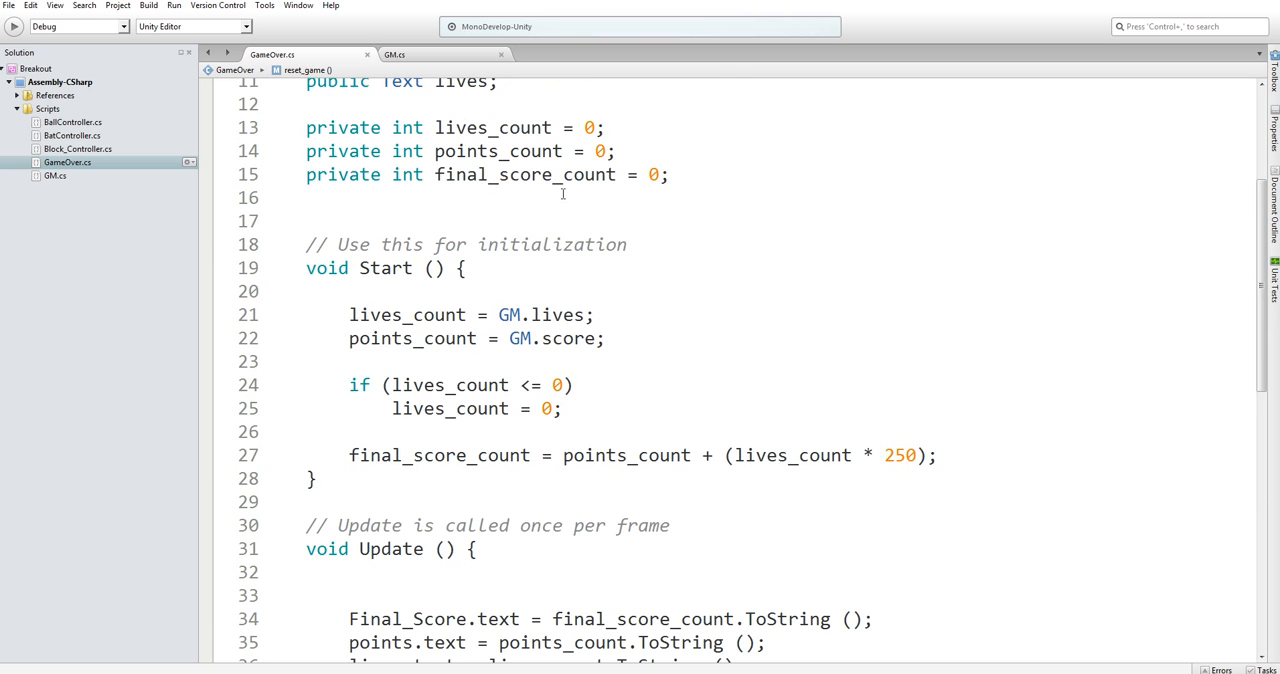
pyautogui.scroll(3)
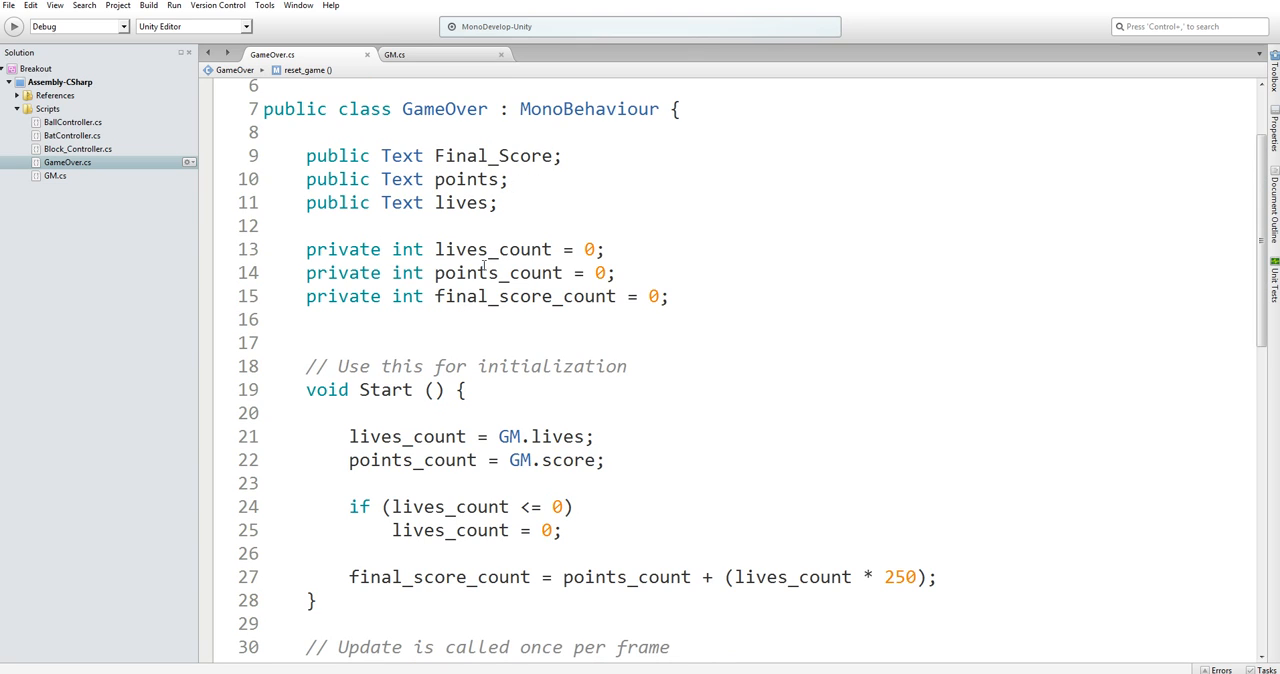
pyautogui.doubleClick(464, 180)
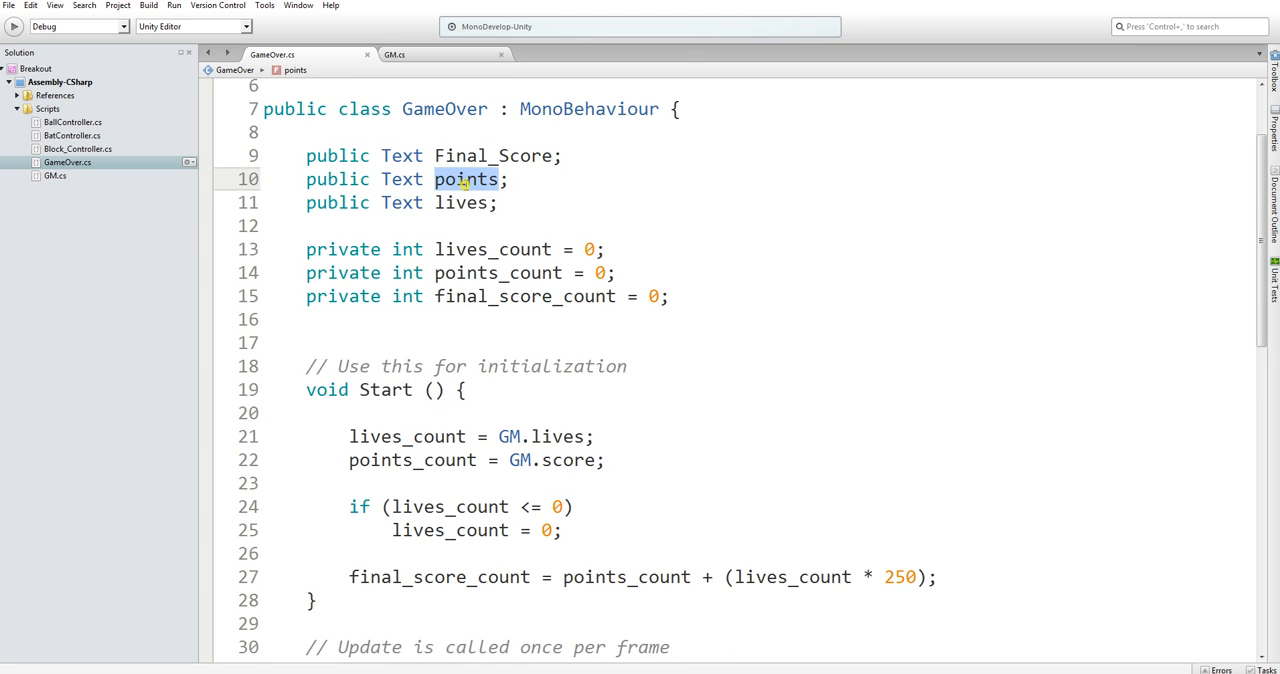
pyautogui.scroll(-3)
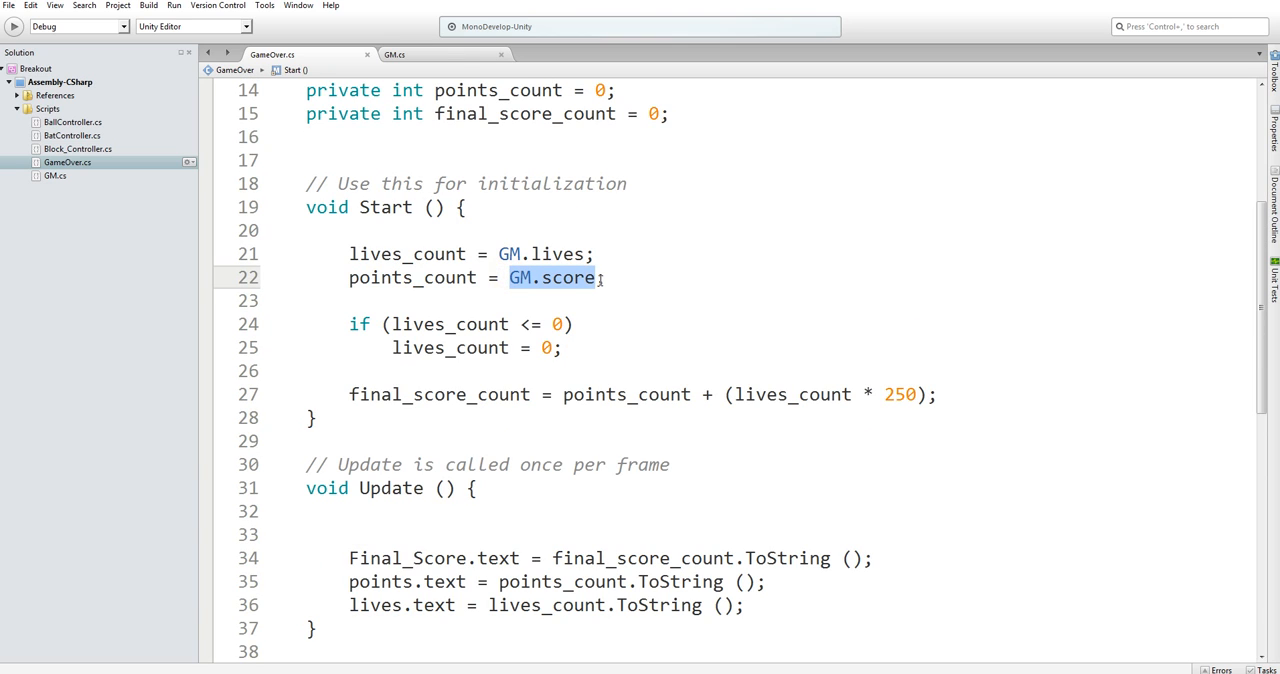
pyautogui.scroll(-3)
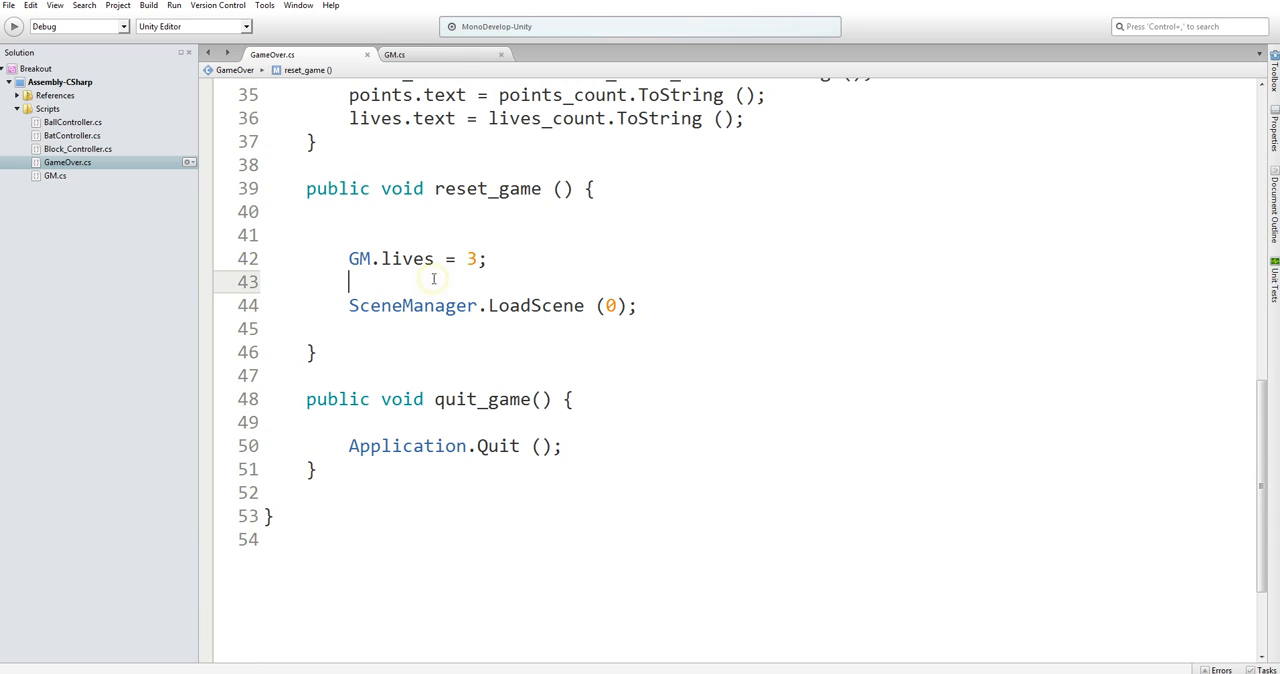
pyautogui.write('GM.score =')
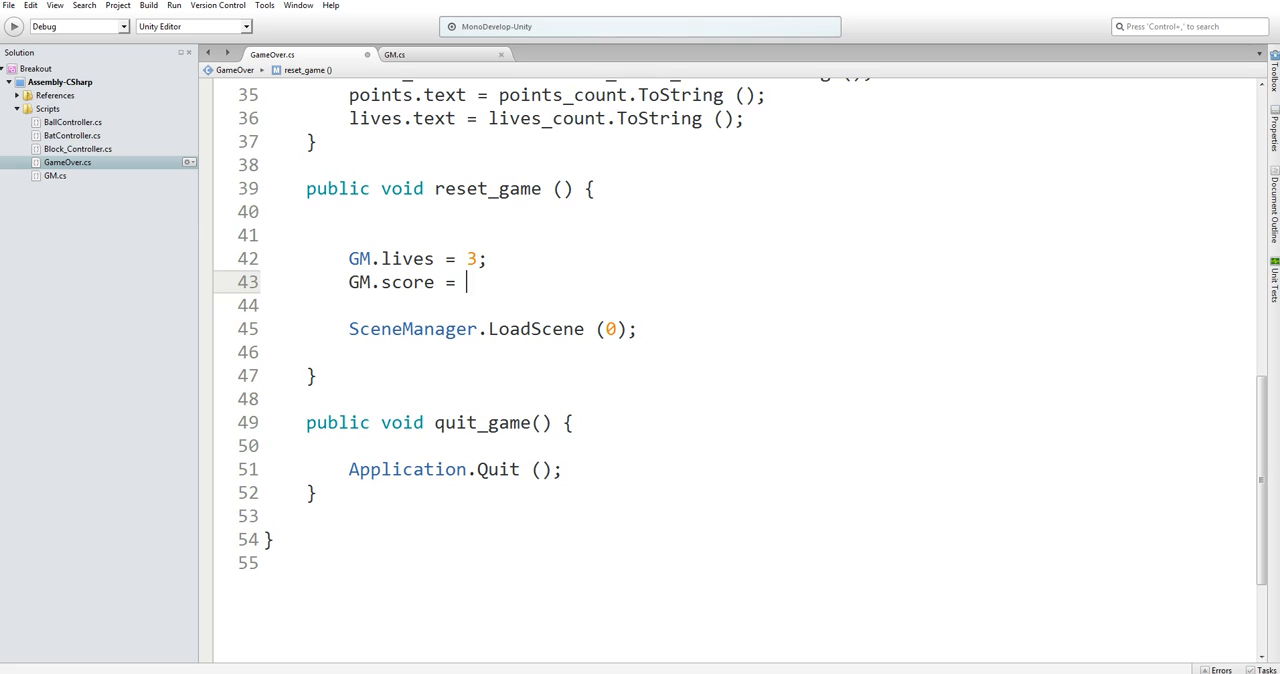
pyautogui.write('0;')
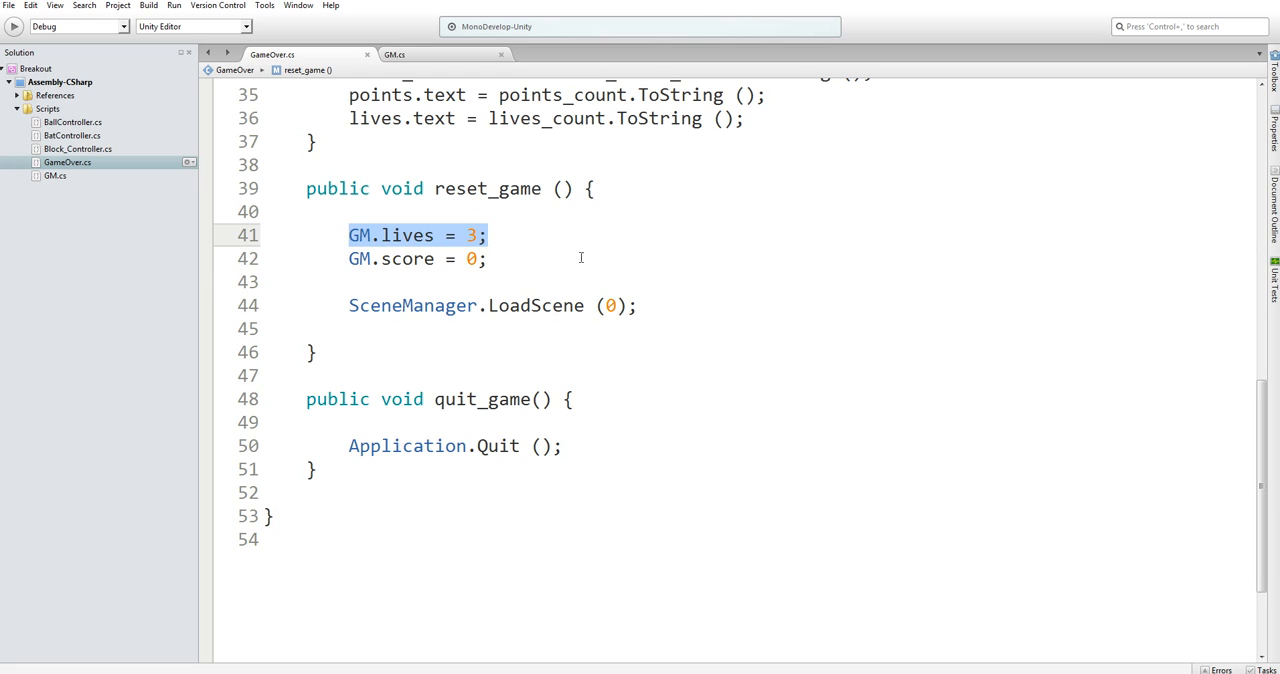
pyautogui.moveTo(400, 226)
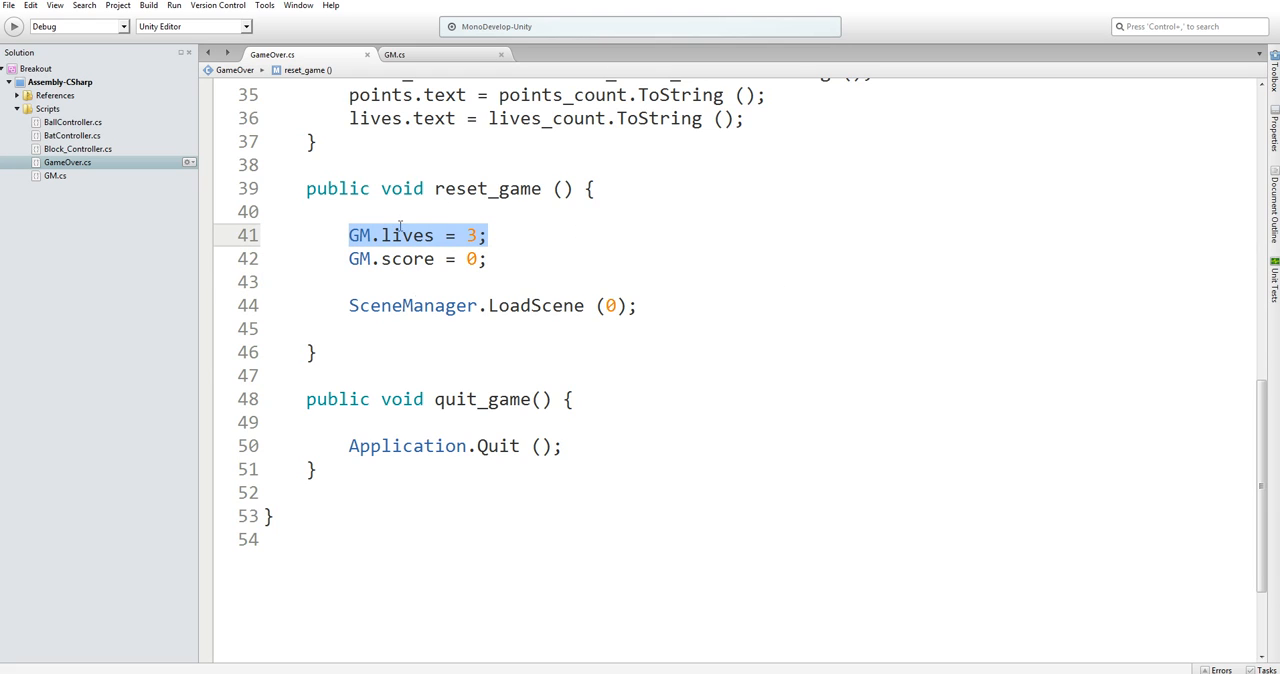
pyautogui.scroll(3)
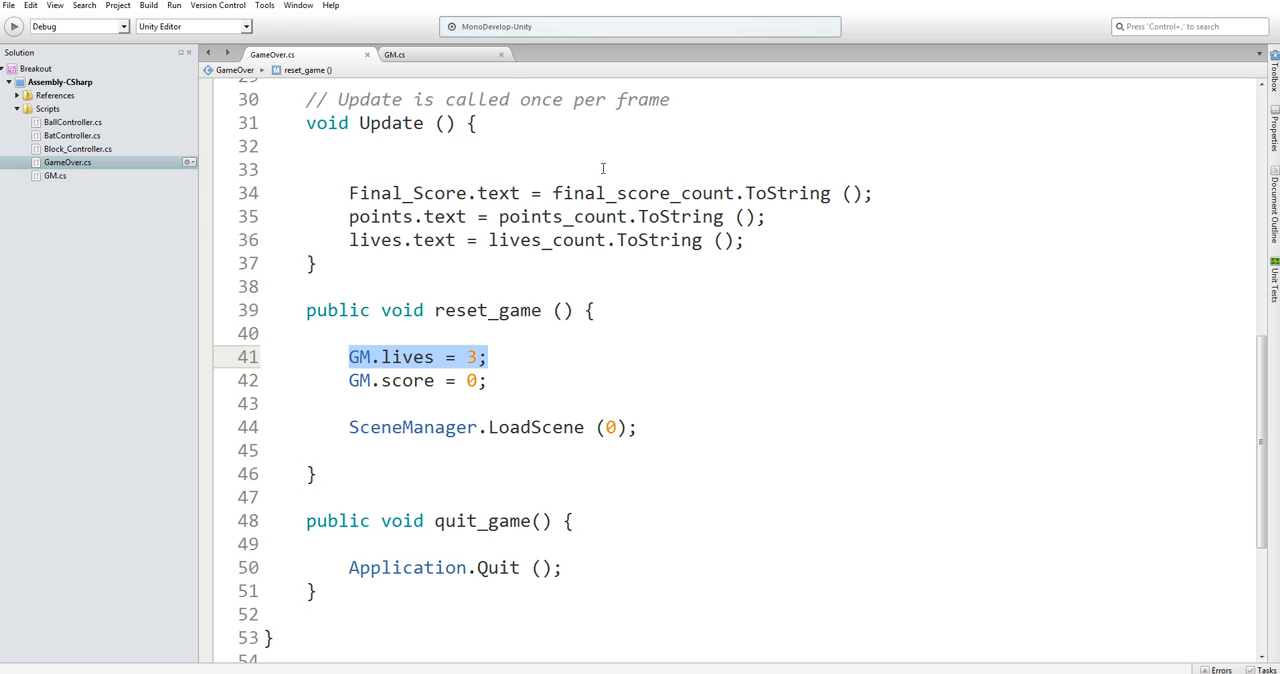
pyautogui.moveTo(768, 264)
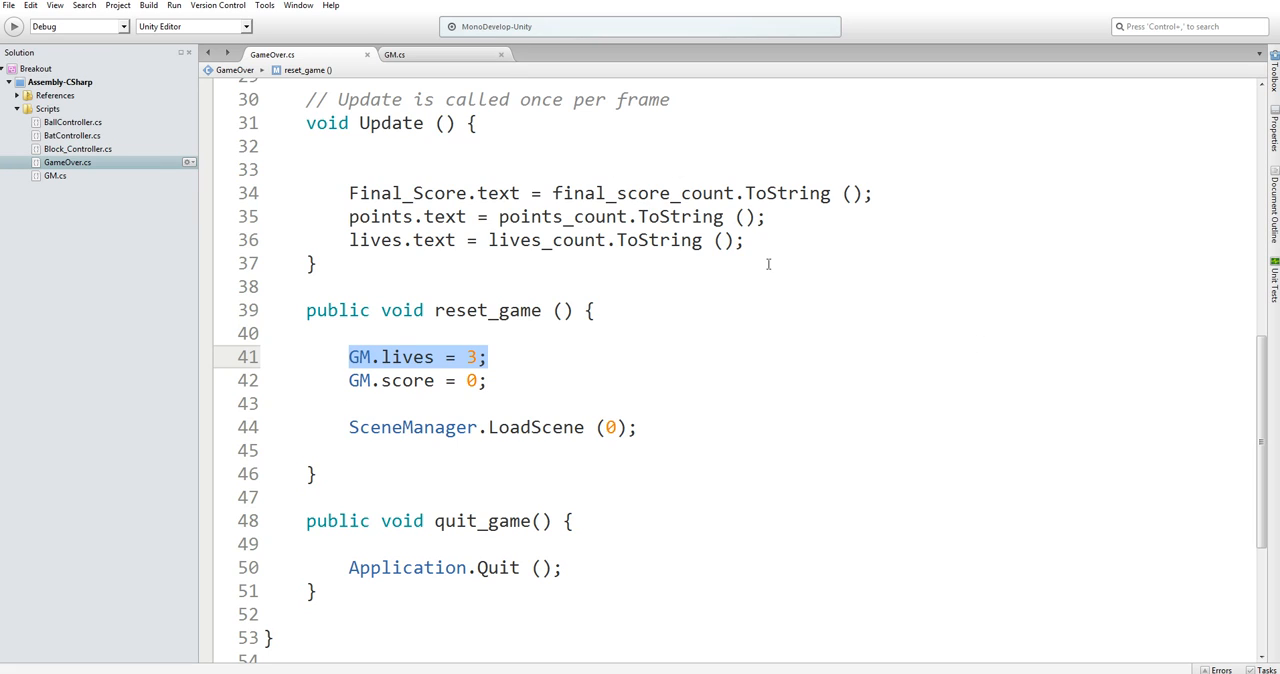
pyautogui.click(424, 404)
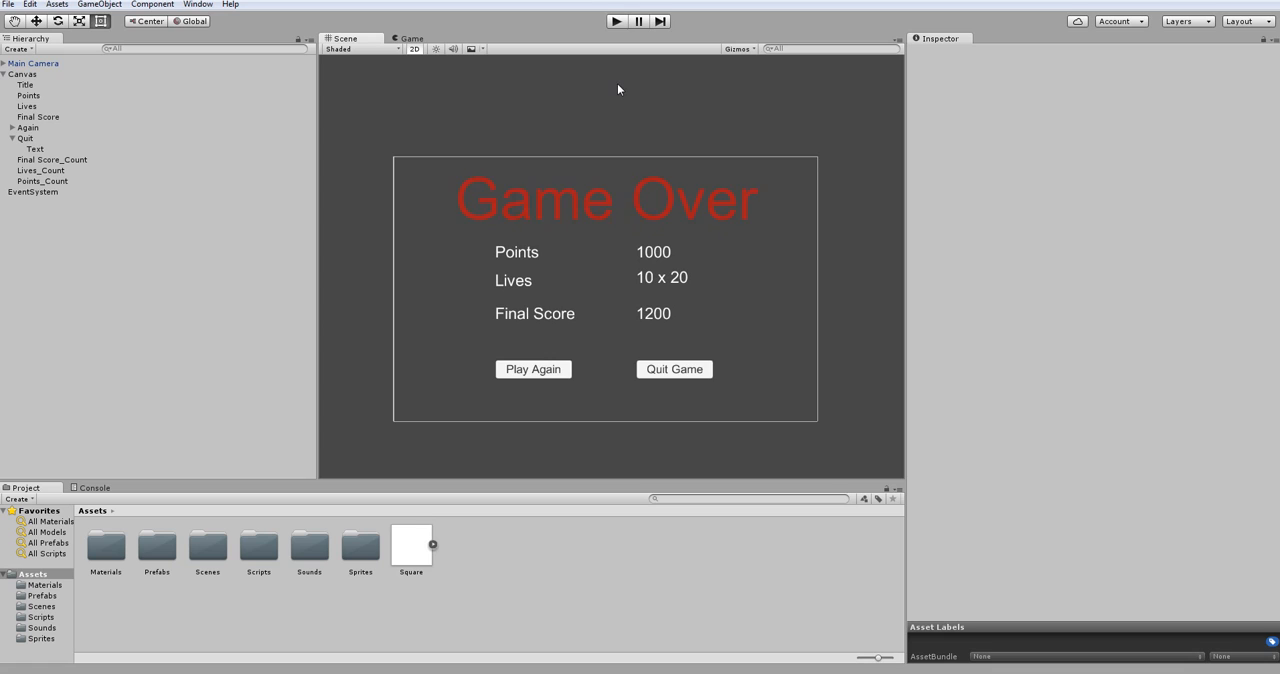
pyautogui.moveTo(592, 184)
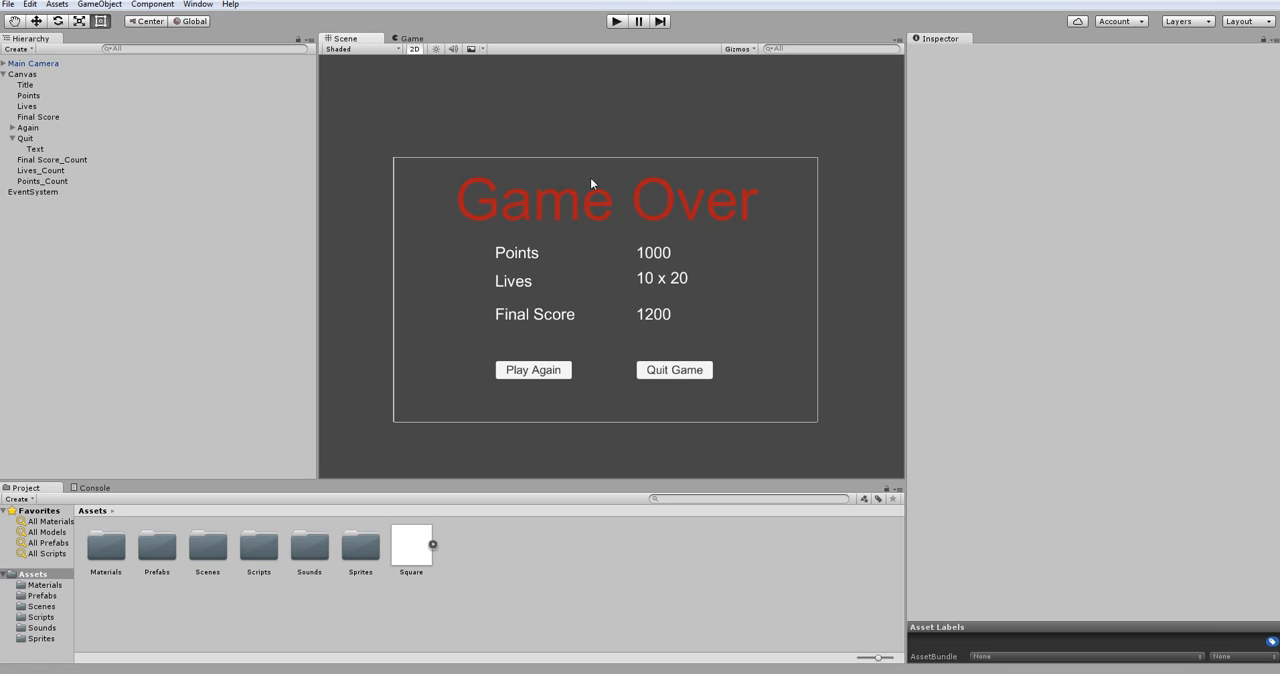
pyautogui.moveTo(724, 288)
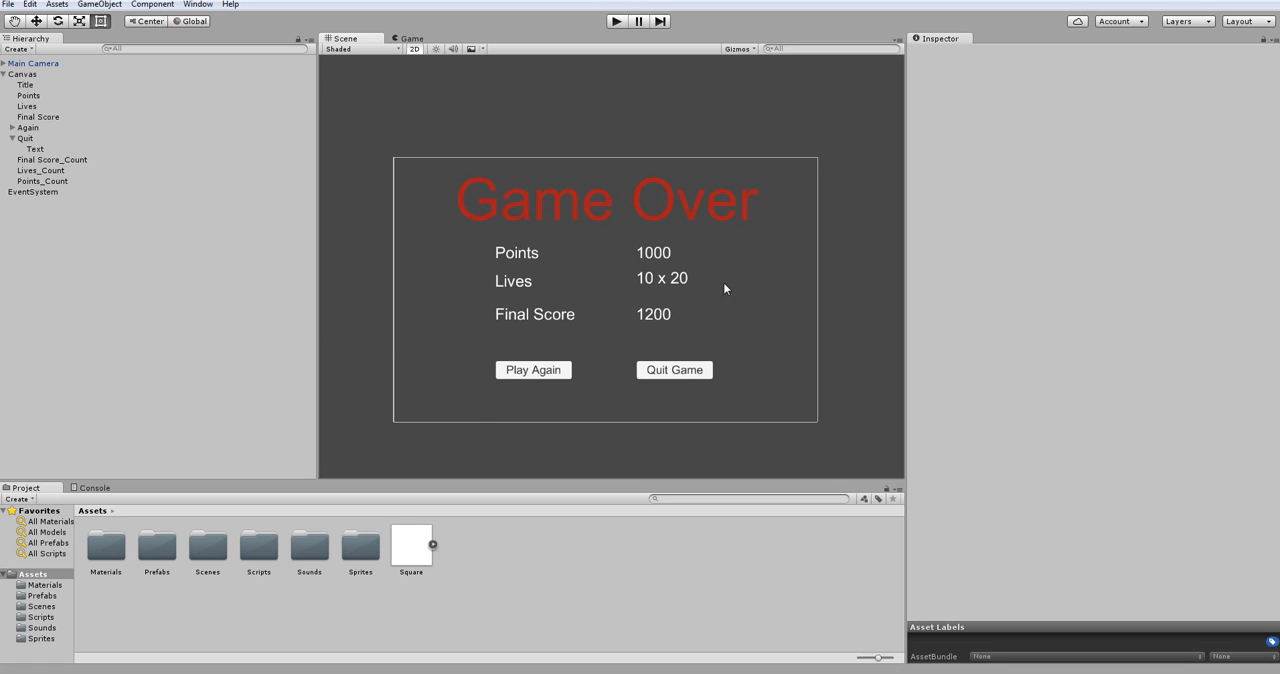
# View the Game Over scene with Points 1000, Lives and Final Score 1200, and bring up the File menu.
pyautogui.click(8, 4)
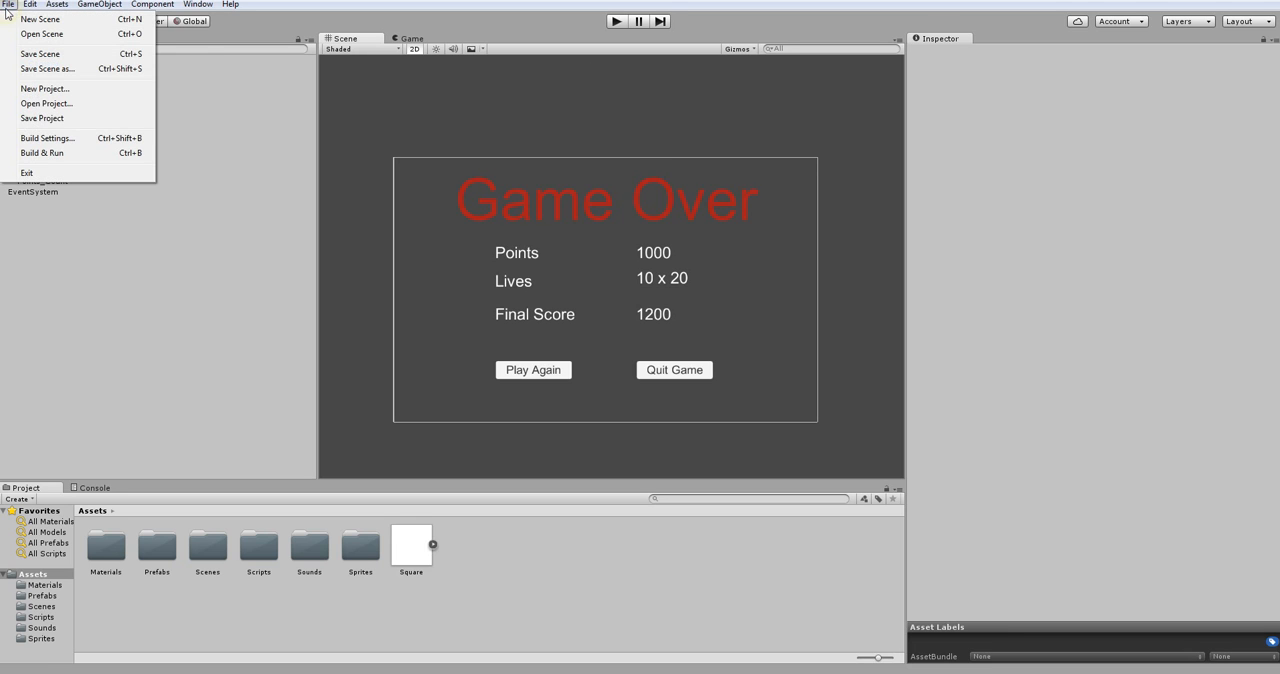
pyautogui.click(56, 4)
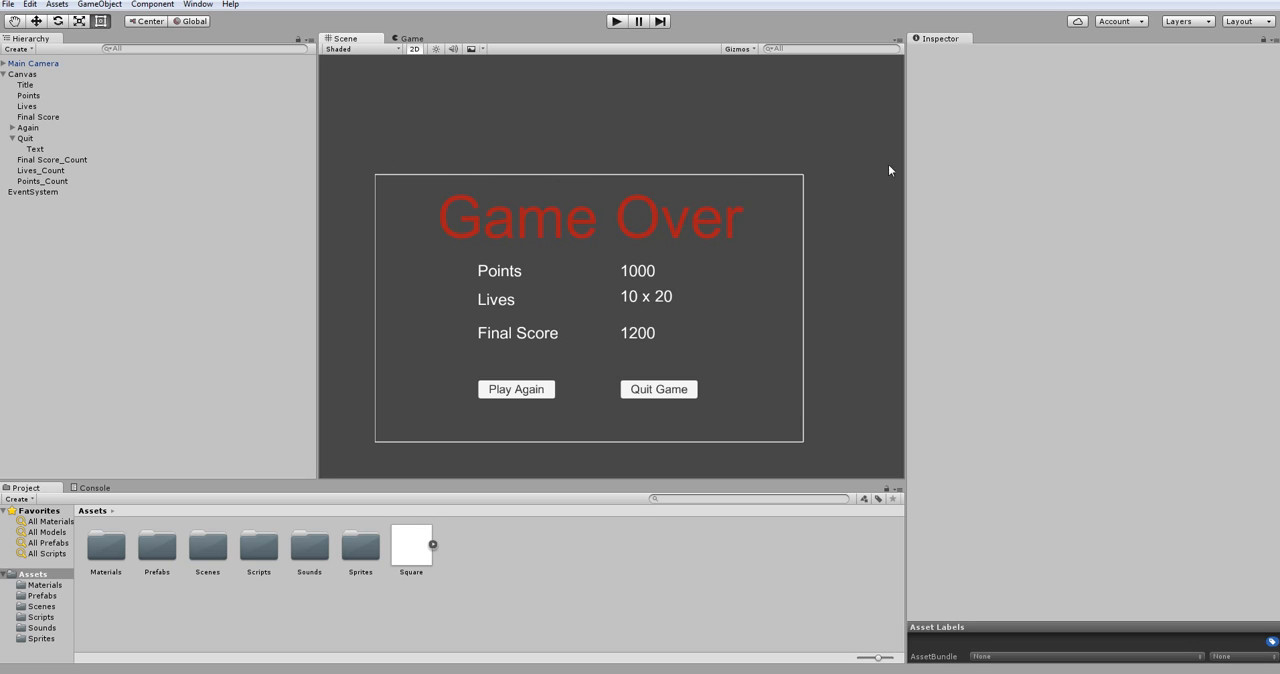
pyautogui.moveTo(604, 192)
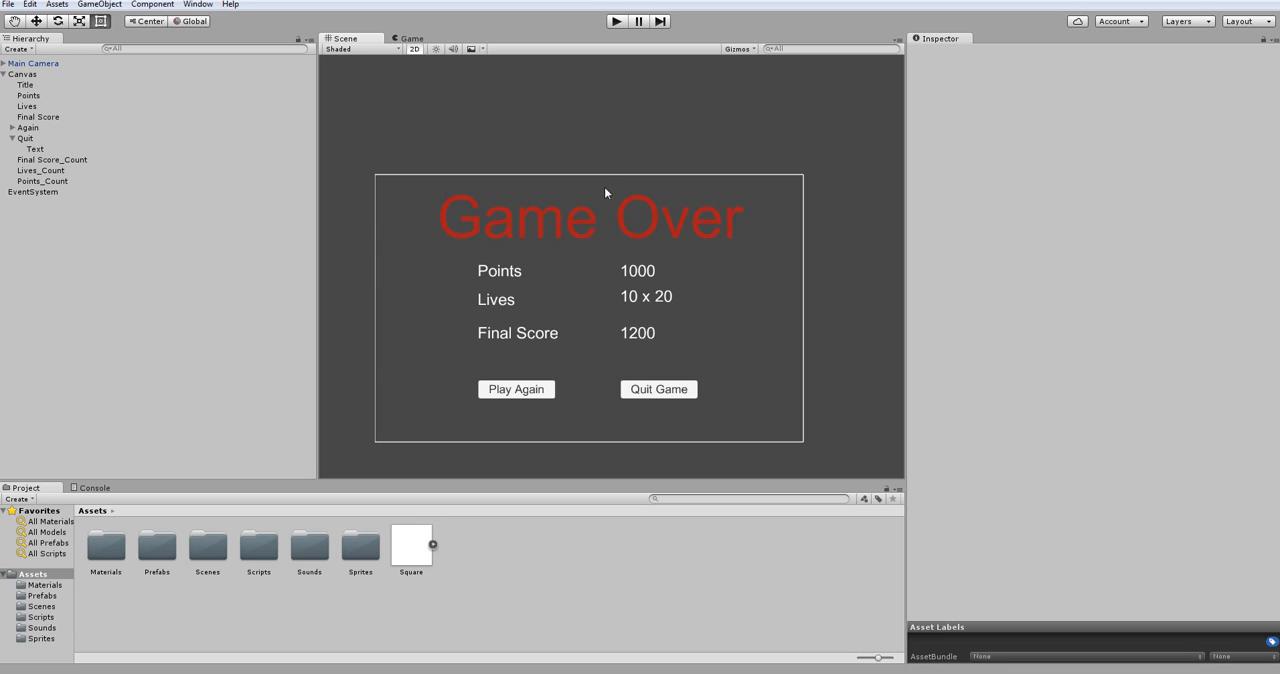
pyautogui.moveTo(690, 104)
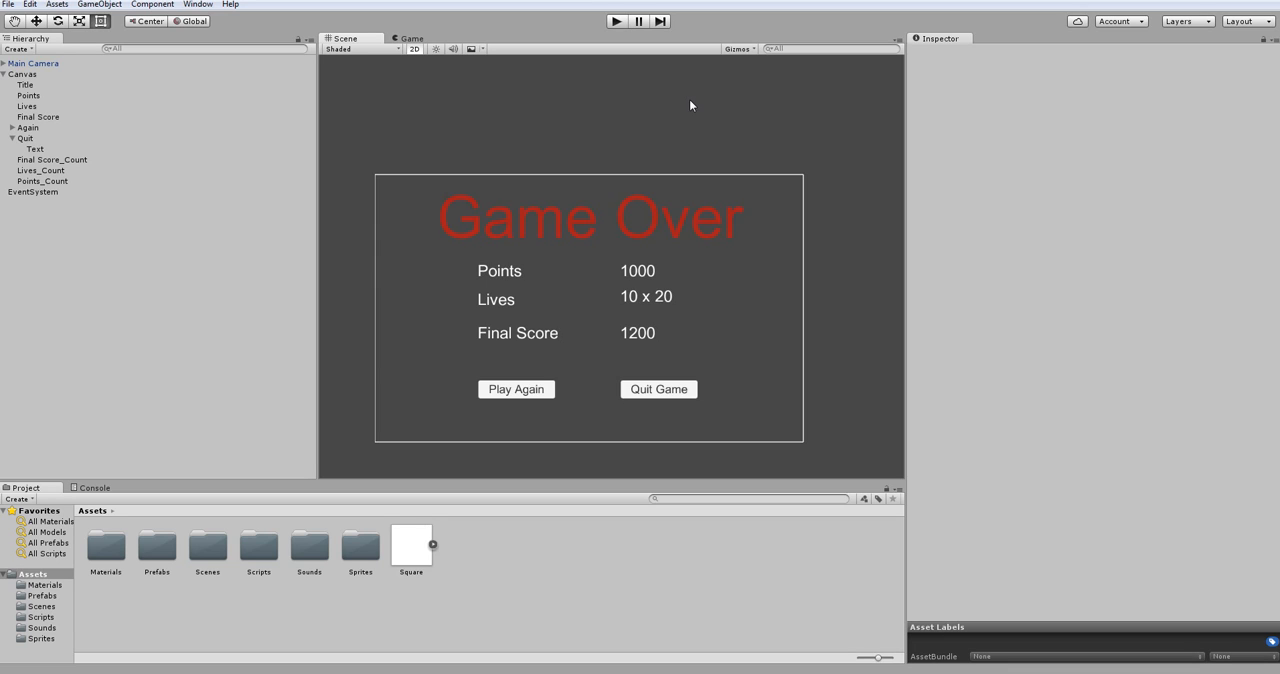